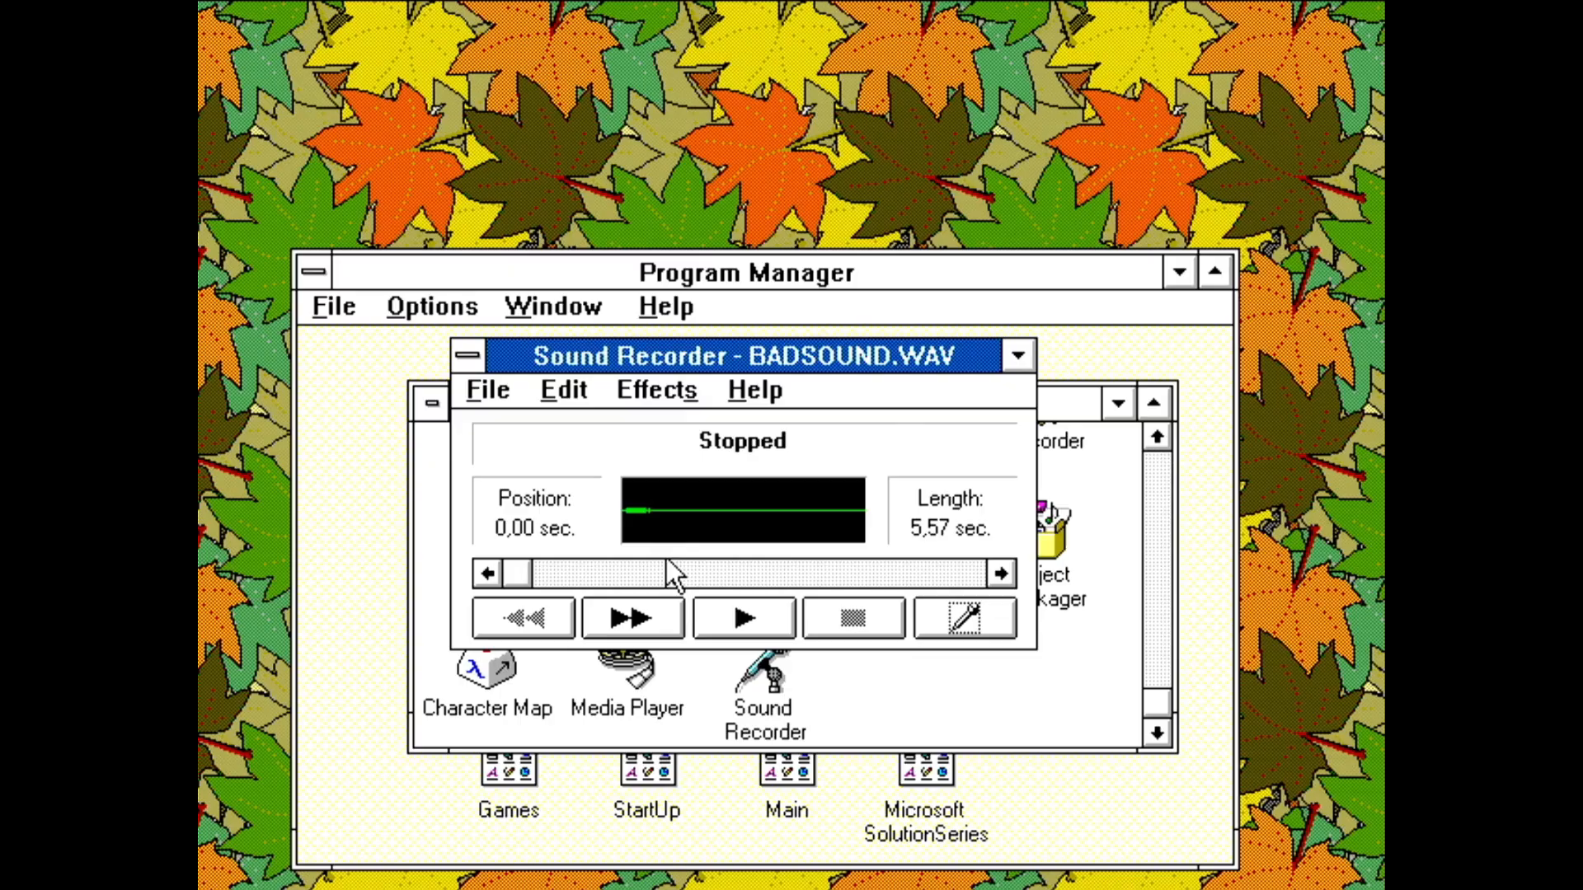
Close the Solitaire and Minesweeper games, leaving Program Manager's Main group open
left_click(742, 617)
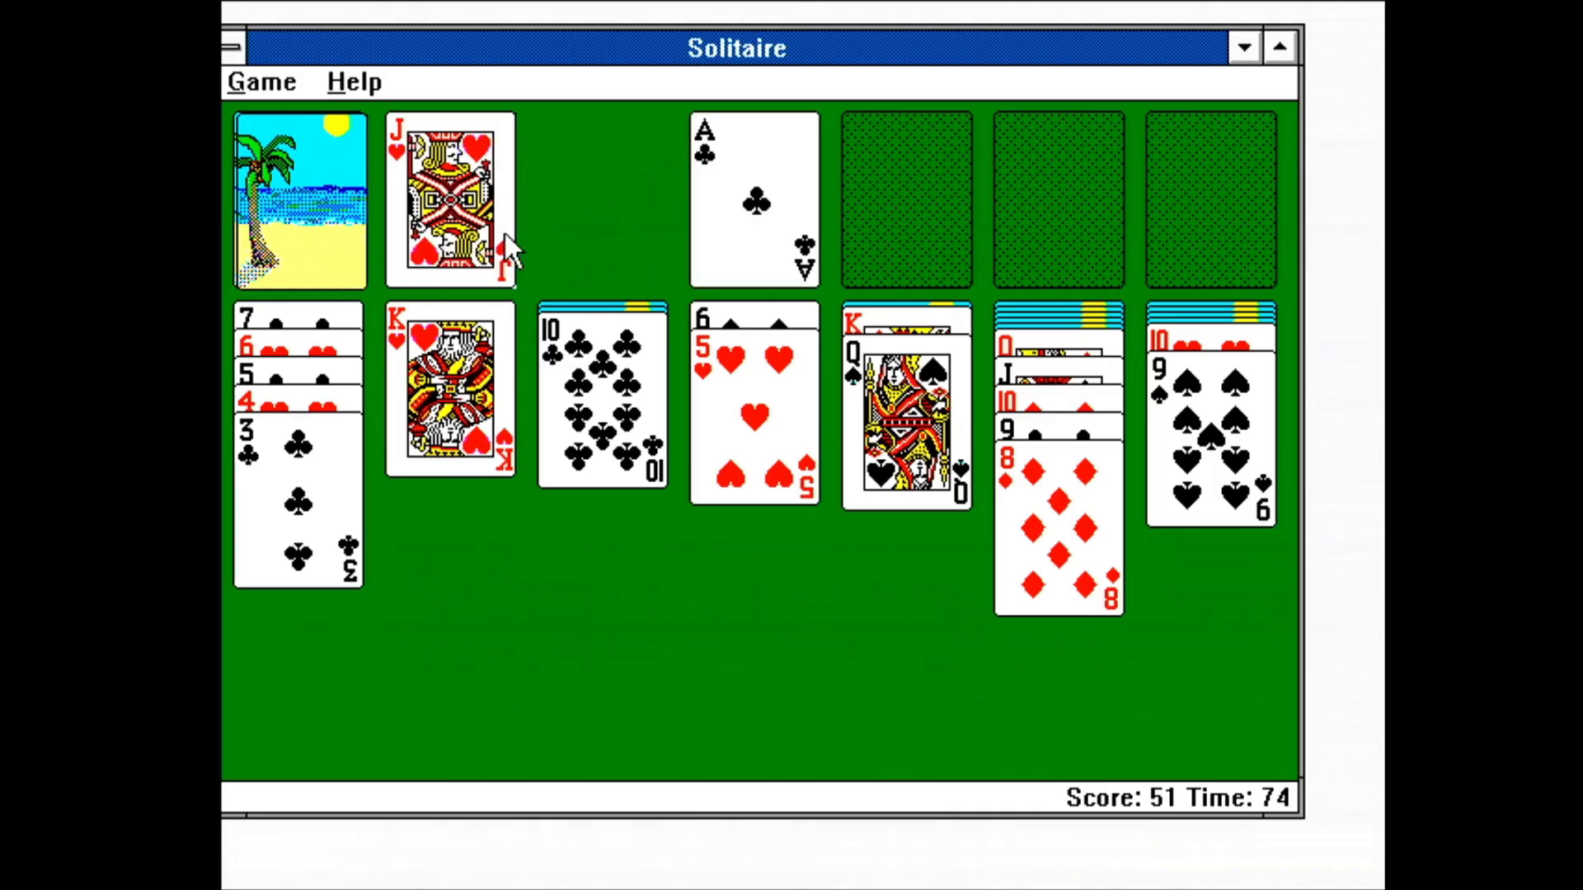
mouse_move(712, 433)
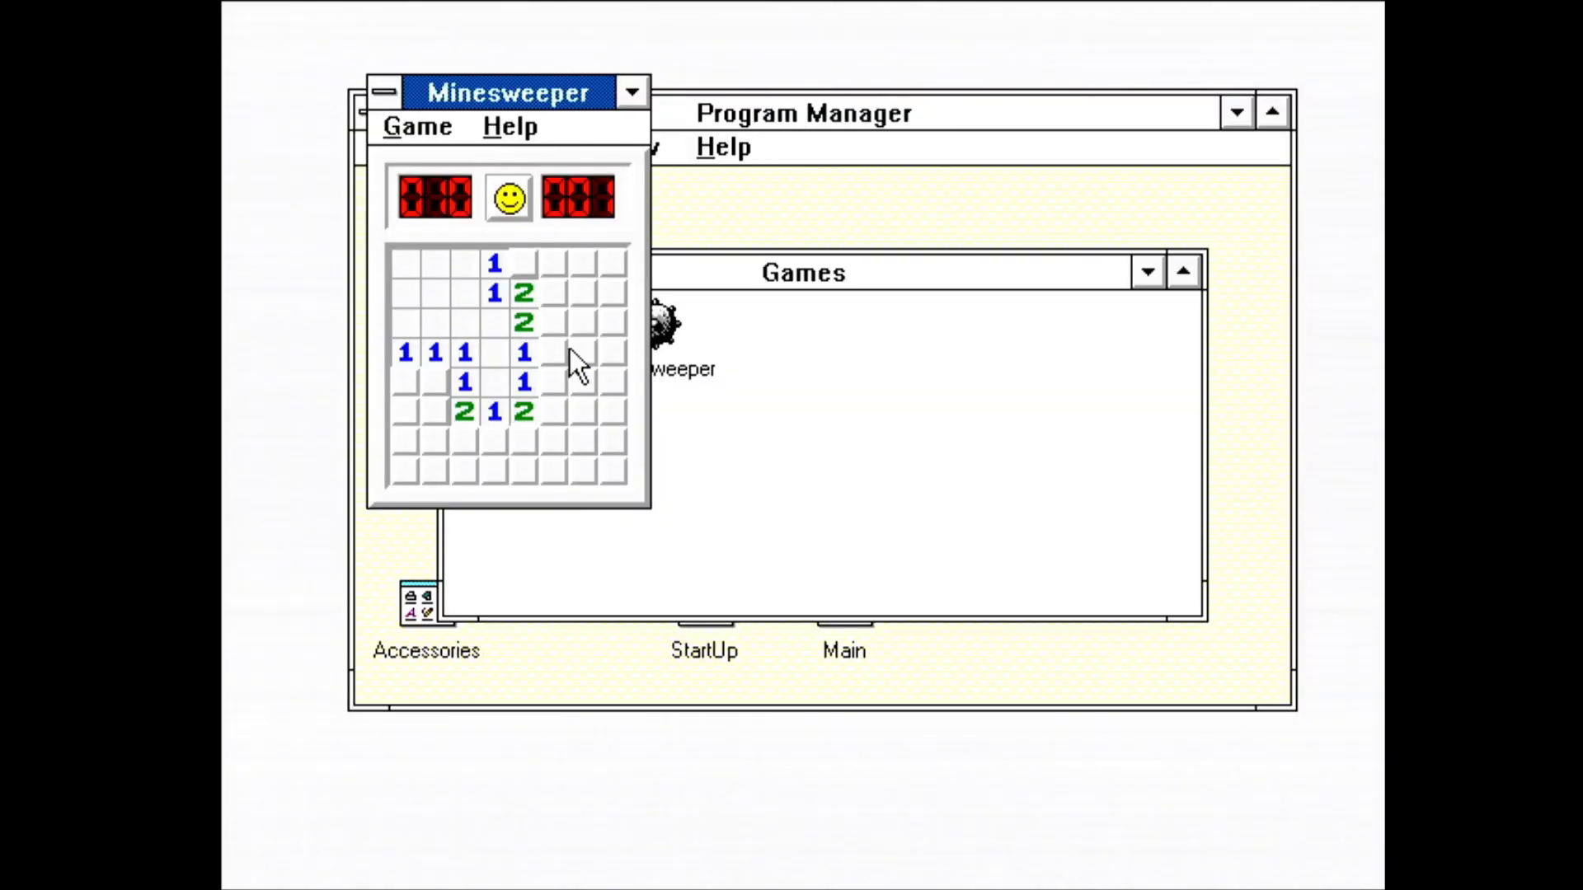
left_click(552, 351)
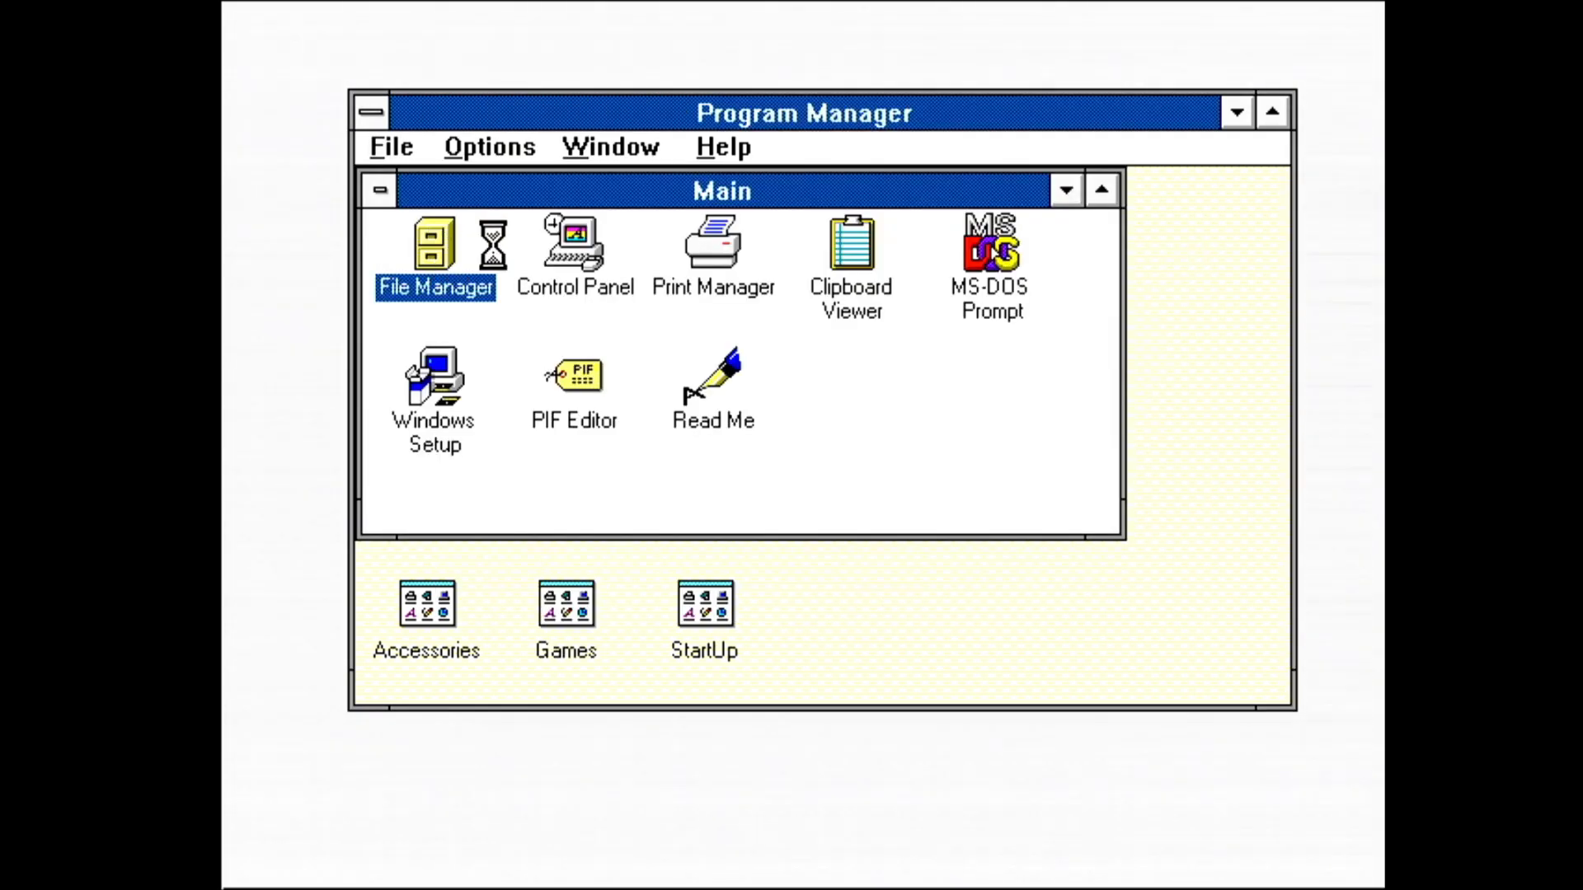
double_click(434, 246)
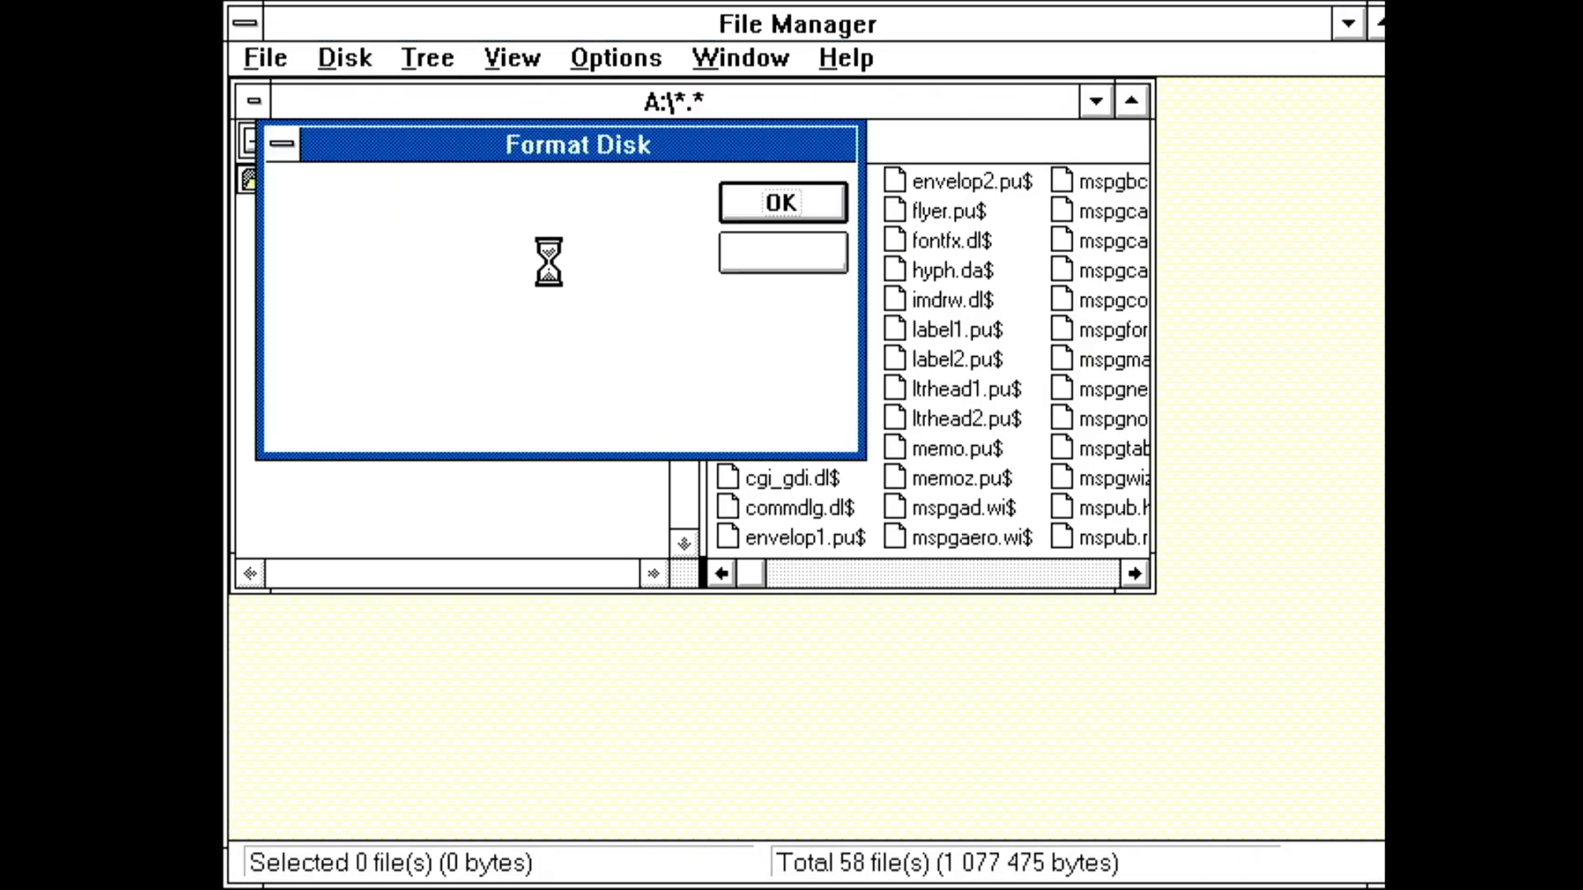
left_click(781, 201)
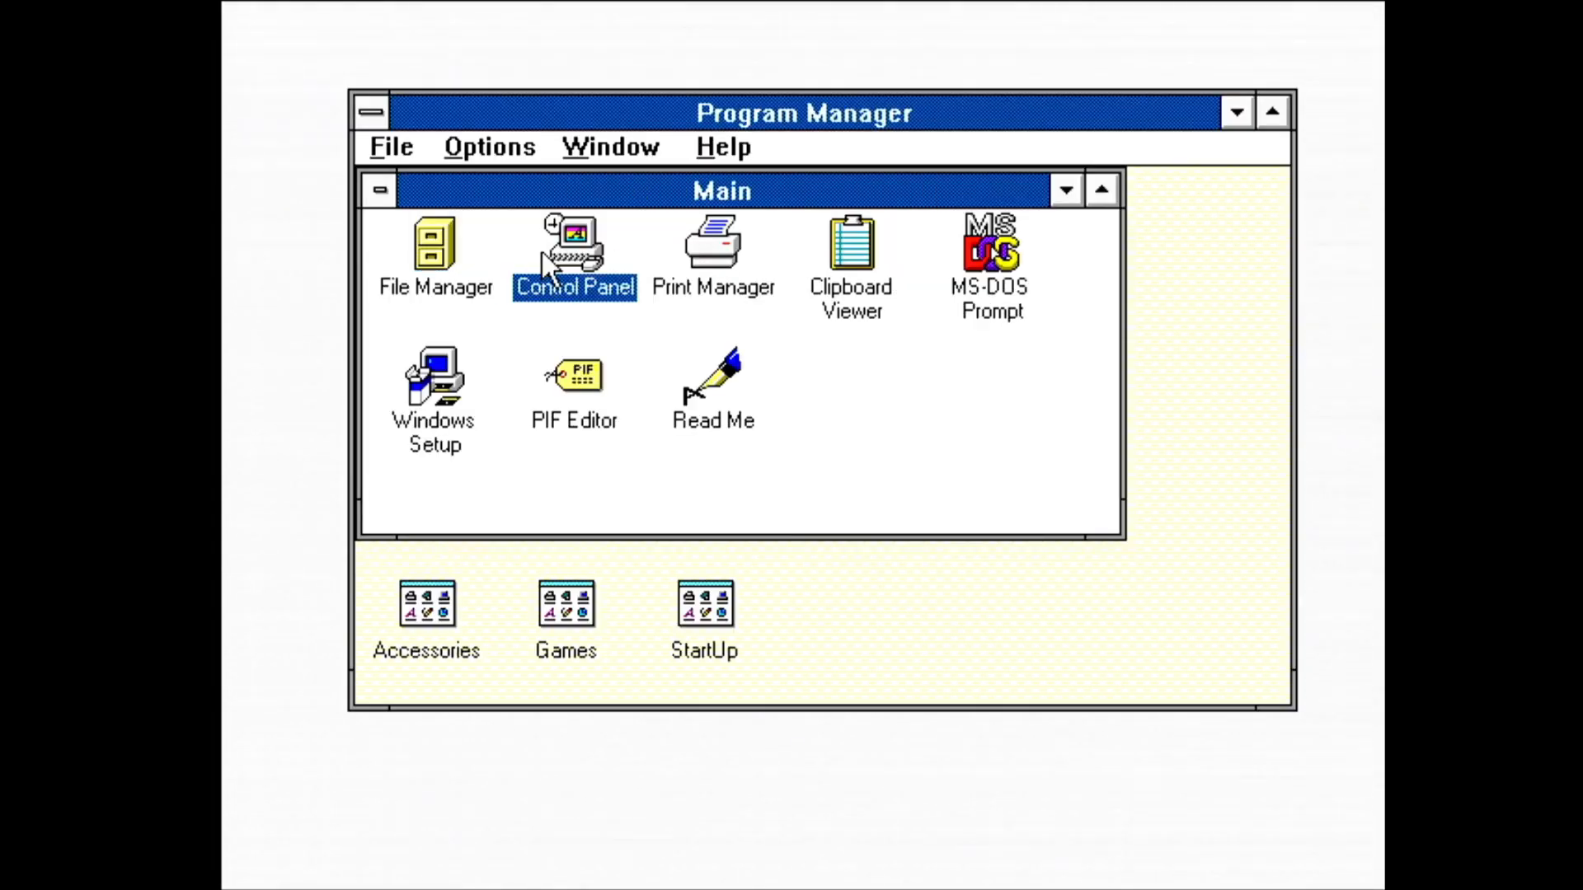
In Control Panel, review the installed fonts, previewing Courier 10,12,15, without changes
double_click(574, 245)
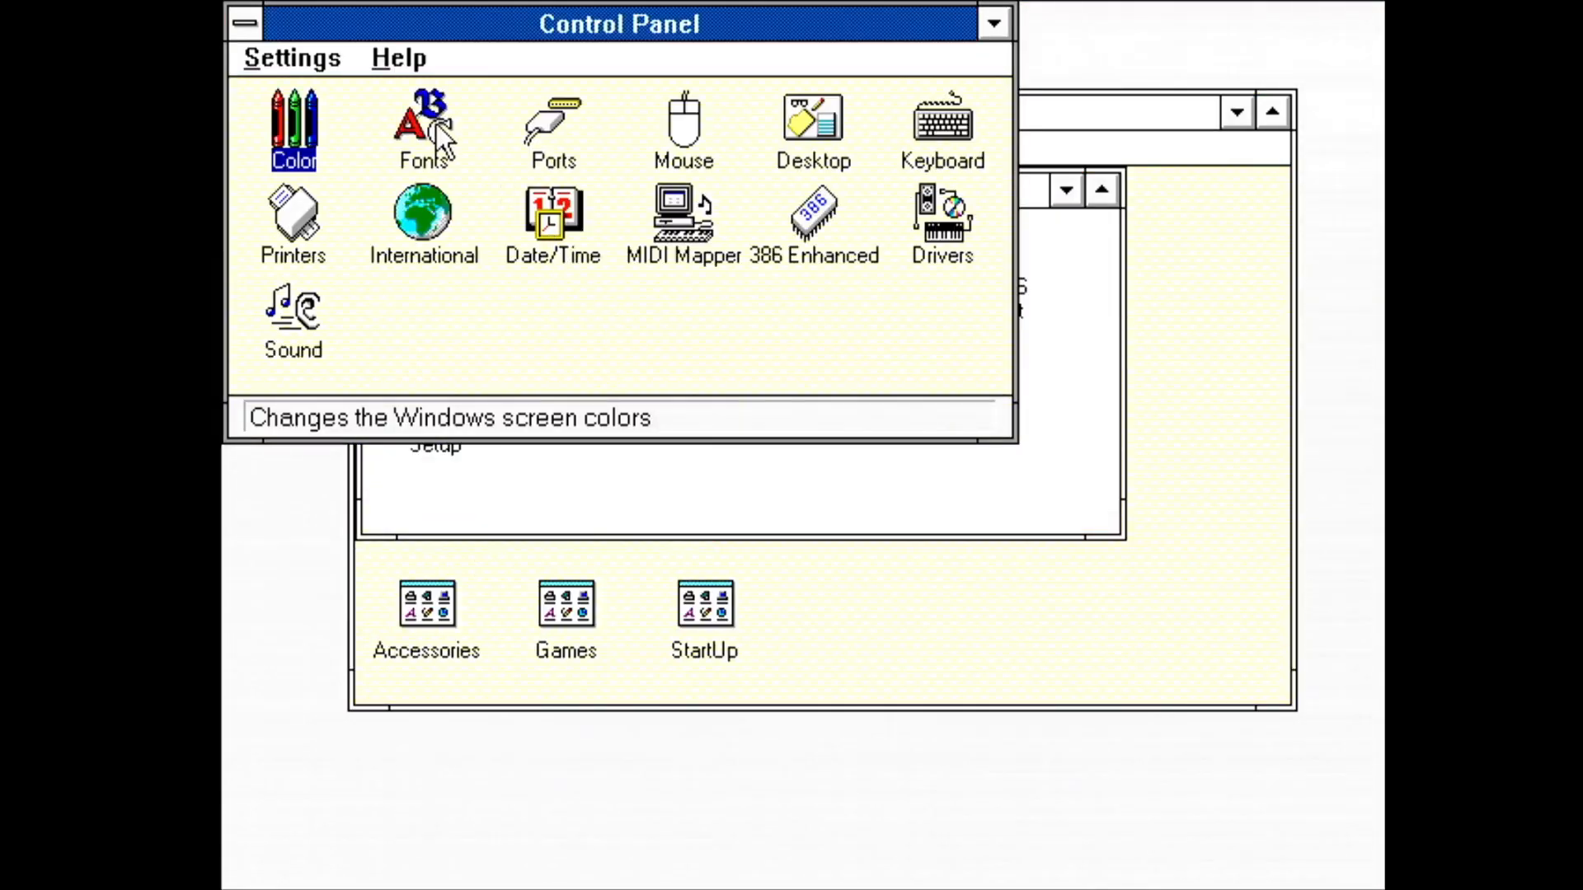
double_click(423, 127)
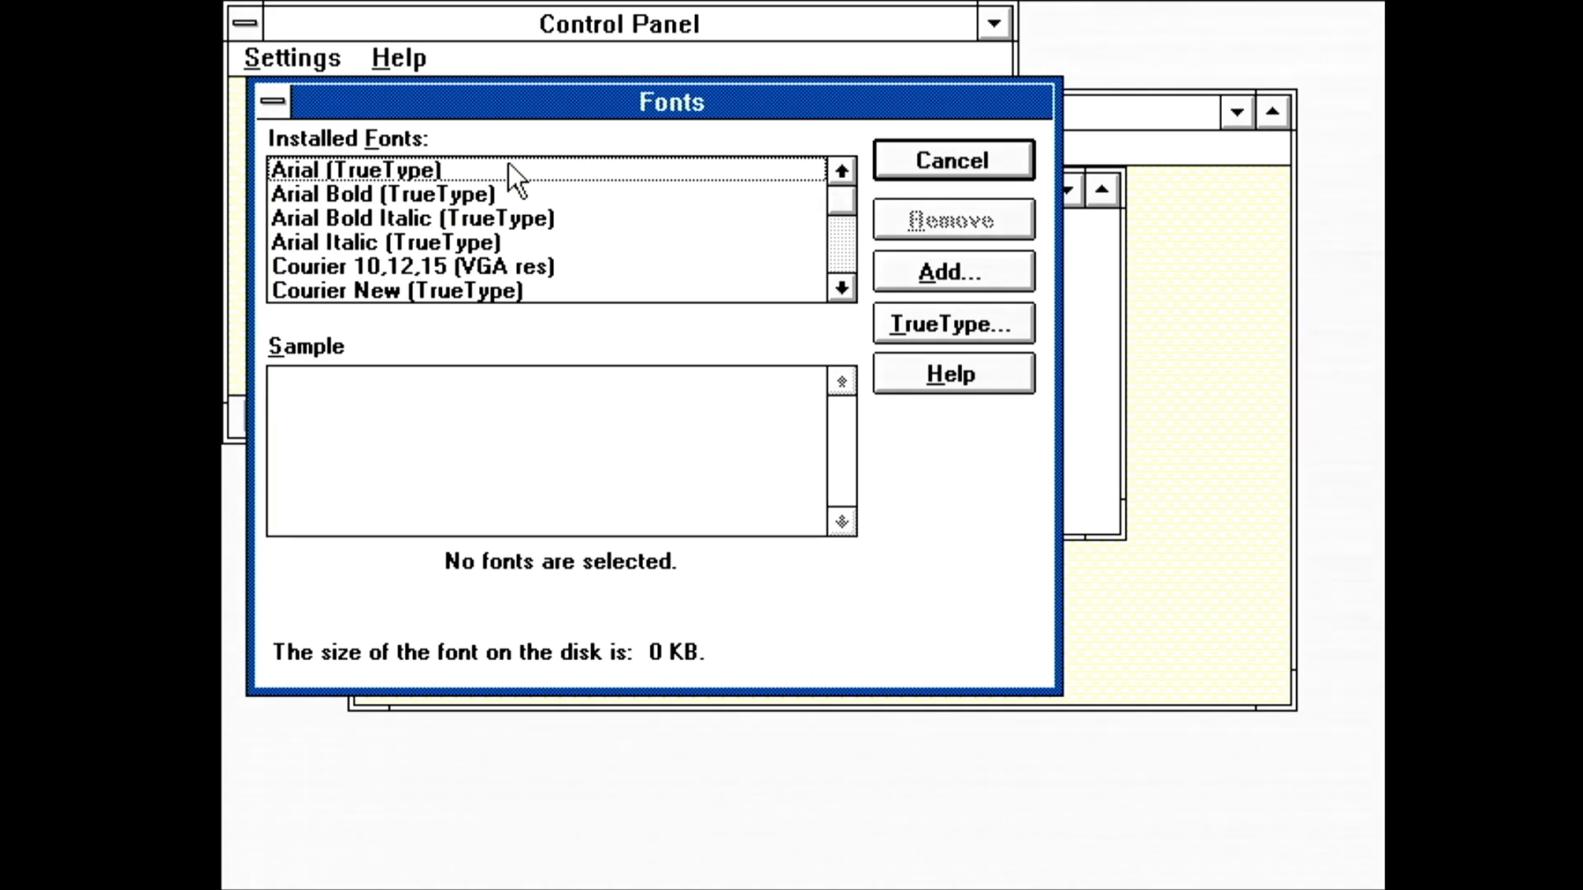
left_click(385, 195)
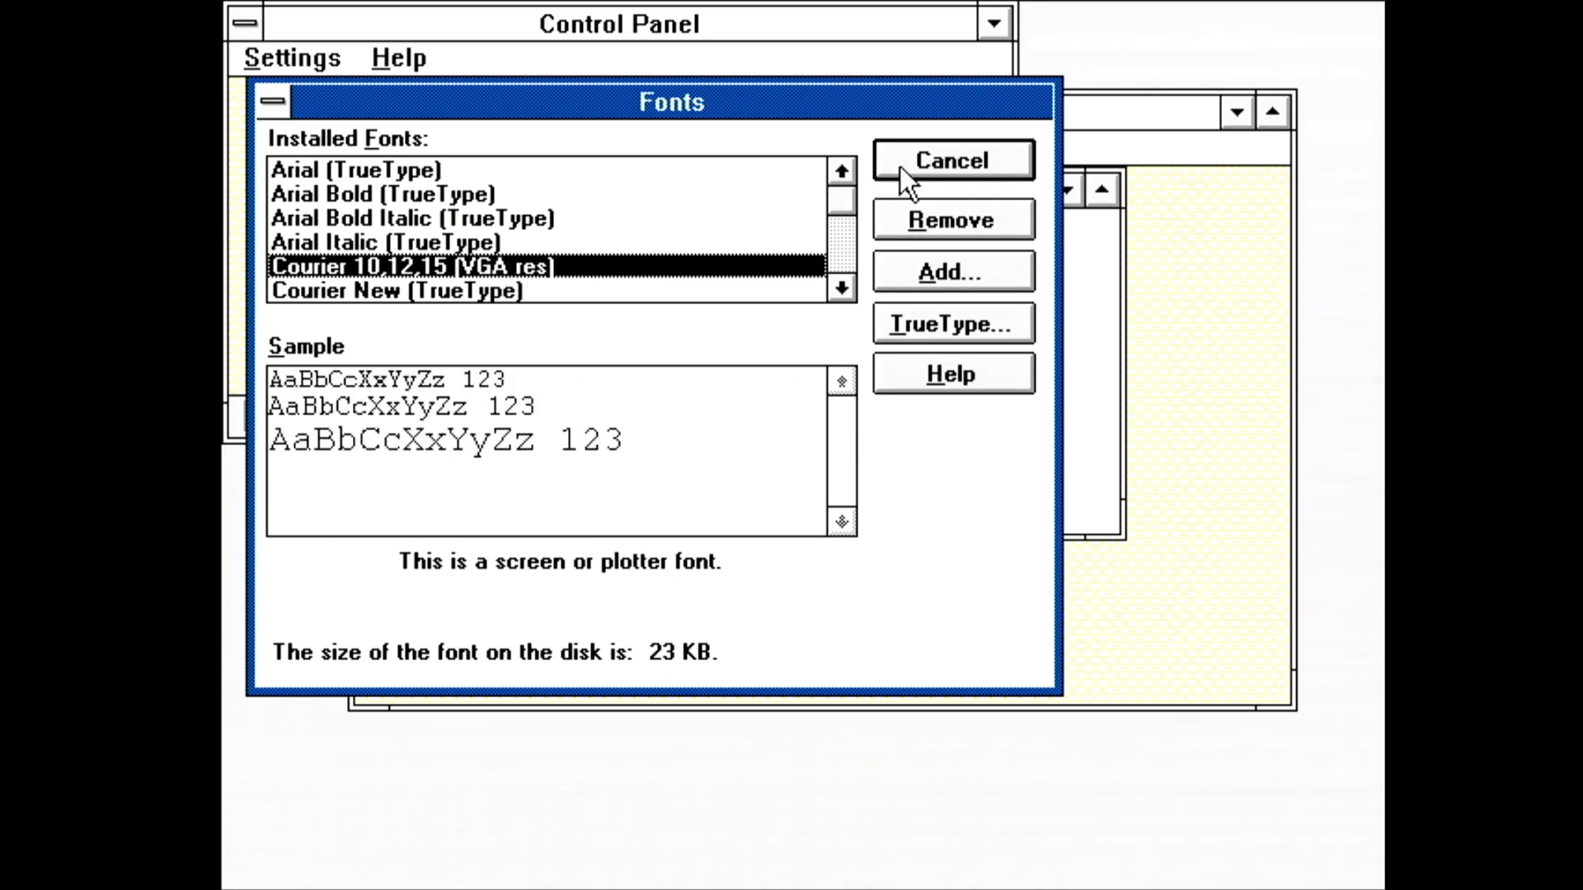
left_click(949, 160)
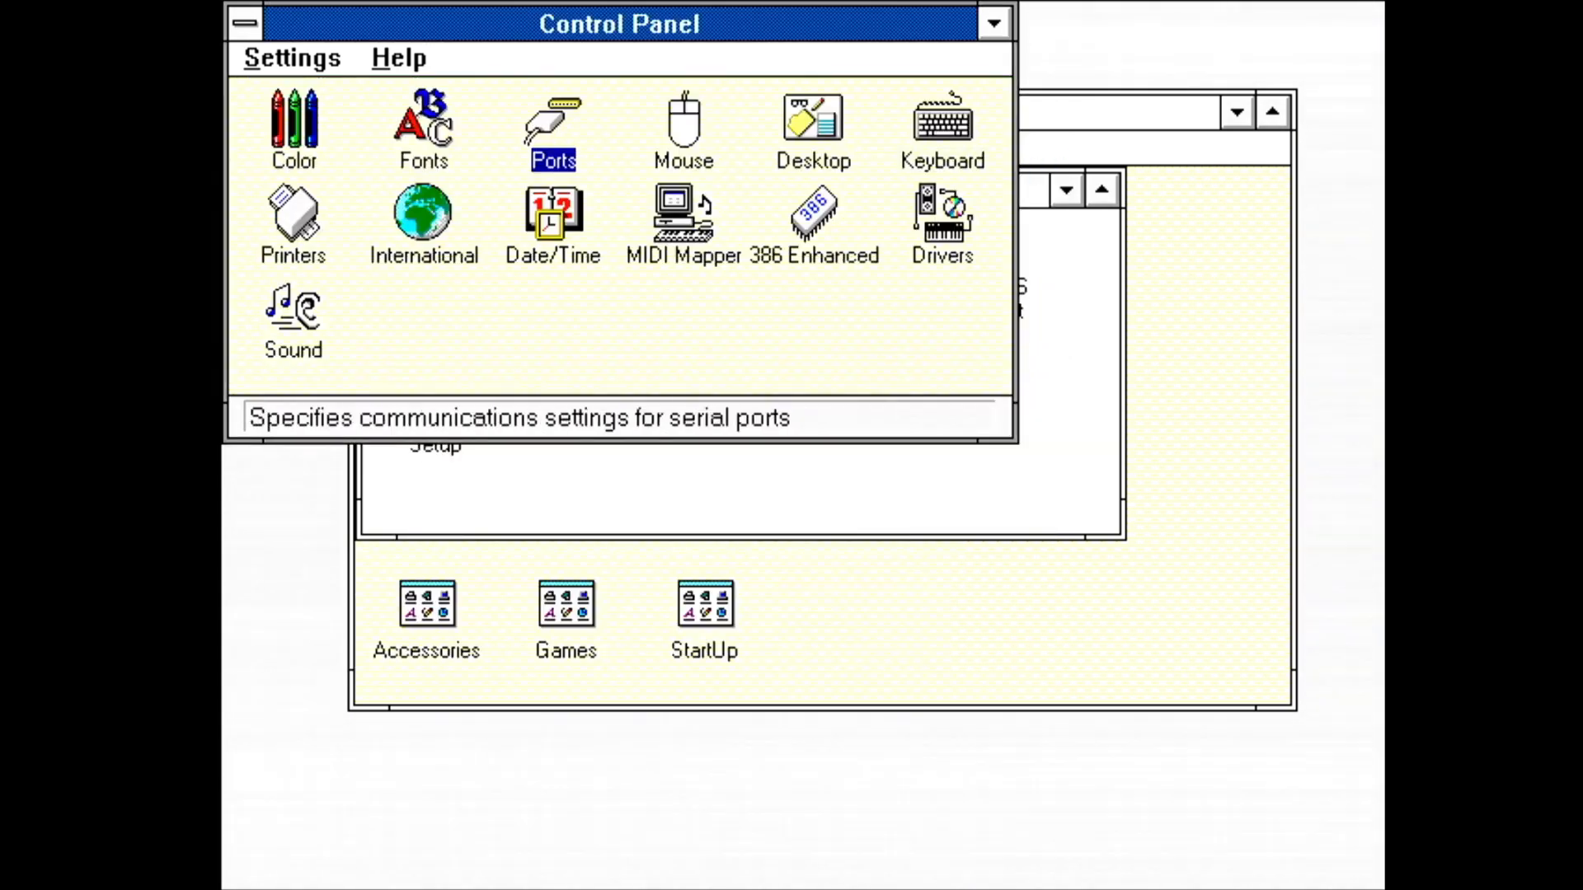
Review the COM1 port and advanced settings without changes, then bring up the Mouse settings
double_click(553, 129)
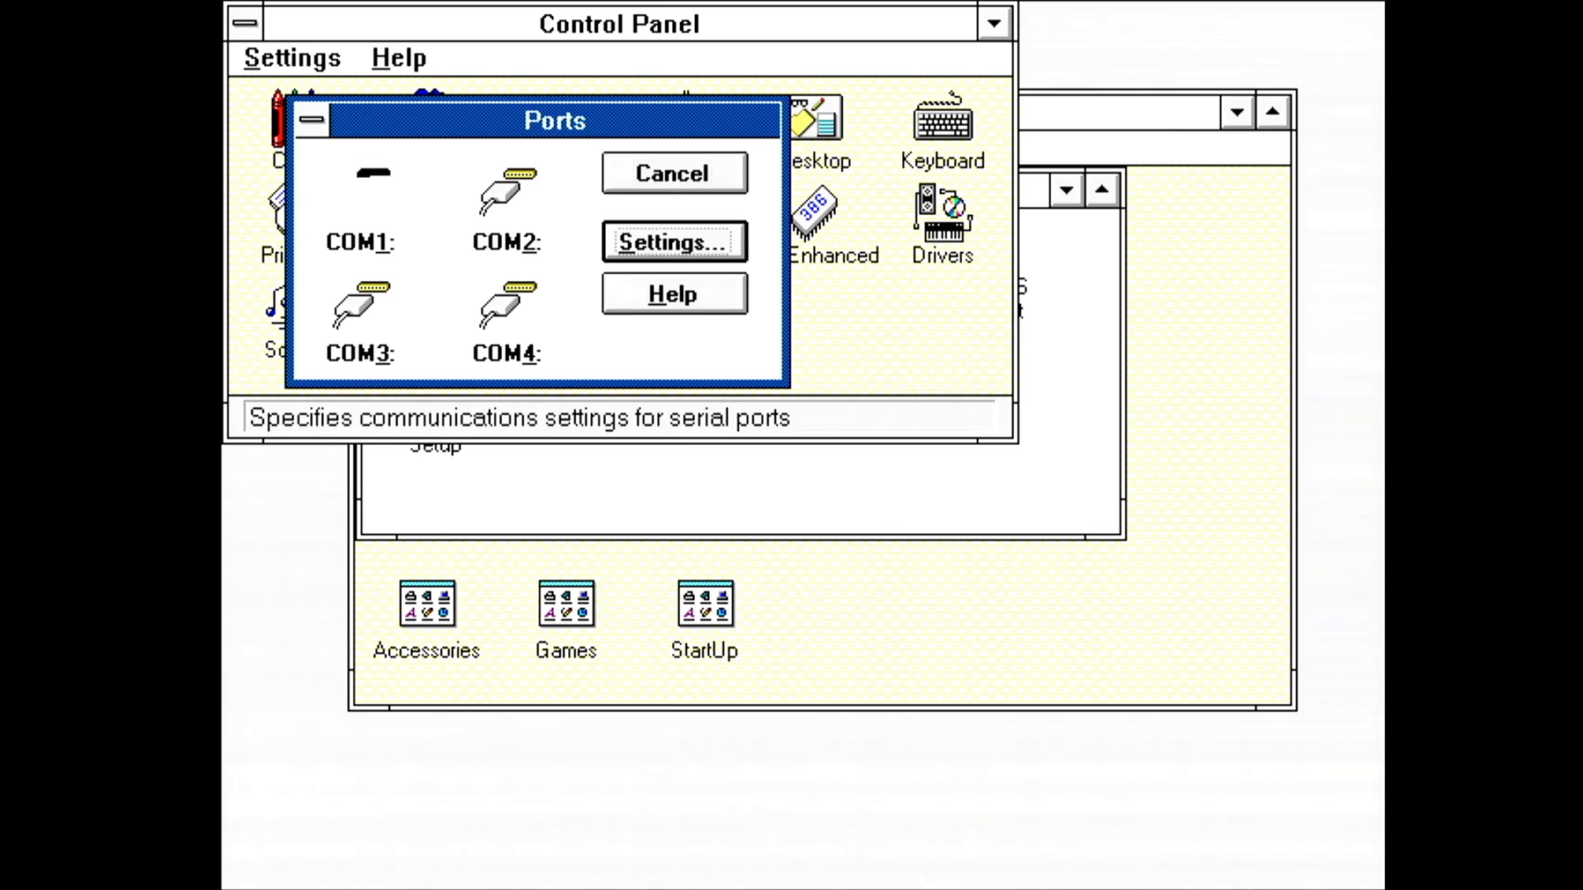
left_click(673, 243)
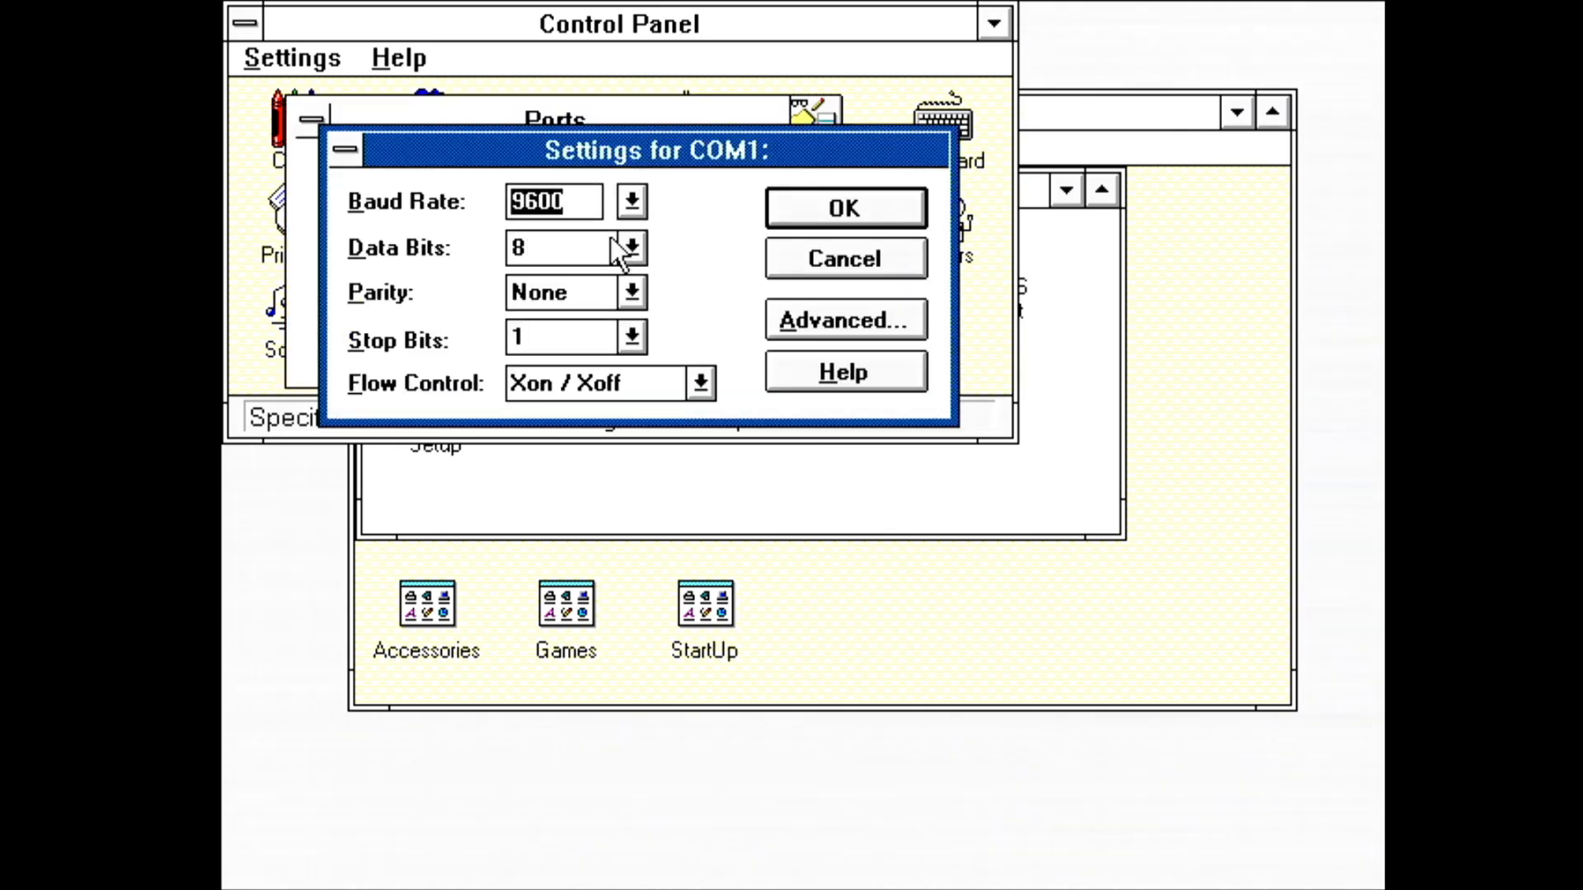
mouse_move(424, 186)
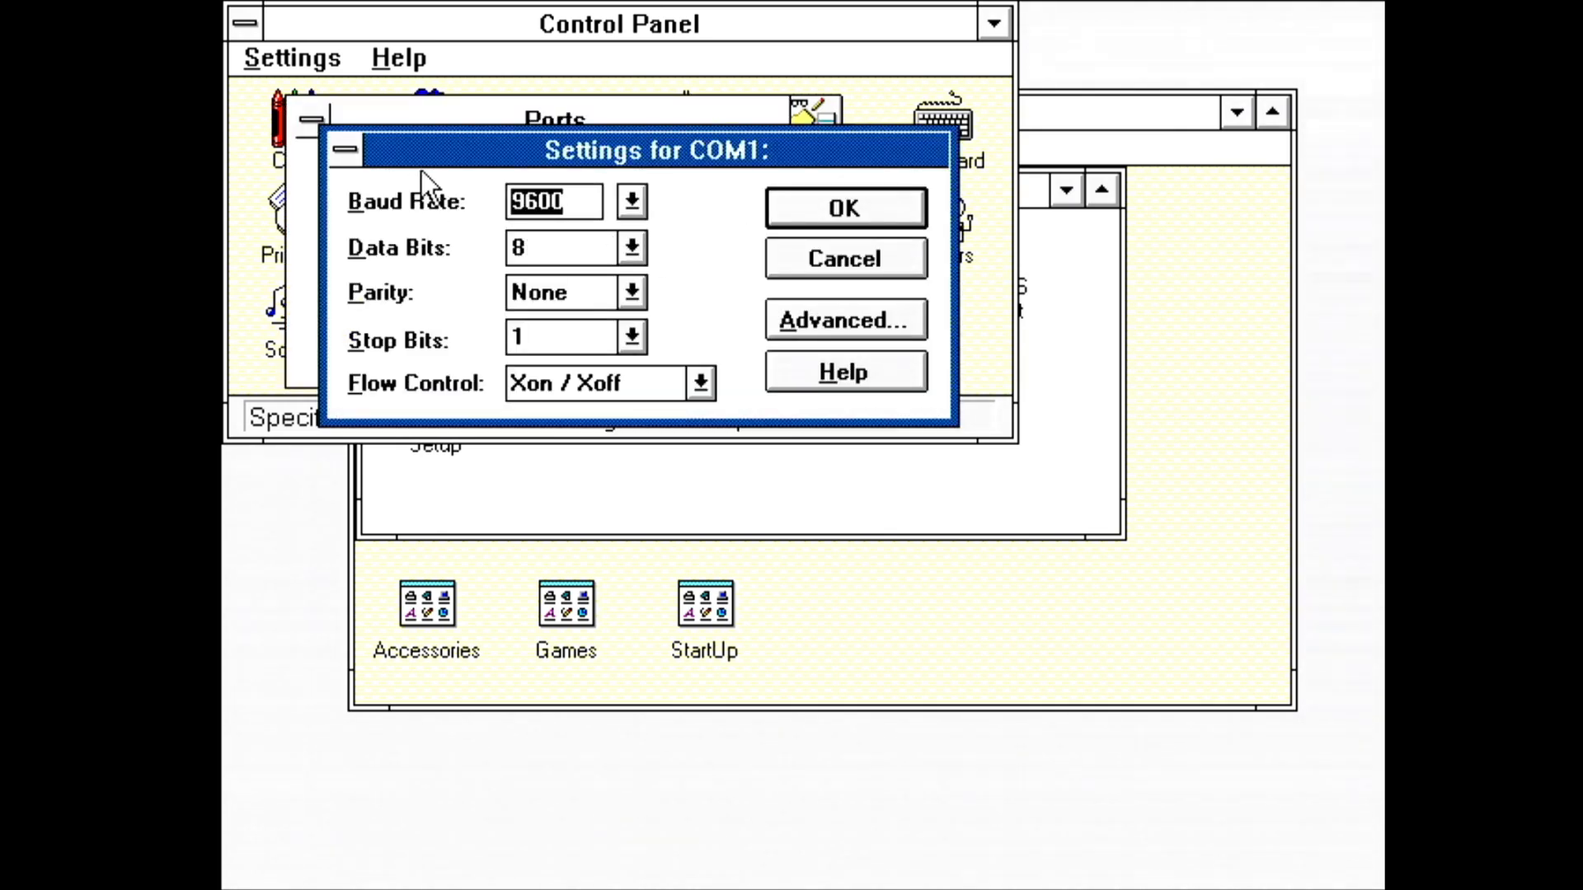
left_click(844, 319)
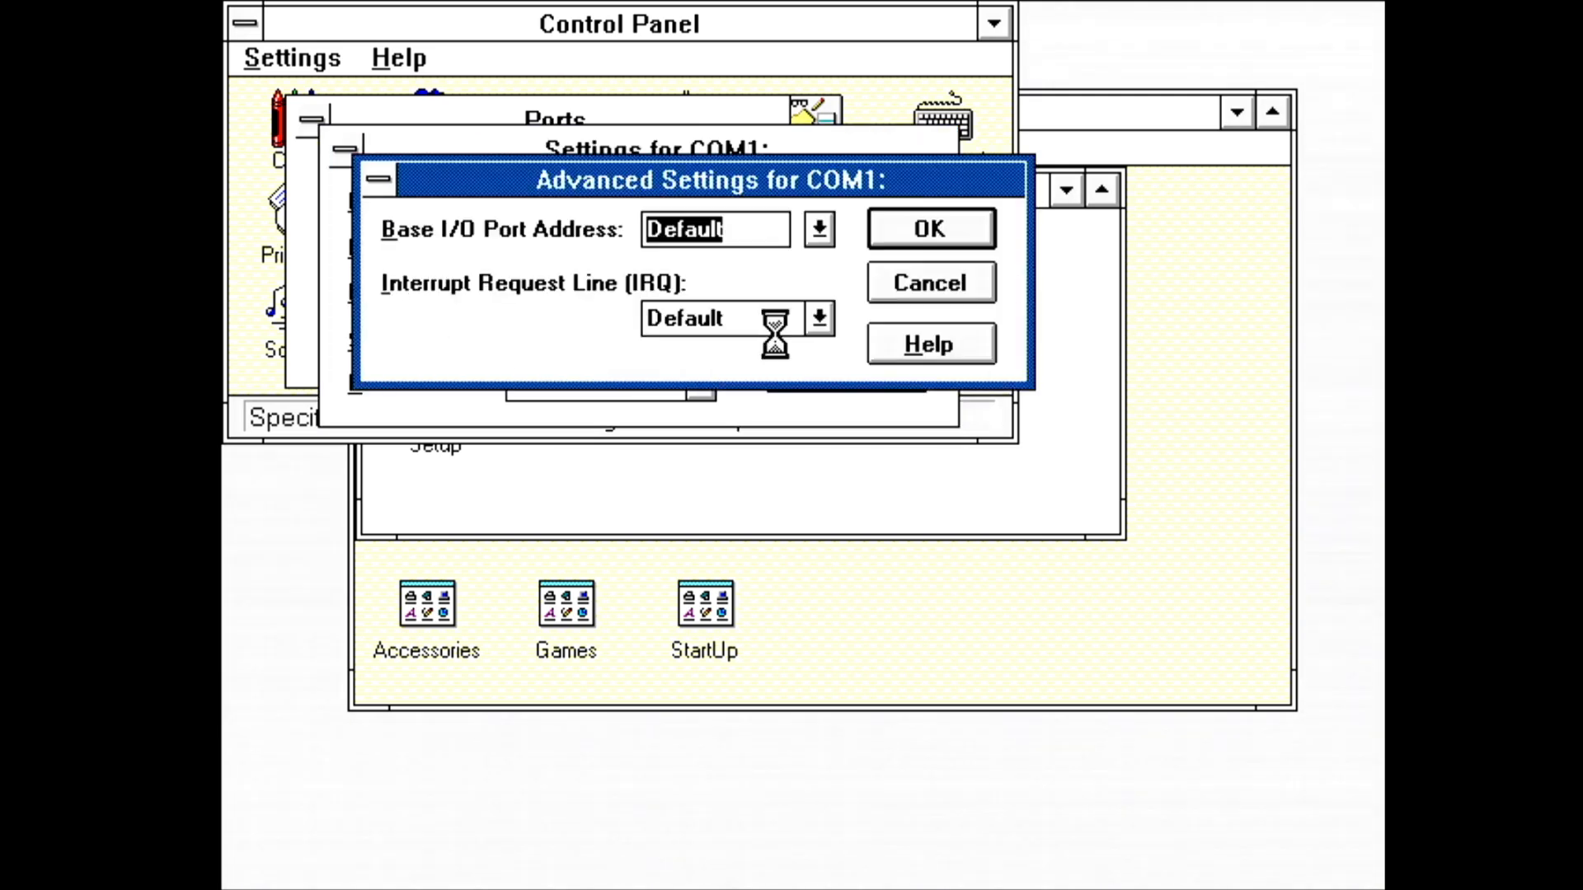
left_click(928, 227)
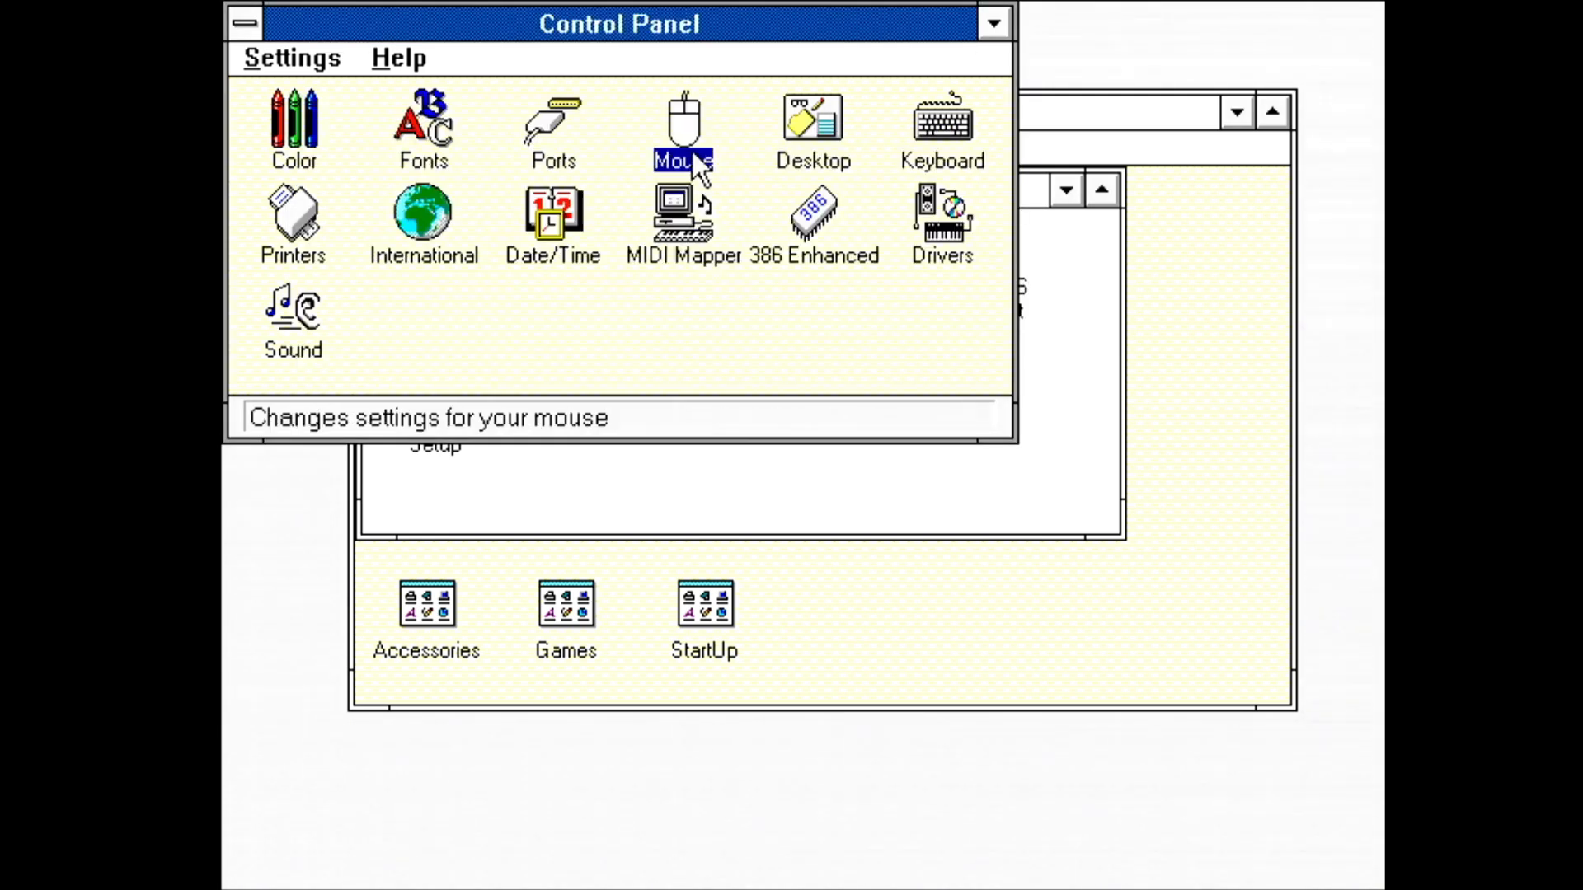
double_click(682, 127)
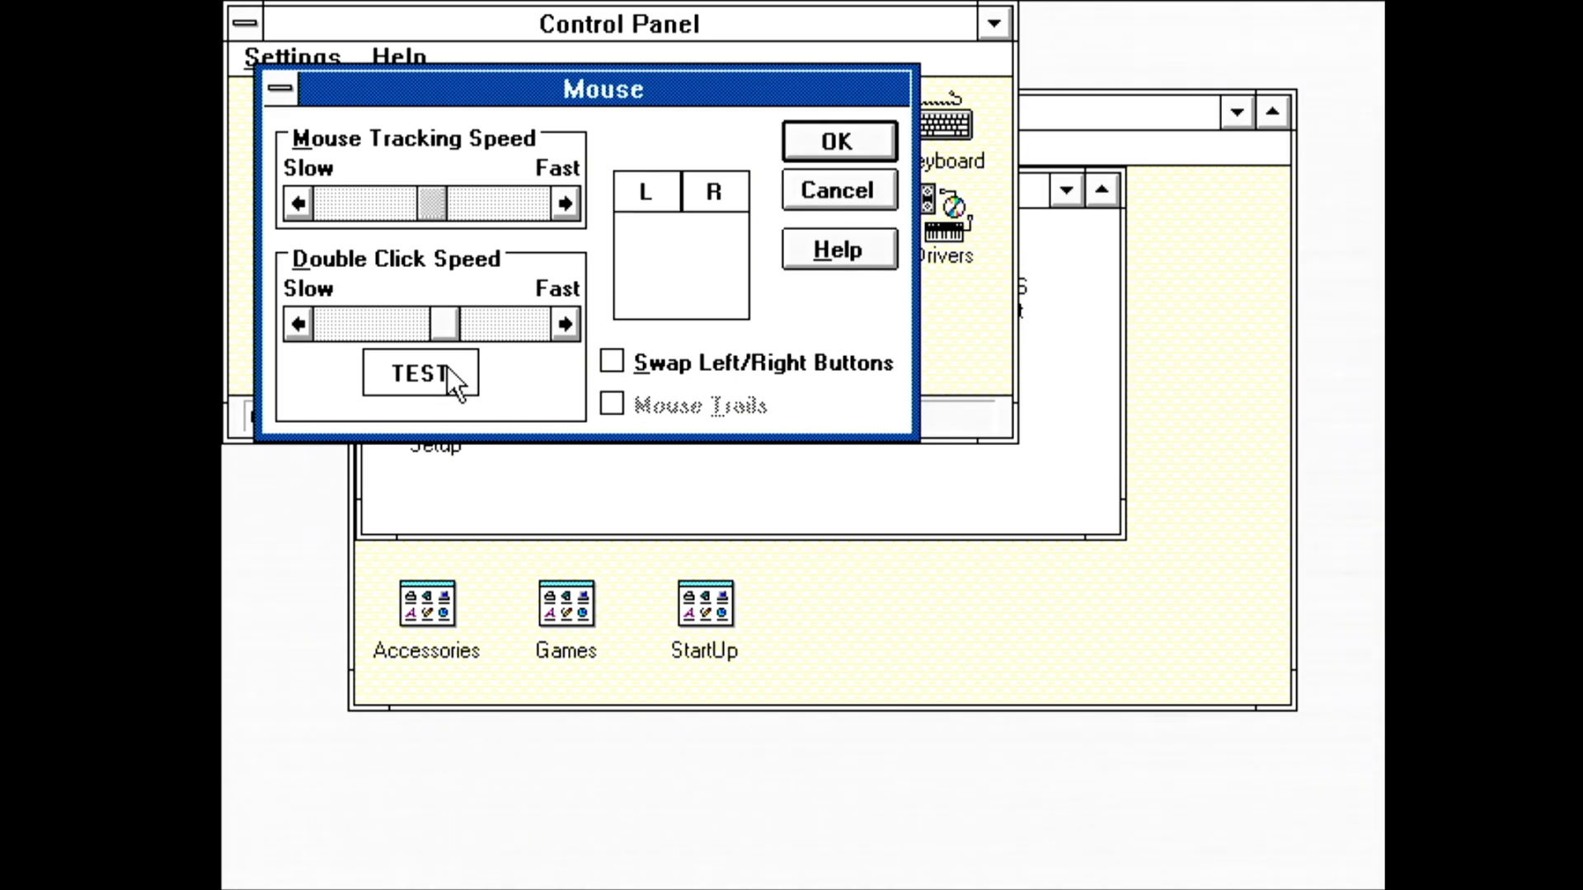
mouse_move(671, 263)
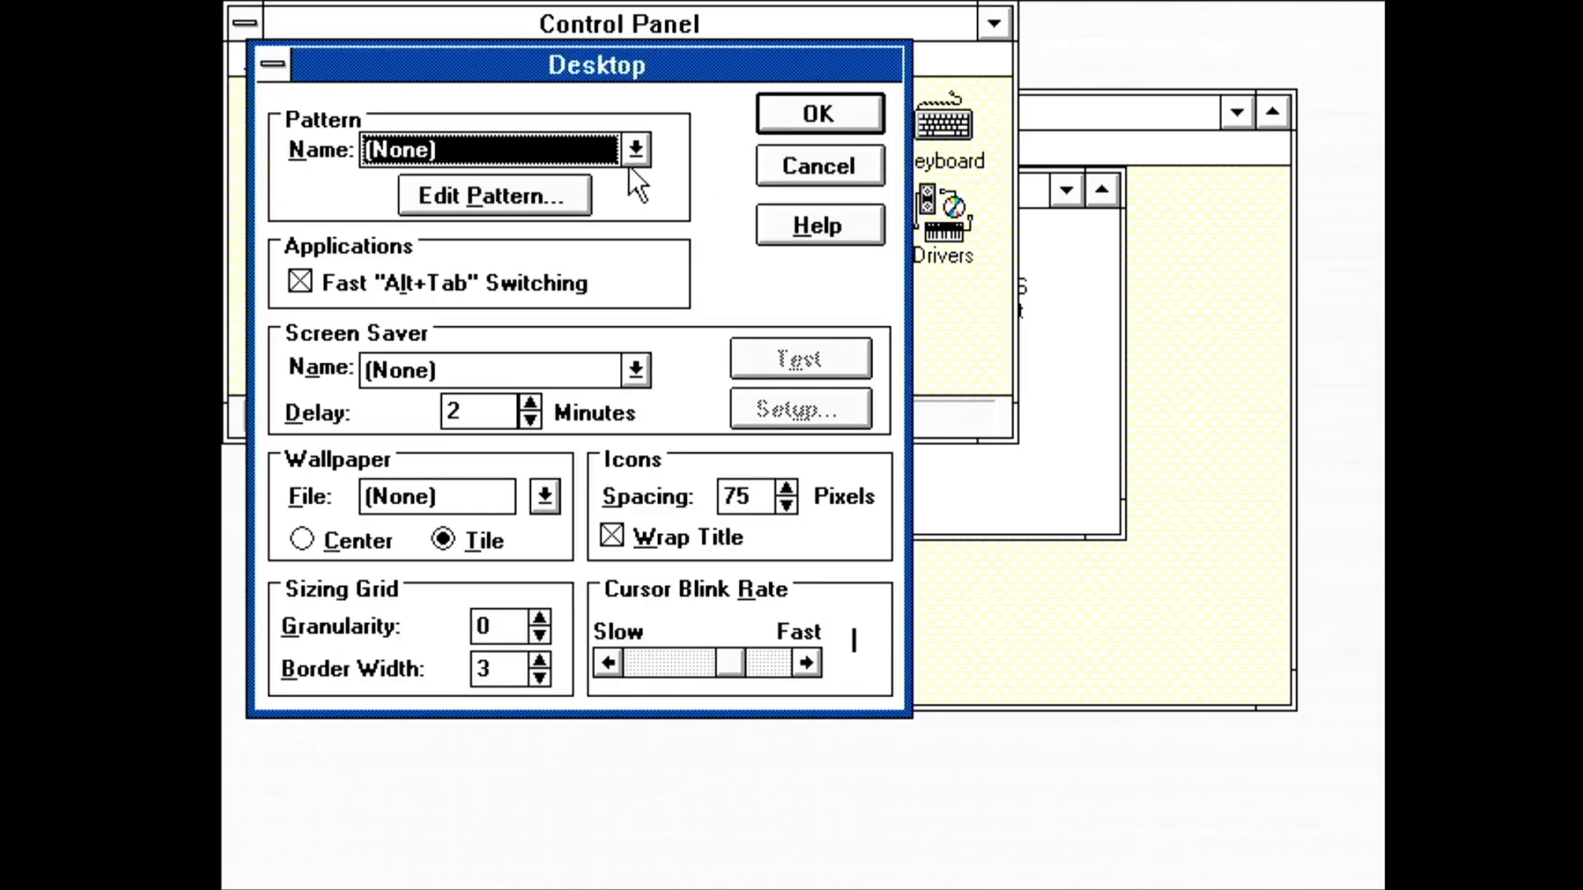
In the Desktop settings, choose Starfield Simulation as the screen saver
left_click(816, 165)
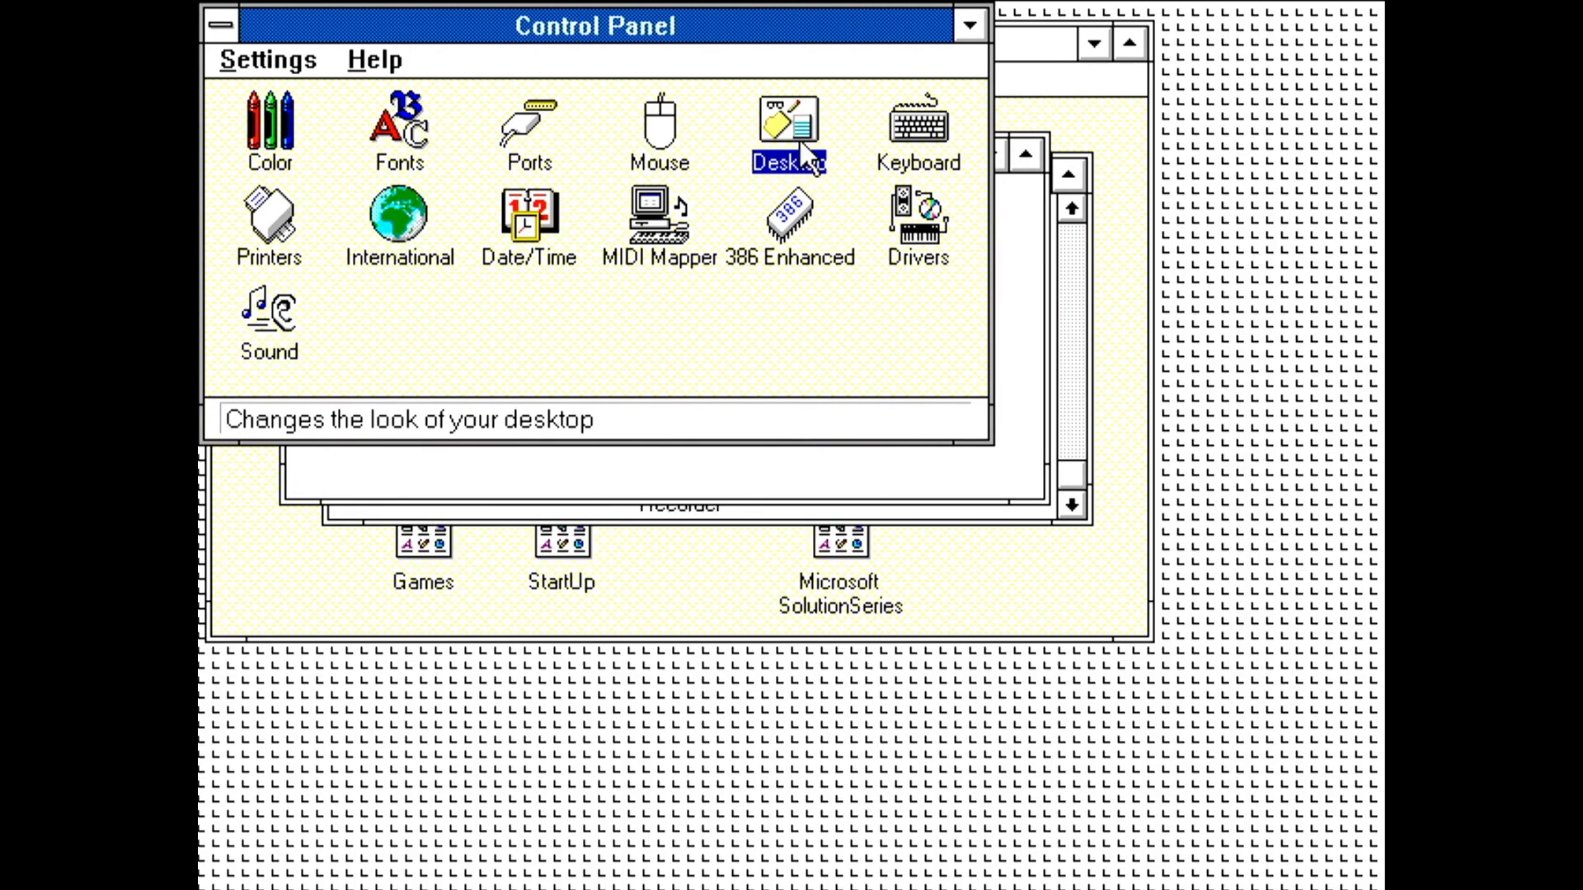
double_click(789, 129)
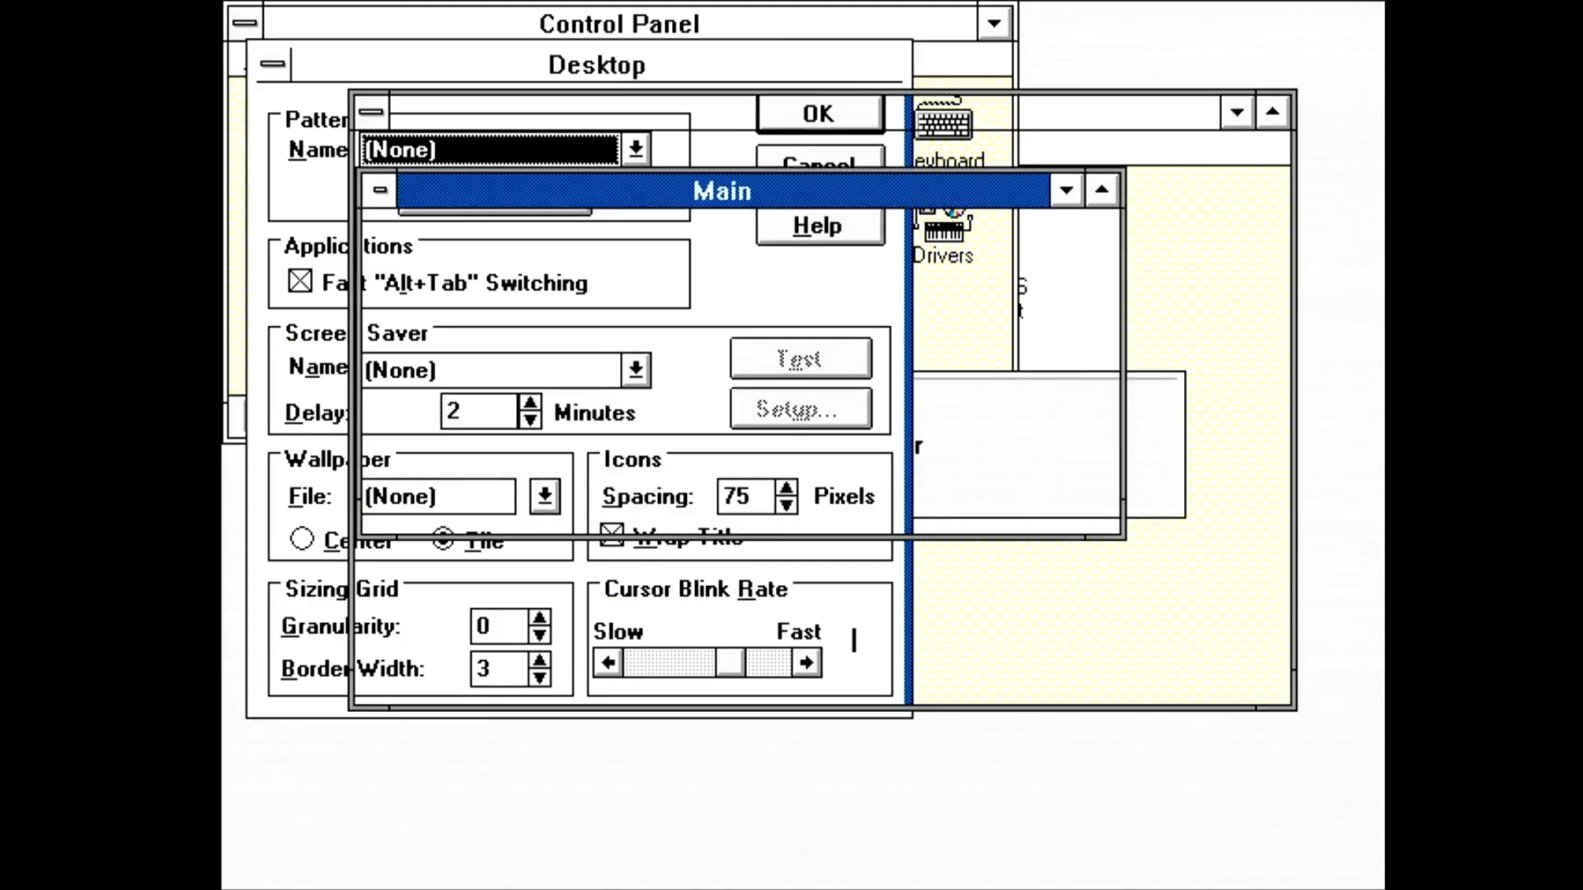
left_click(596, 64)
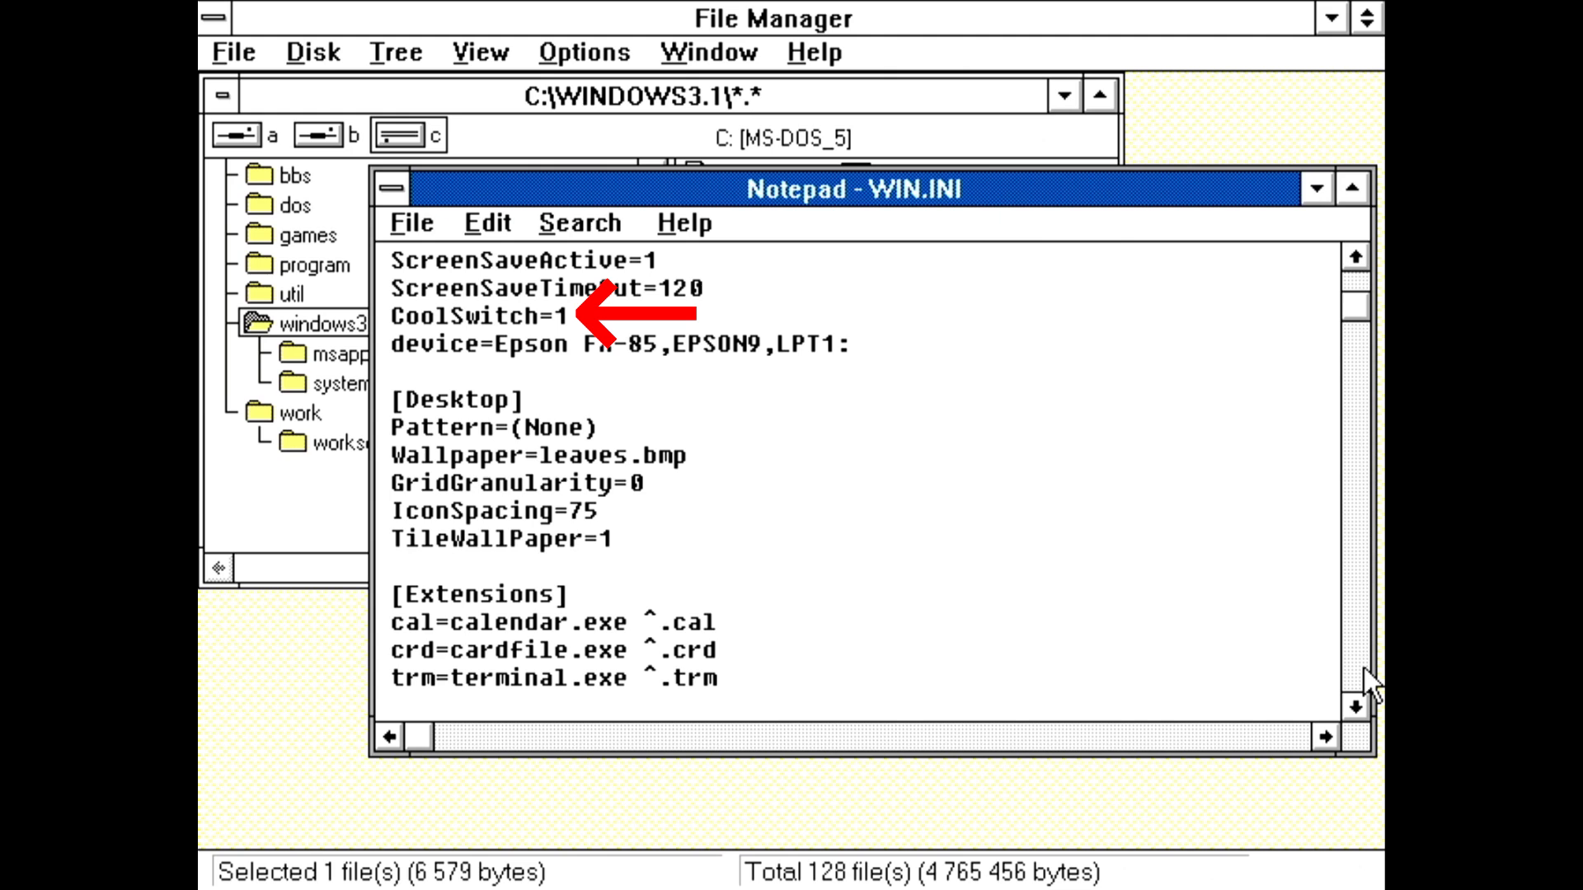
left_click(633, 370)
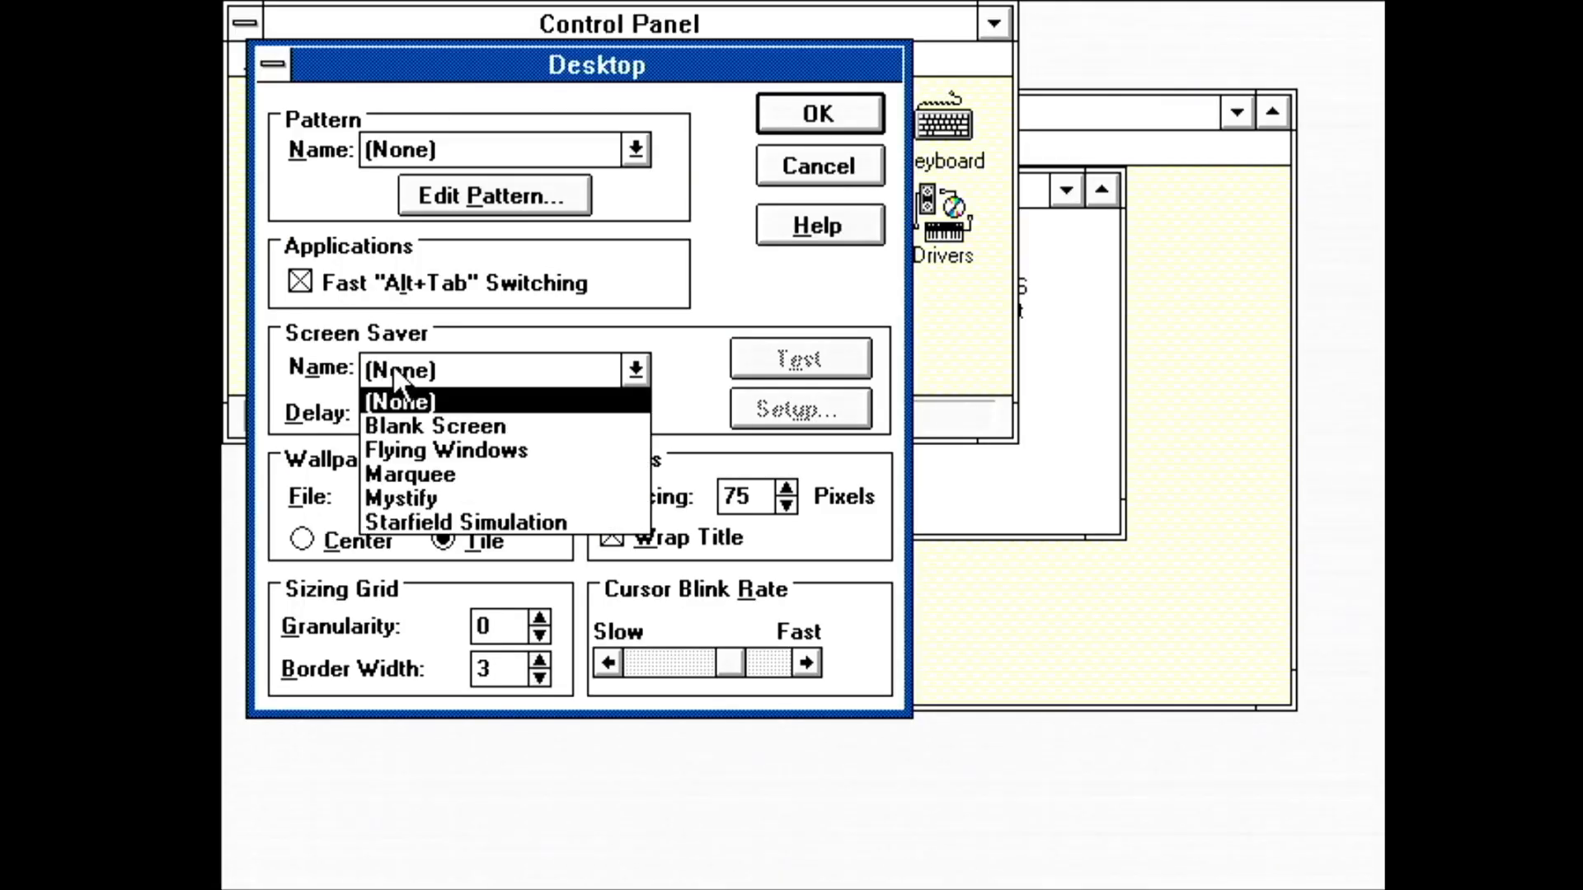
mouse_move(422, 462)
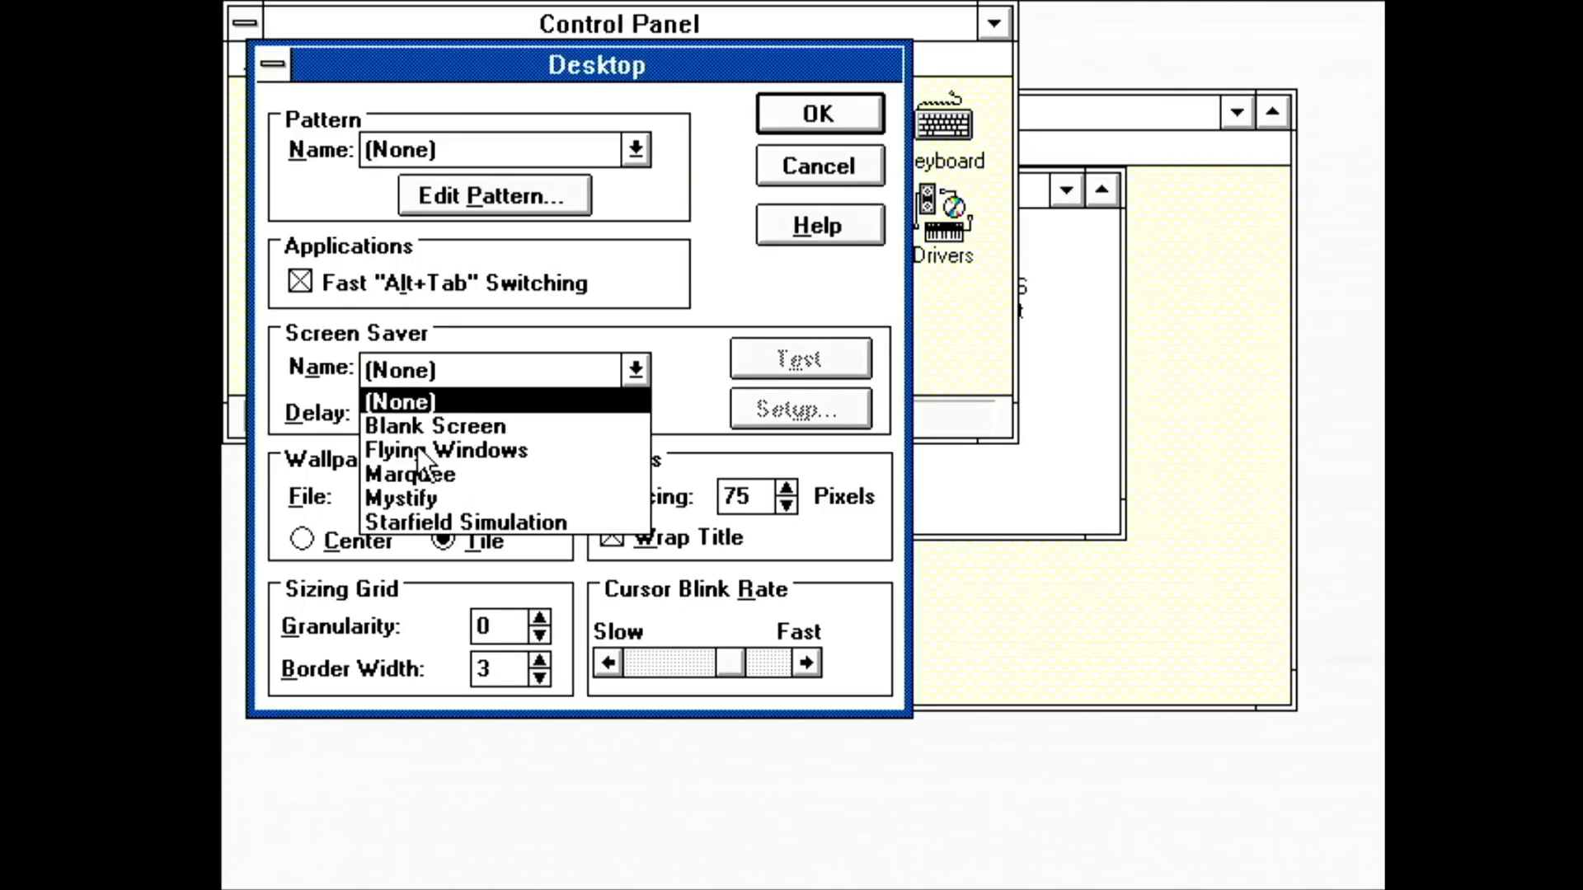
left_click(465, 523)
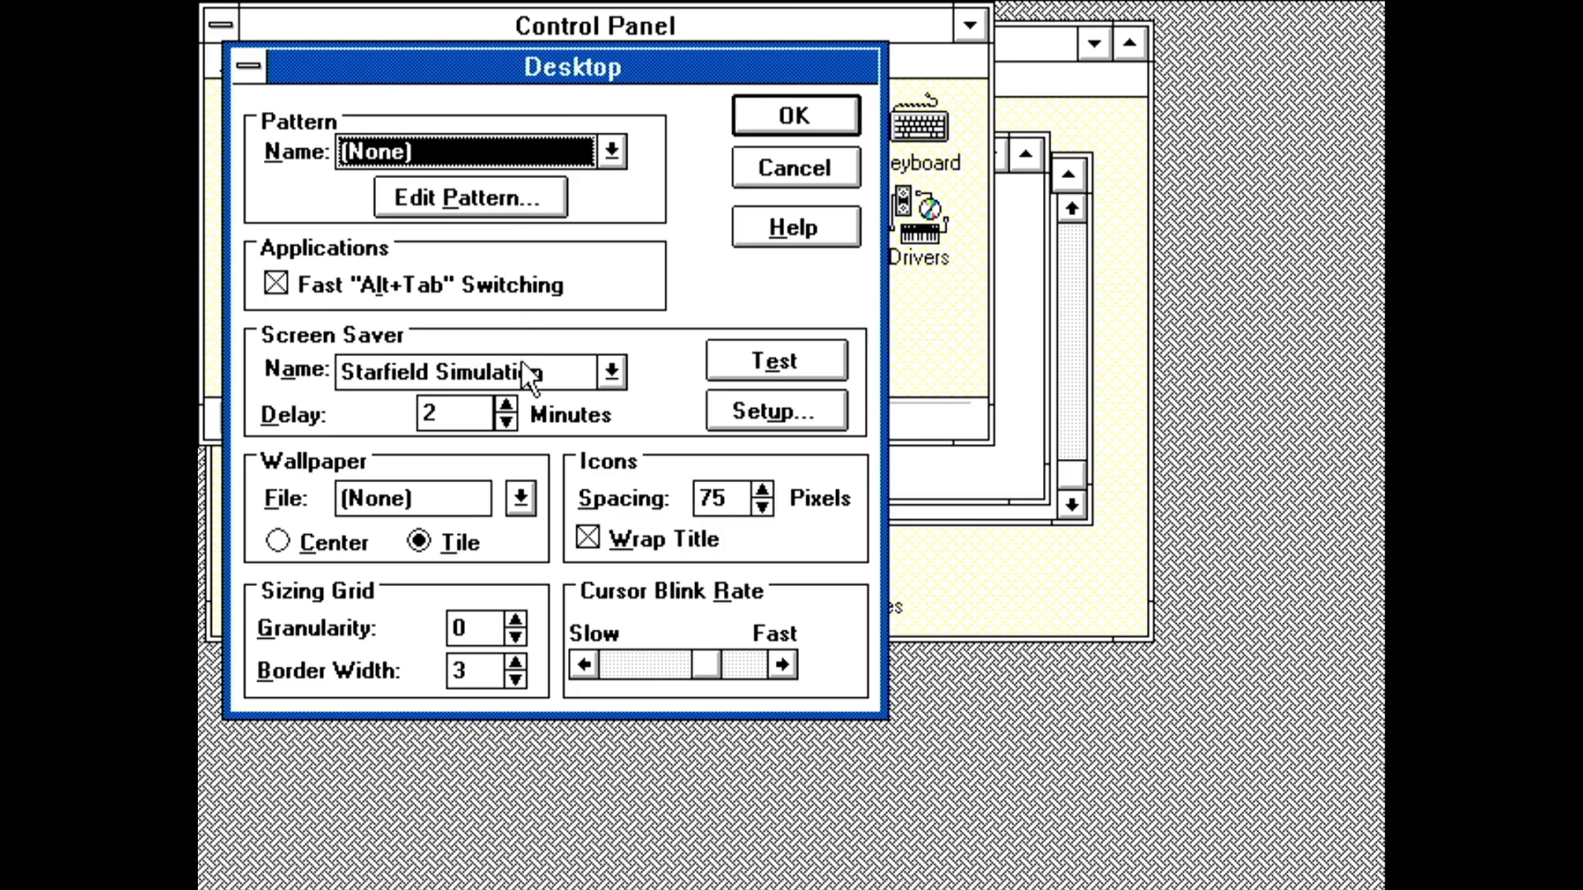
left_click(519, 498)
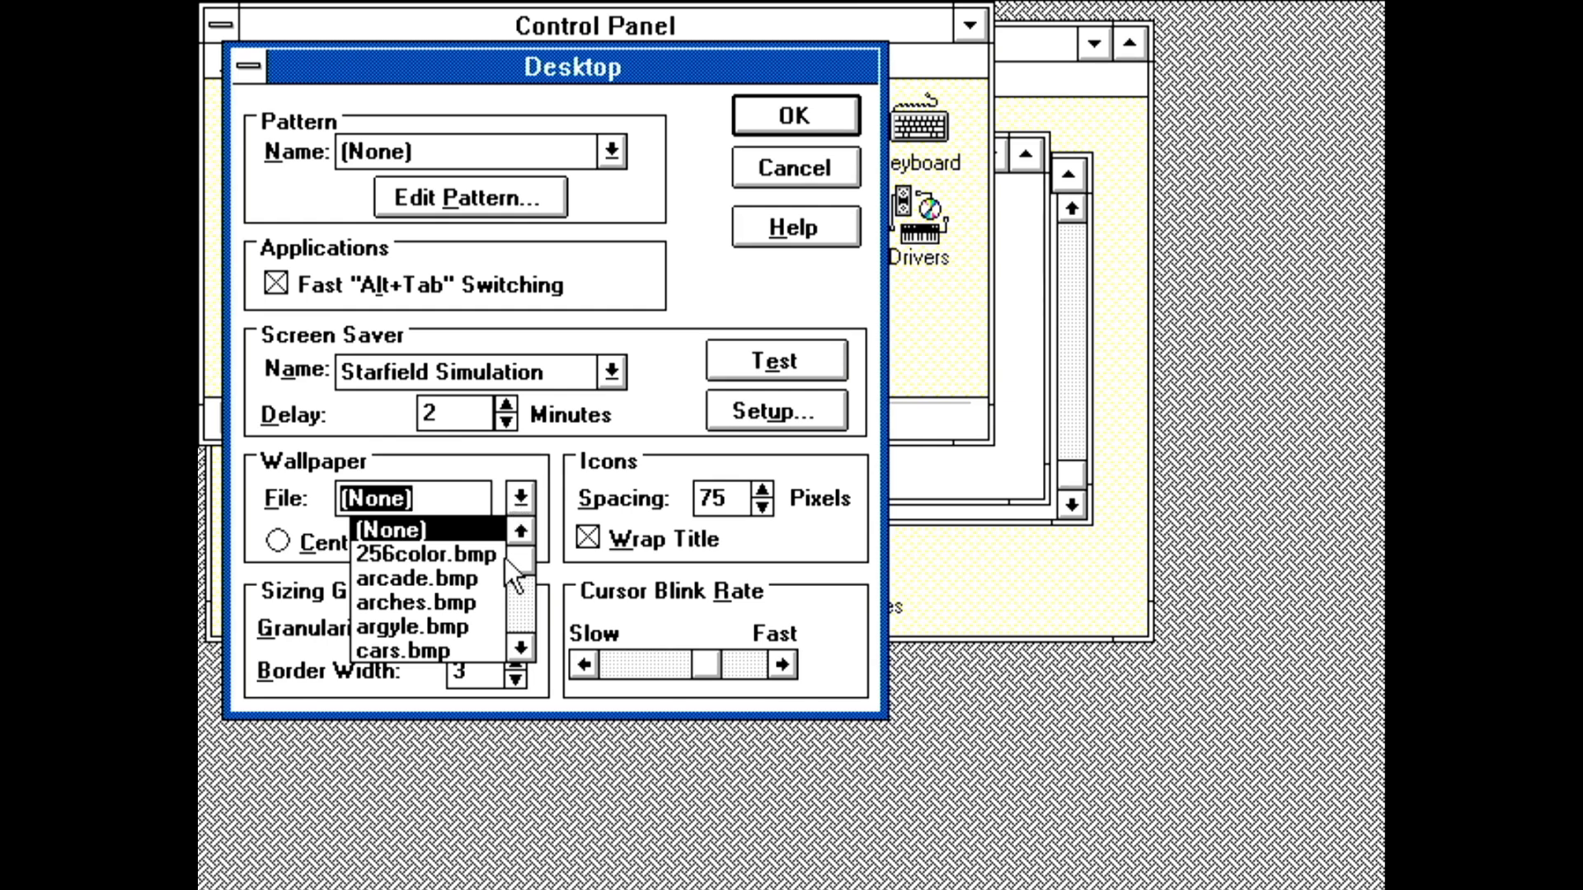
left_click(424, 554)
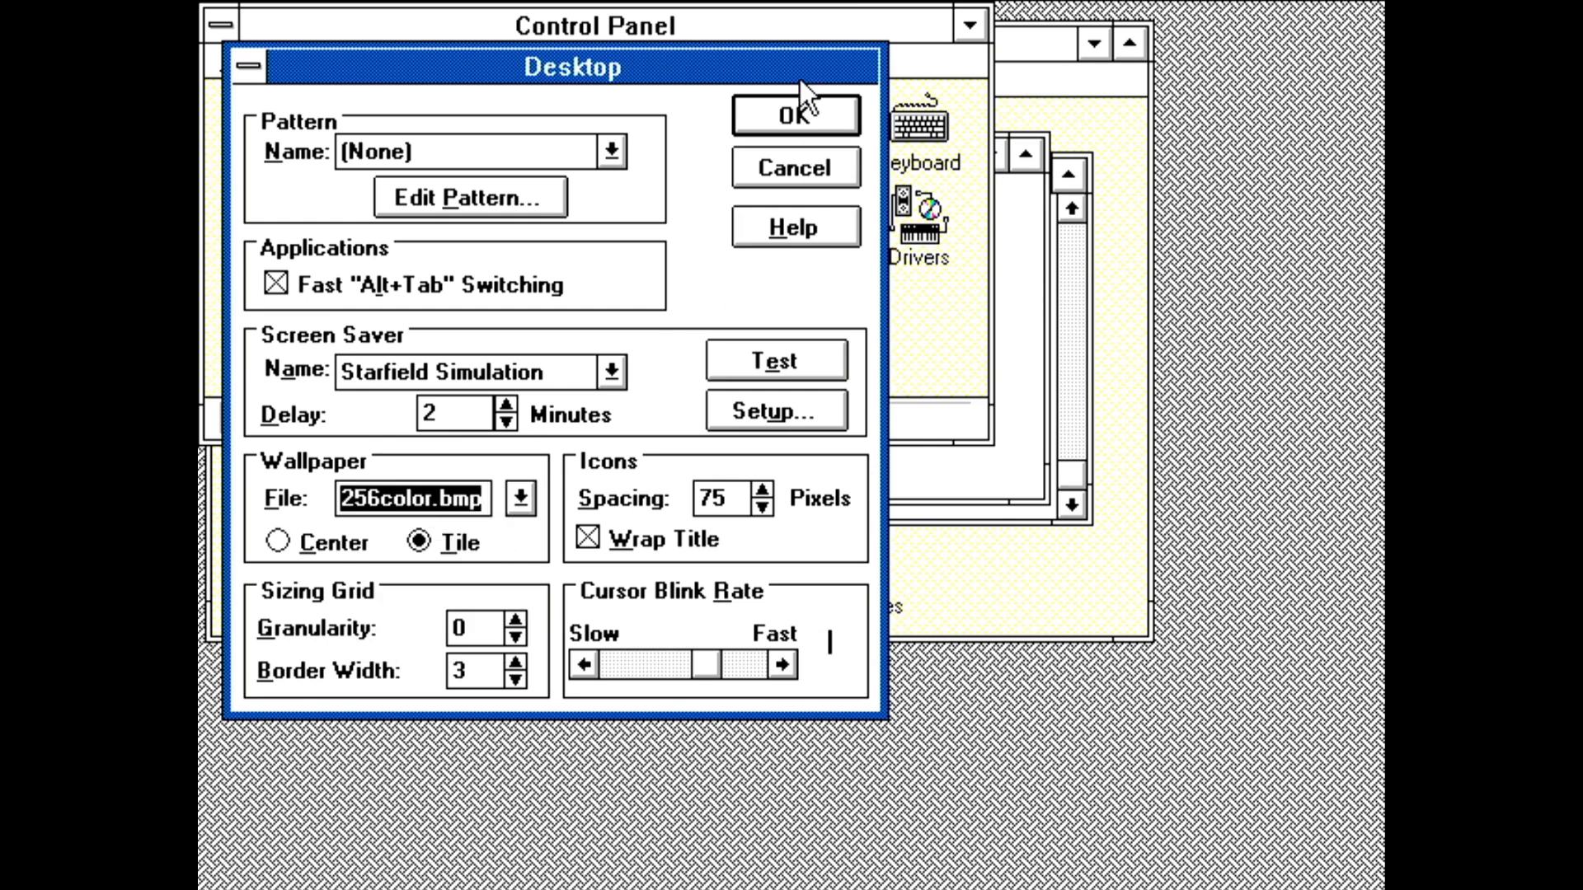
left_click(793, 112)
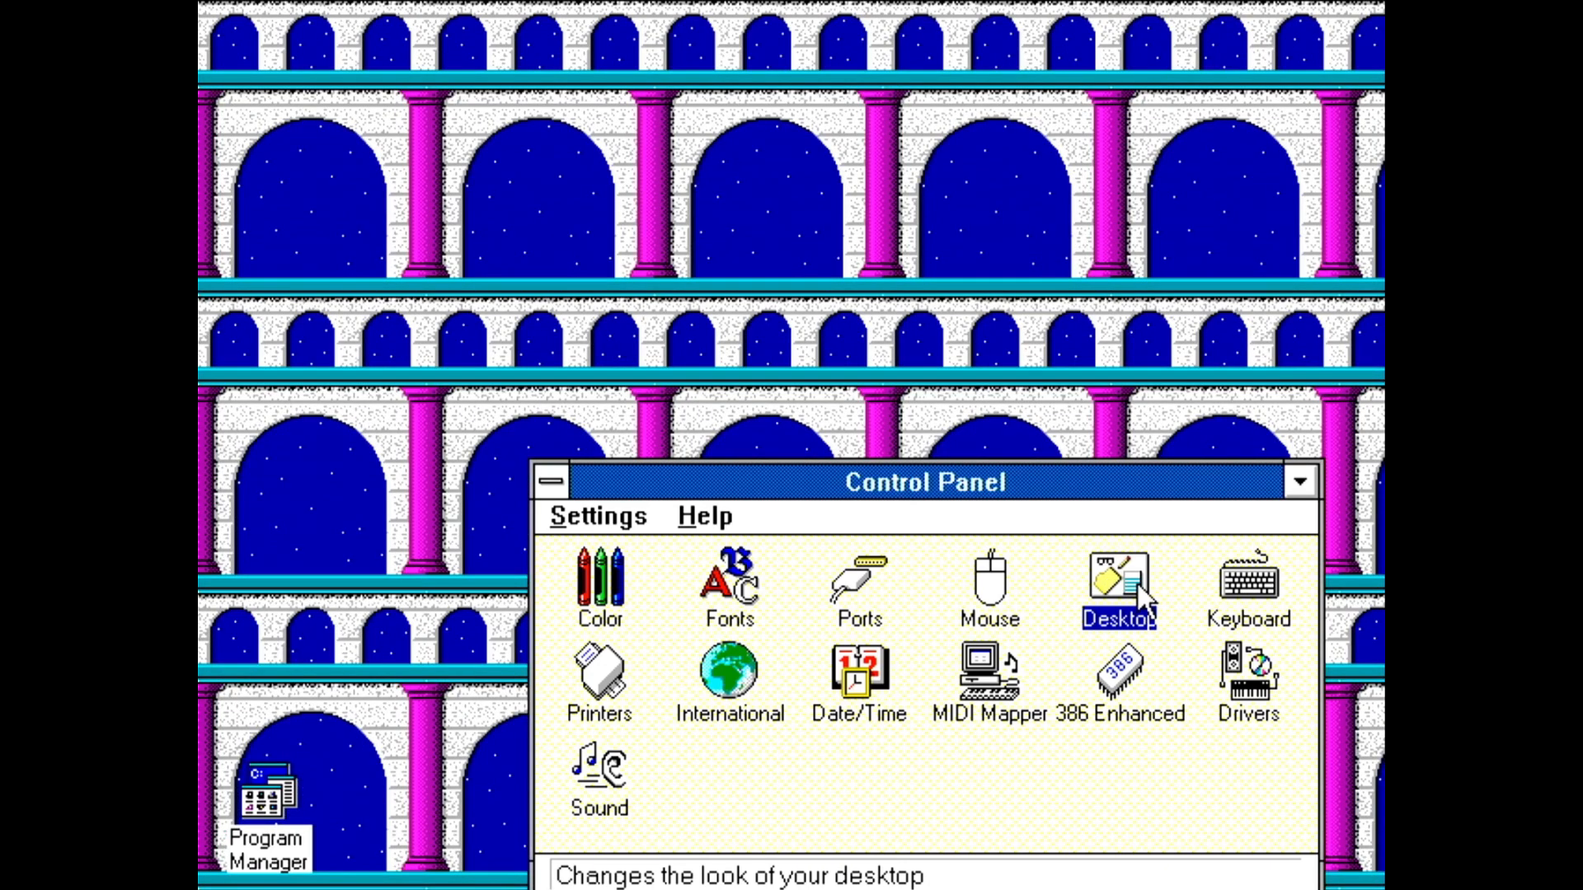
double_click(1118, 585)
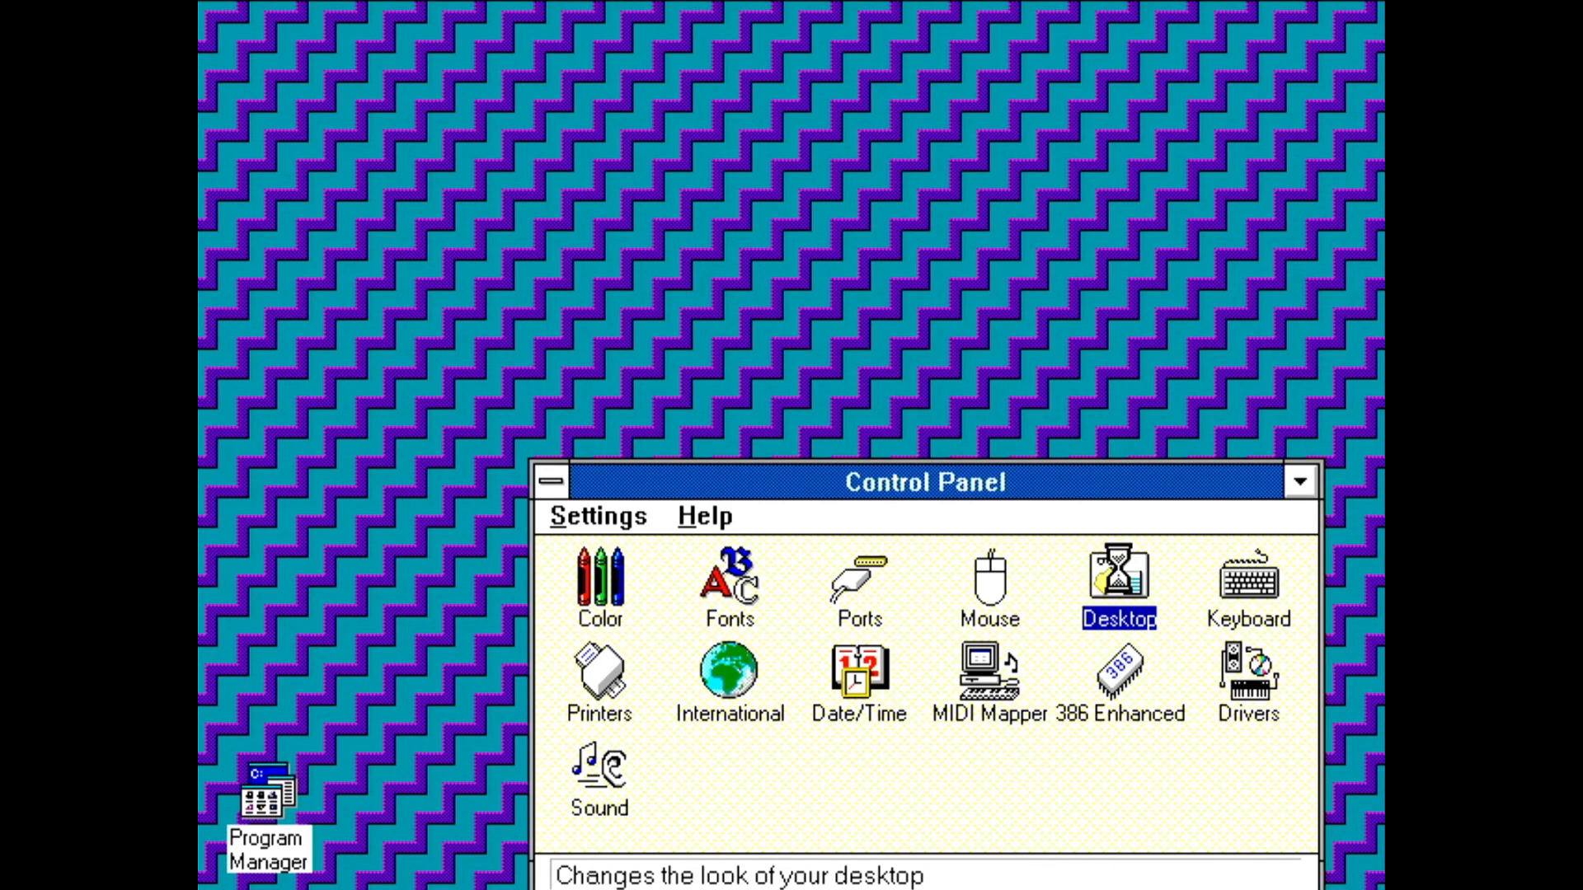
double_click(1117, 587)
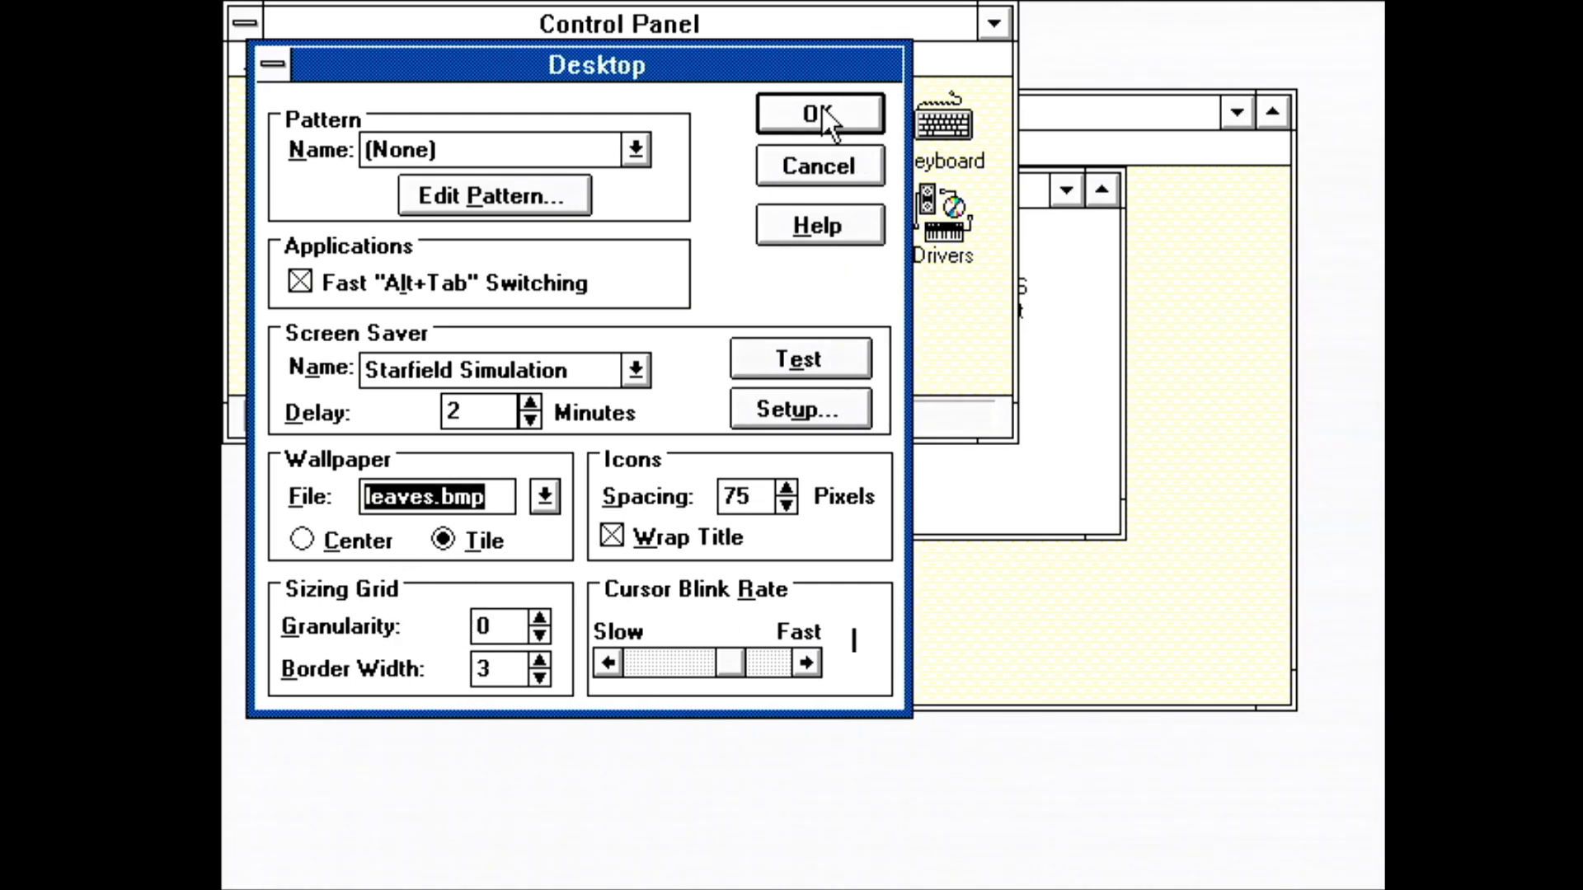
left_click(820, 113)
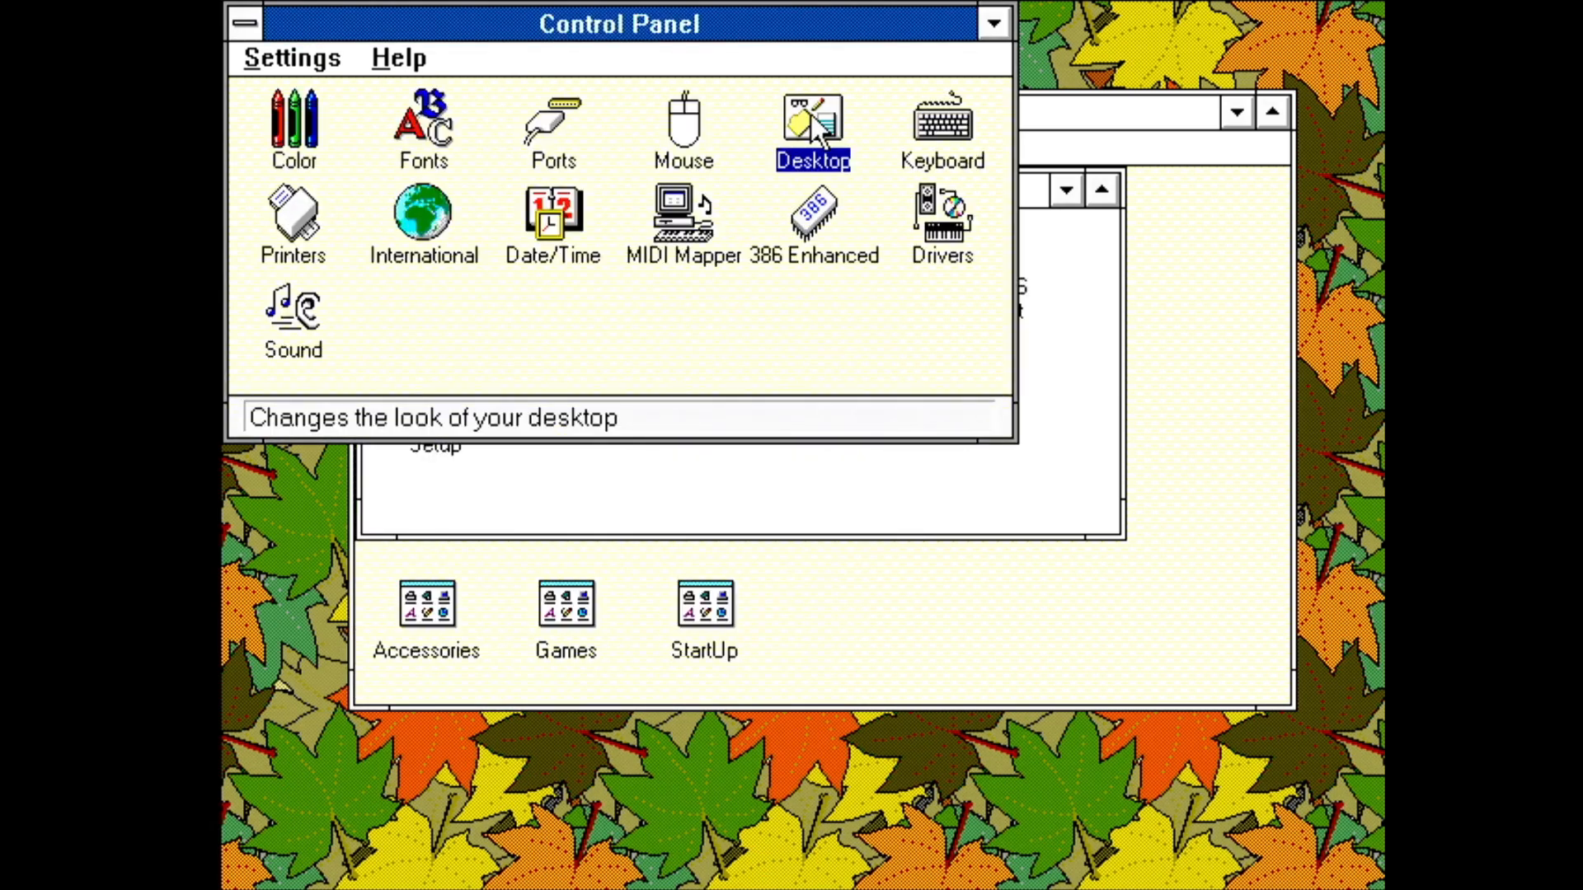
Open the International settings and drop down the country list with United States selected
double_click(940, 132)
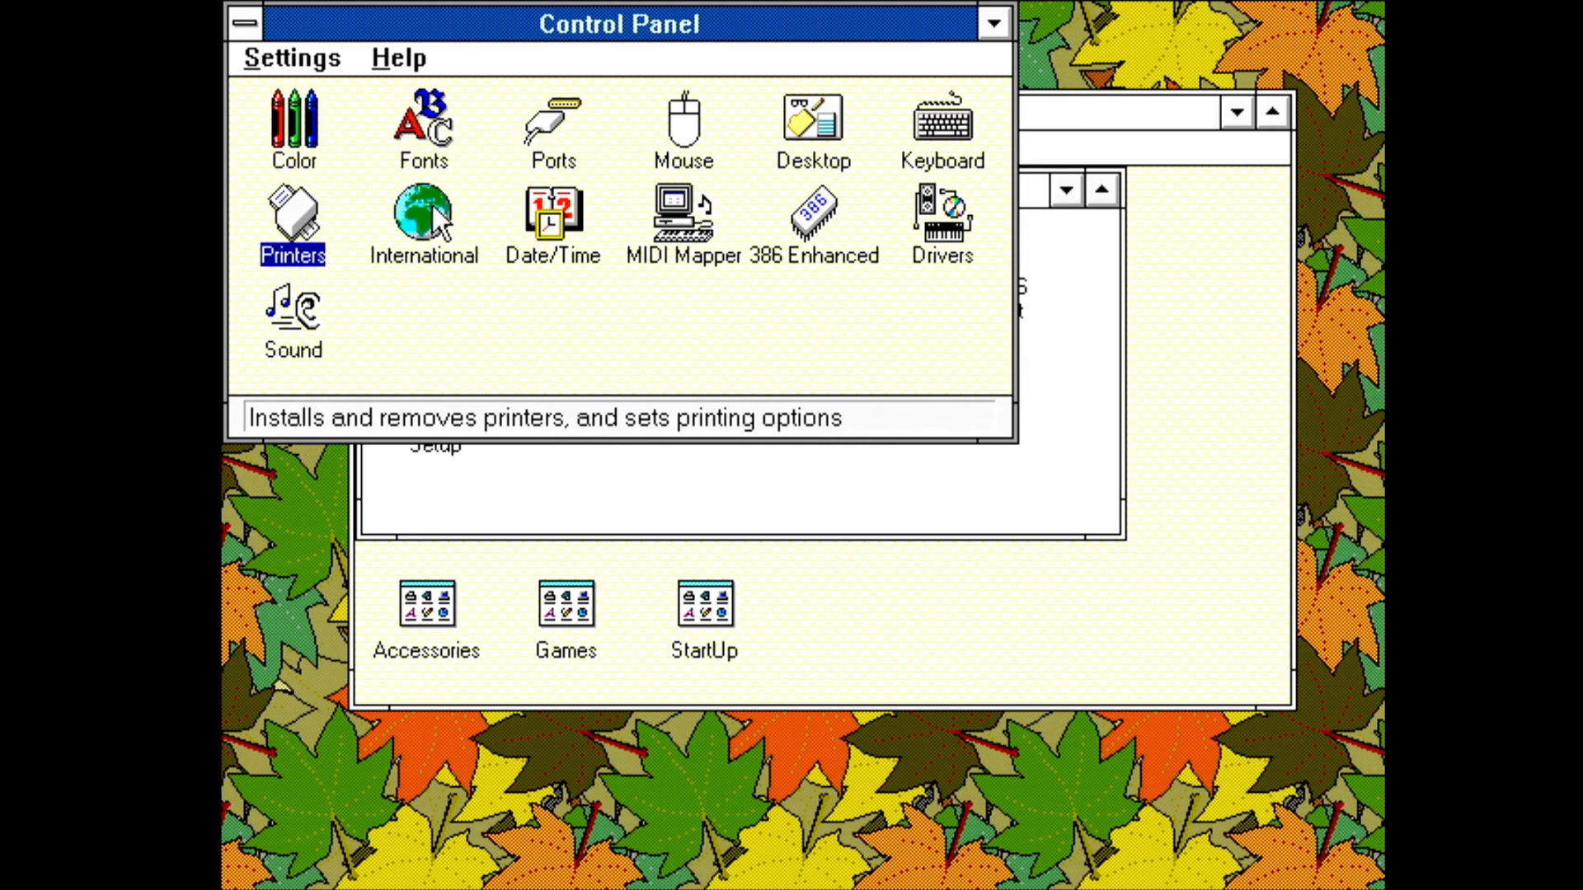
double_click(424, 213)
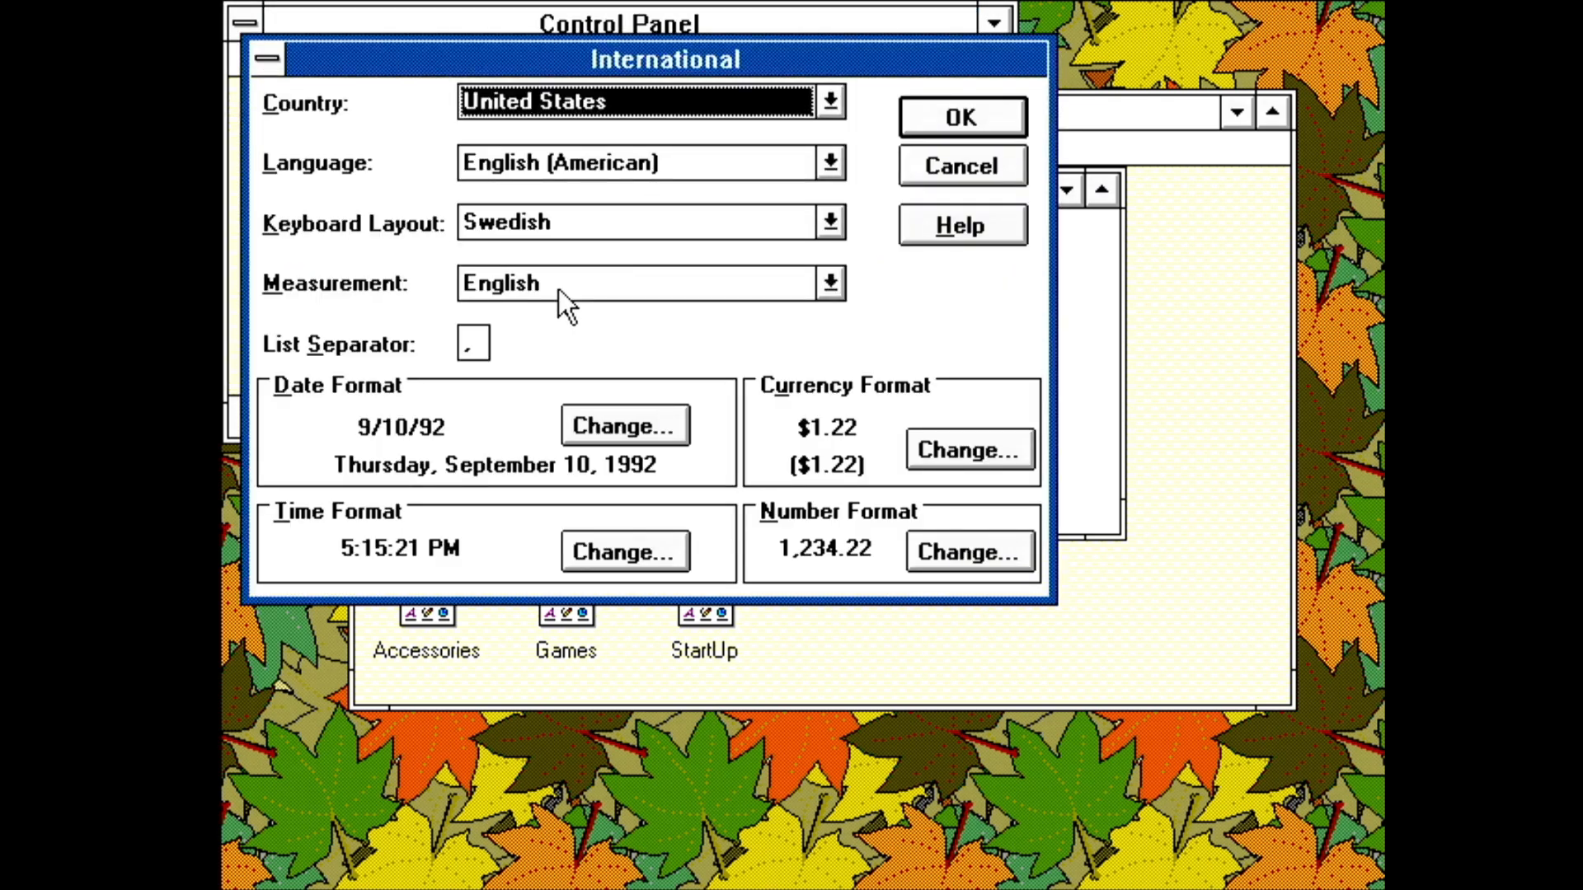
left_click(829, 101)
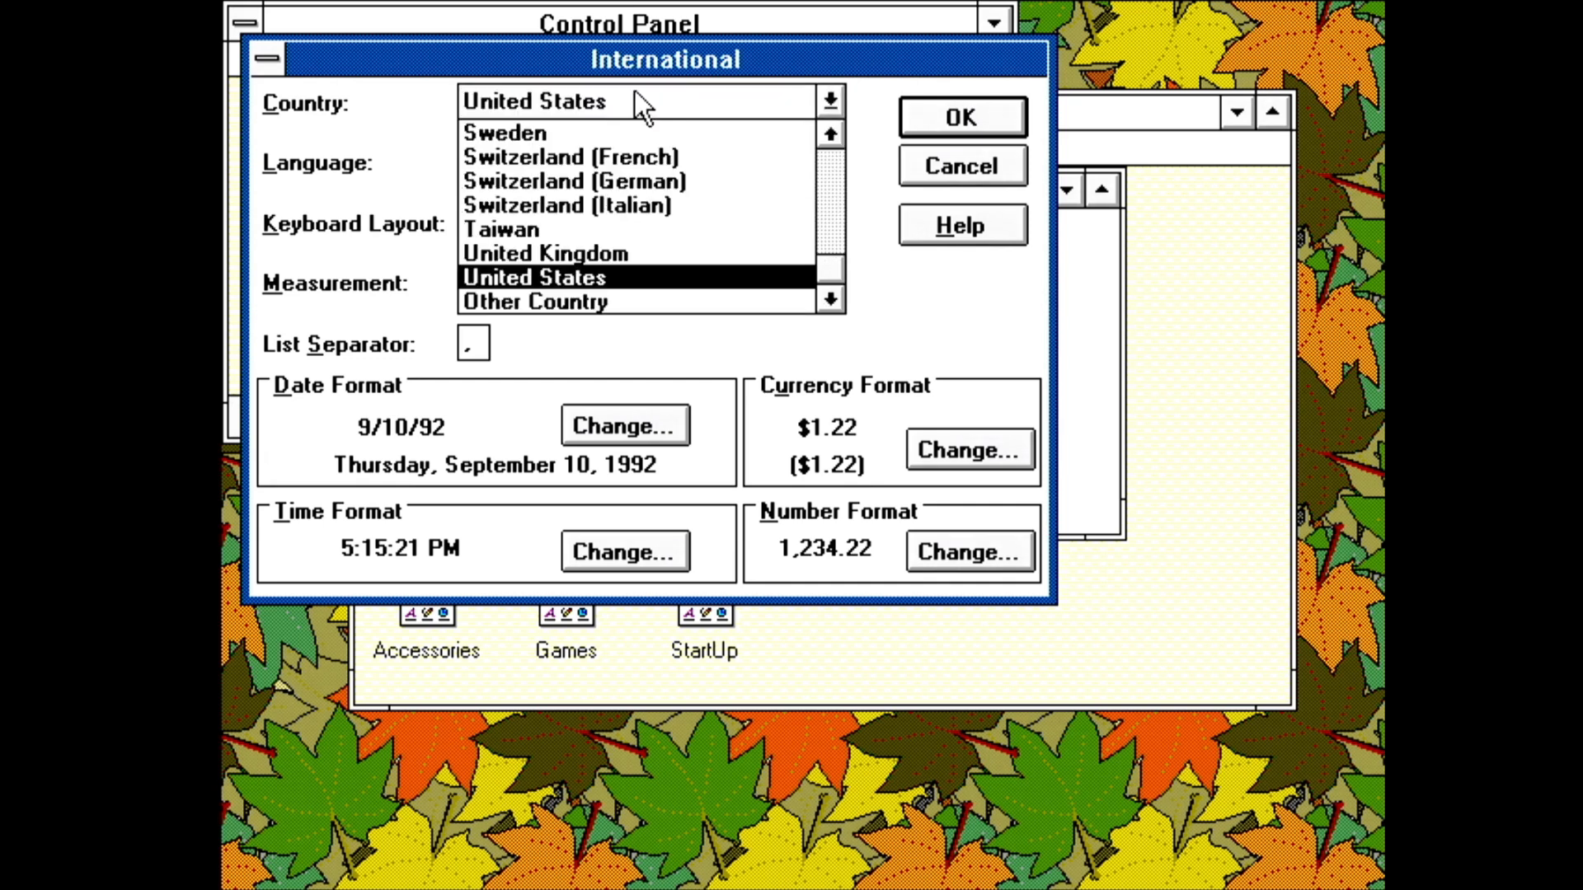
mouse_move(587, 150)
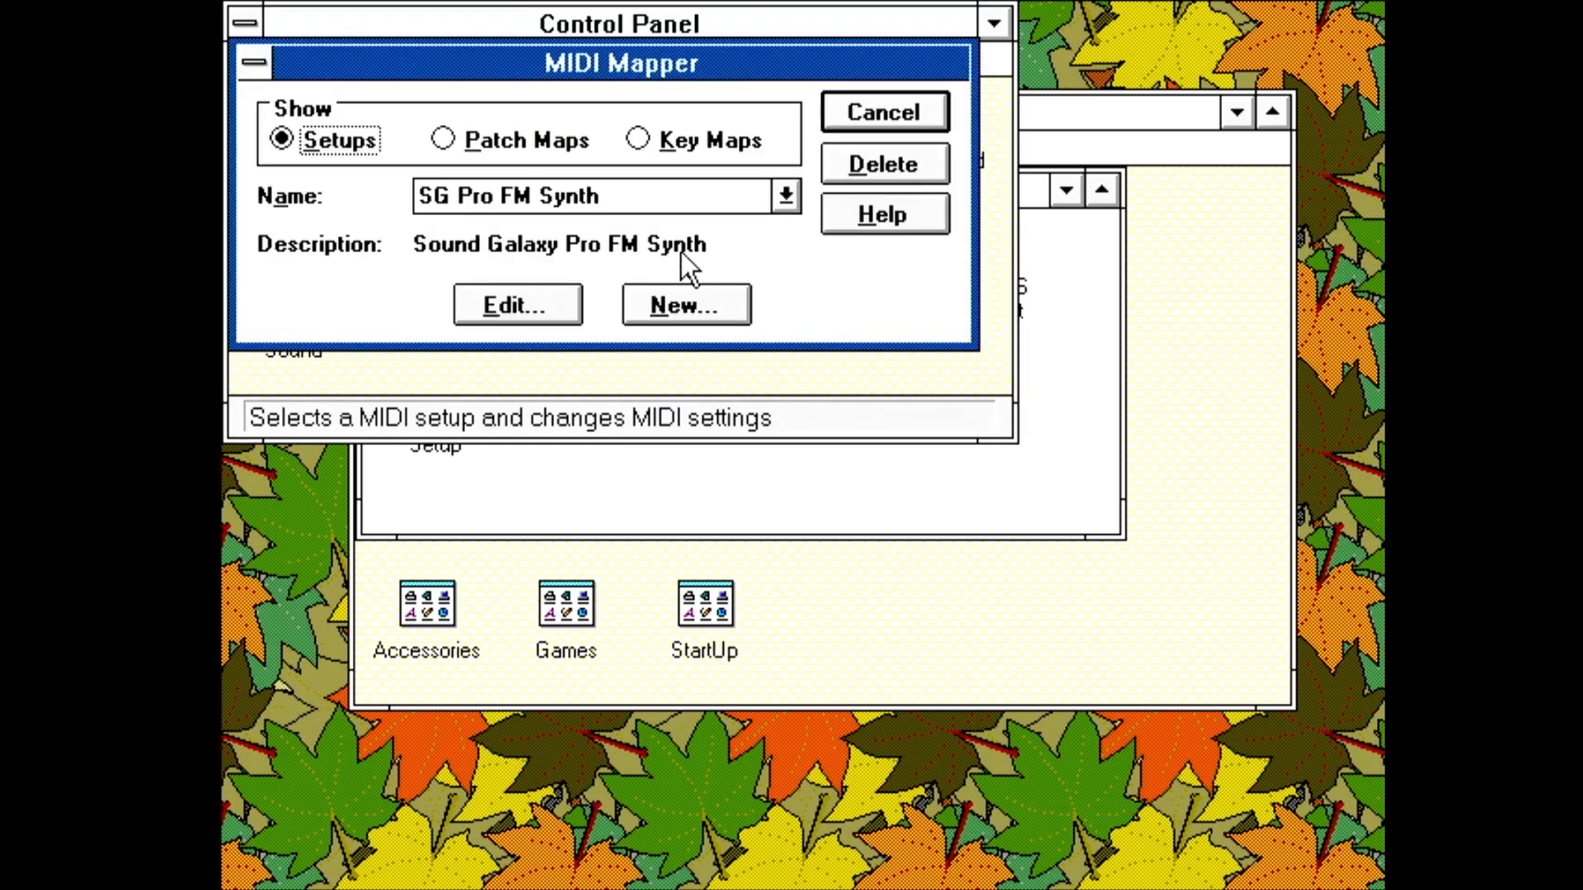
Close MIDI Mapper, view the 386 Enhanced virtual memory settings, then close them
left_click(785, 197)
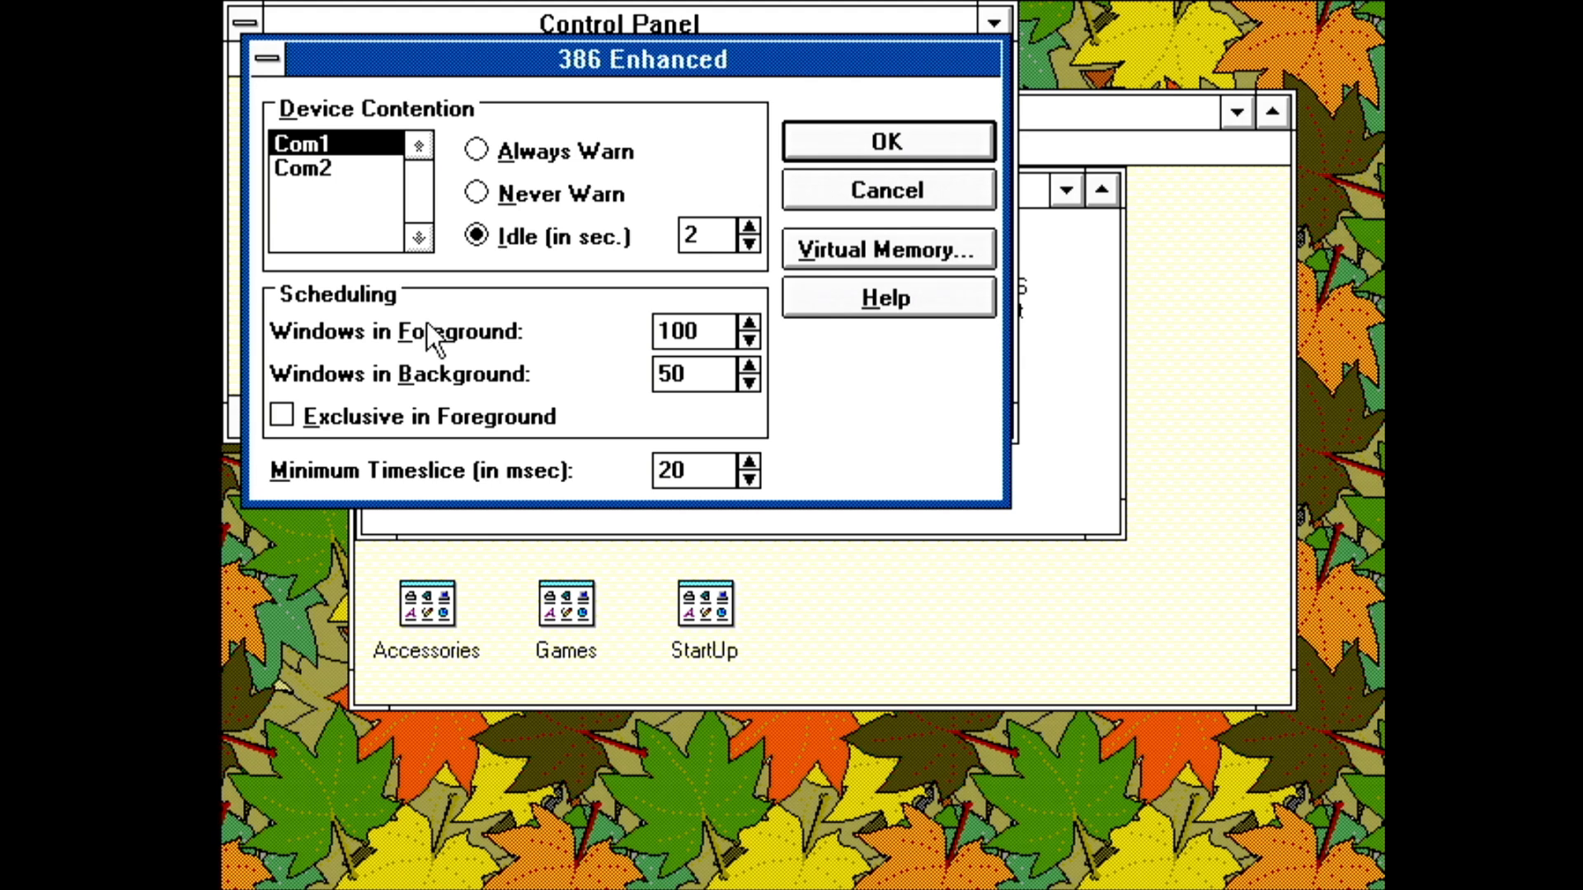
mouse_move(455, 385)
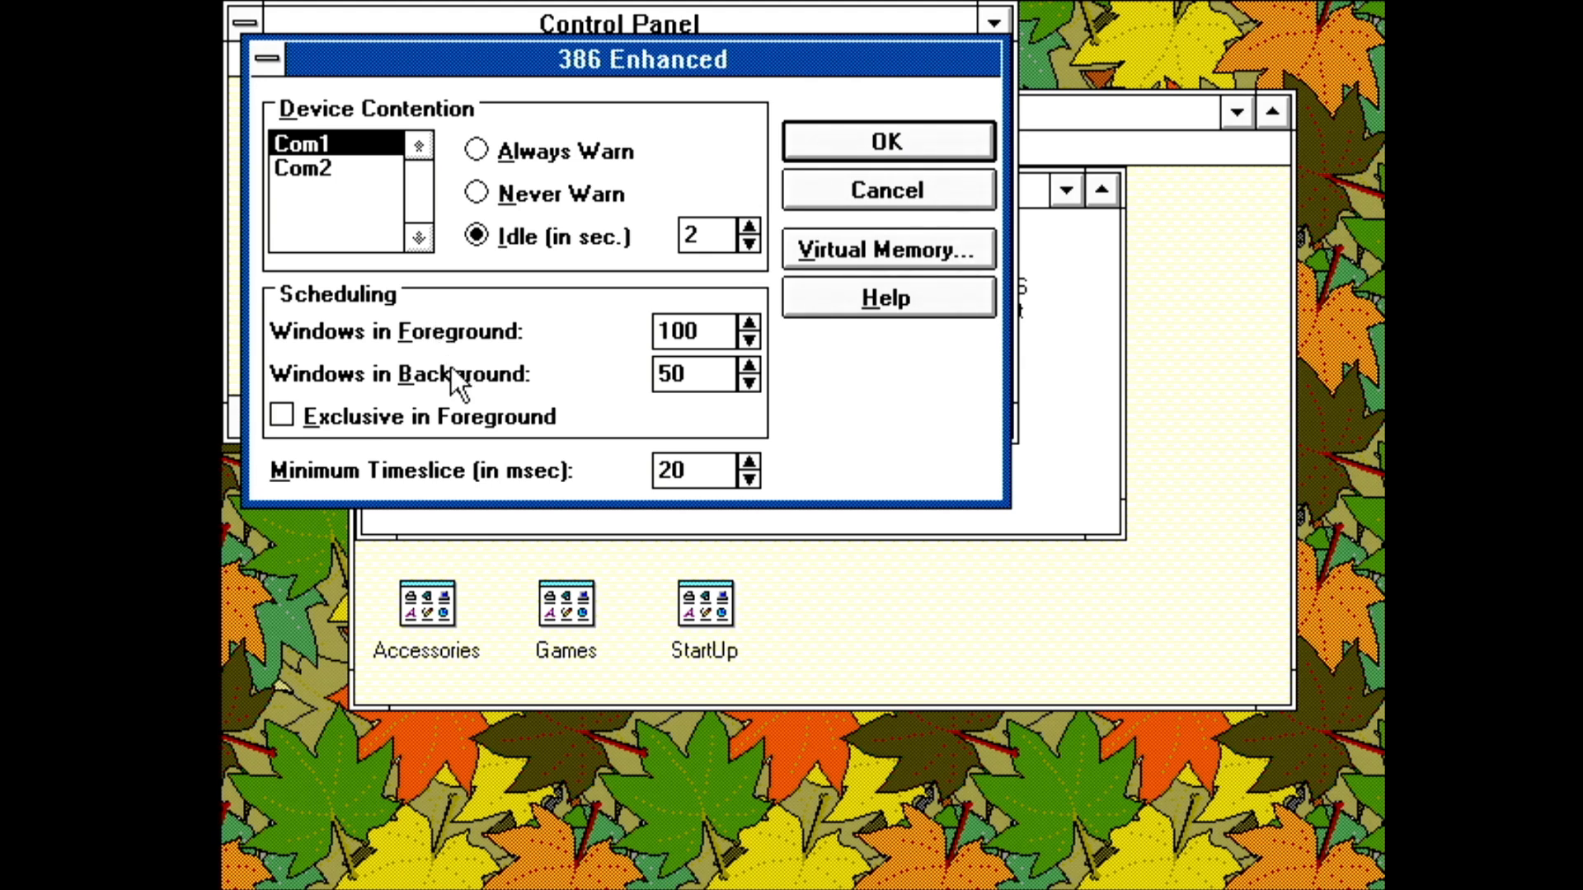
mouse_move(457, 394)
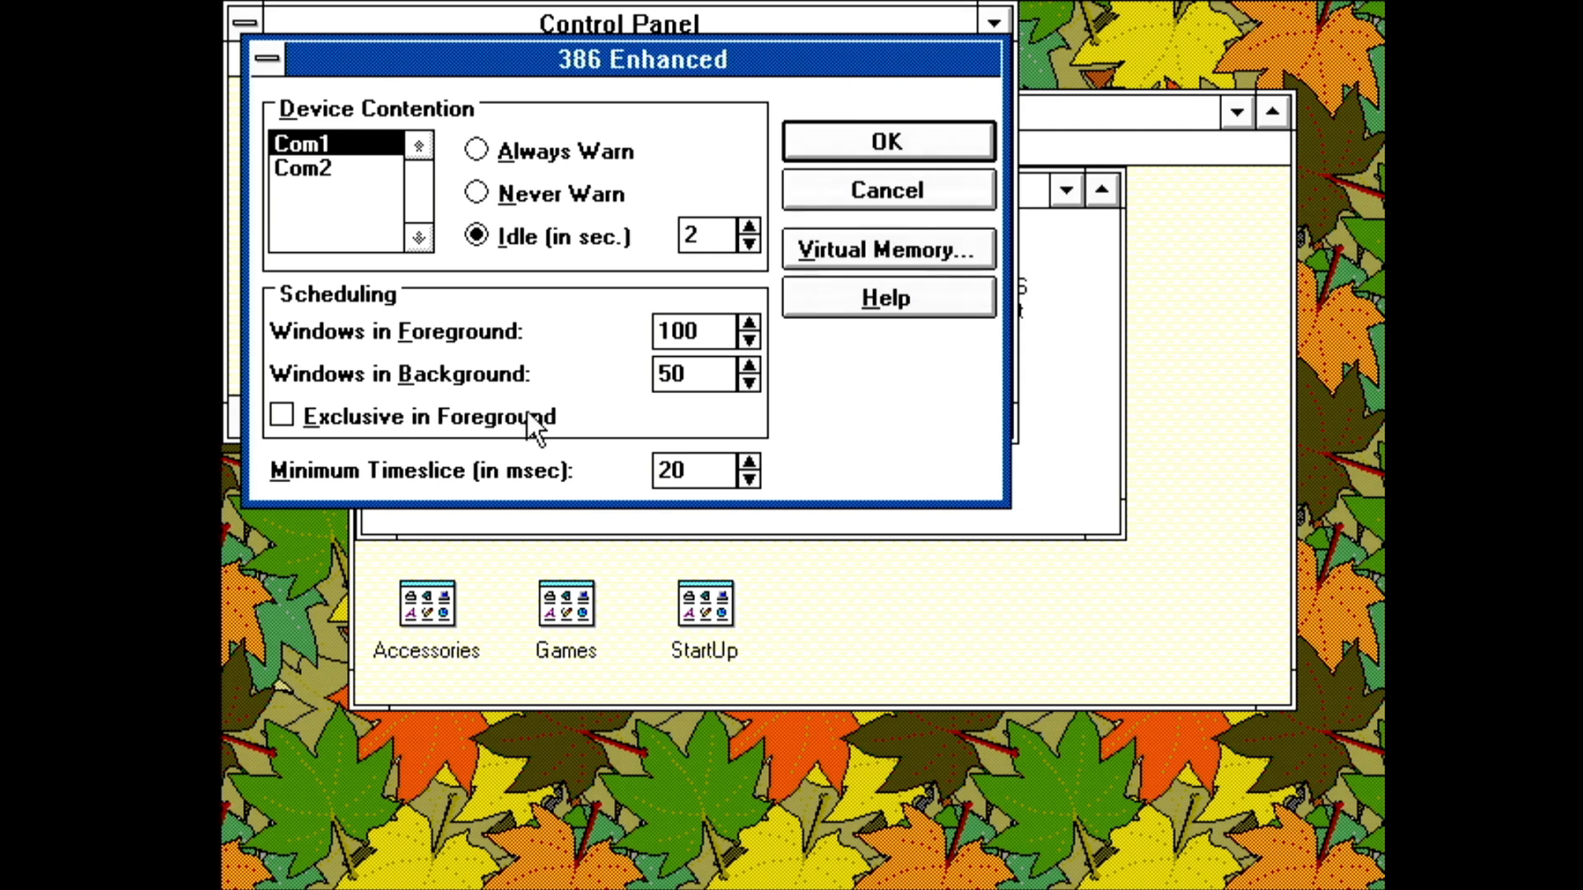
mouse_move(696, 439)
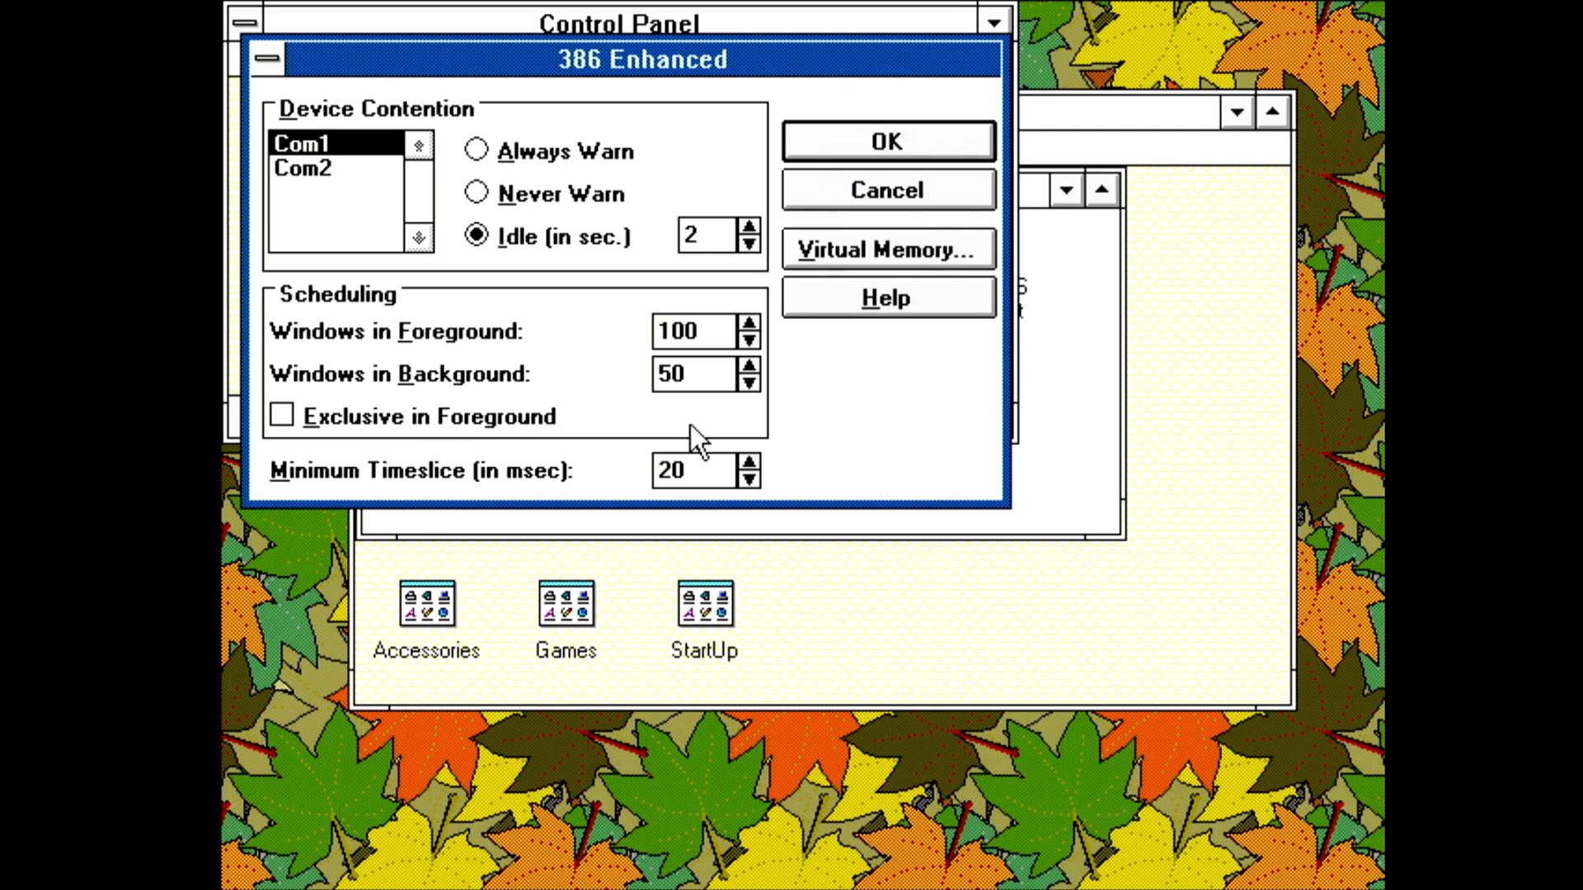
mouse_move(684, 465)
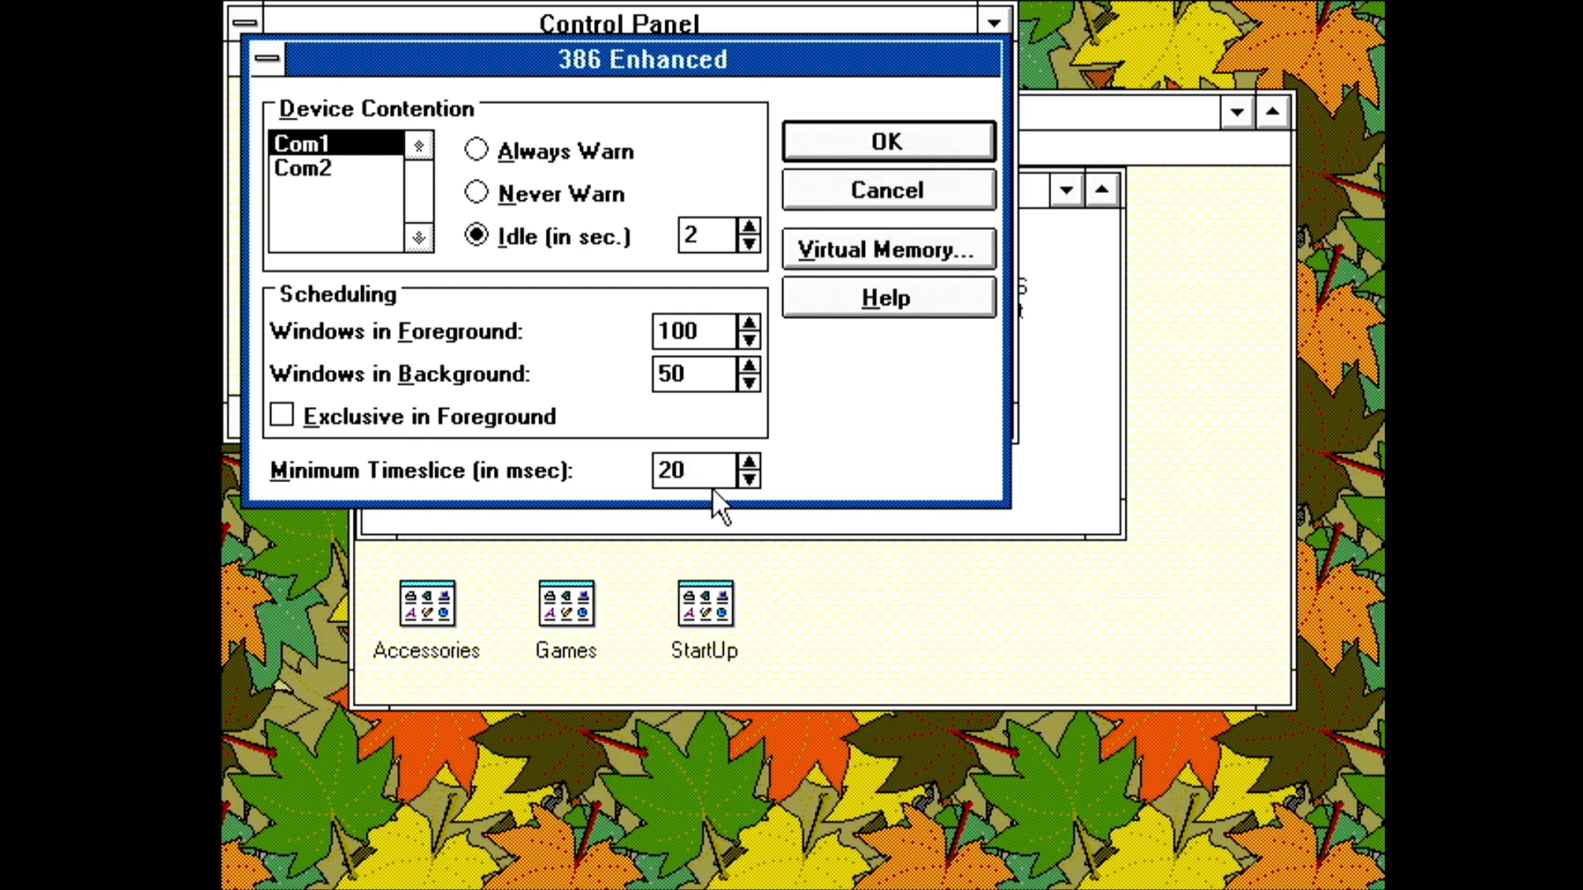
mouse_move(874, 277)
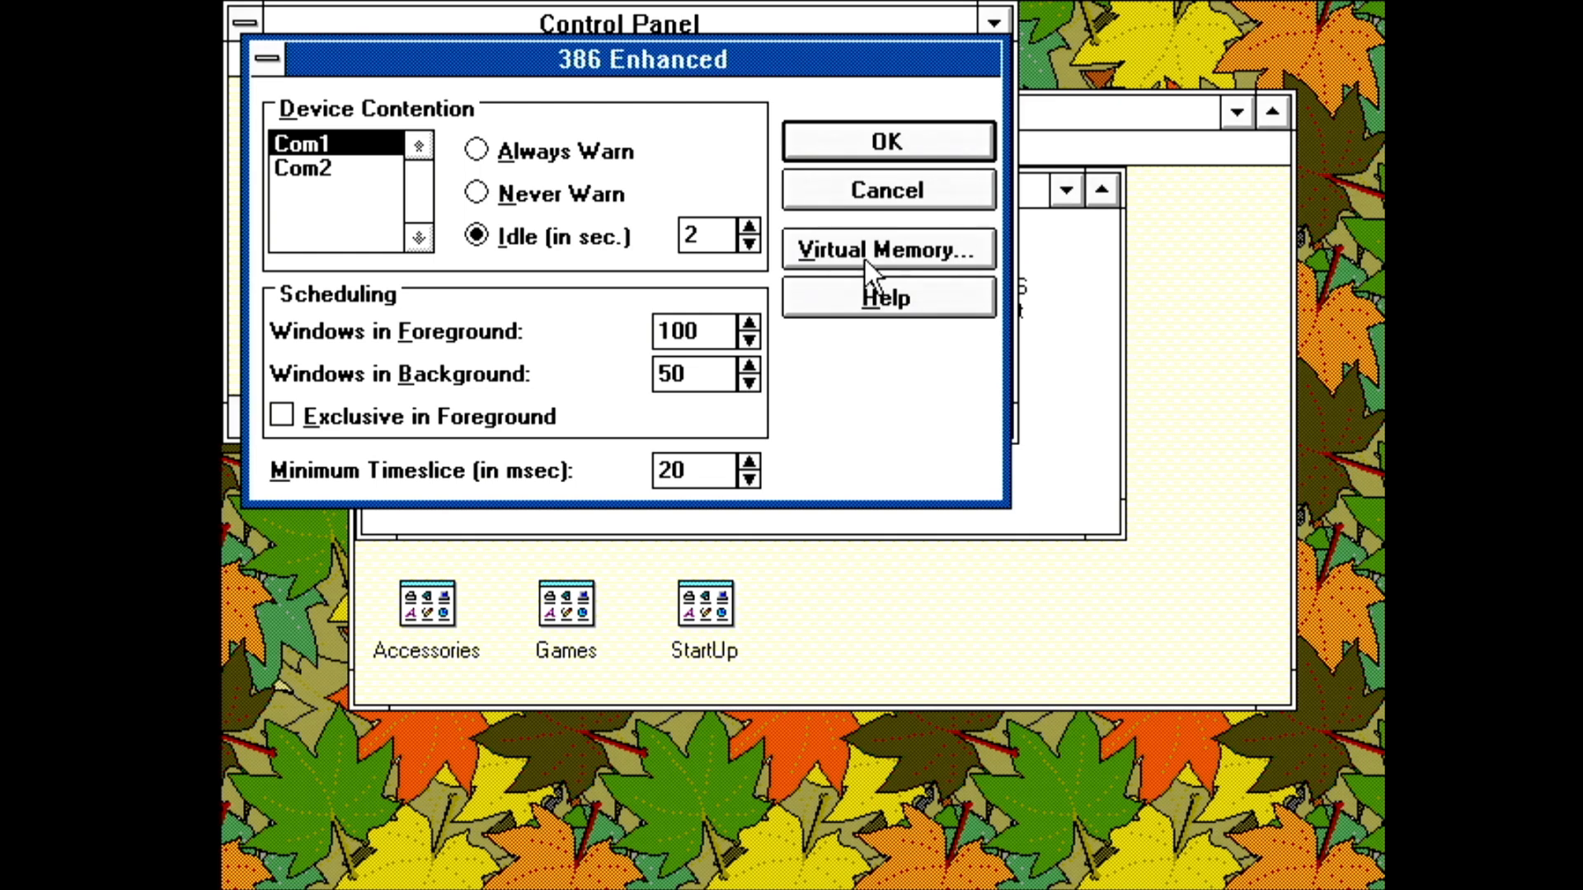
left_click(885, 249)
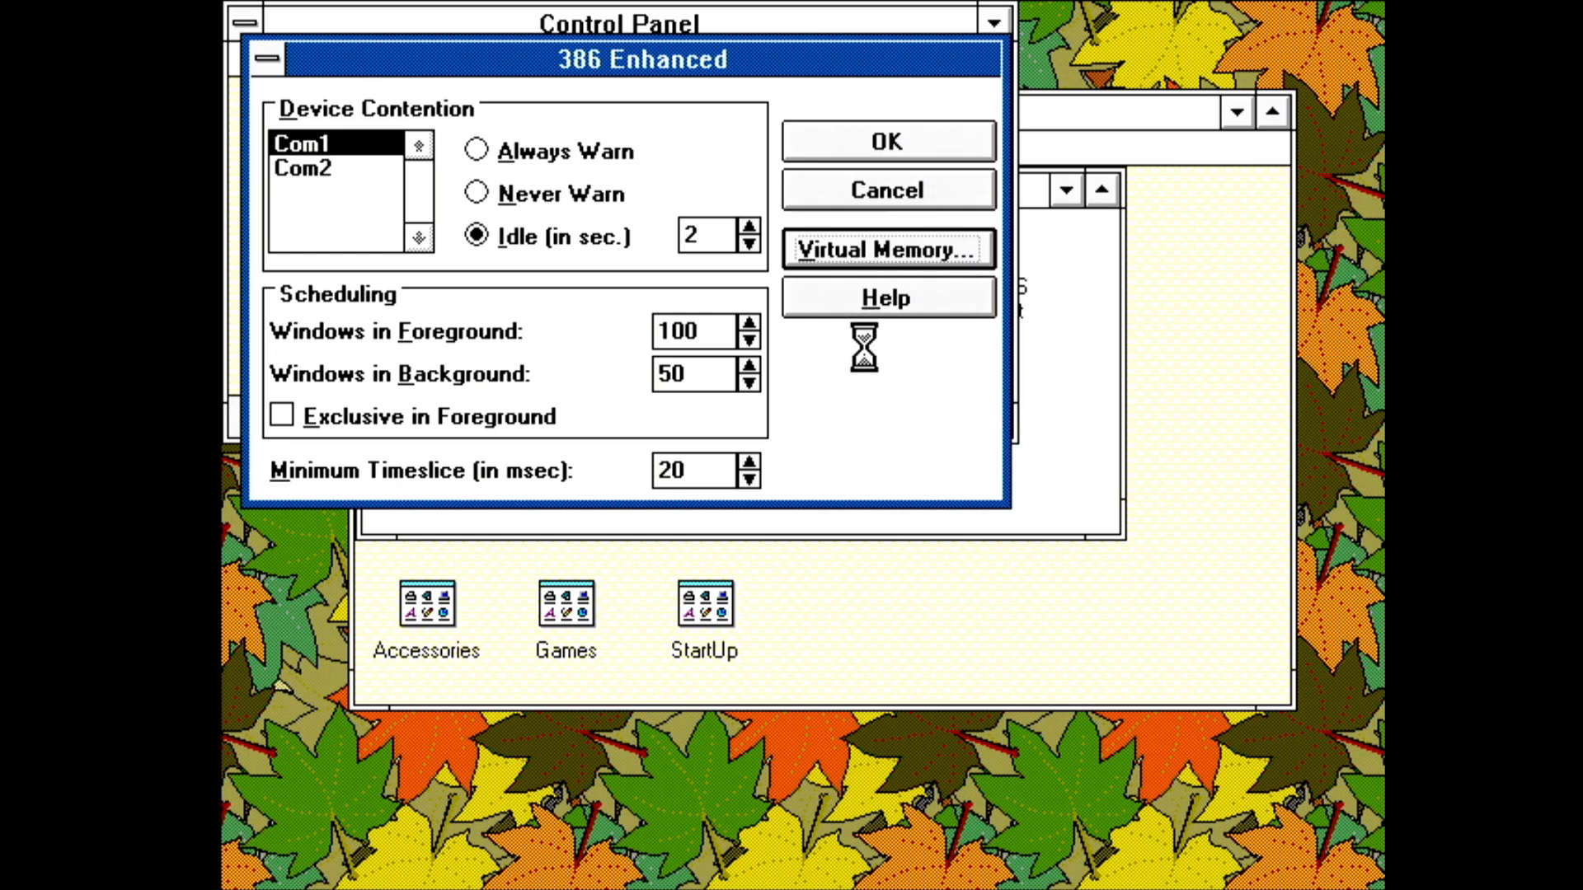
left_click(887, 249)
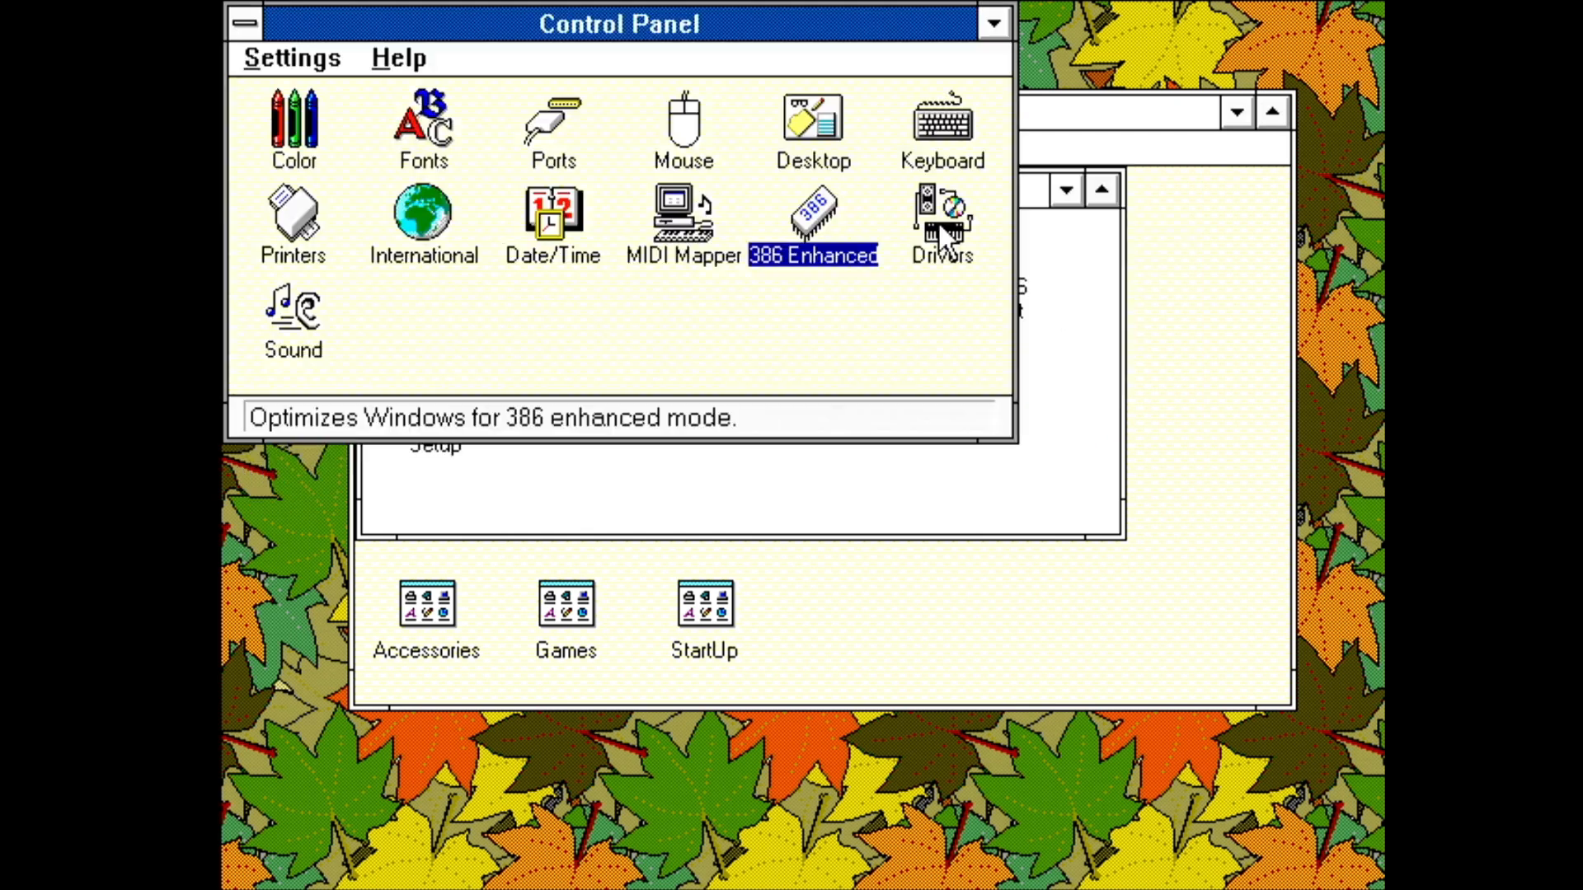
In the Sound settings, play a test sound and choose the Asterisk event
left_click(939, 223)
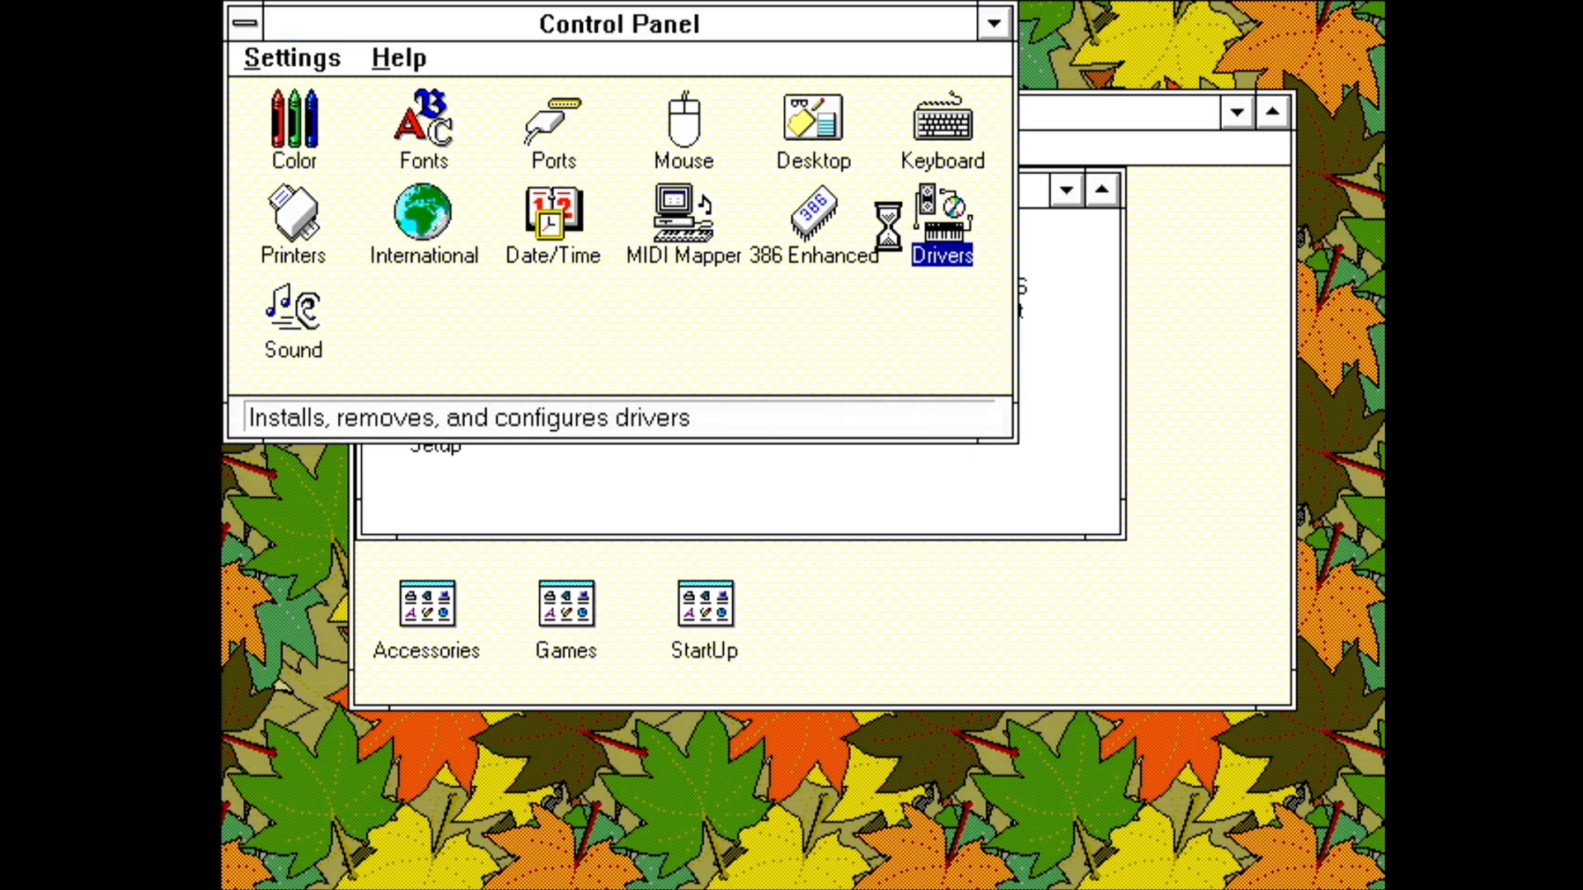
double_click(940, 219)
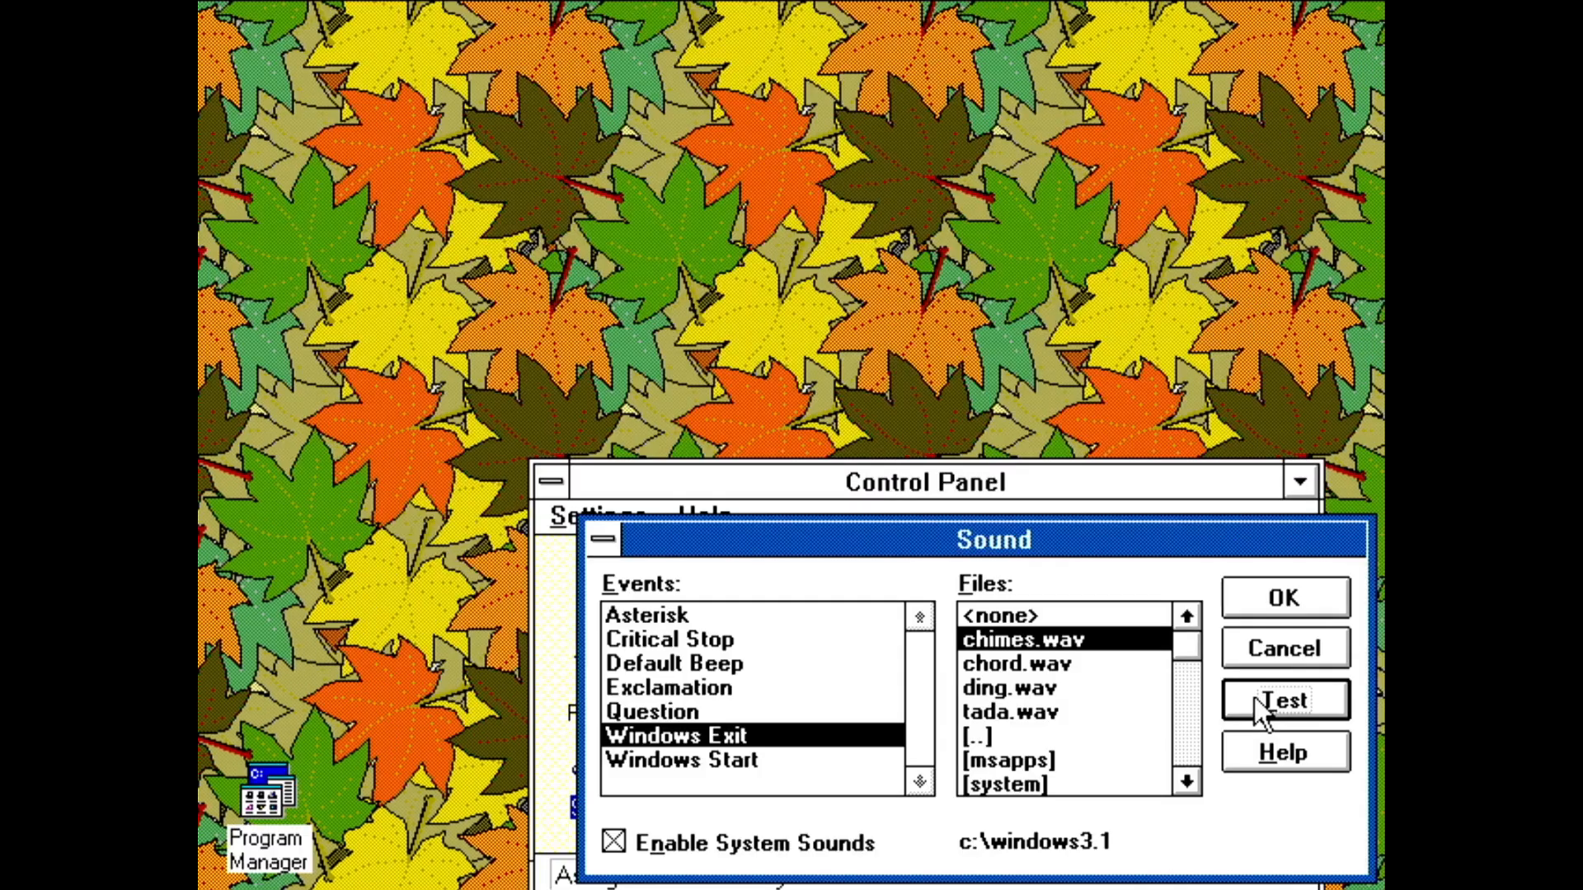
left_click(647, 613)
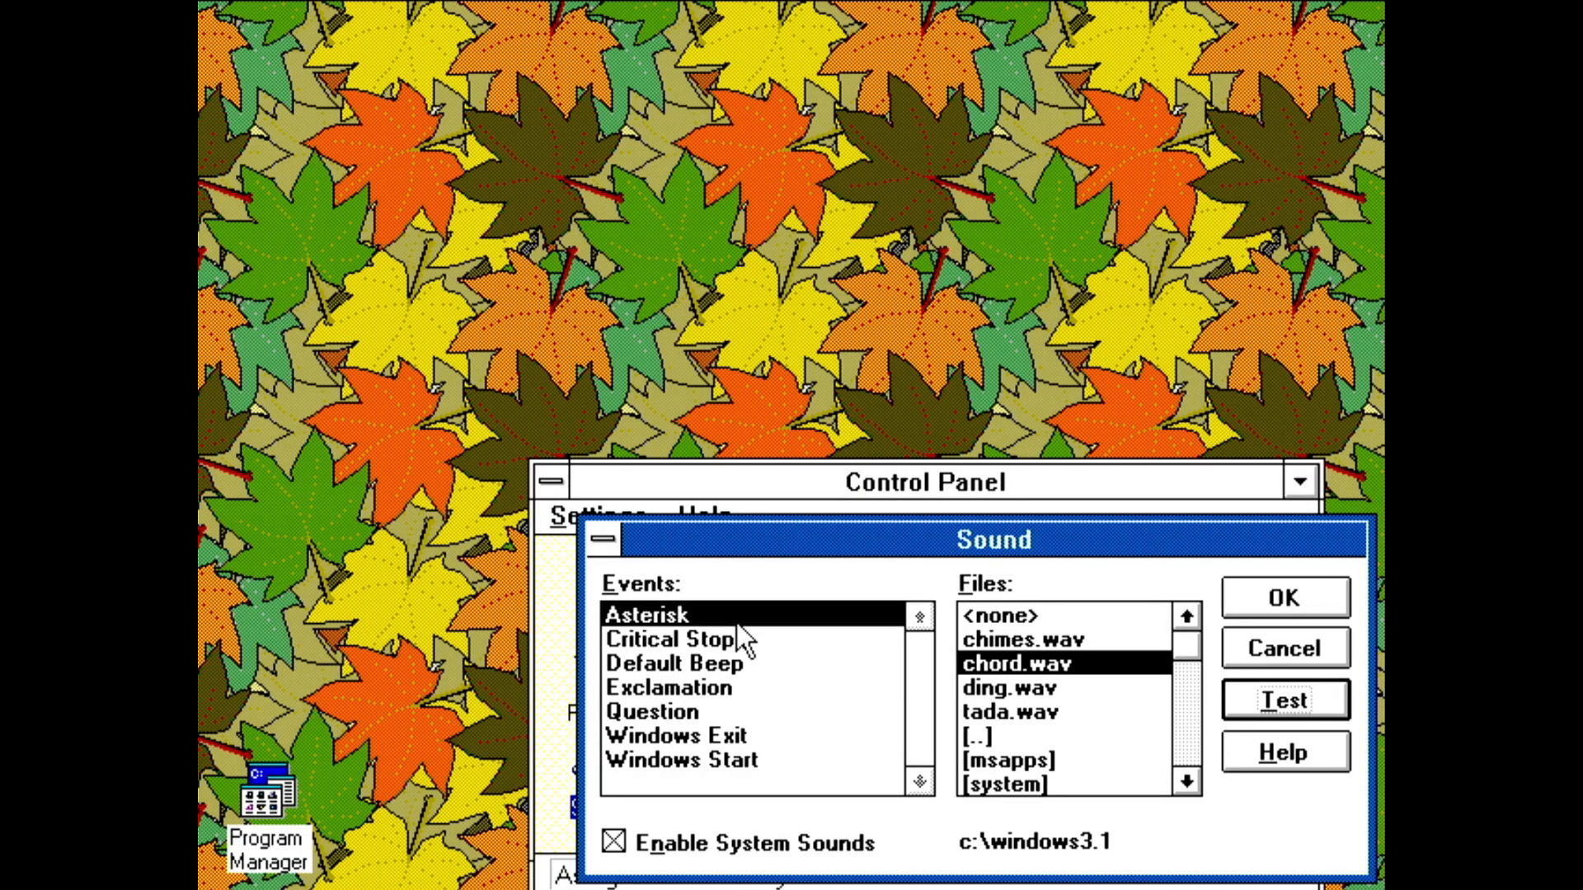
left_click(679, 758)
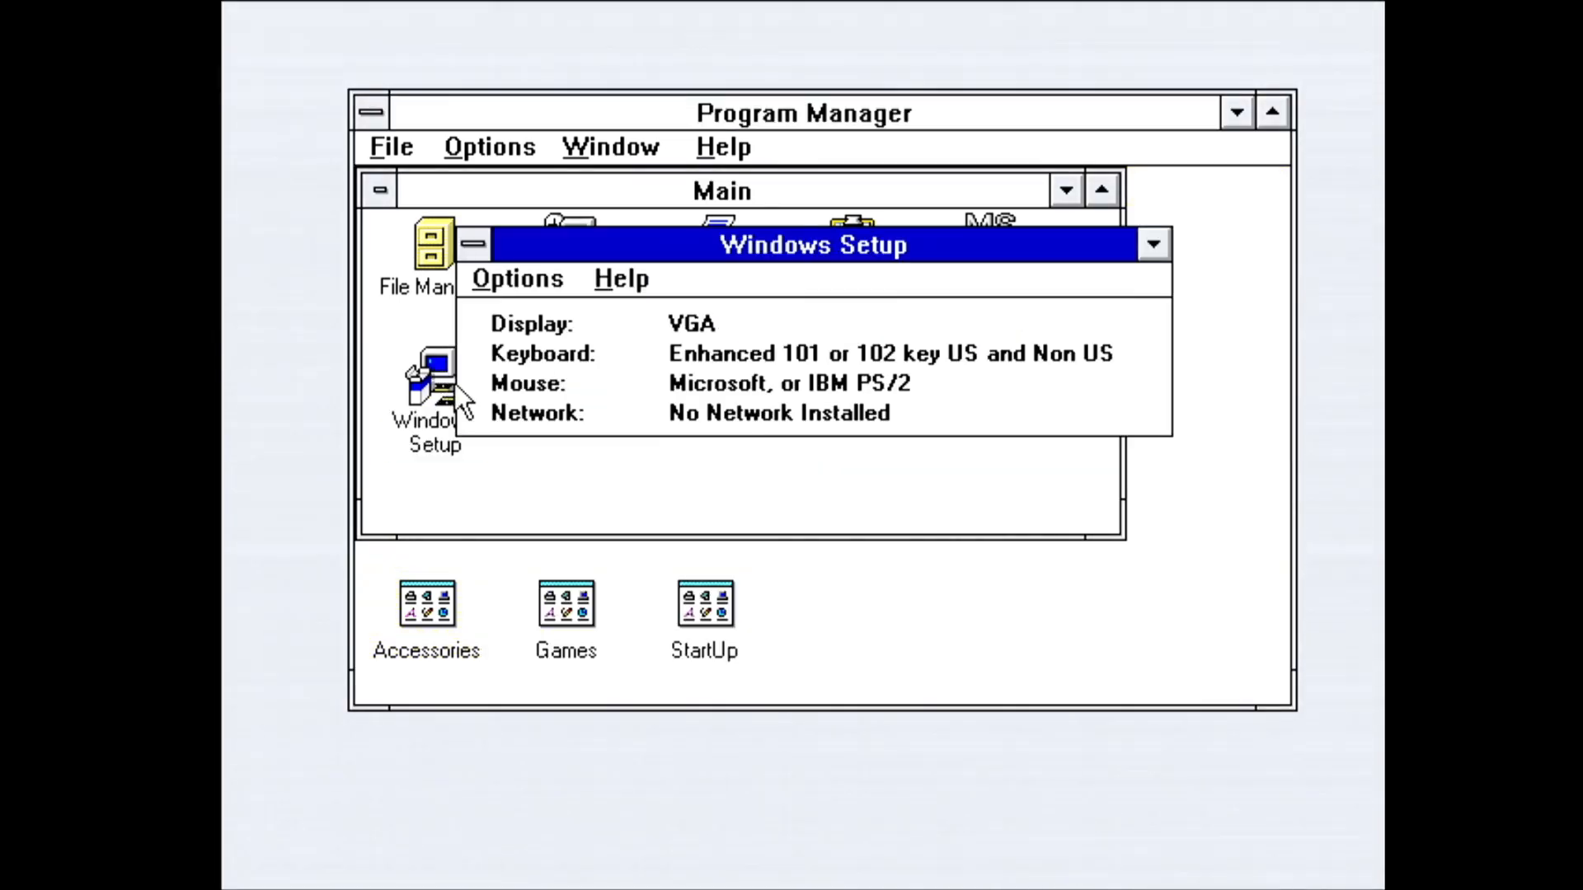
left_click(516, 279)
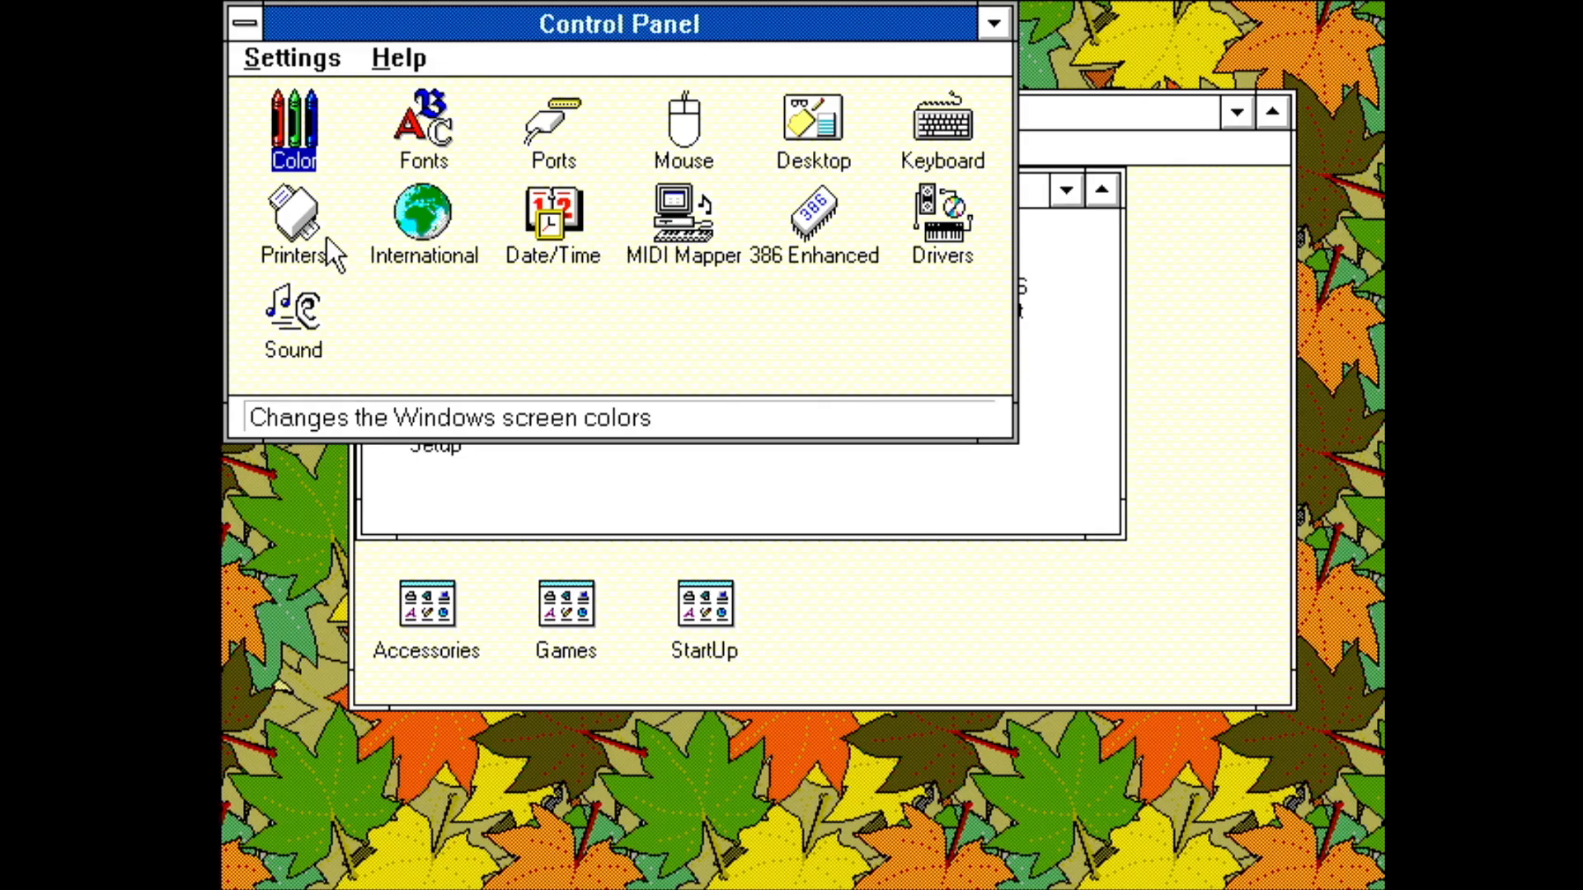
In Printers, start installing the Epson FX-85 driver and confirm the driver disk path
double_click(294, 226)
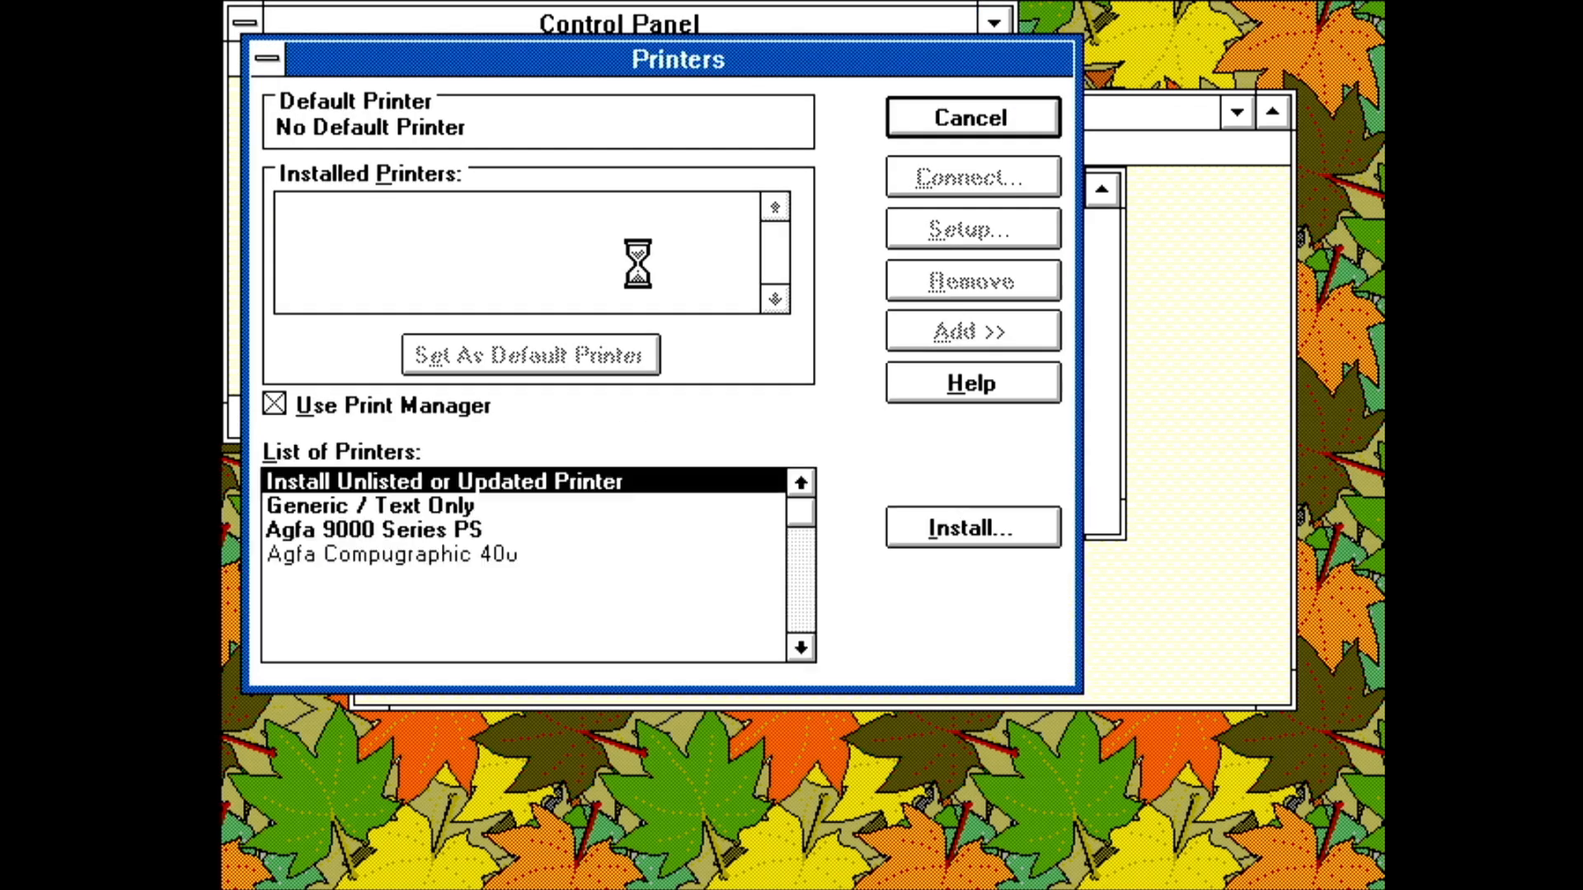
left_click(970, 527)
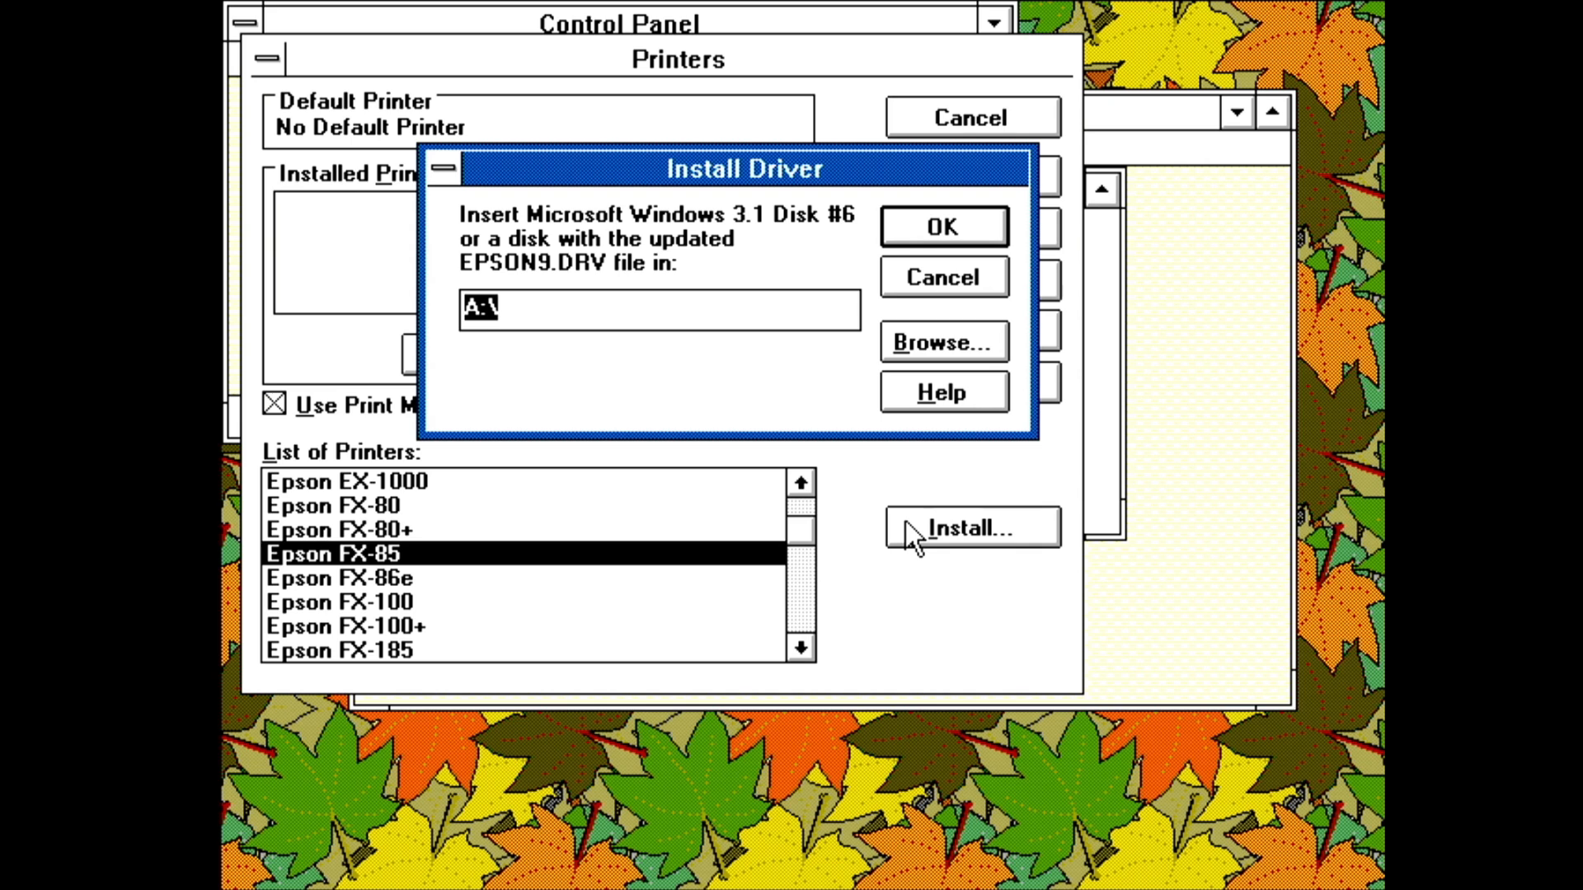
left_click(941, 225)
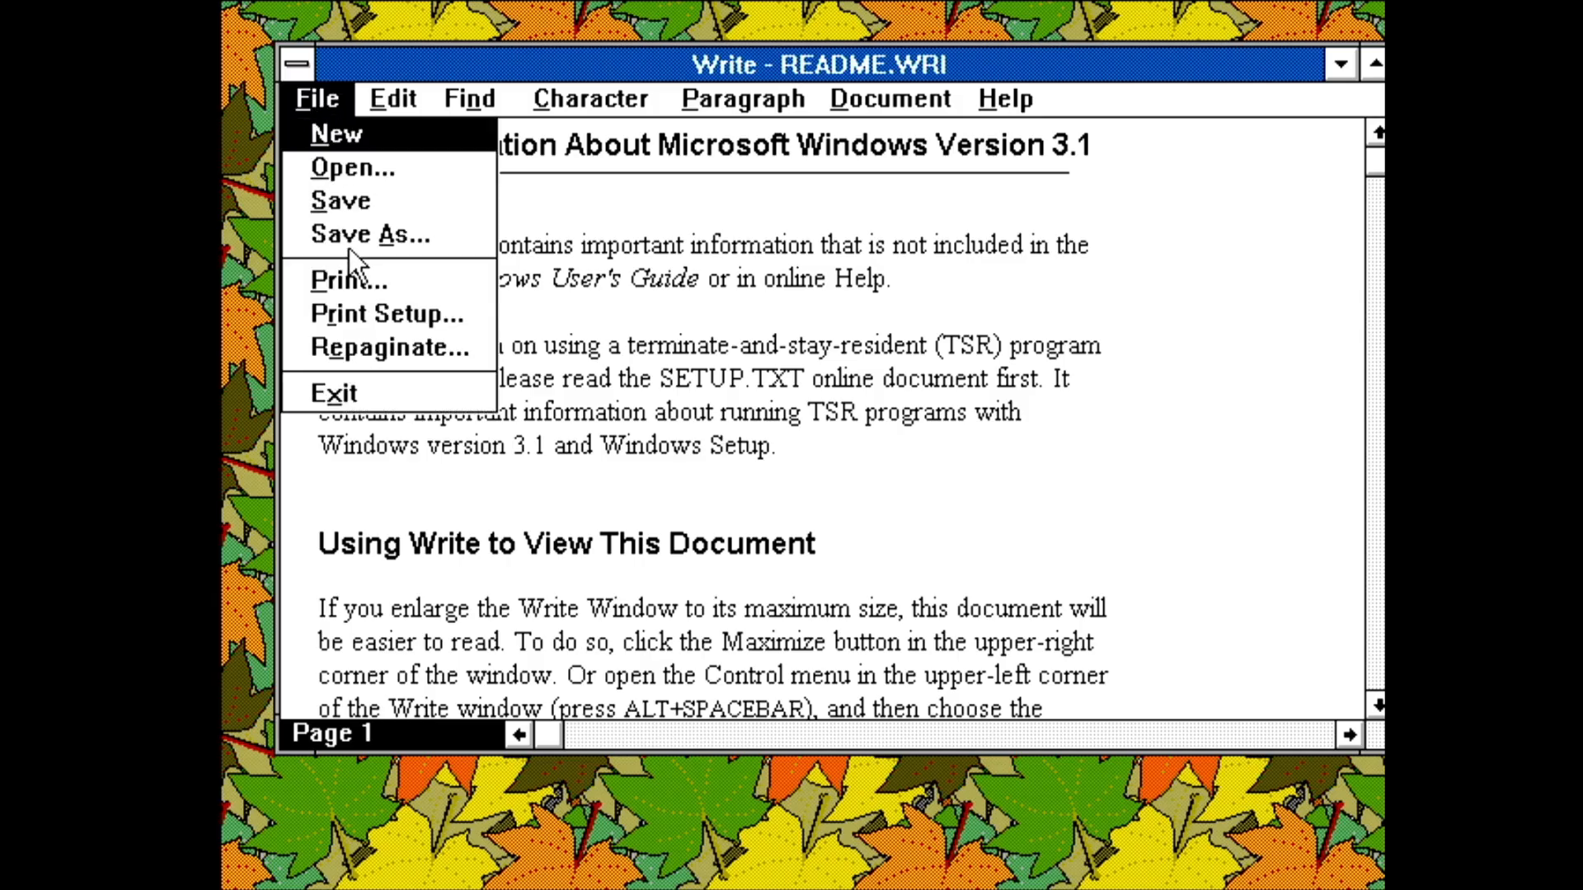
Print page 1 only of README.WRI on the Epson FX-85 printer
left_click(346, 281)
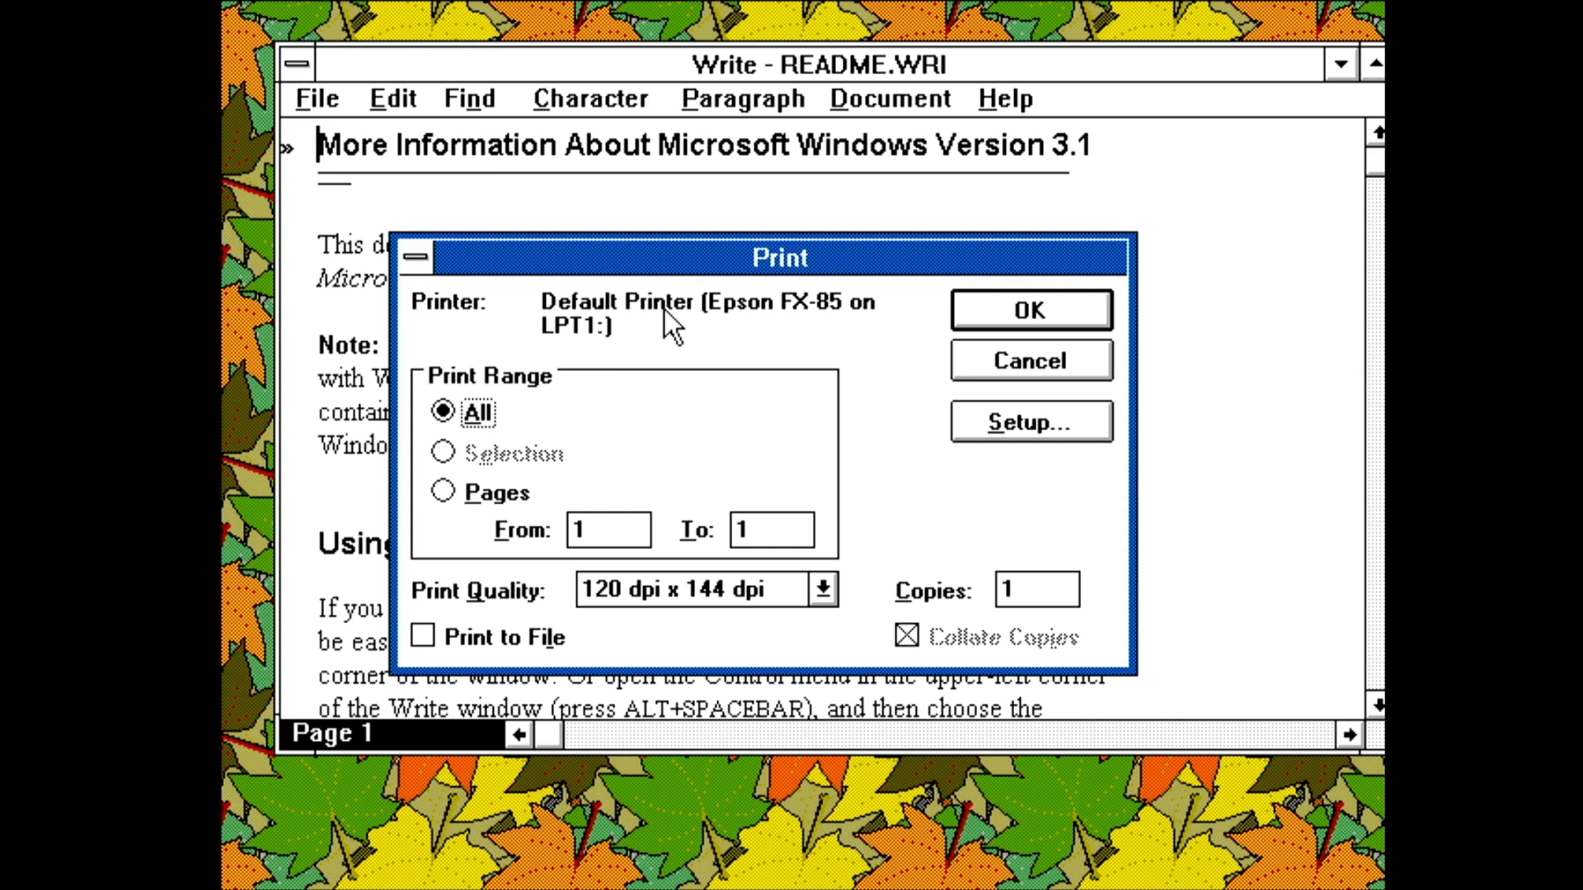
mouse_move(713, 541)
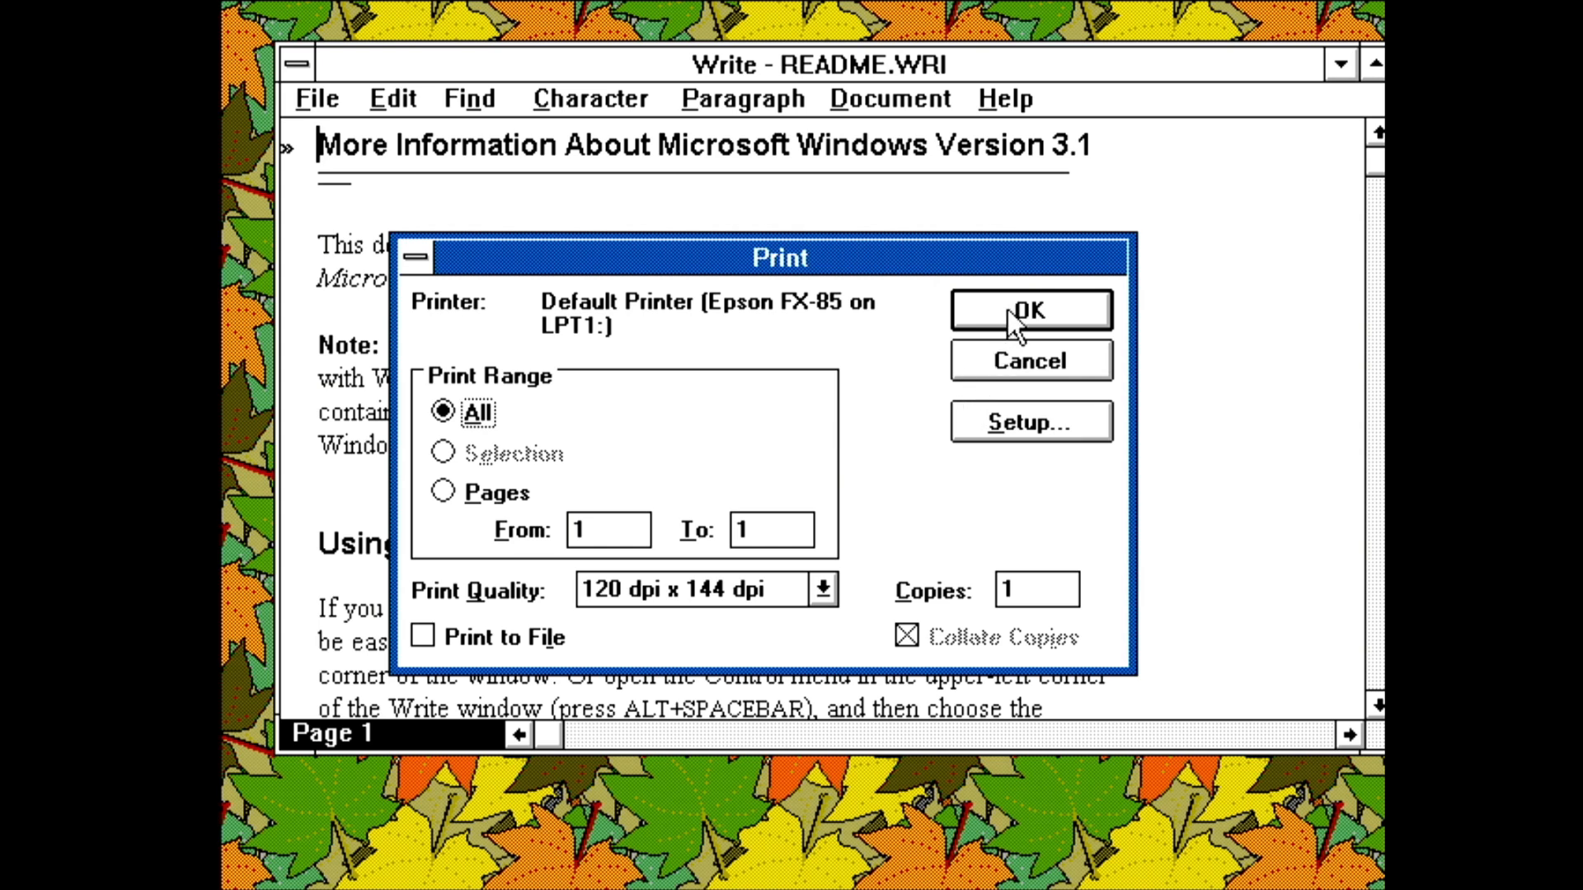
left_click(442, 493)
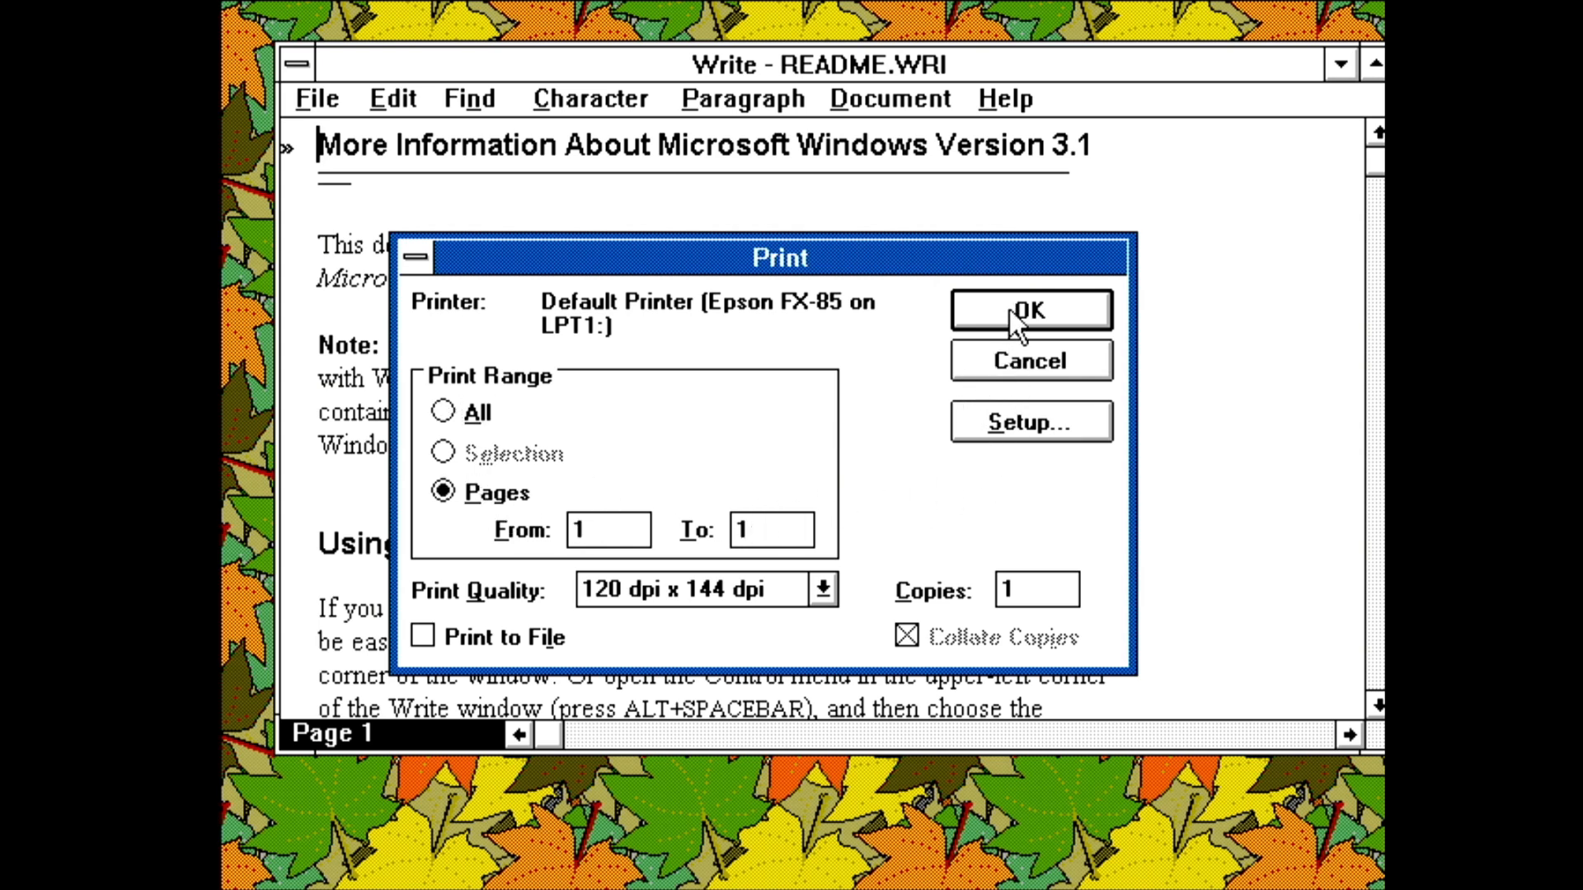
left_click(1029, 310)
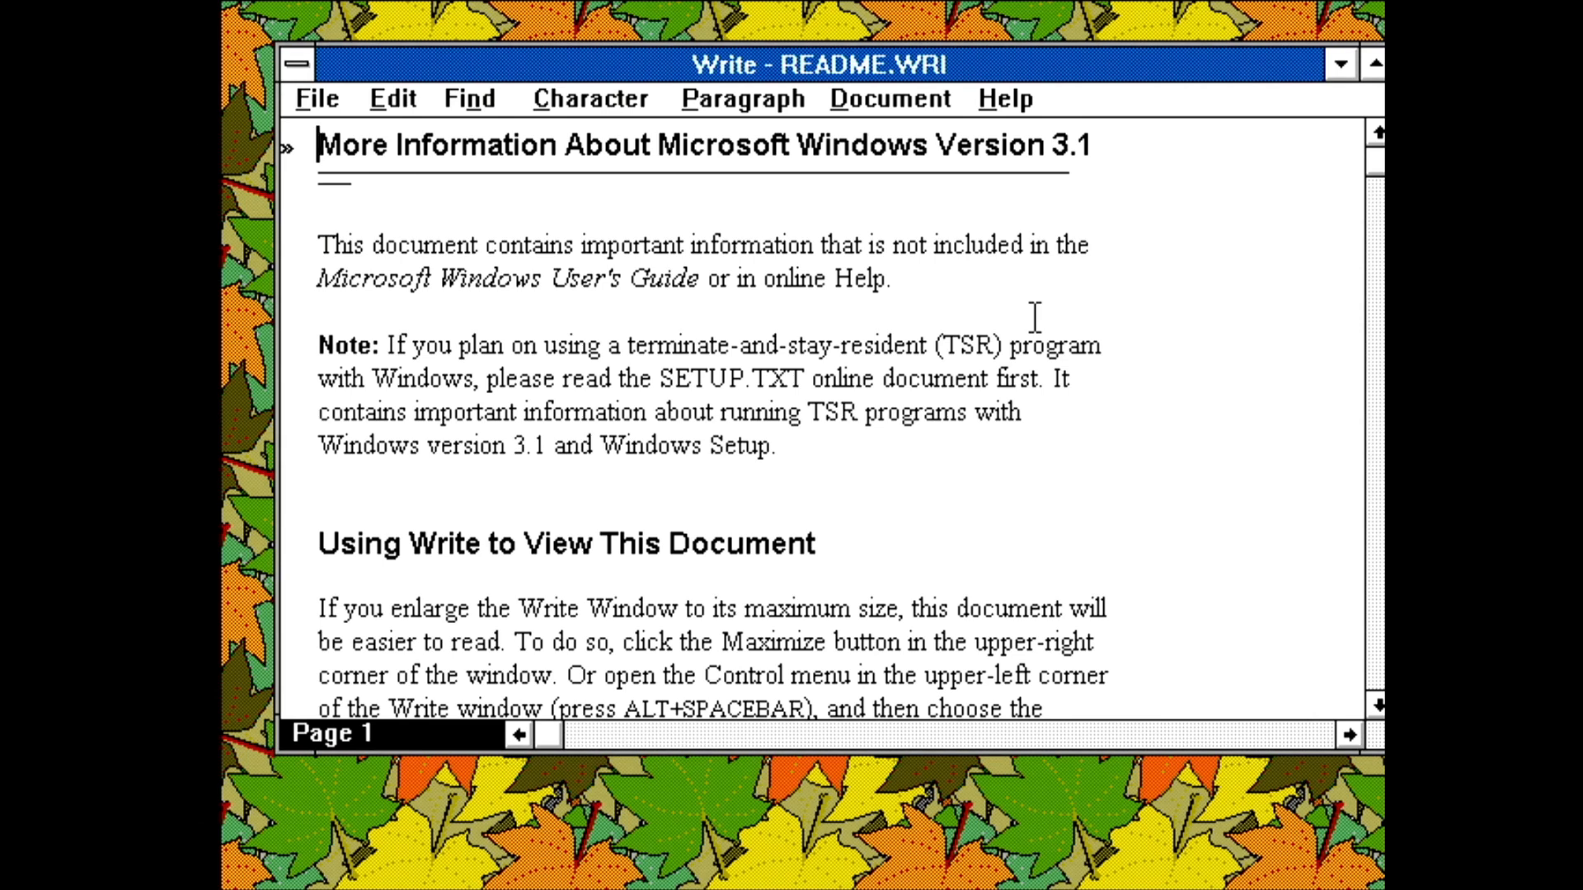
mouse_move(1041, 328)
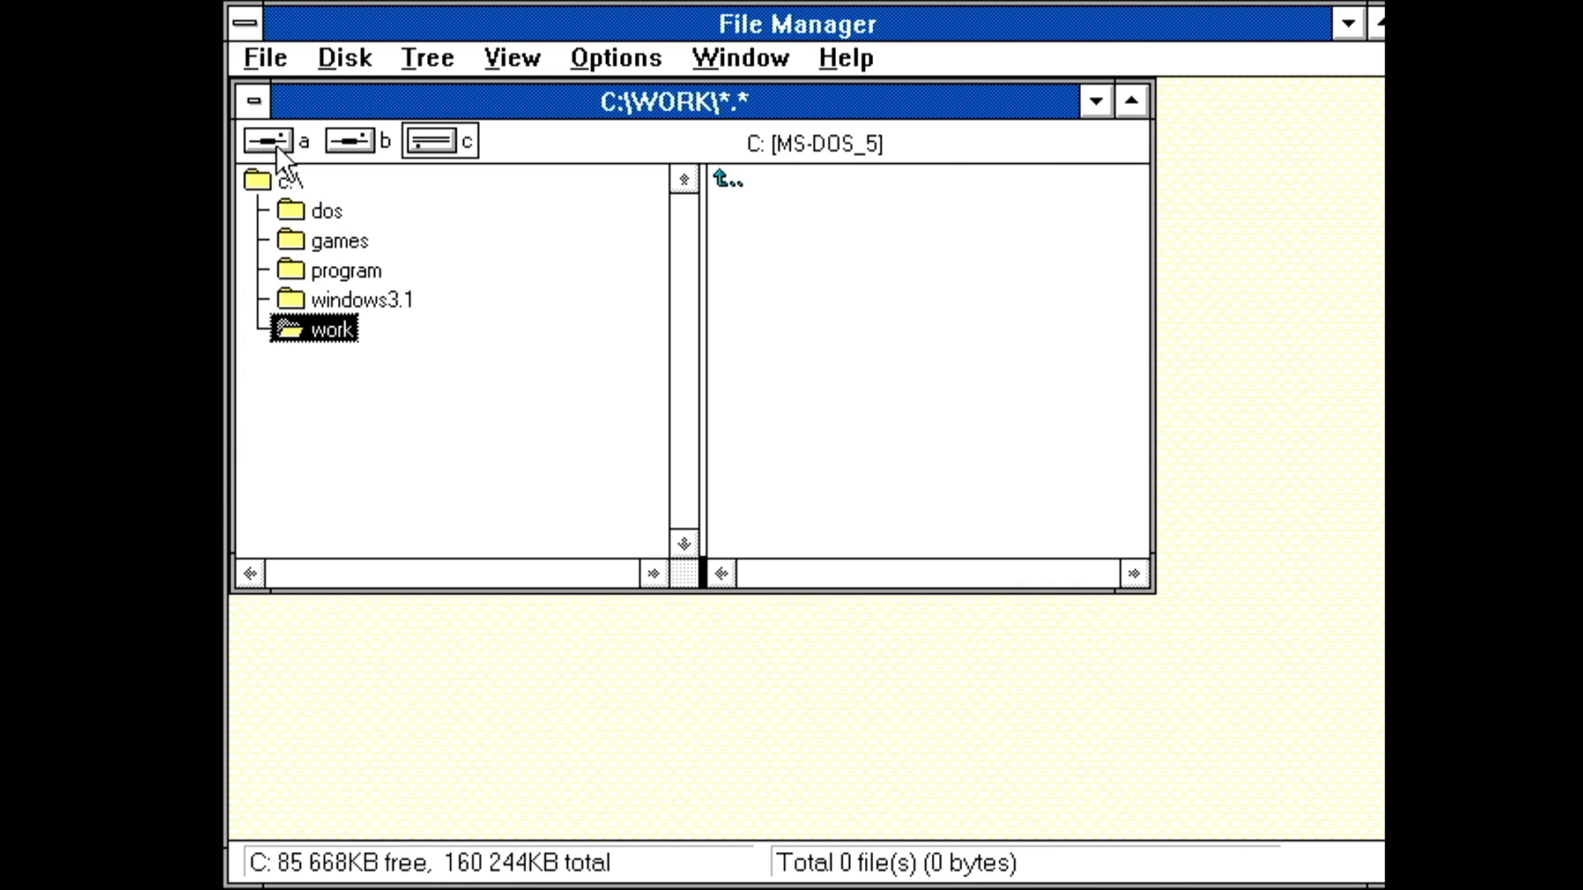
mouse_move(546, 417)
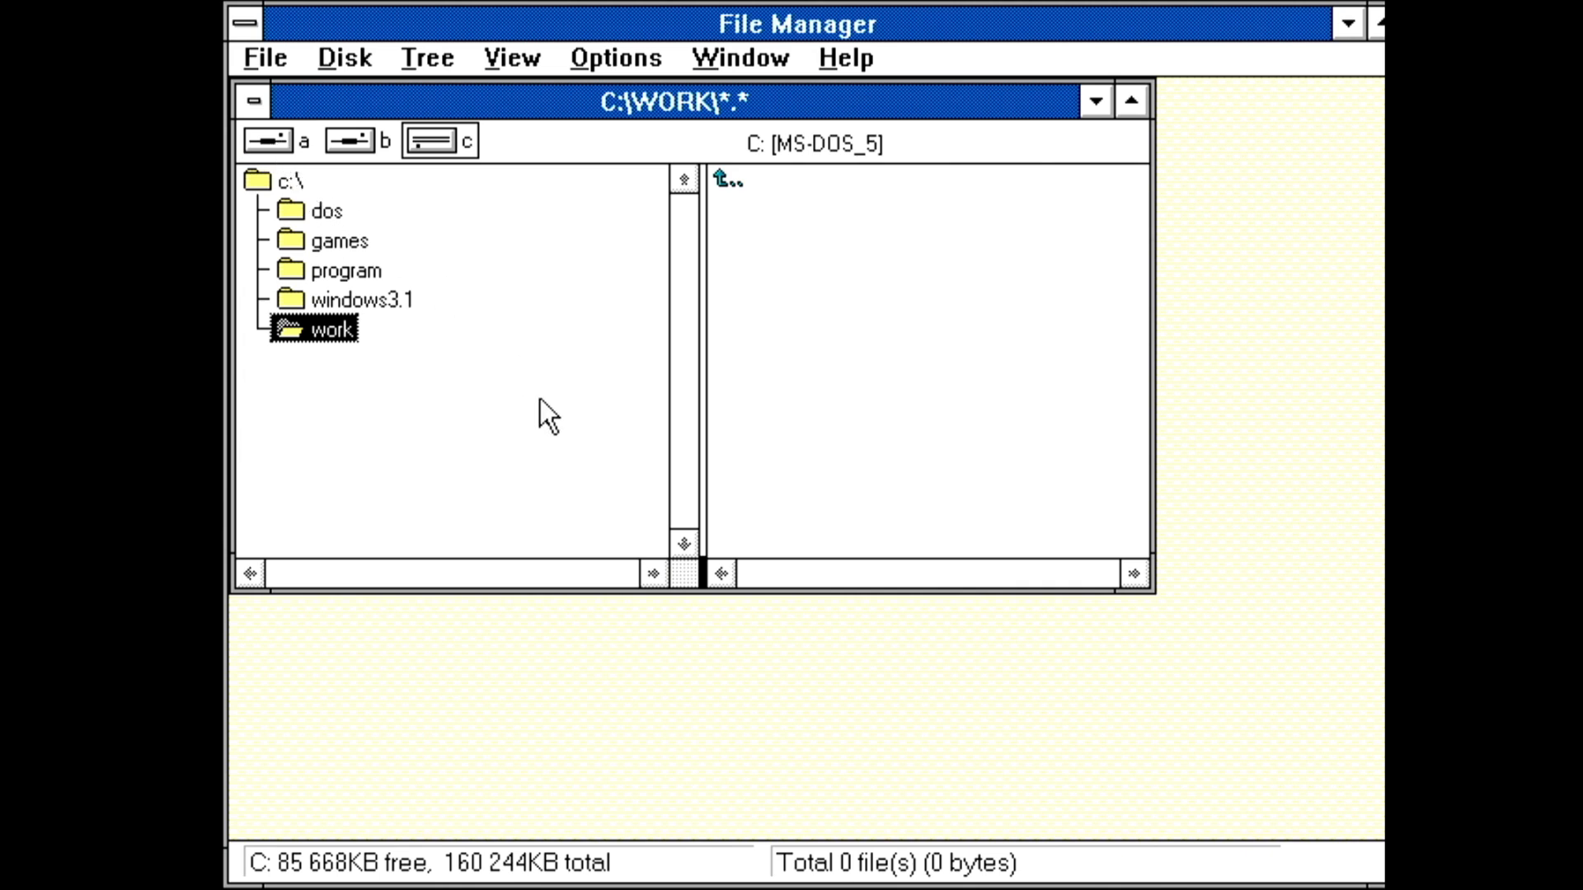
Launch Works Setup from the floppy in drive A and accept the registration name
left_click(265, 140)
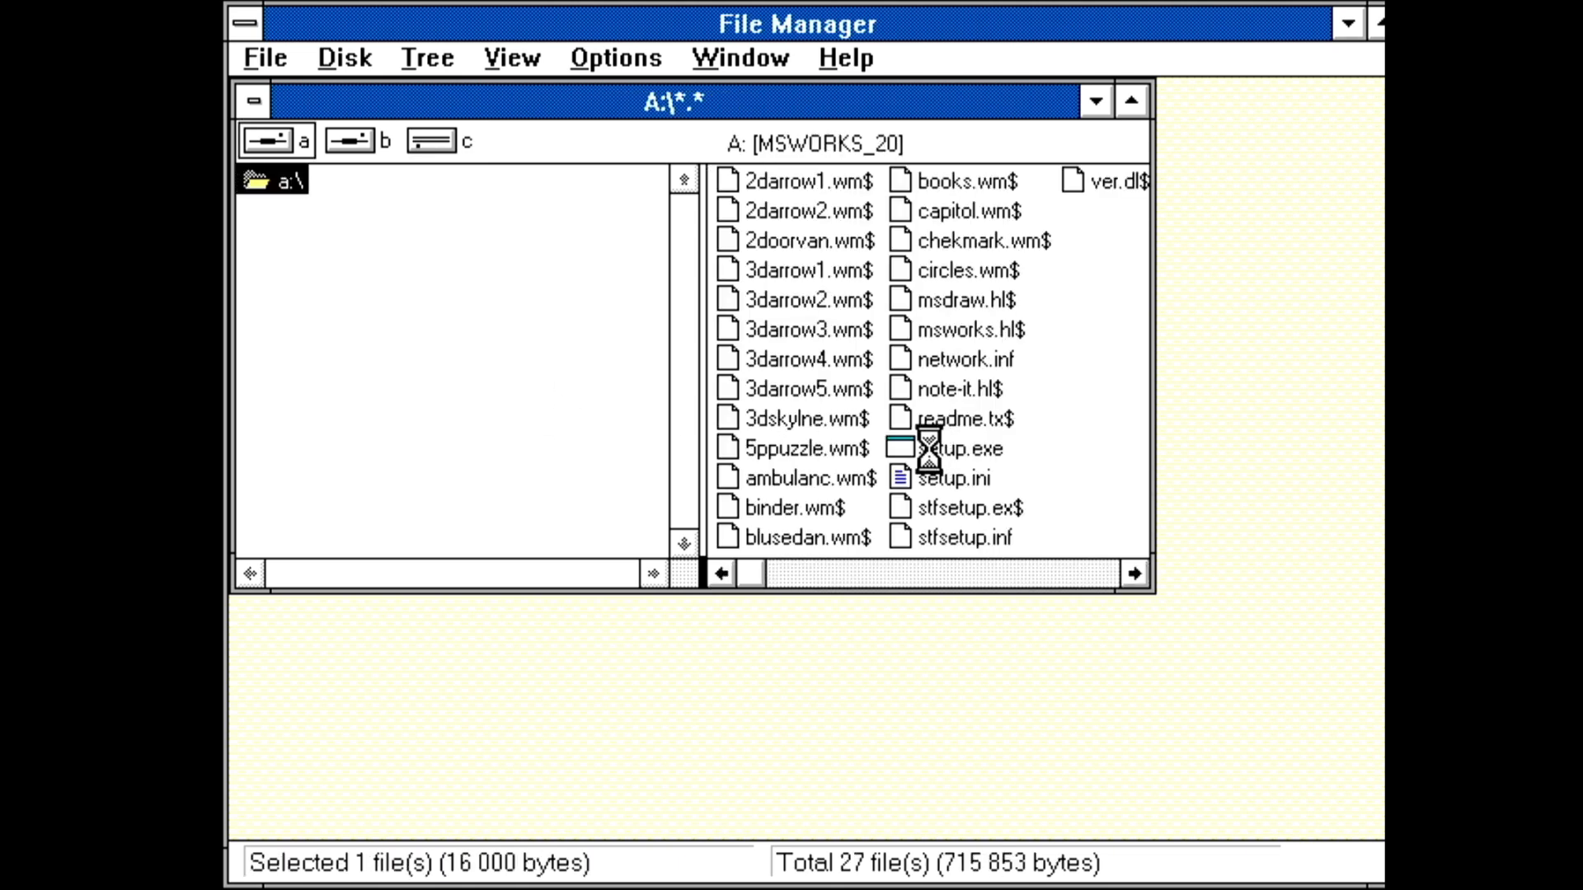
double_click(960, 447)
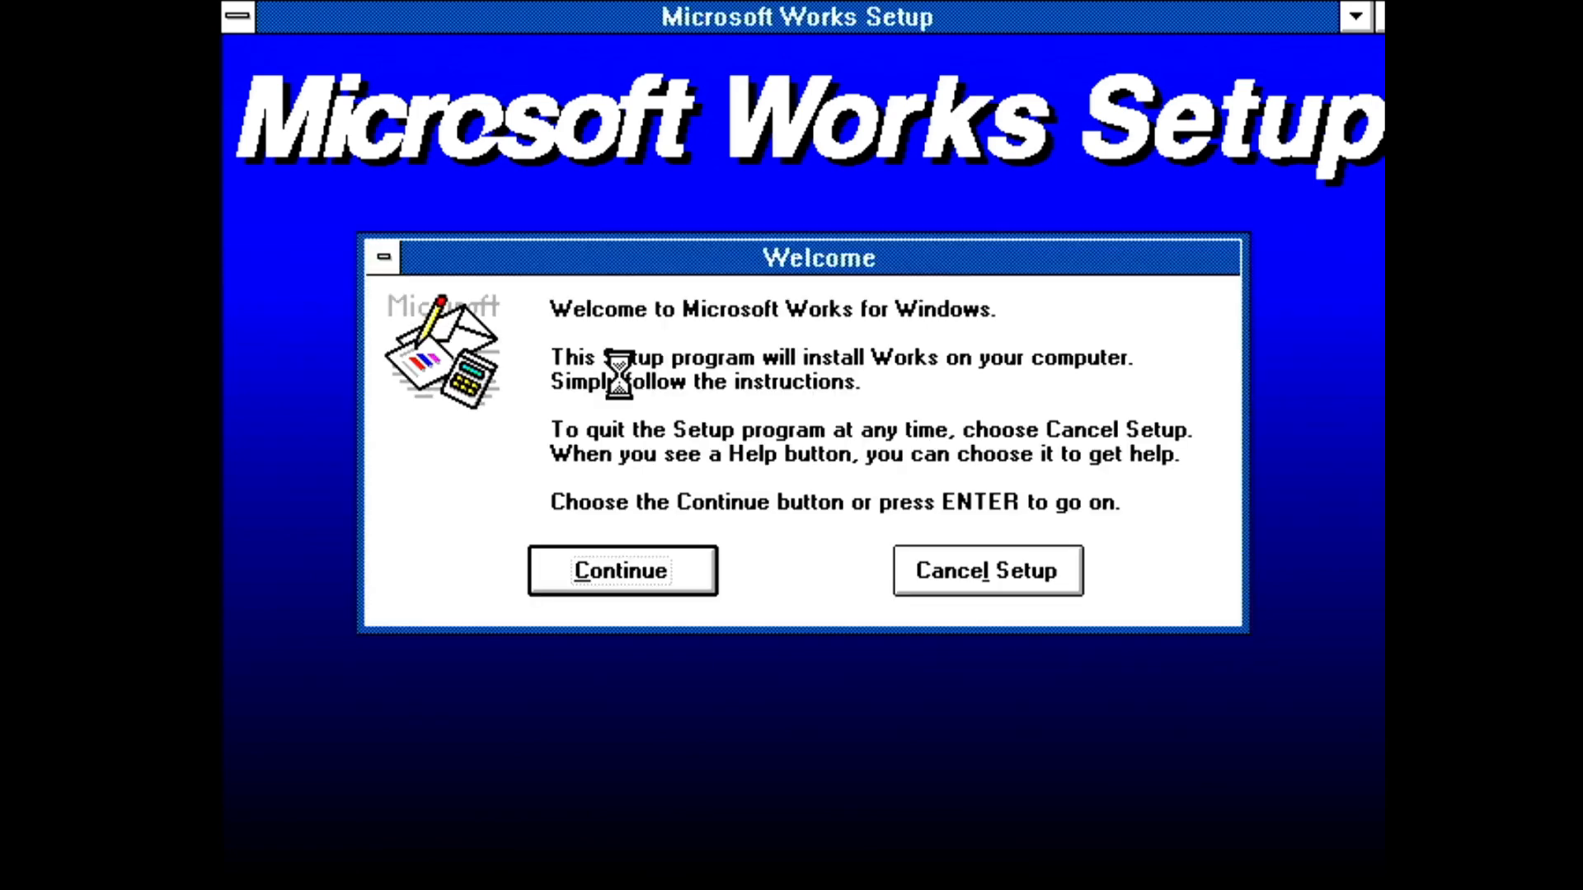
left_click(622, 571)
type("OCS")
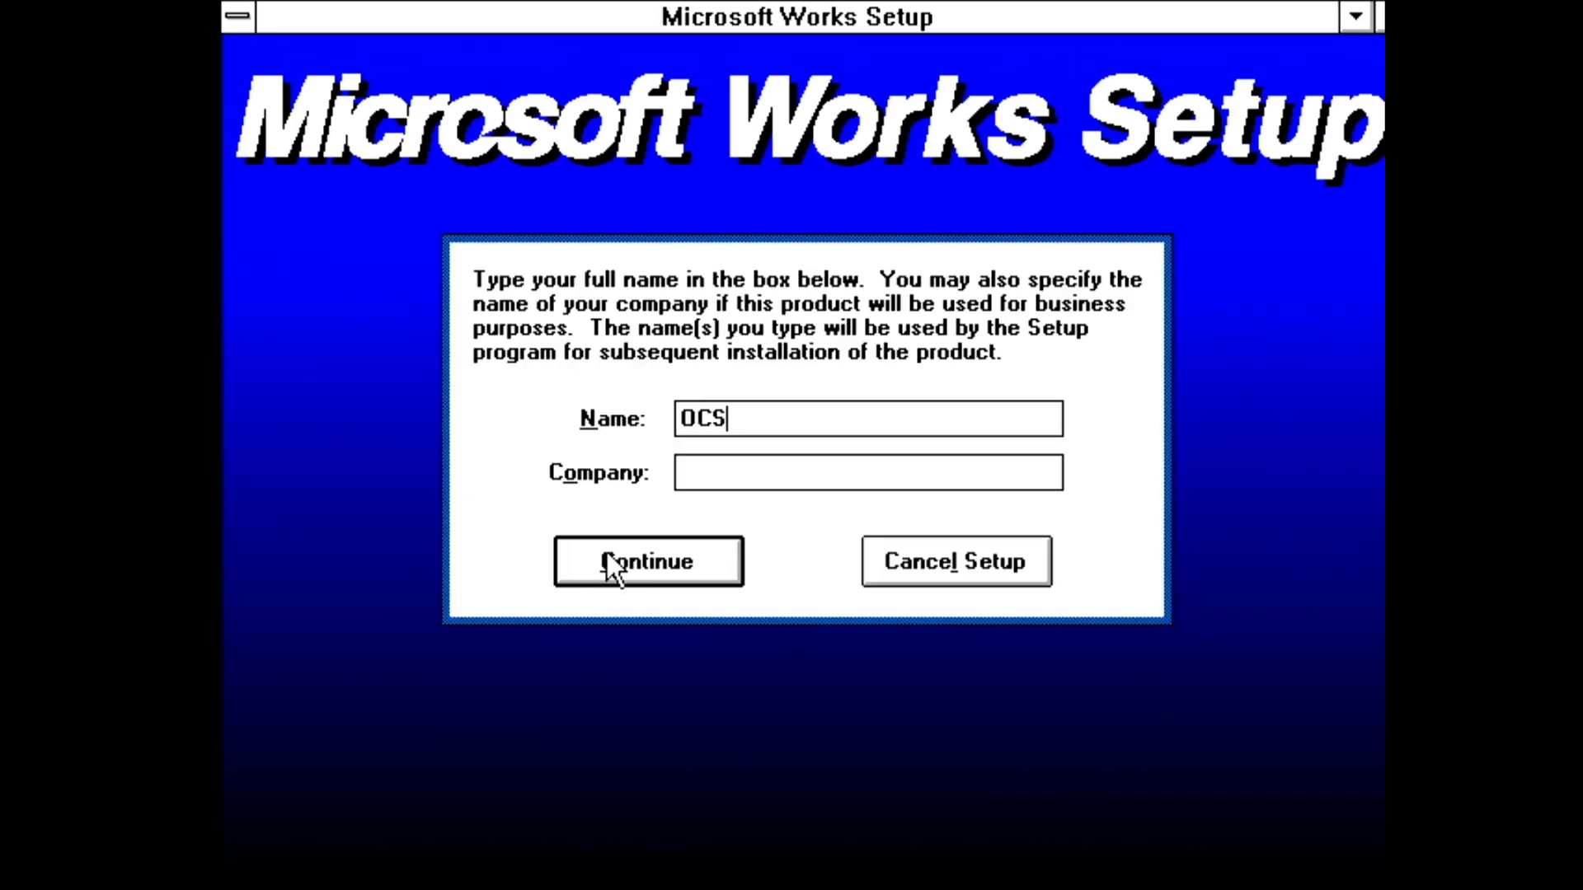
left_click(646, 560)
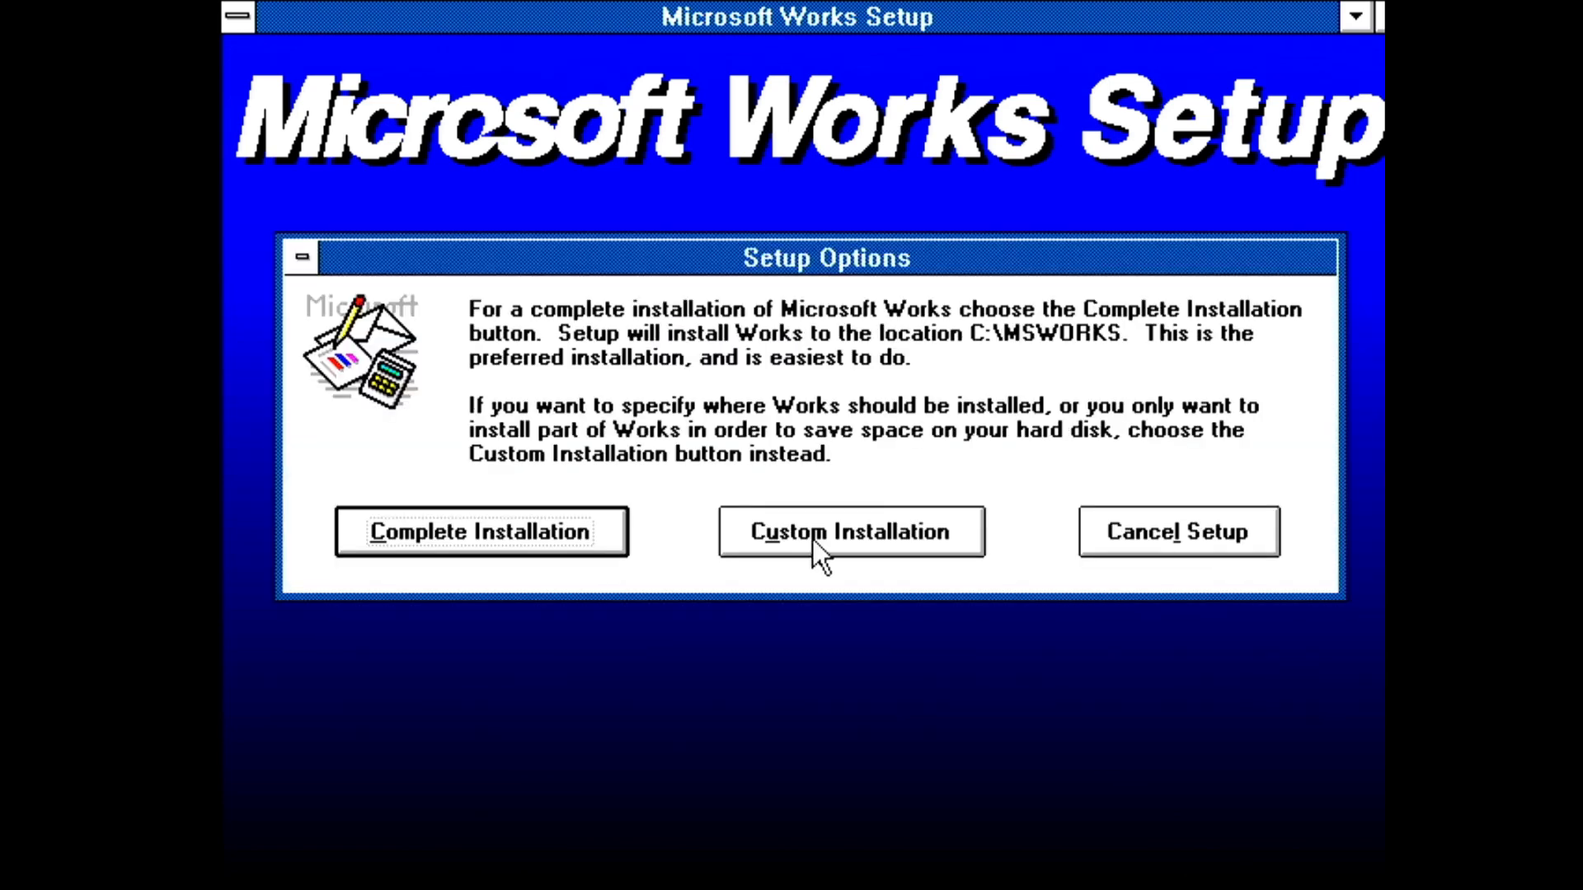
Choose Custom Installation at the default location, leave out the Online Tutorial, and begin installing
left_click(851, 533)
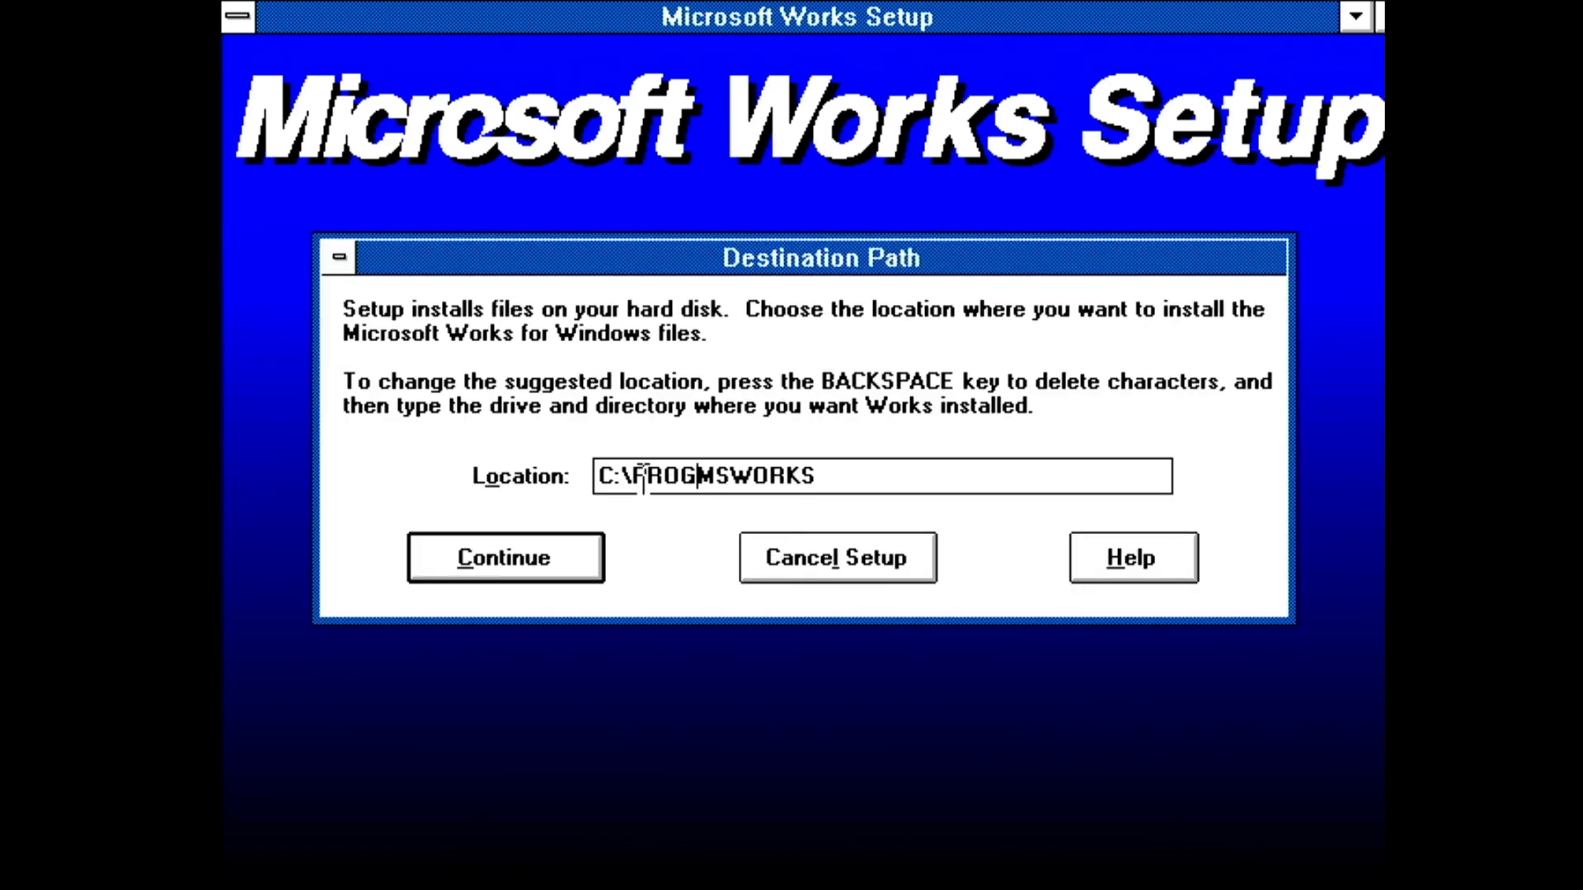
left_click(505, 557)
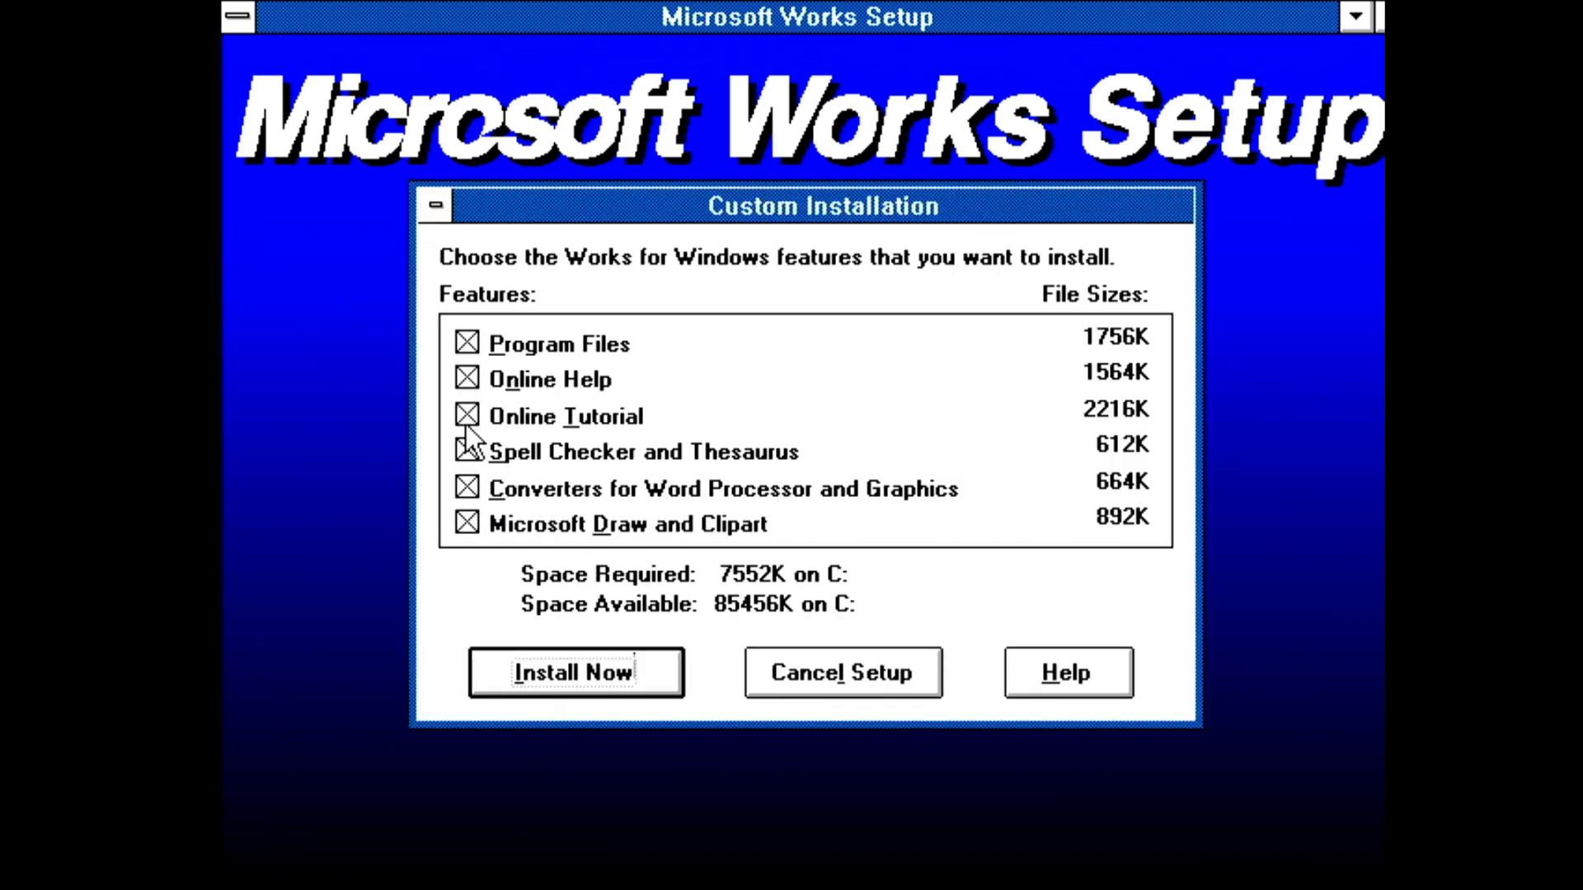
left_click(465, 415)
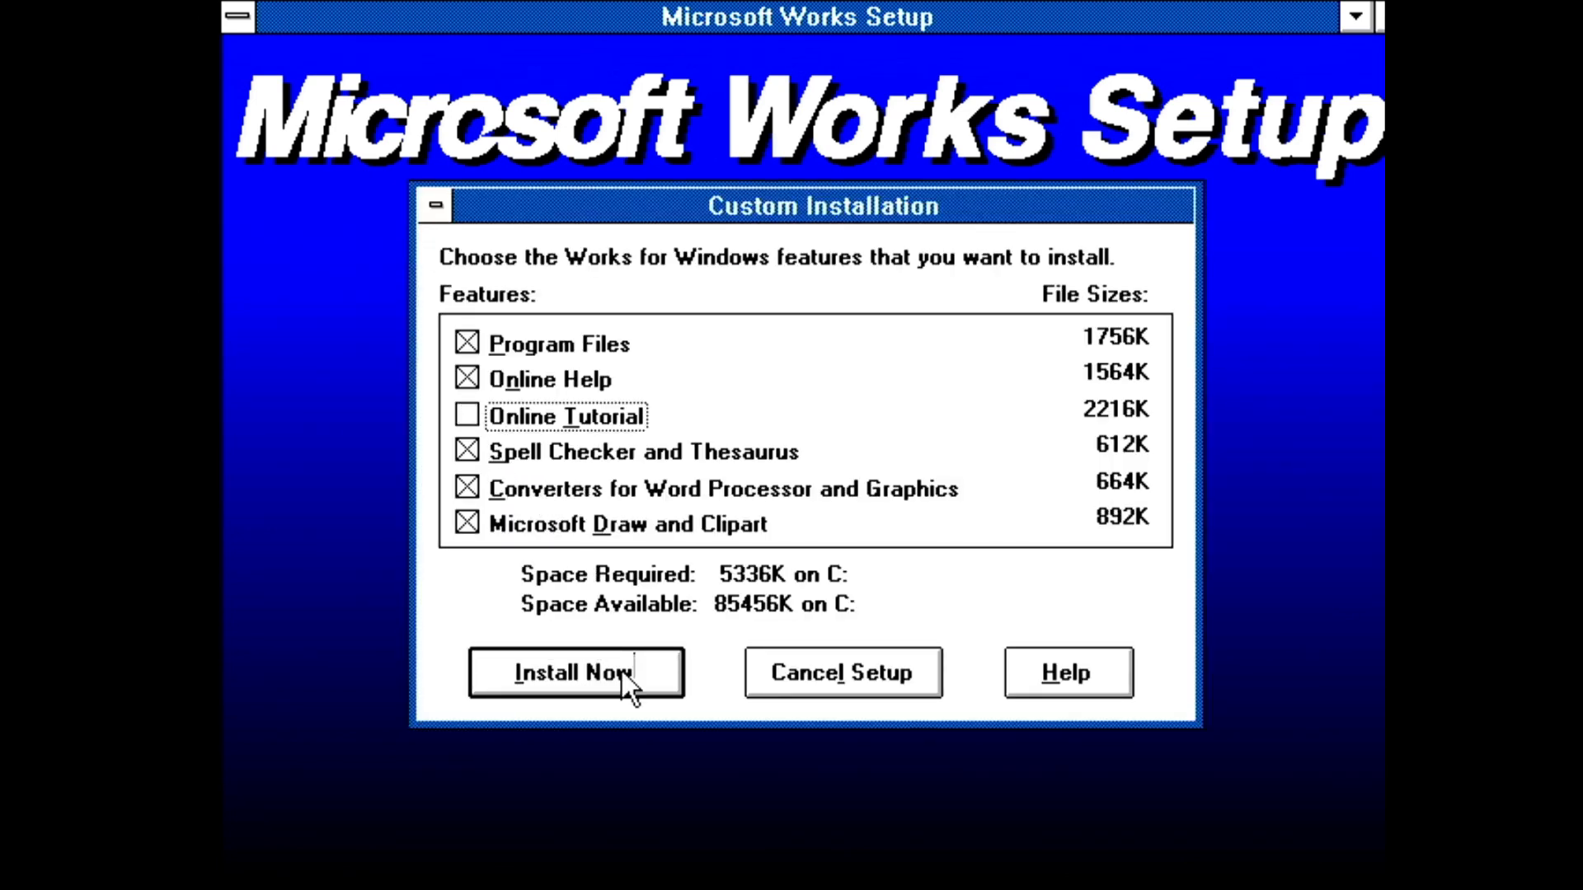
left_click(575, 672)
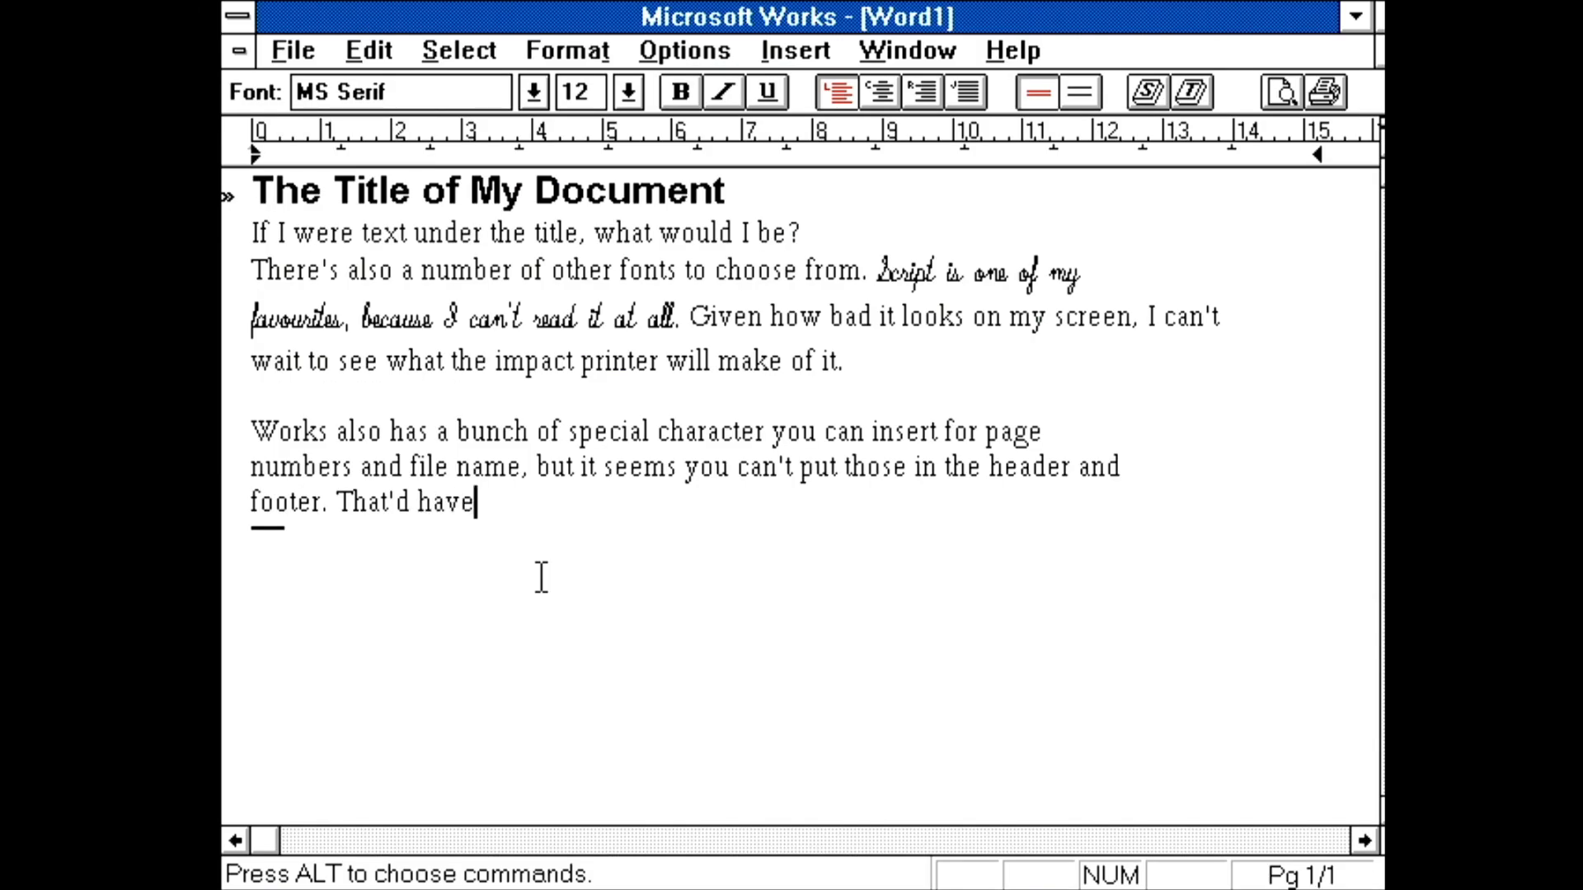
Import the mapmen.wmf clip art into Word1 and run the spelling check to its end
type("b")
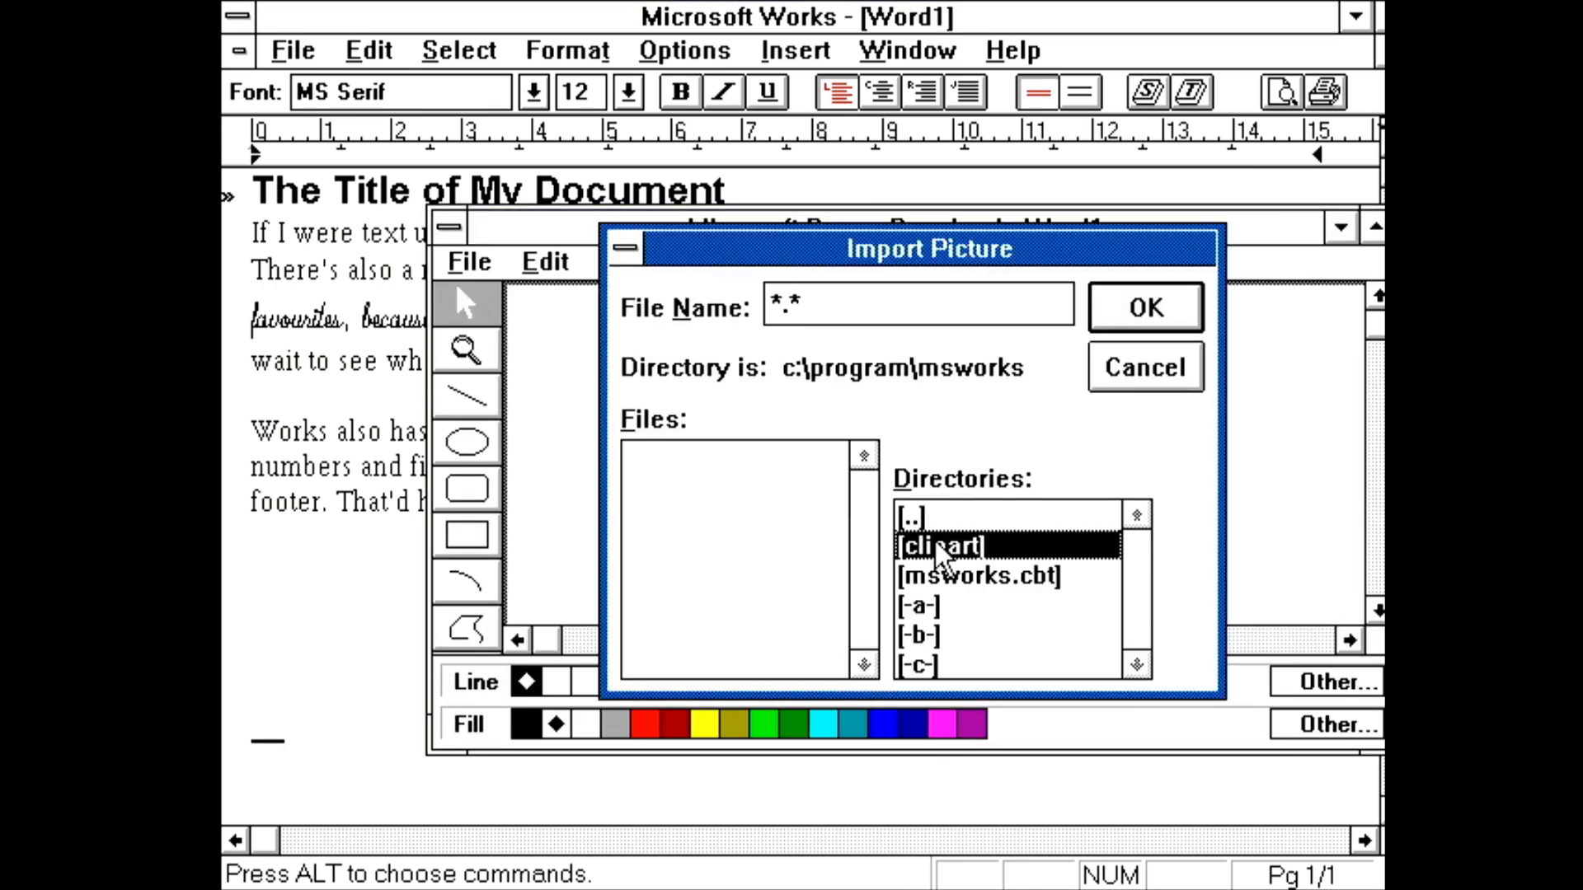
double_click(943, 545)
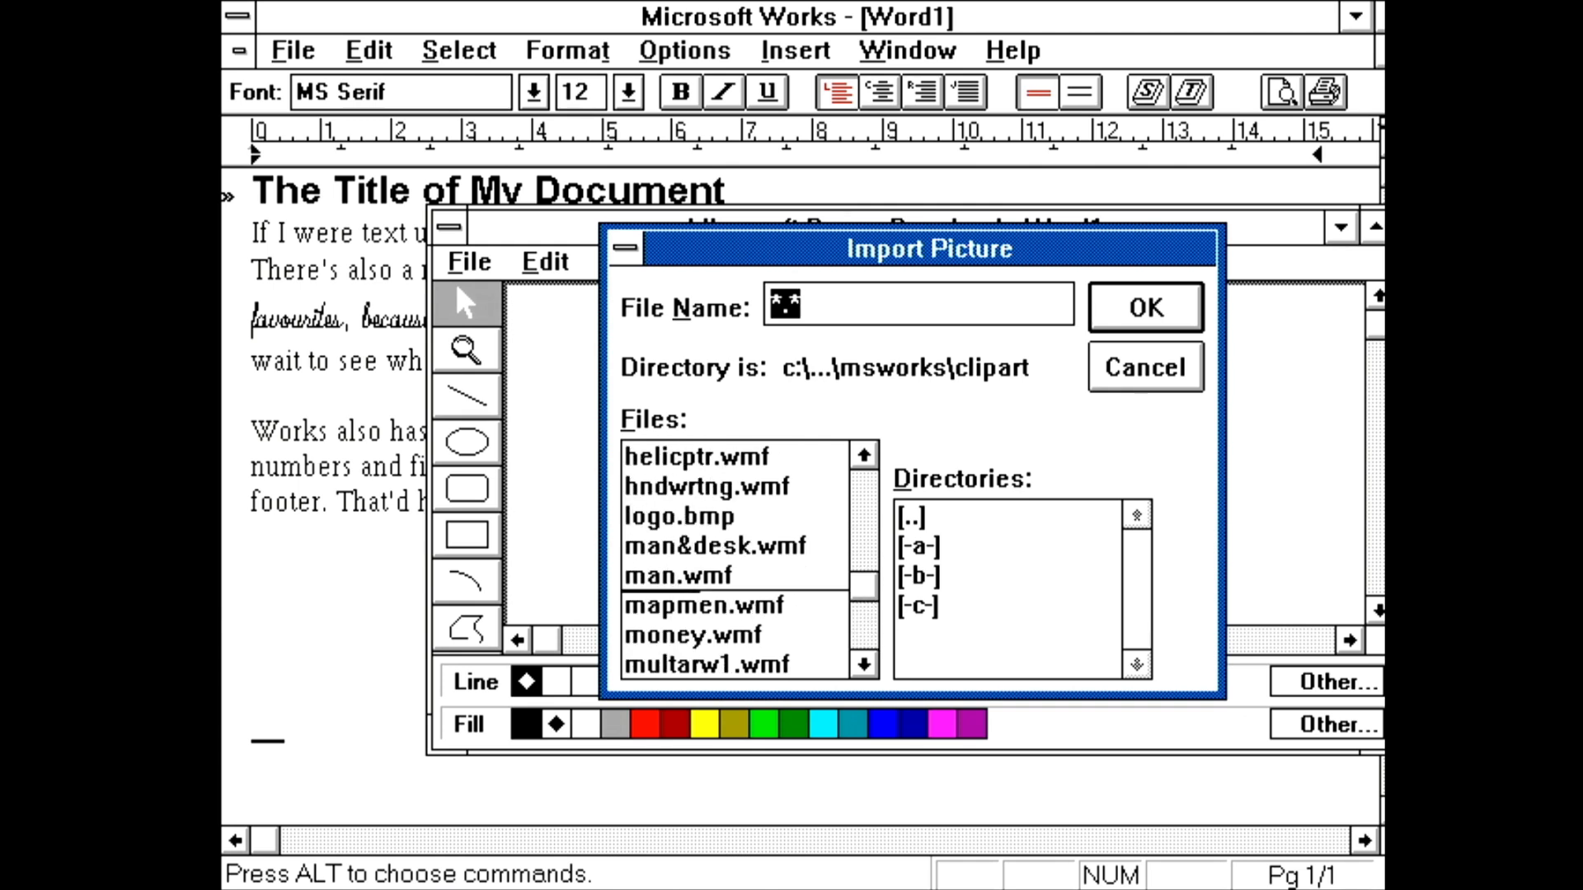
left_click(1142, 307)
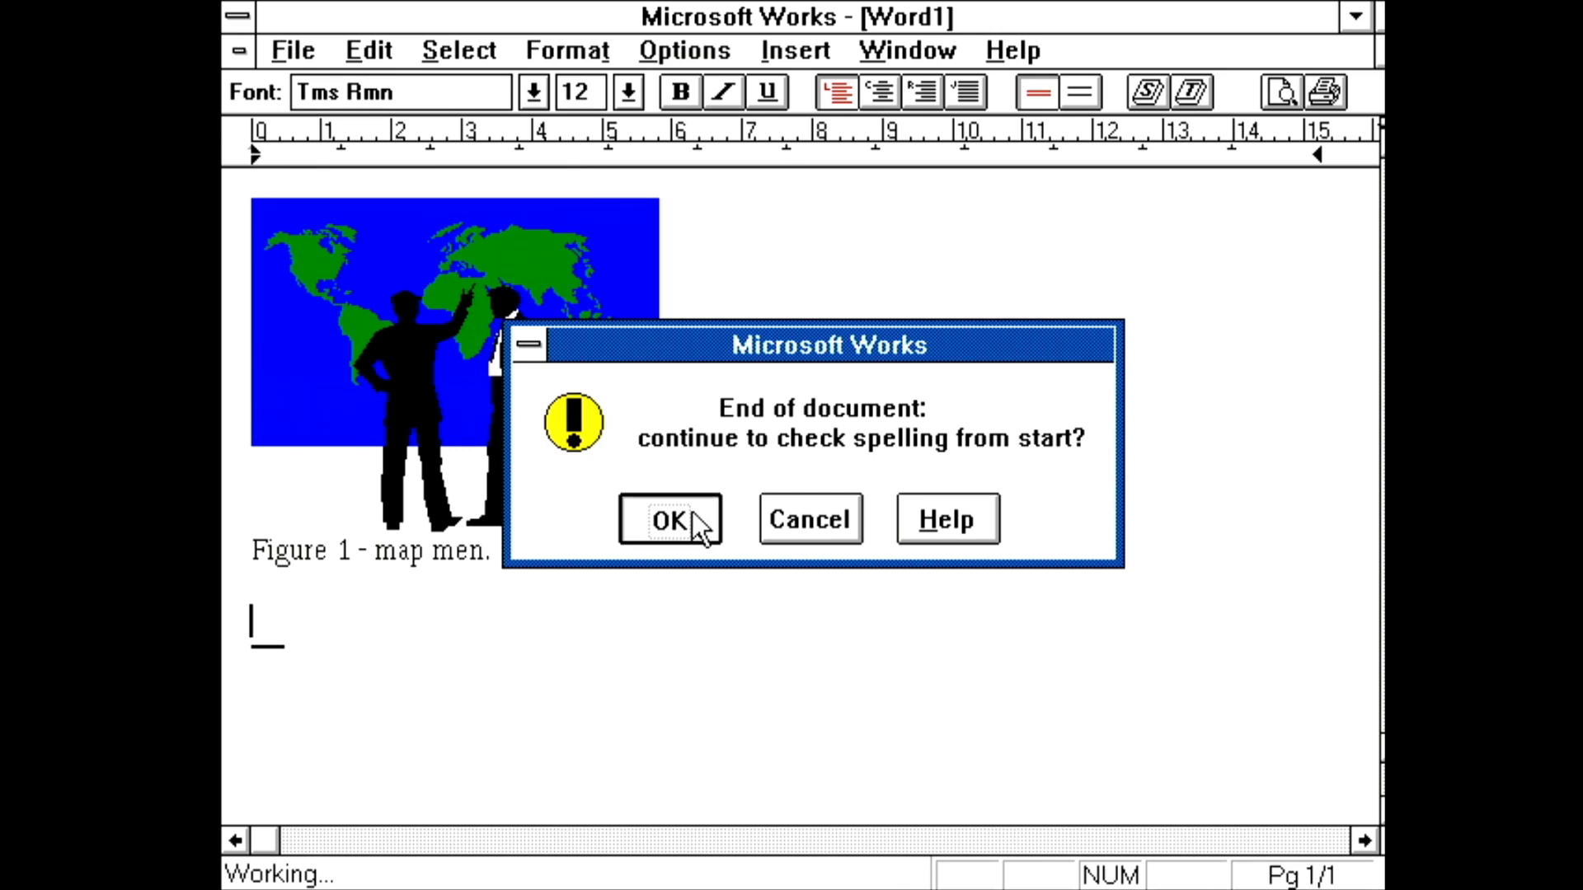
left_click(667, 519)
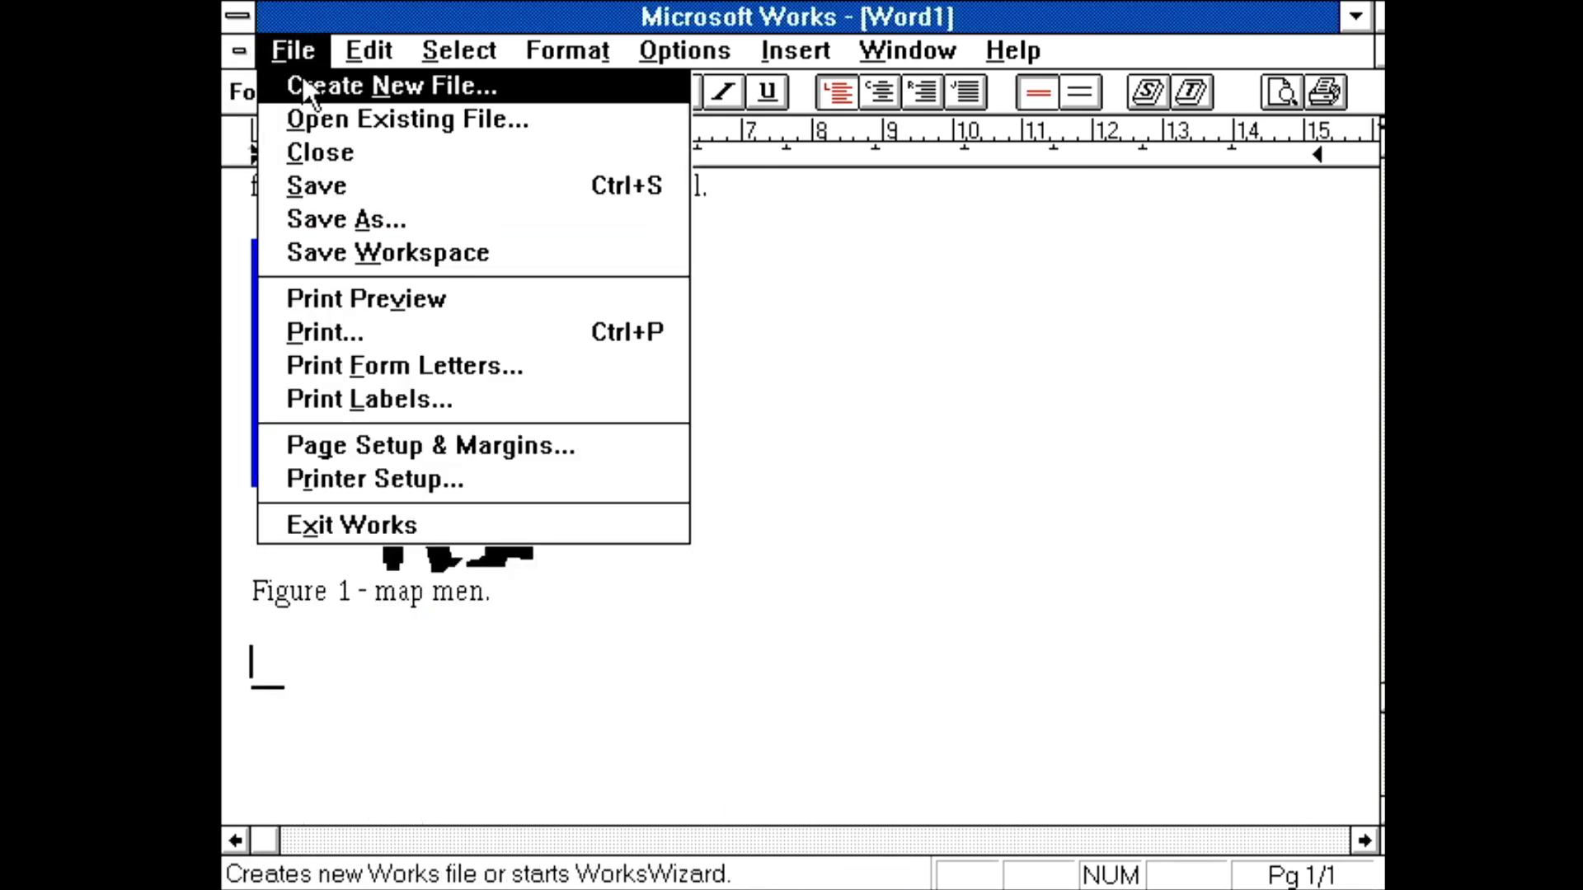
Create a new Works spreadsheet, enter the Time and Trouble data, and chart it as bars
left_click(391, 84)
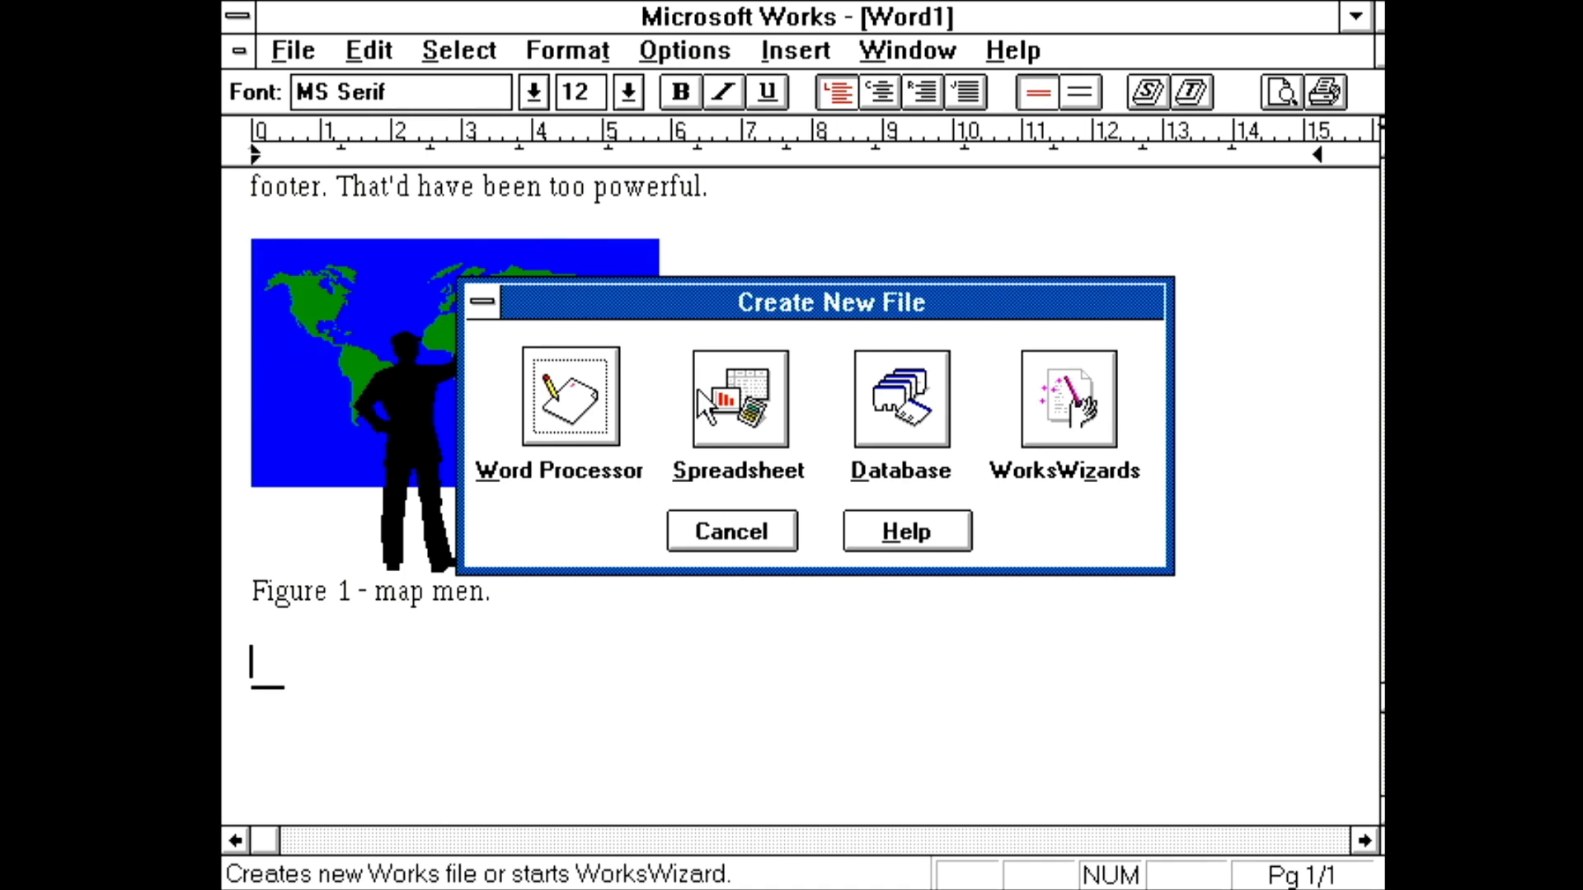
left_click(739, 398)
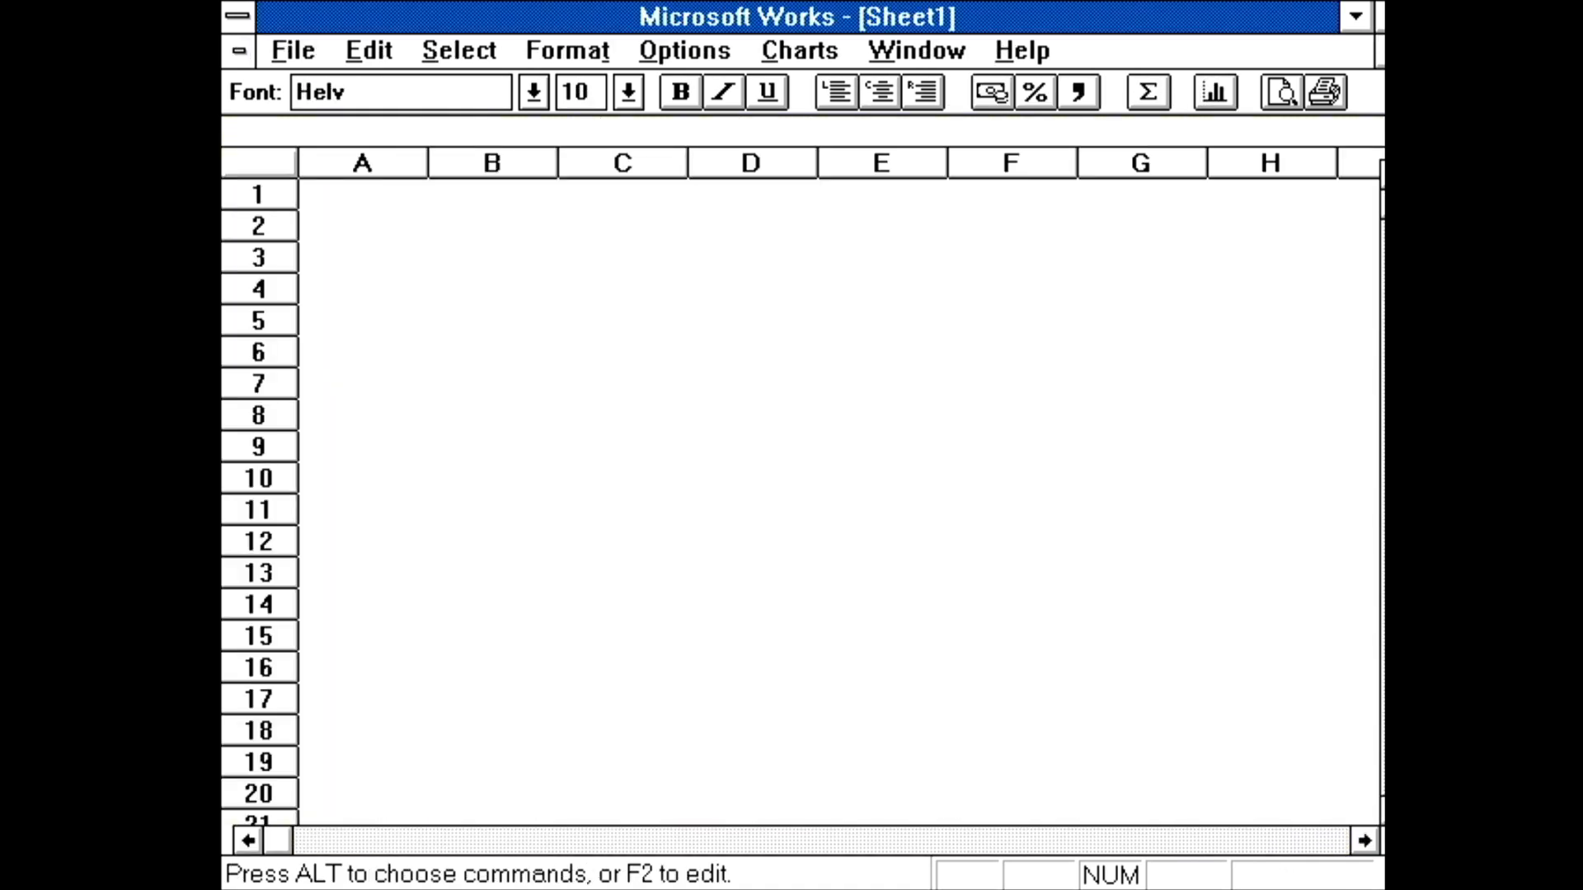
left_click(363, 198)
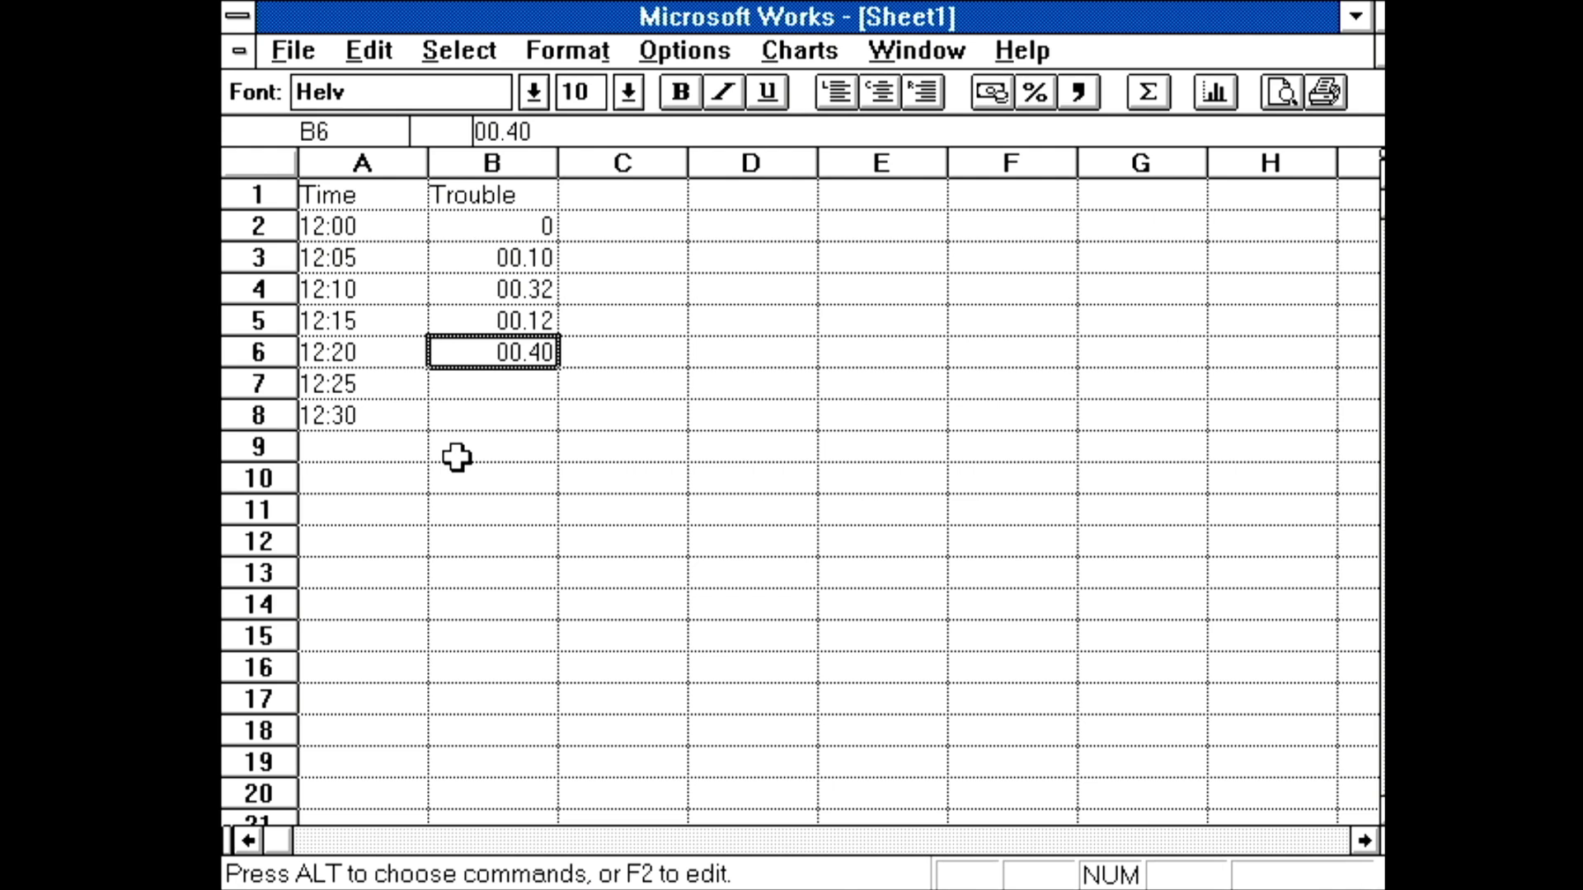
type("0")
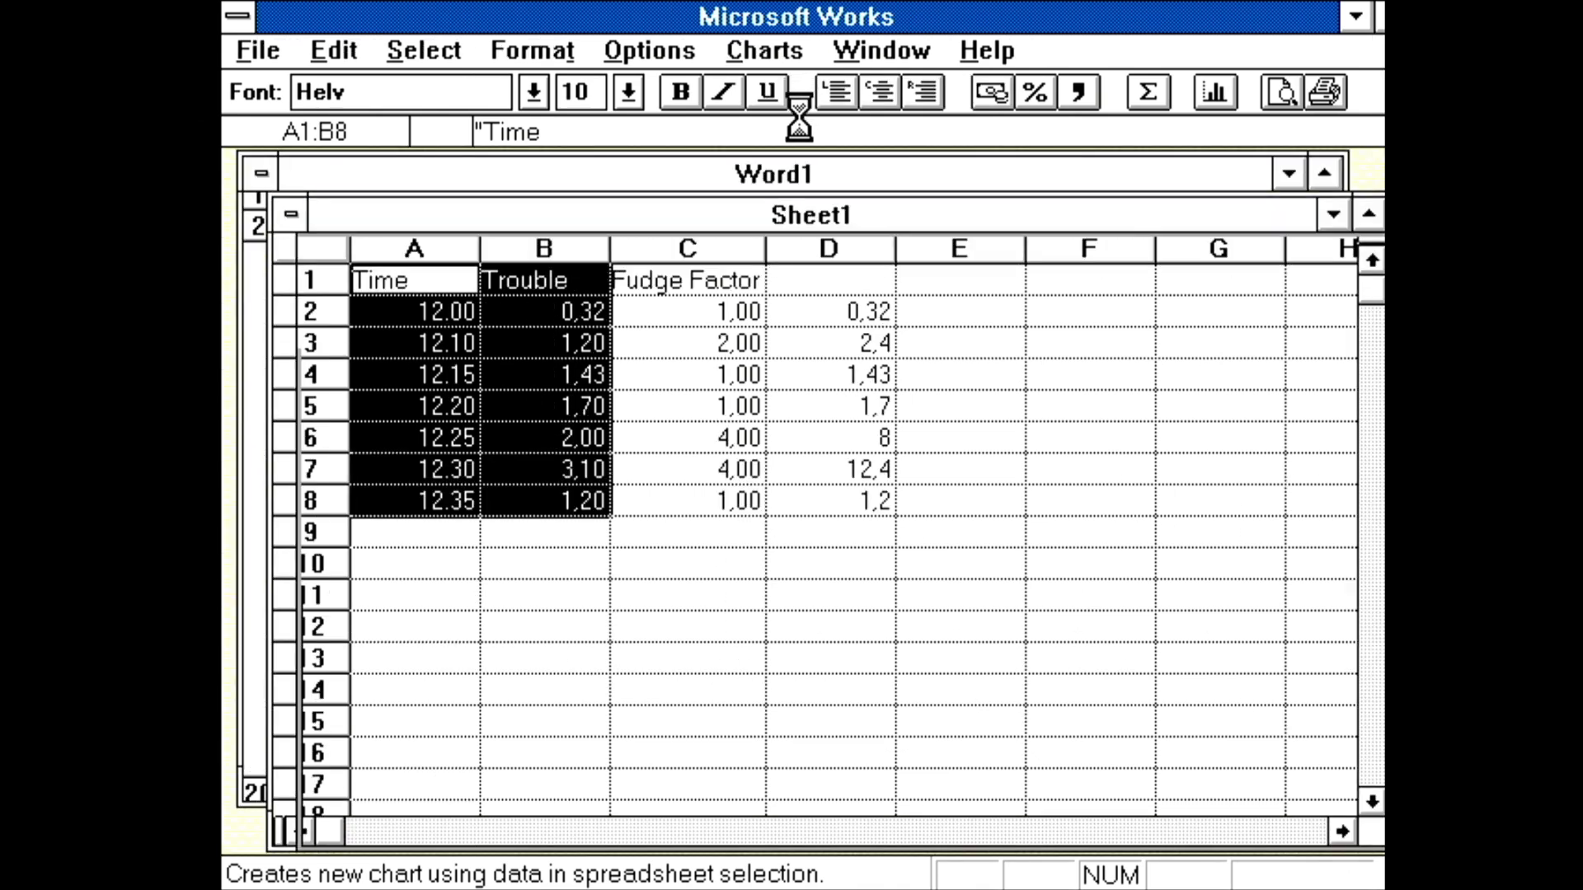
left_click(1215, 92)
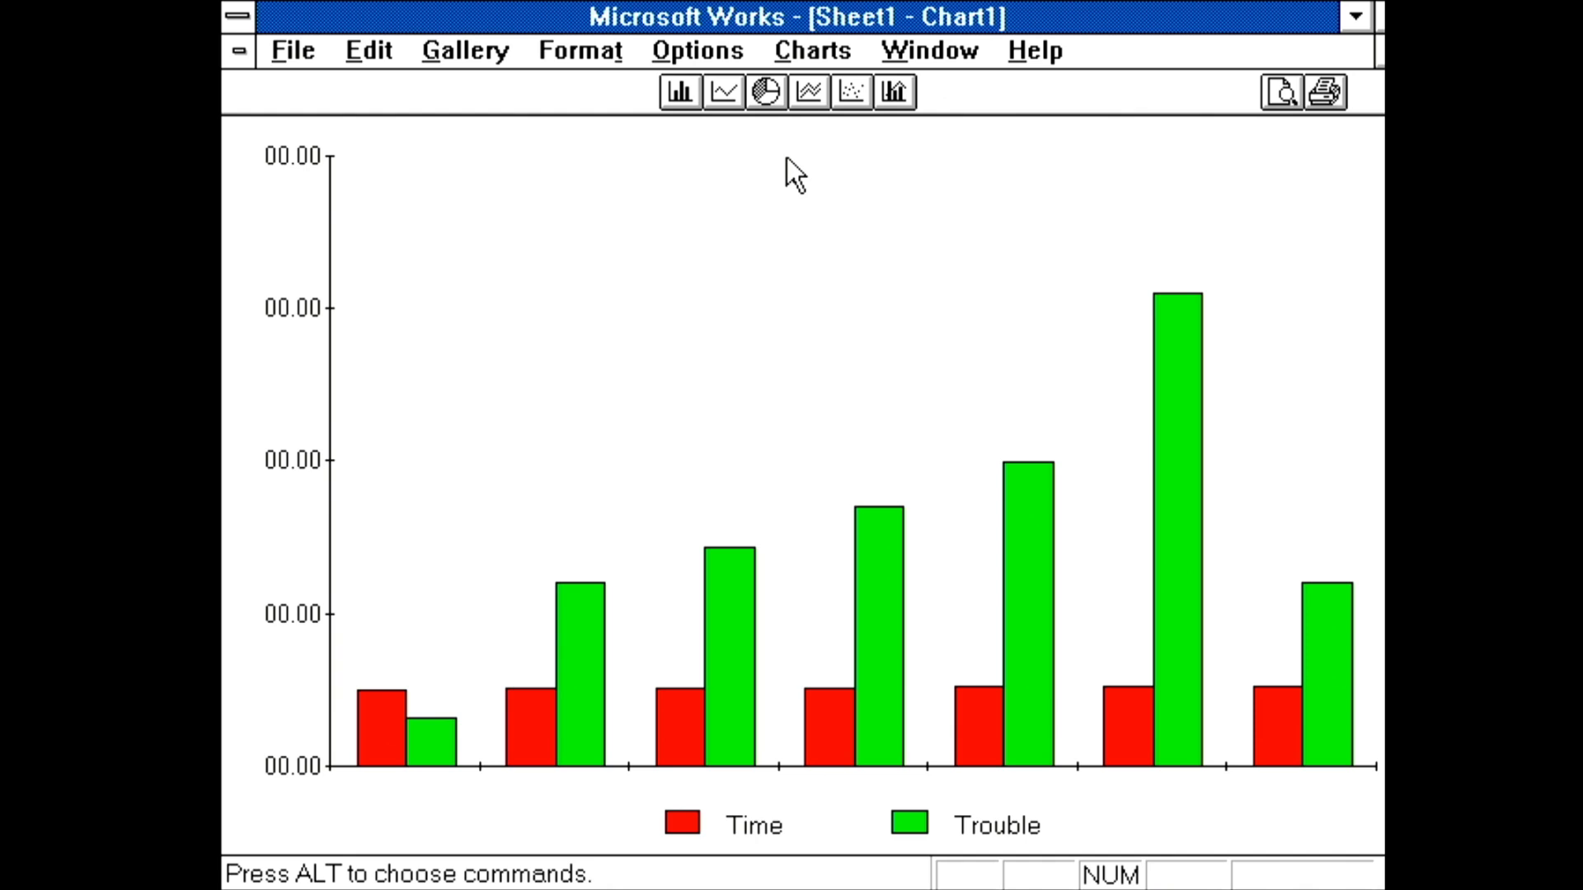
mouse_move(455, 86)
type("spreadsht")
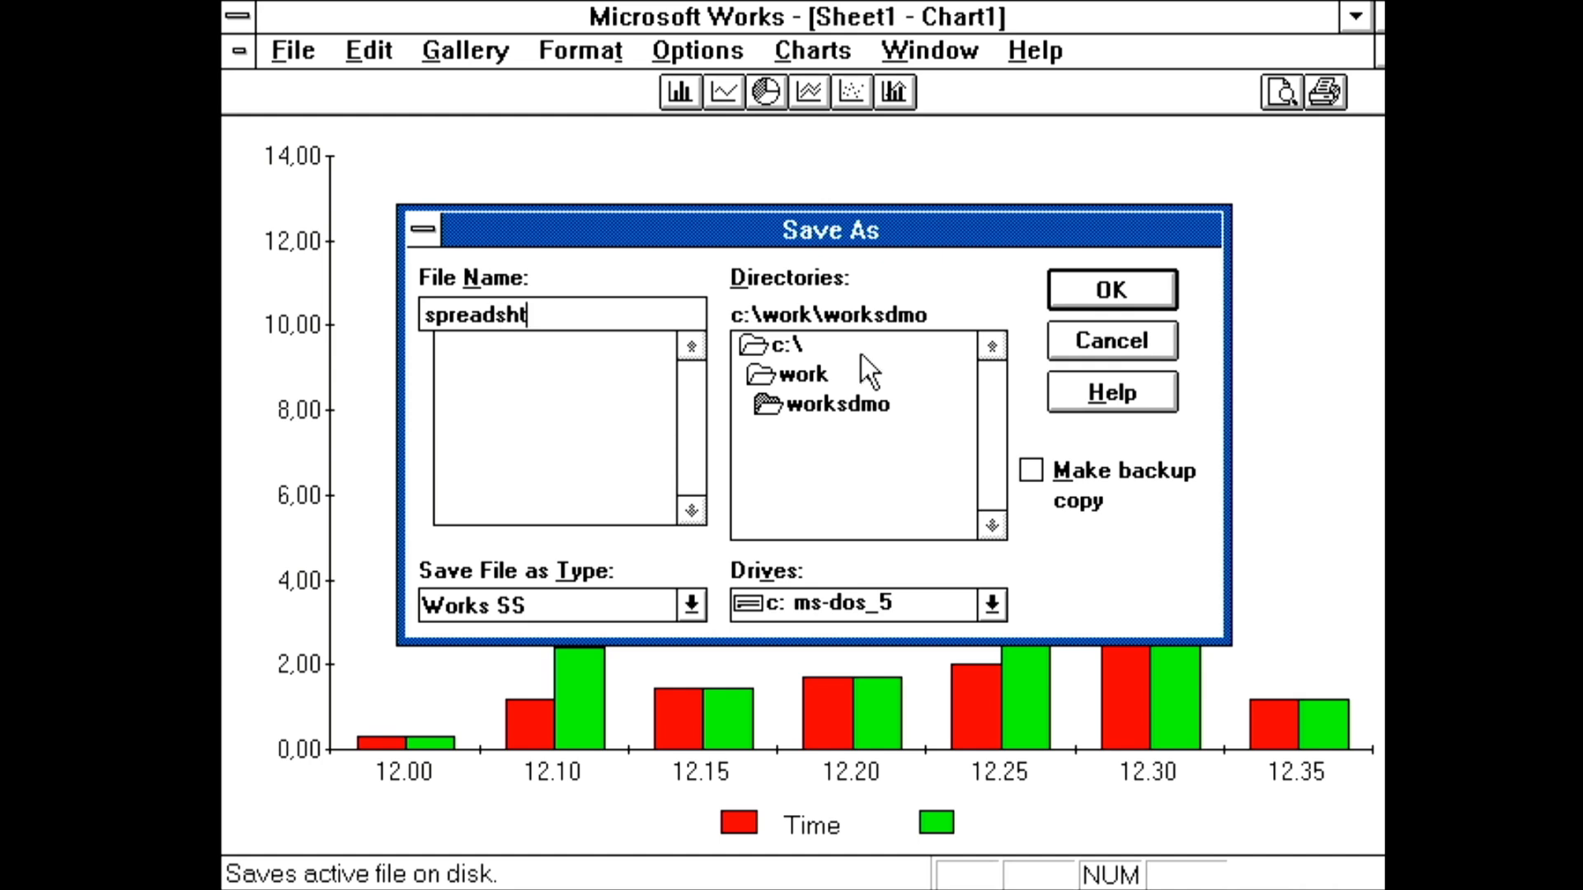
Save the spreadsheet as SPREADSH.WKS after shortening the rejected file name
left_click(693, 605)
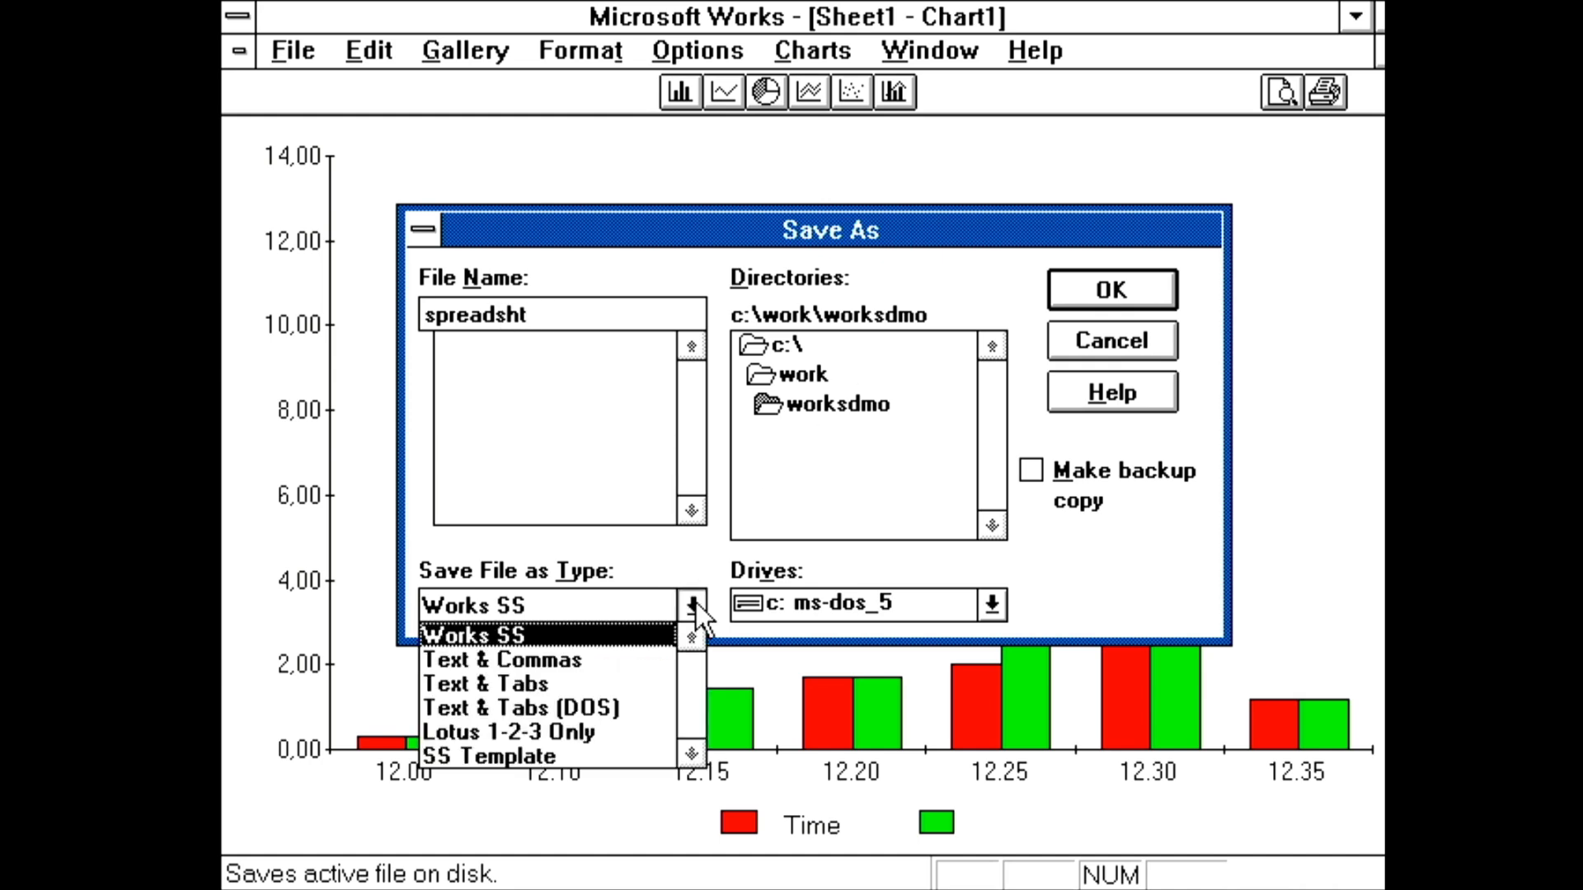
mouse_move(702, 621)
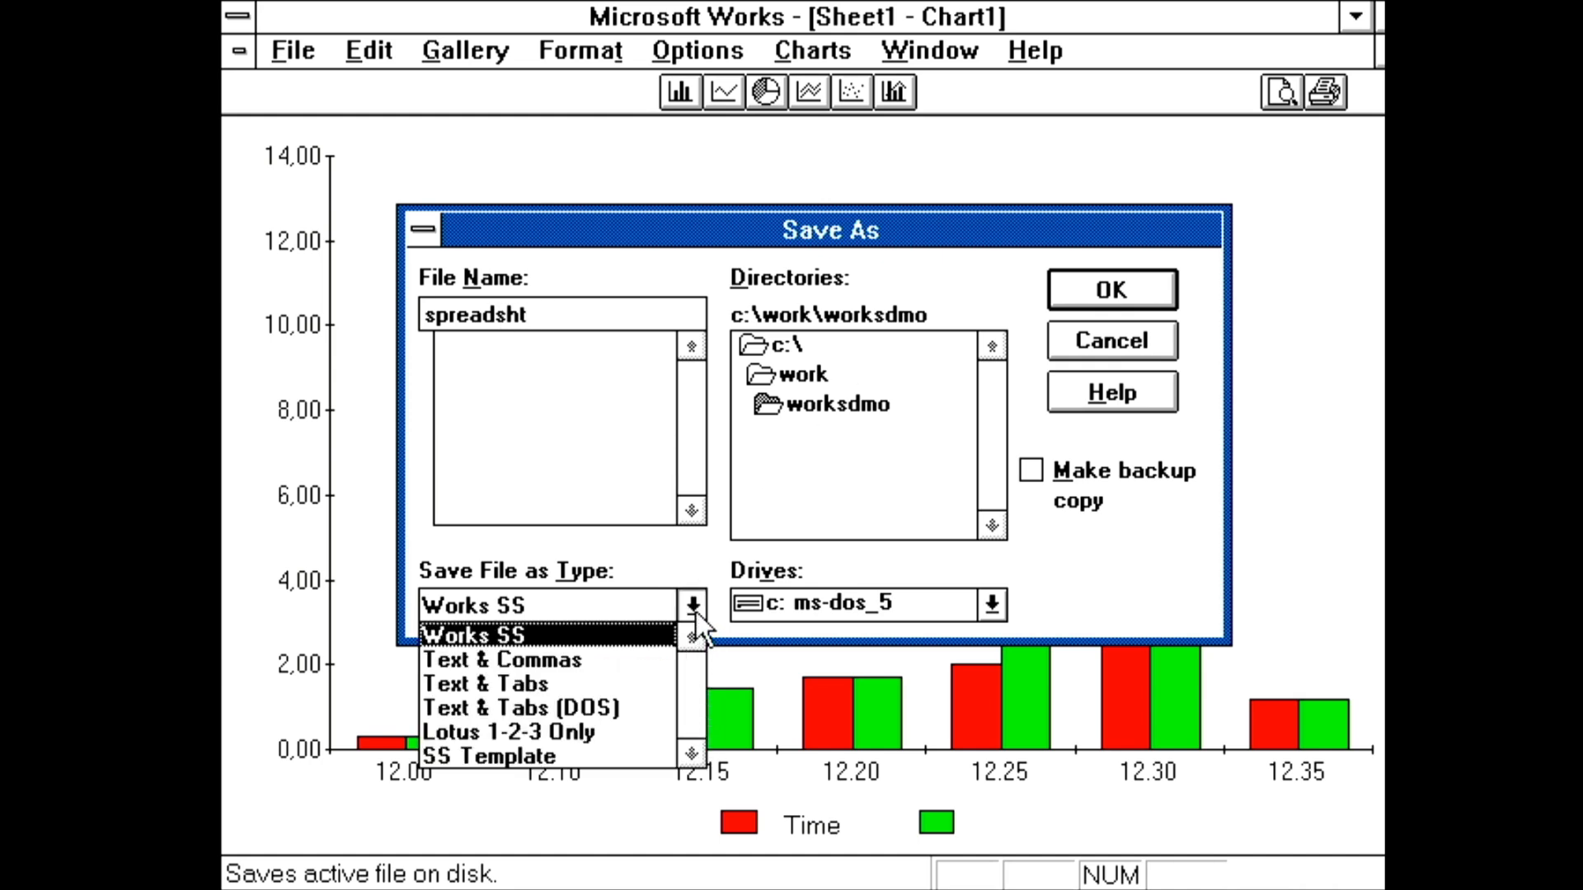
left_click(1110, 290)
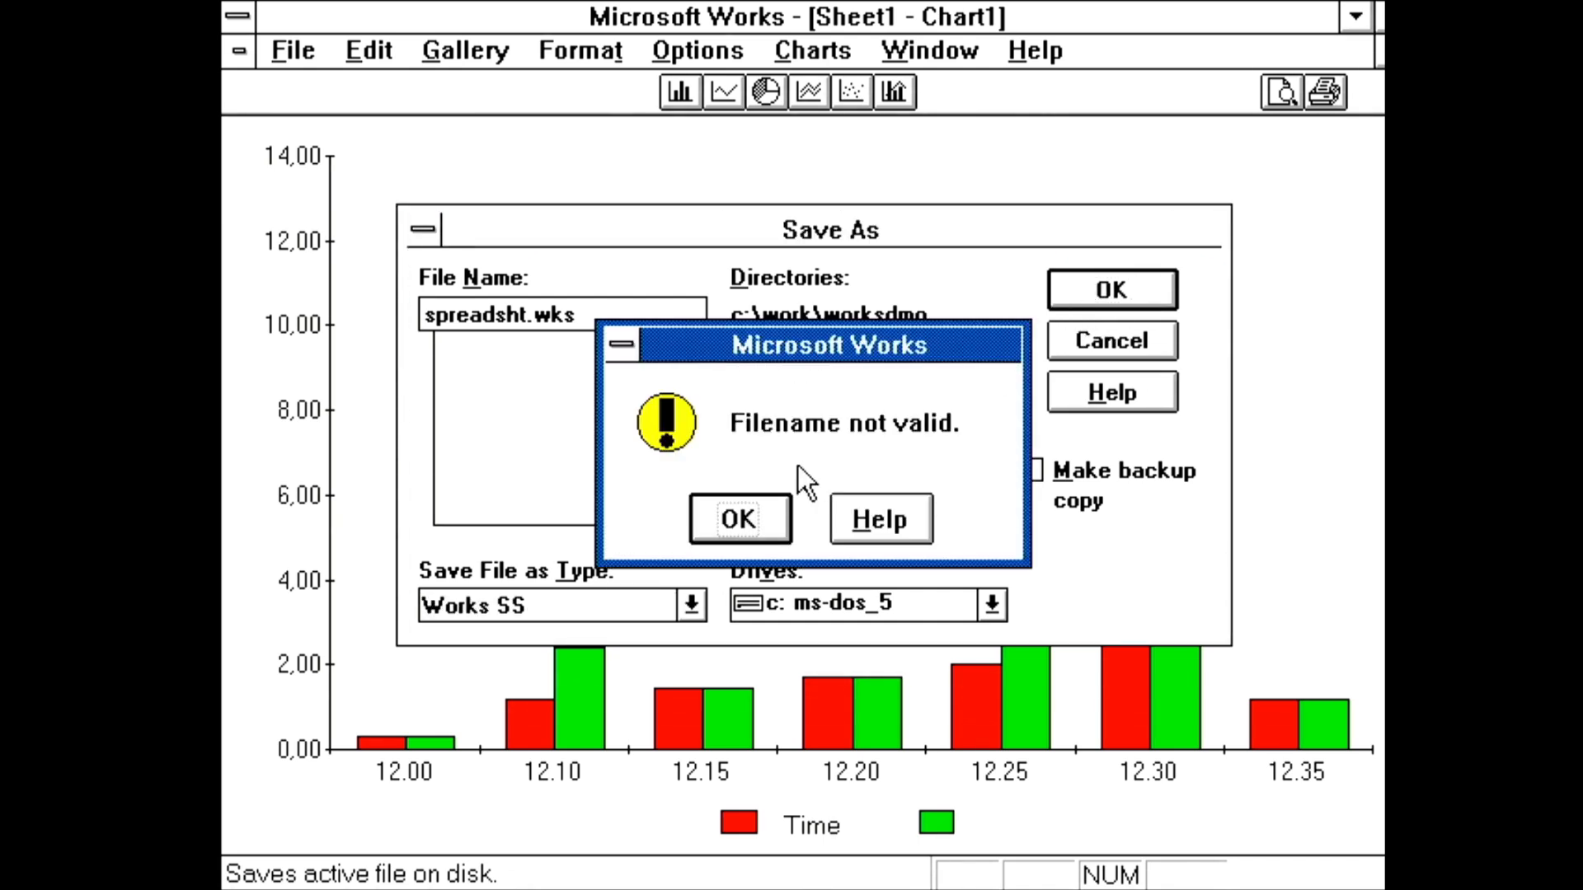
left_click(741, 518)
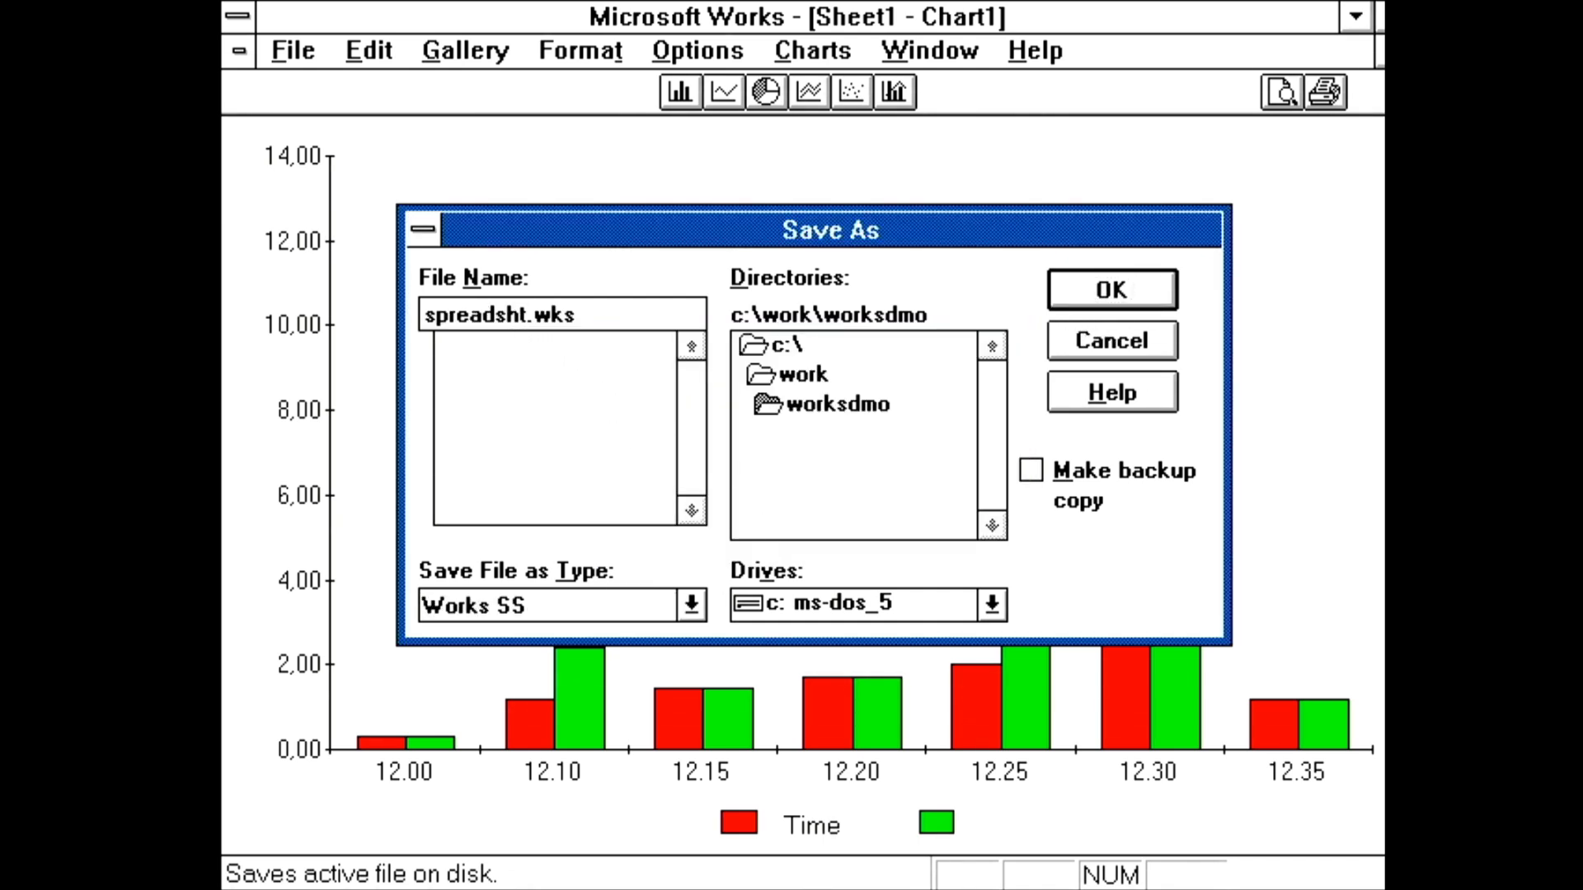
left_click(534, 315)
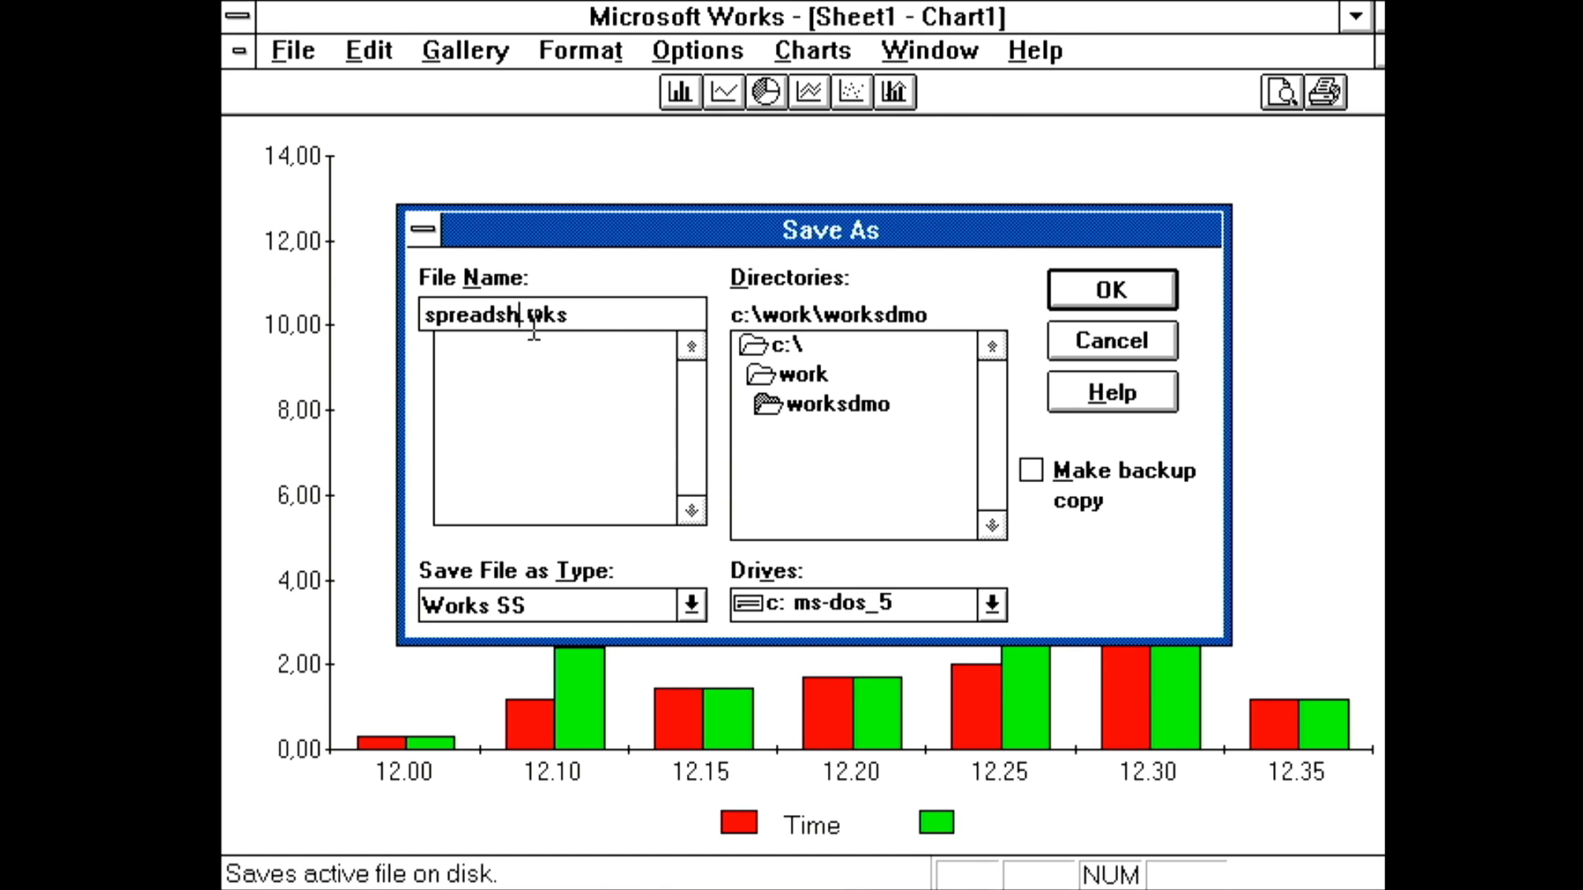
left_click(1109, 290)
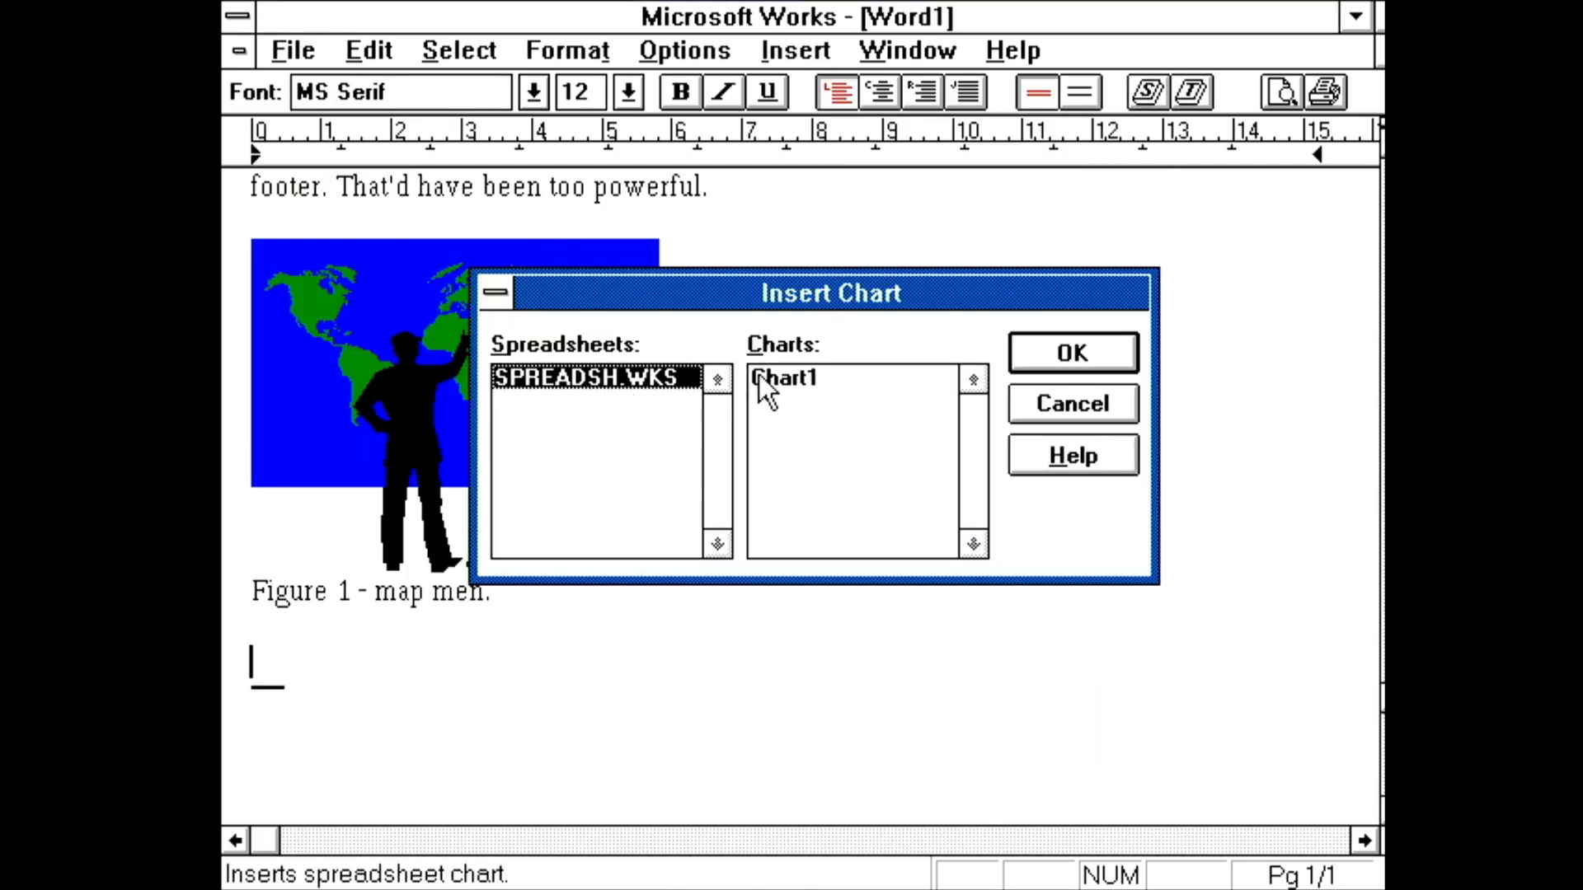
Insert Chart1 from SPREADSH.WKS into Word1 and scroll down to view it below the figure
left_click(1072, 352)
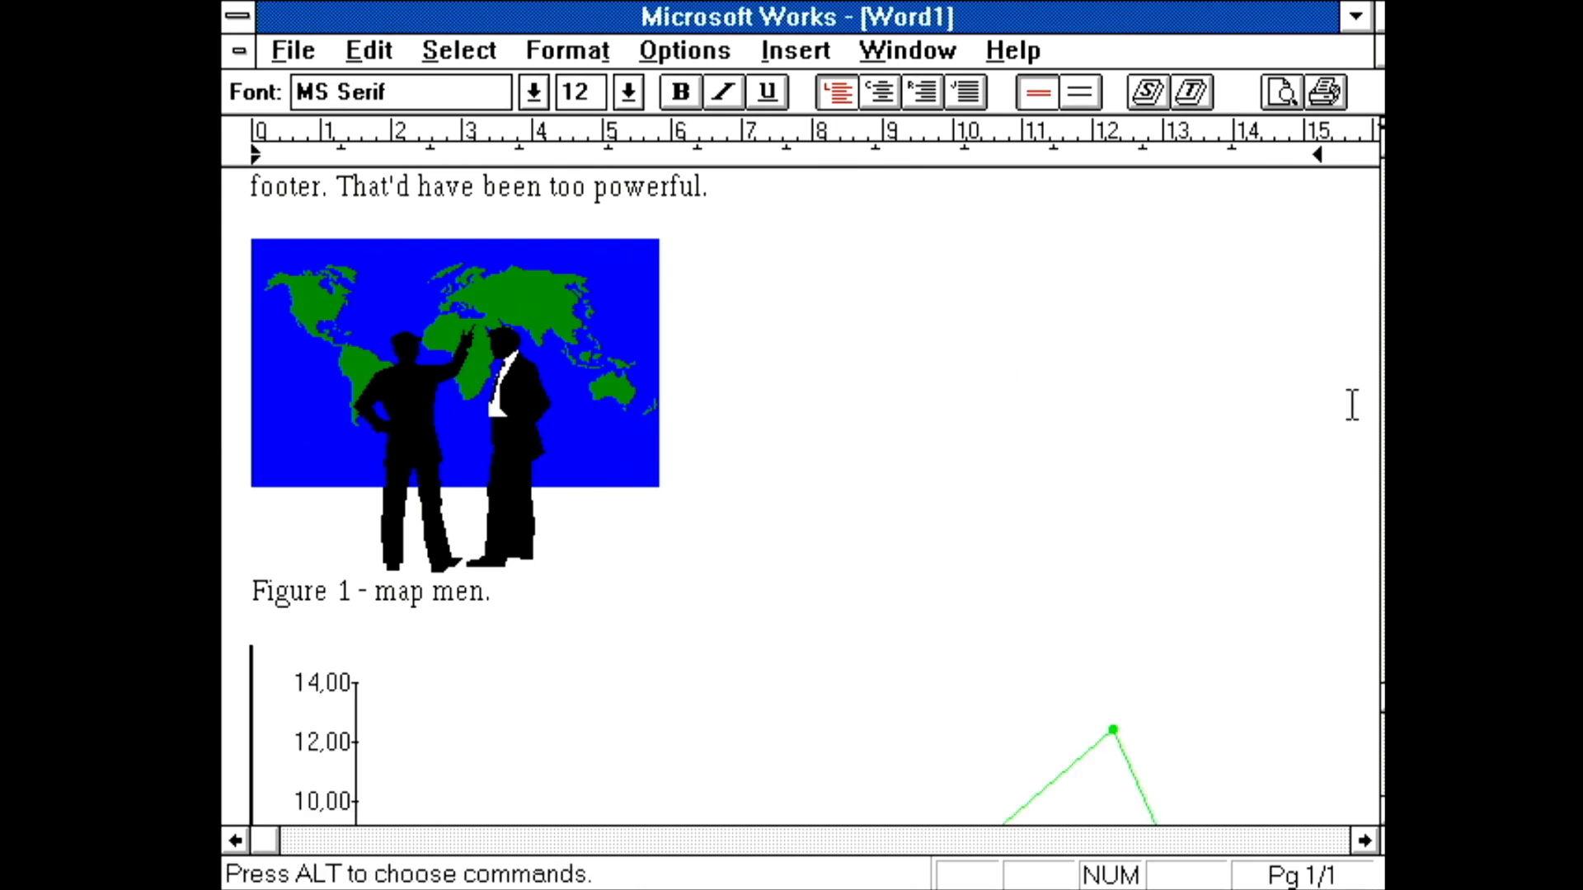
scroll("down", 3)
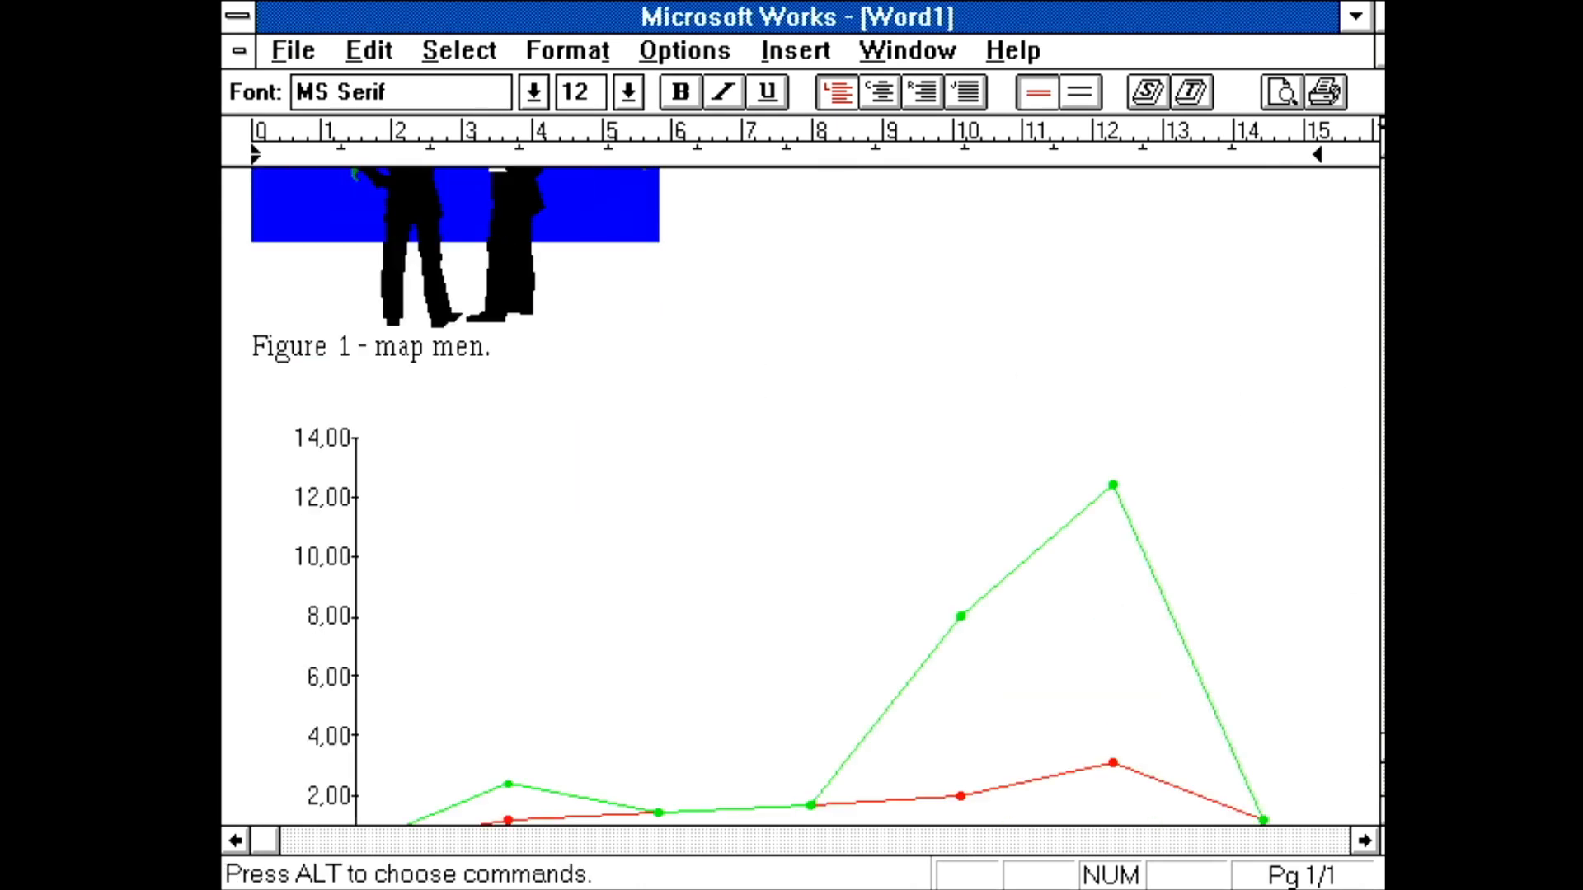
scroll("down", 3)
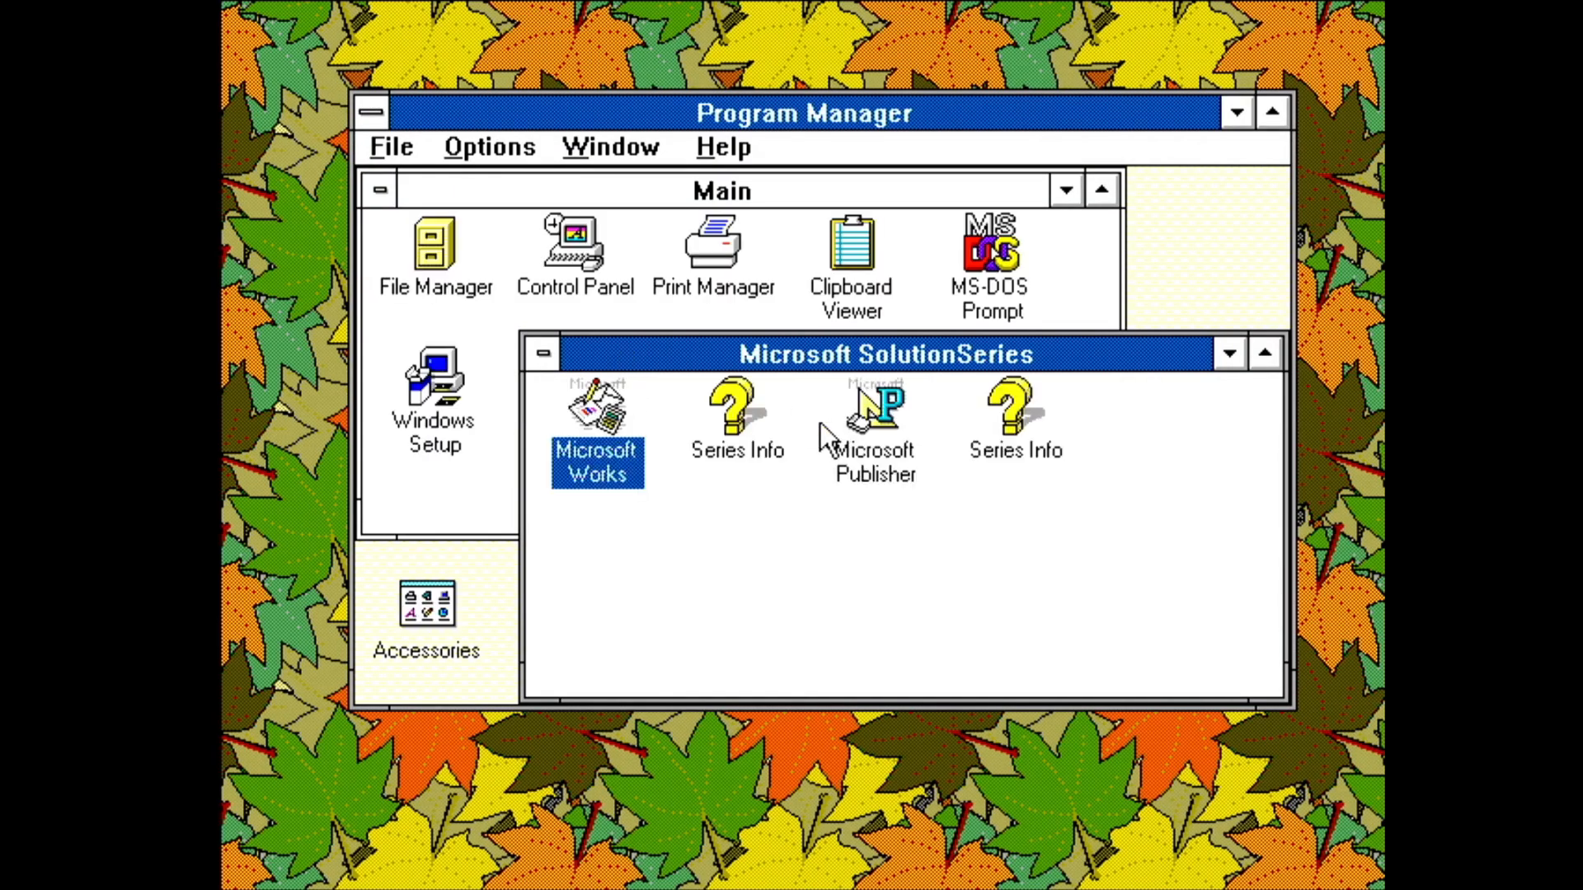
Launch Microsoft Publisher and advance its demo past the welcome and Objects lesson pages
double_click(597, 414)
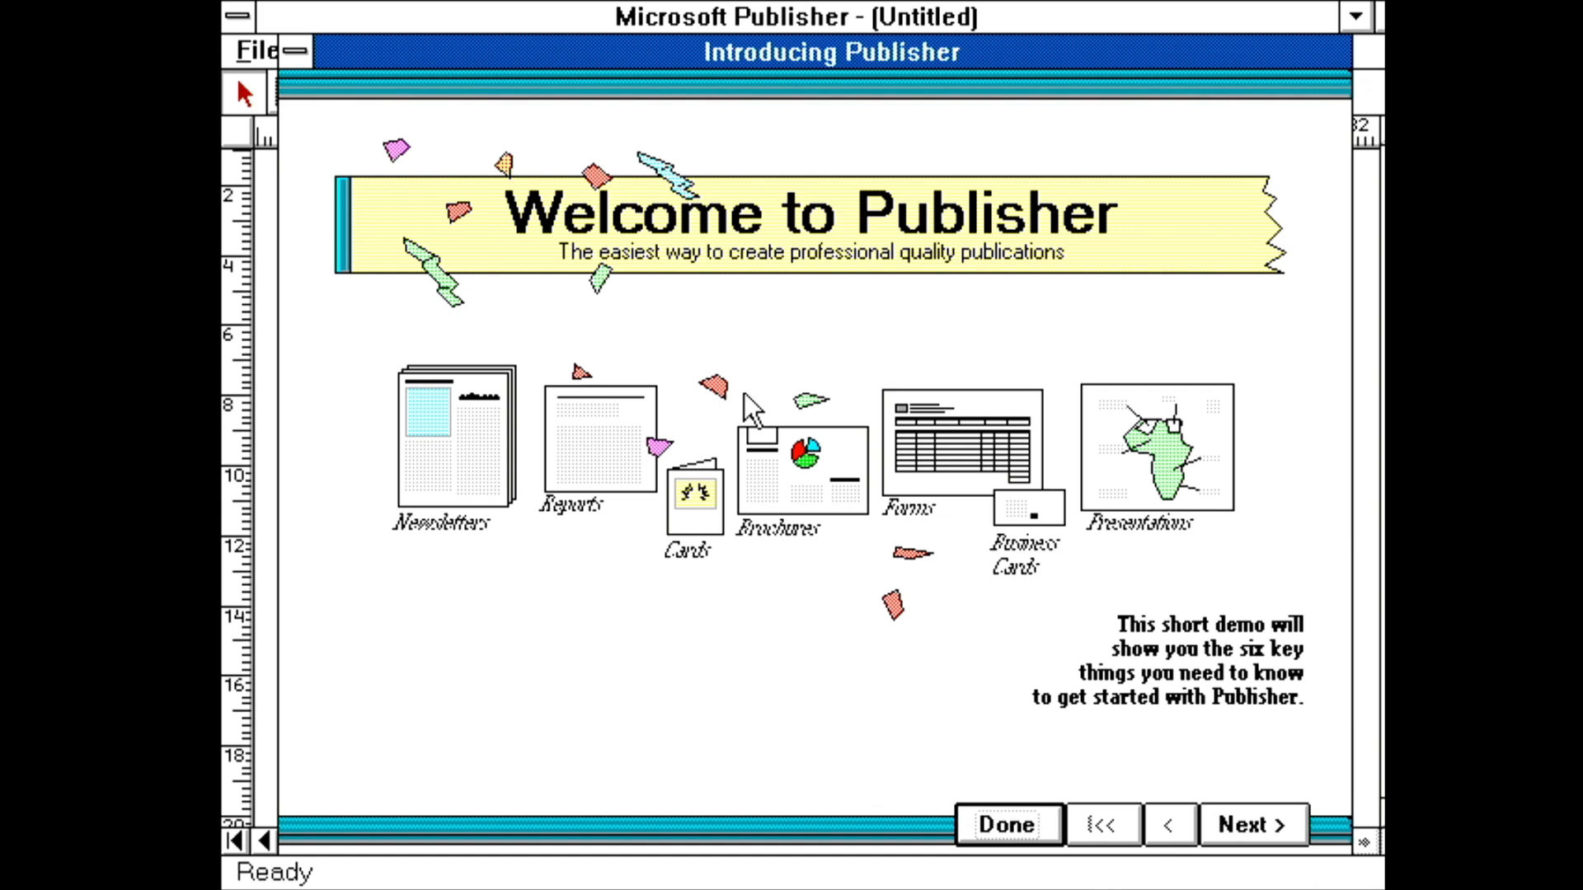
mouse_move(1126, 793)
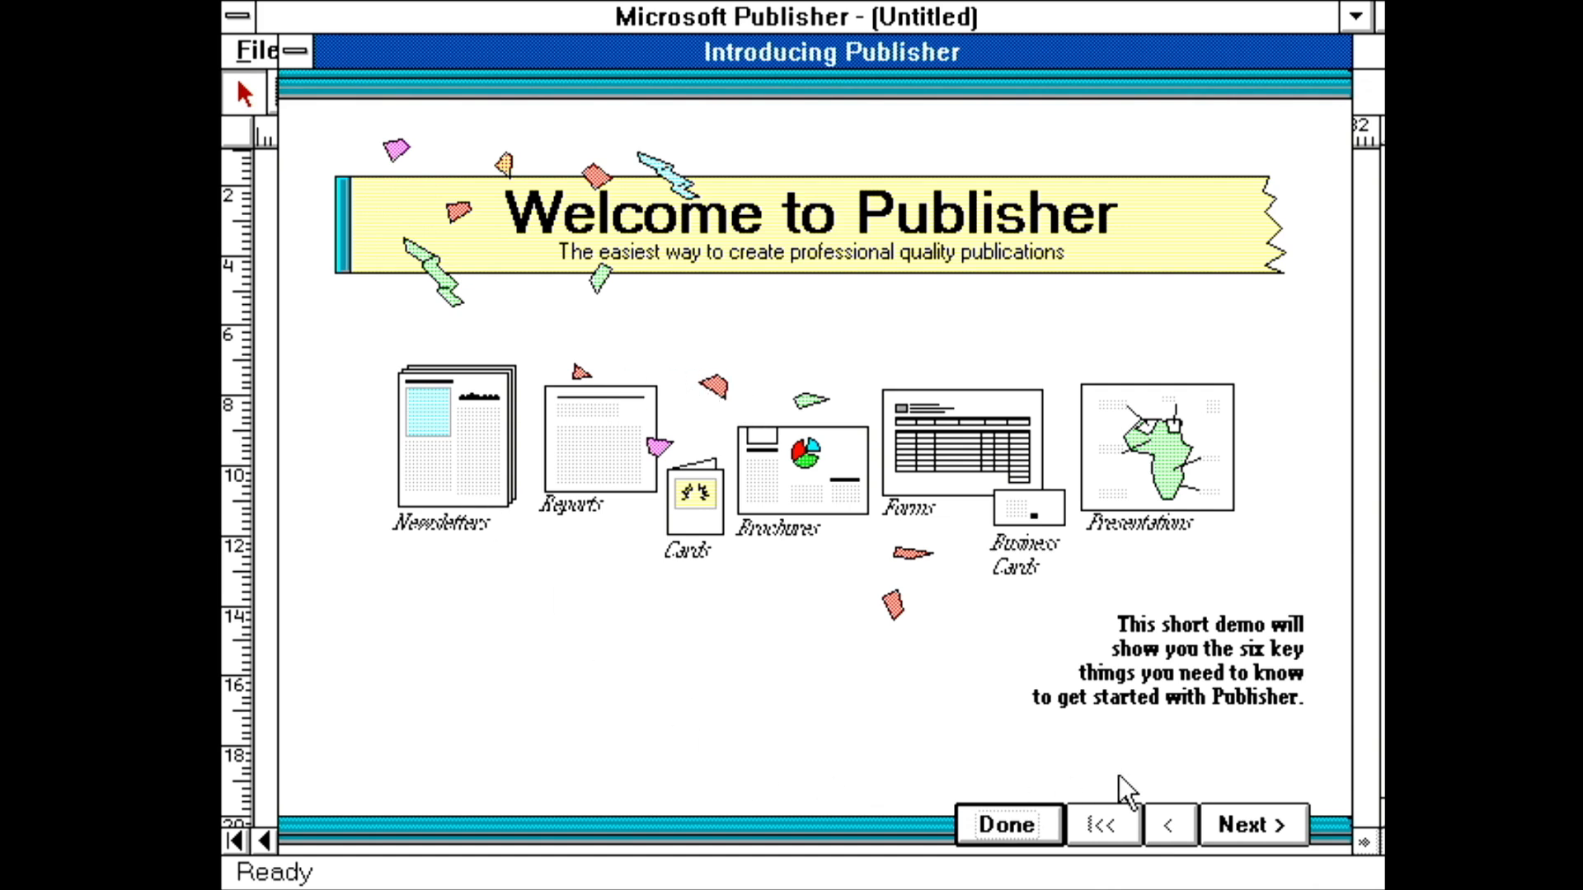
mouse_move(1298, 836)
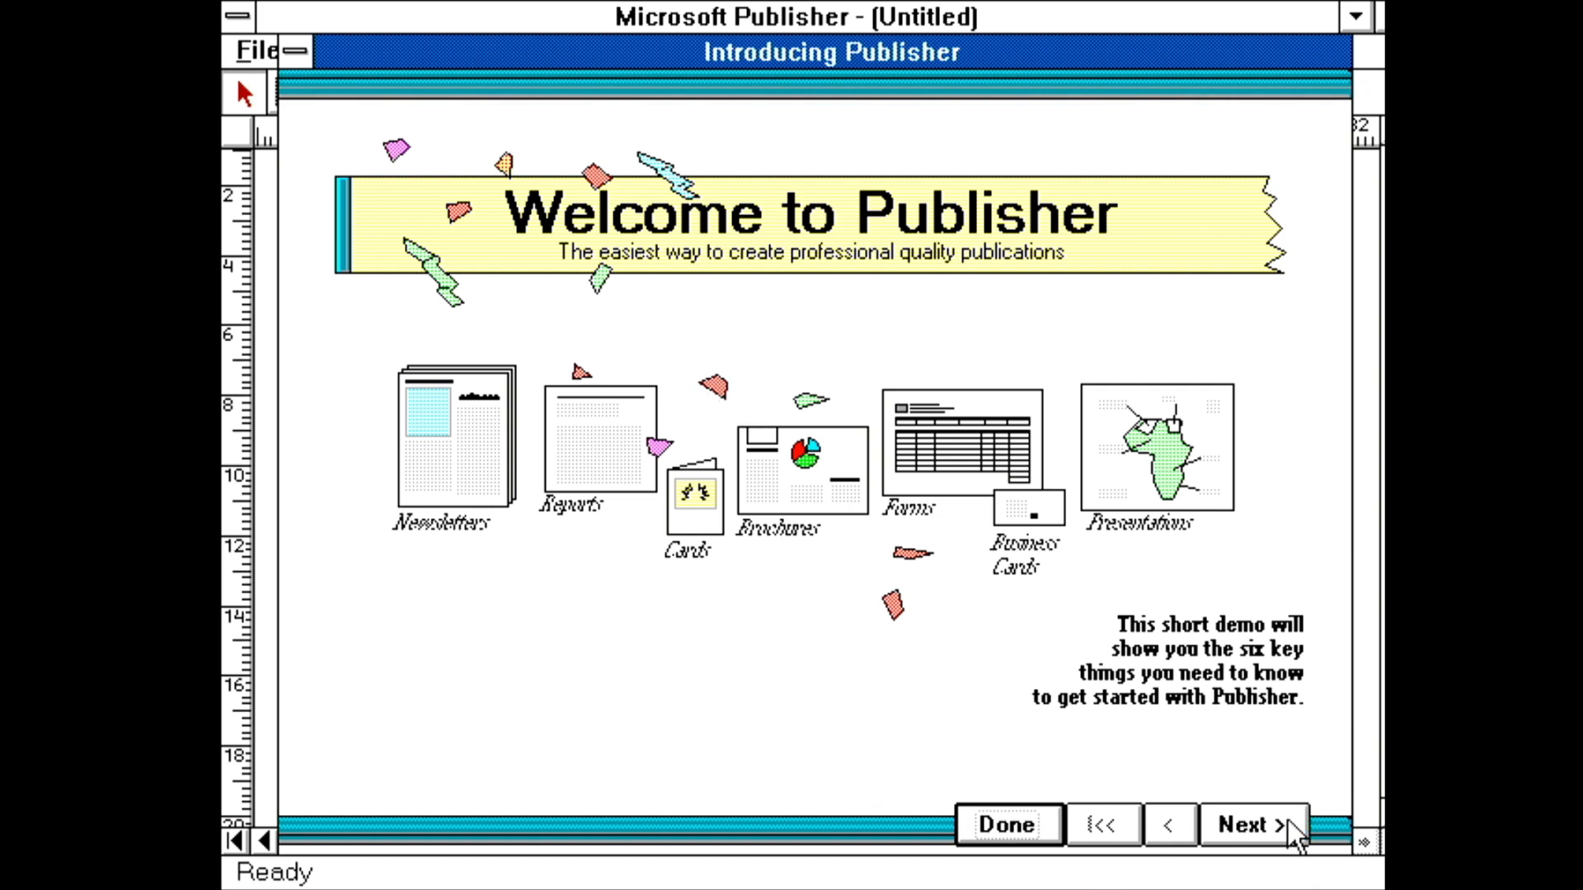
left_click(1252, 825)
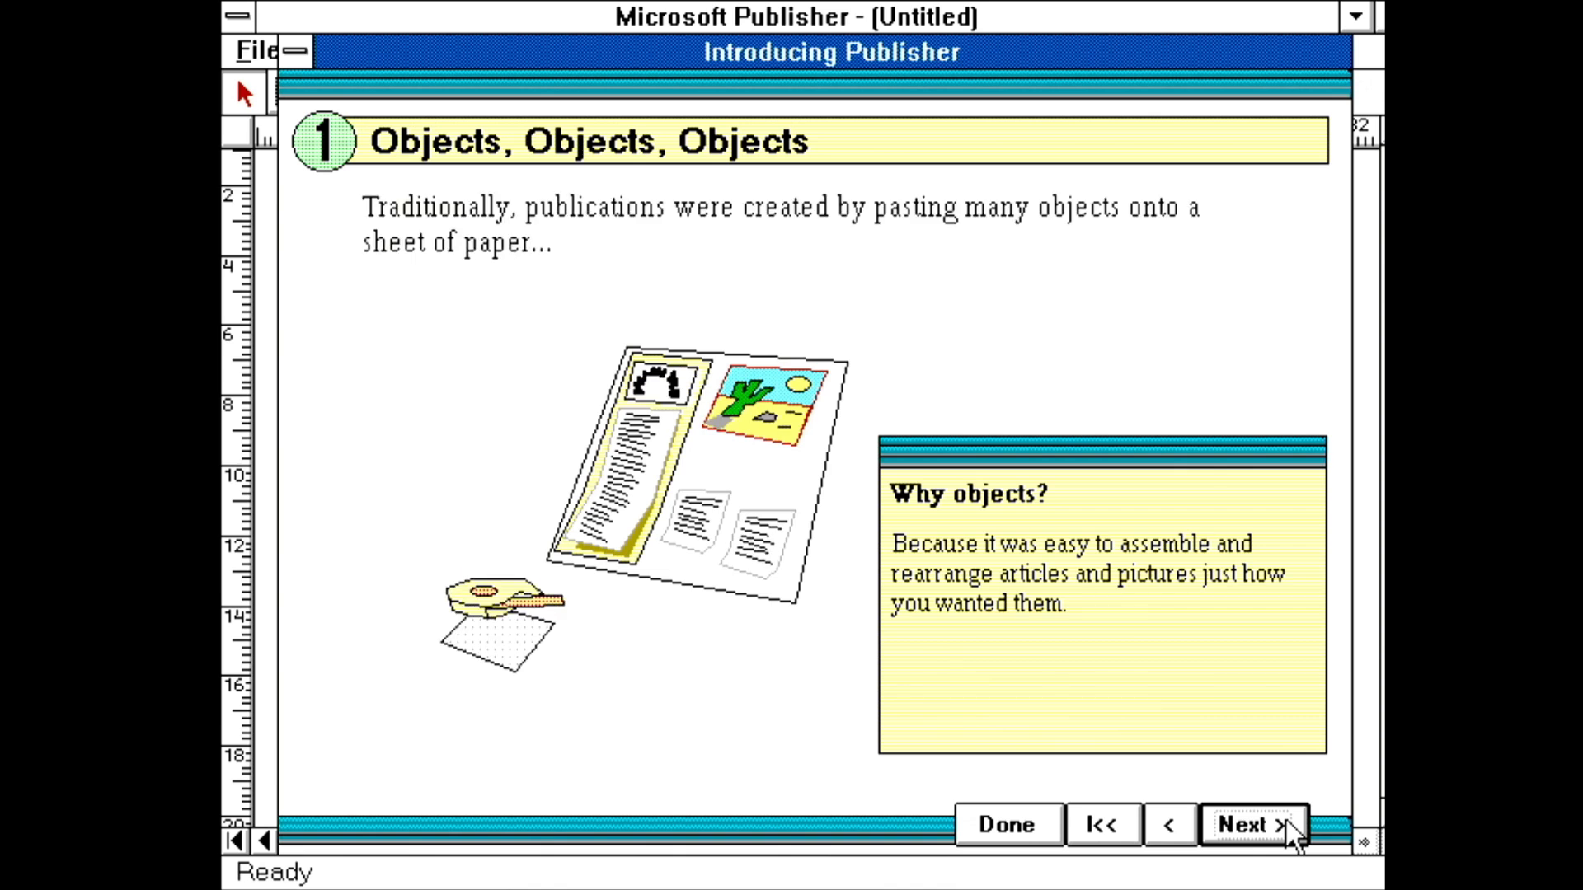
left_click(1253, 825)
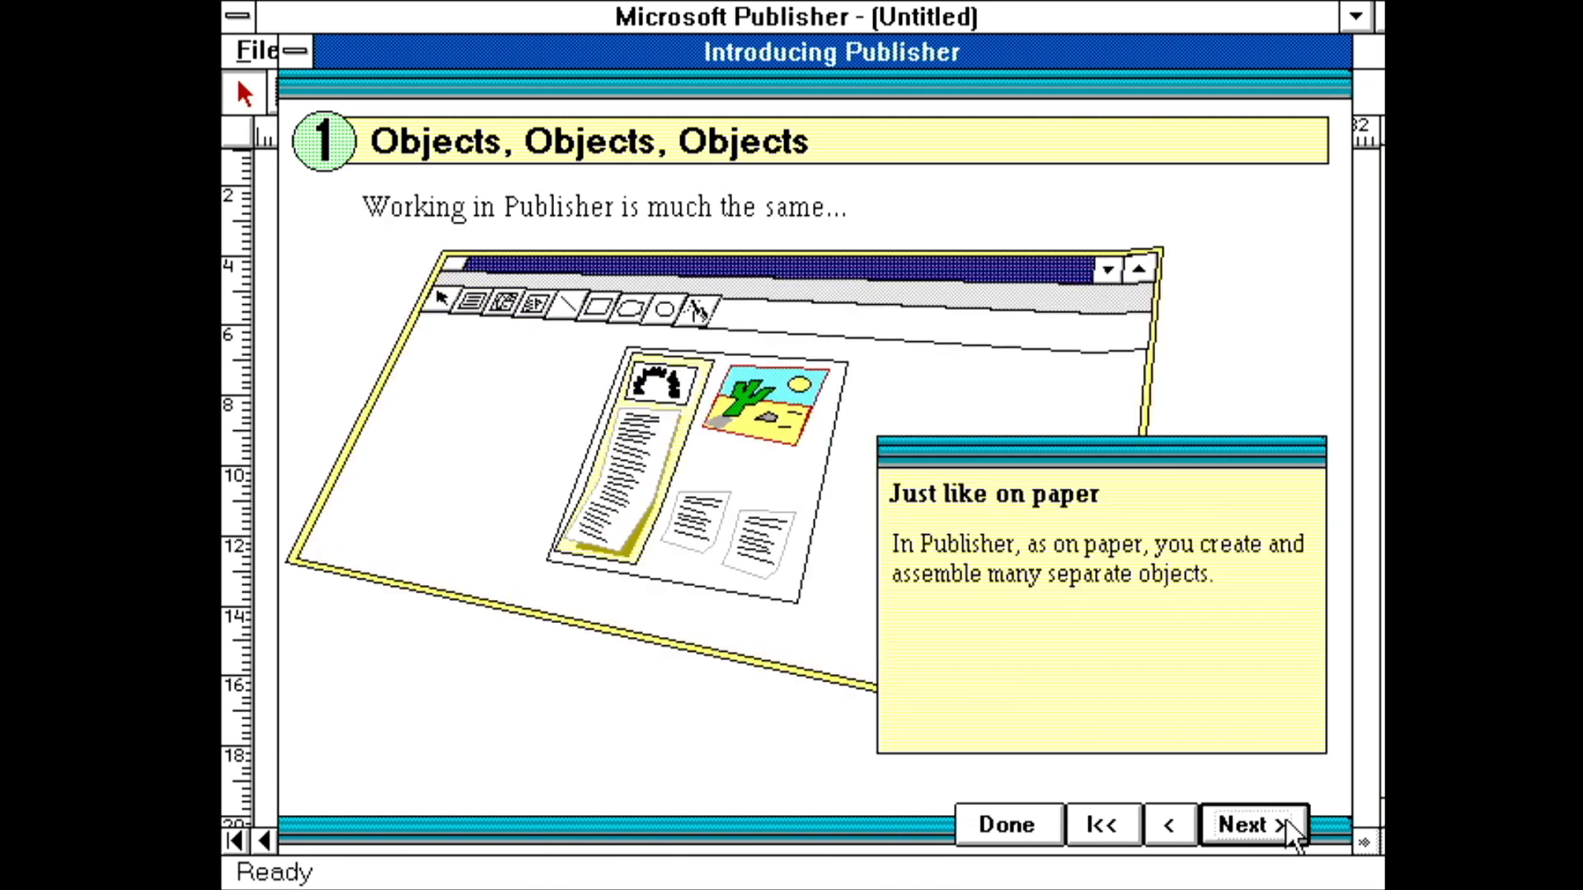
left_click(1006, 824)
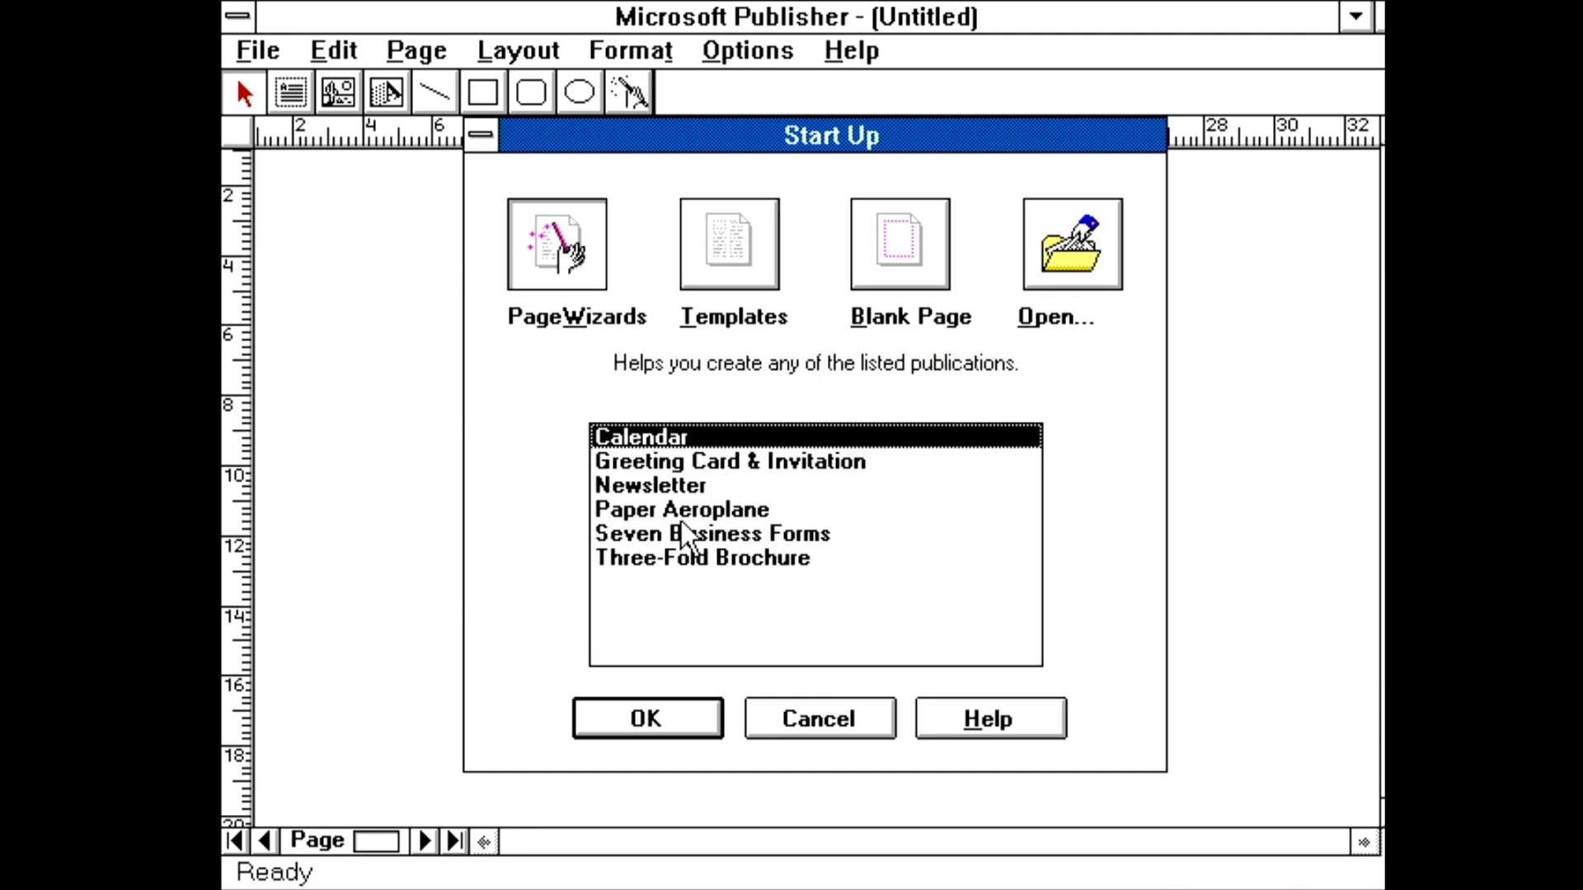
mouse_move(656, 566)
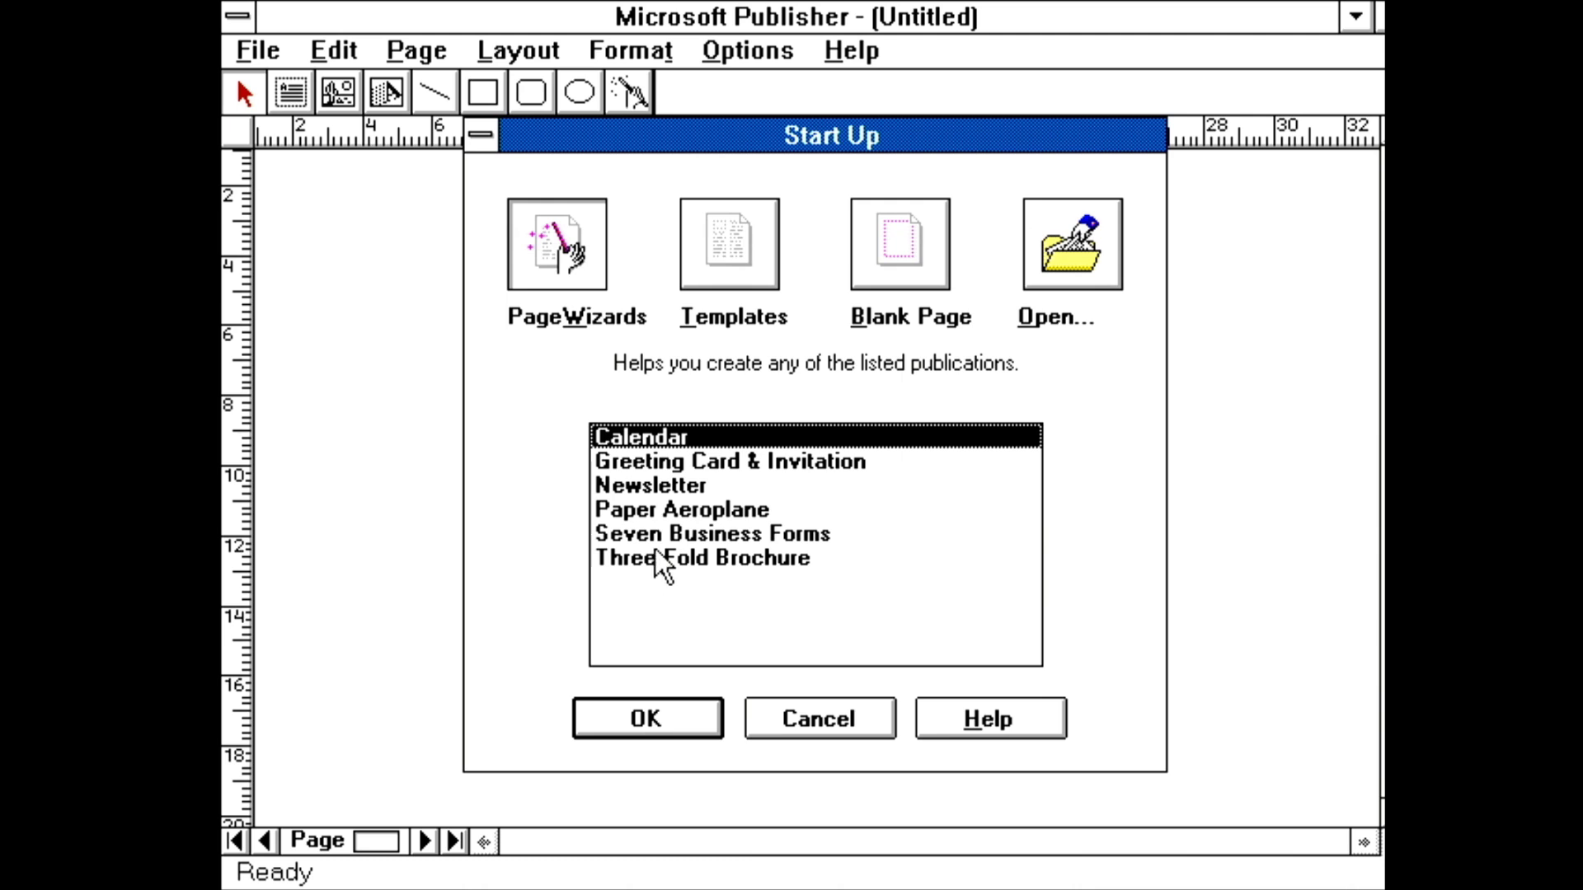
mouse_move(699, 481)
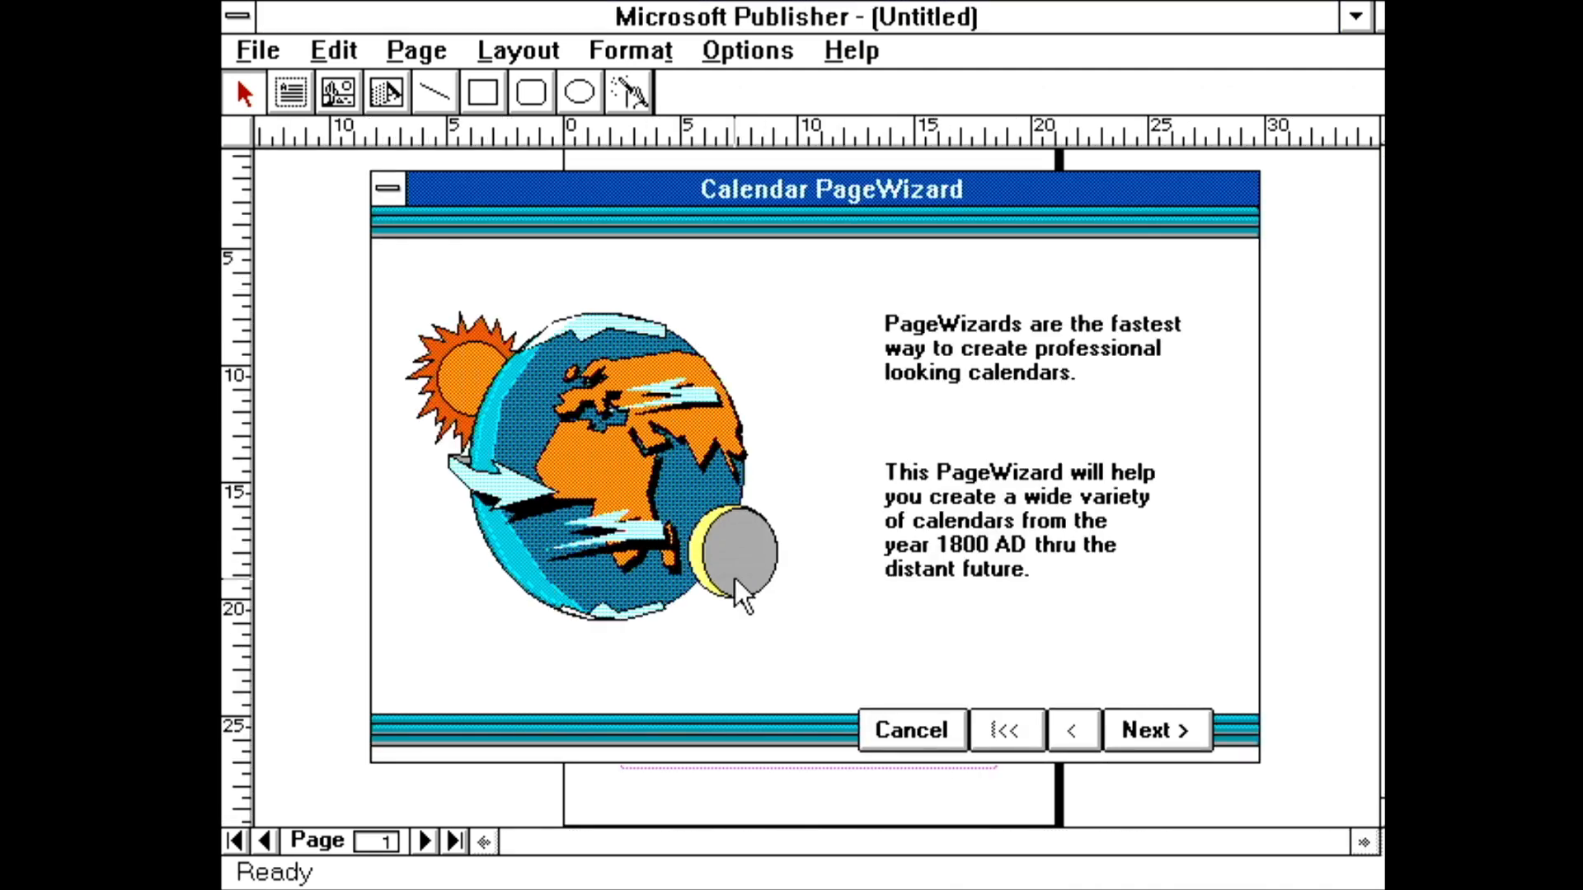
Run the Calendar PageWizard accepting Landscape orientation and Traditional style until finished
left_click(1154, 730)
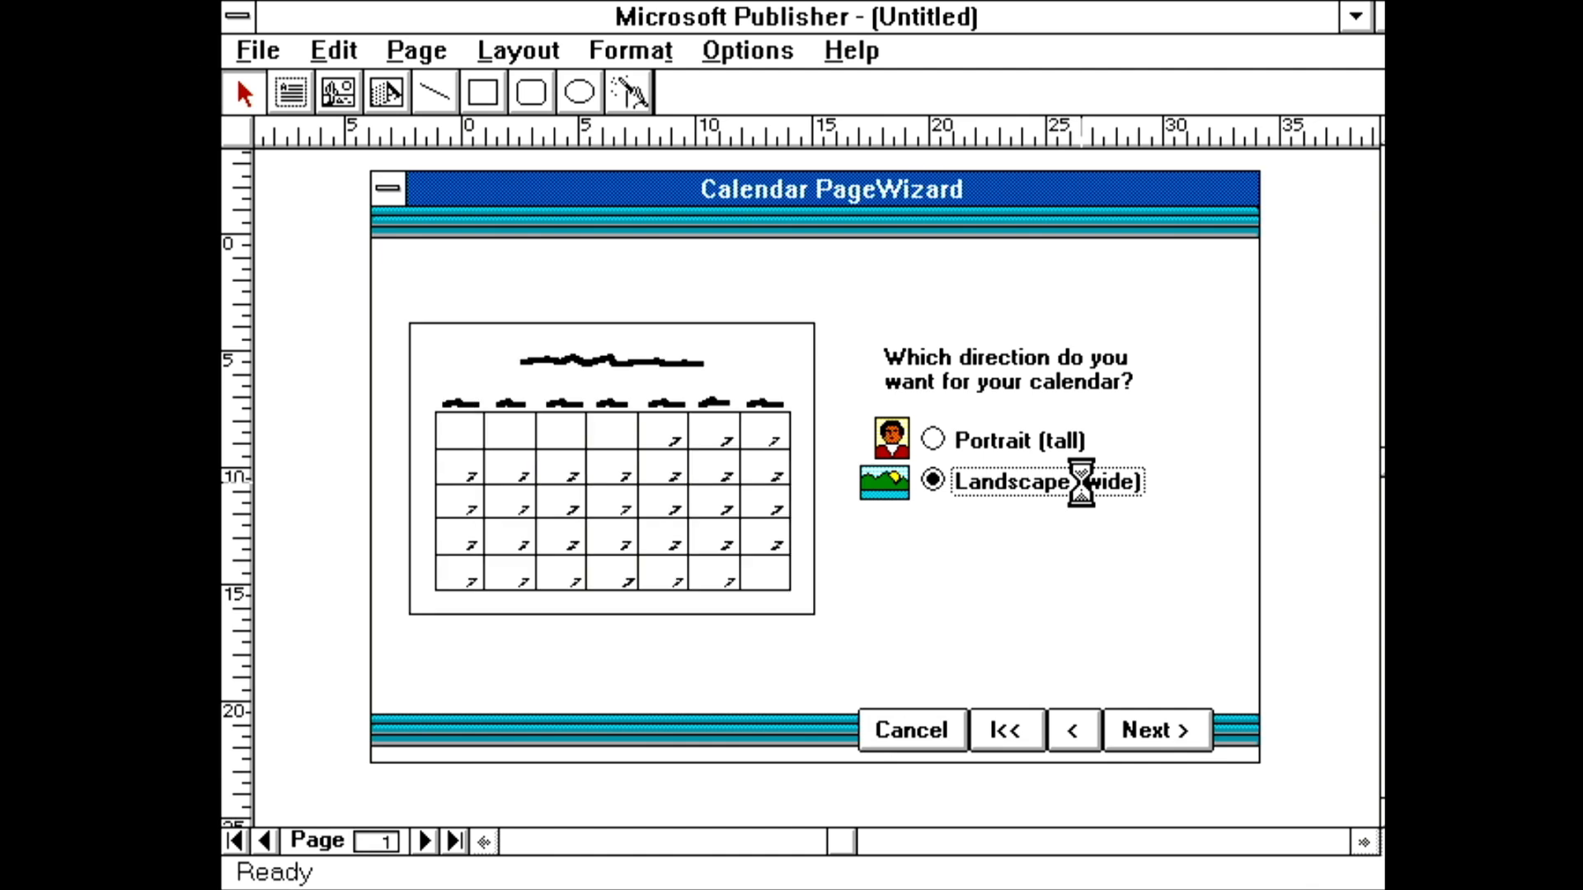
left_click(1154, 730)
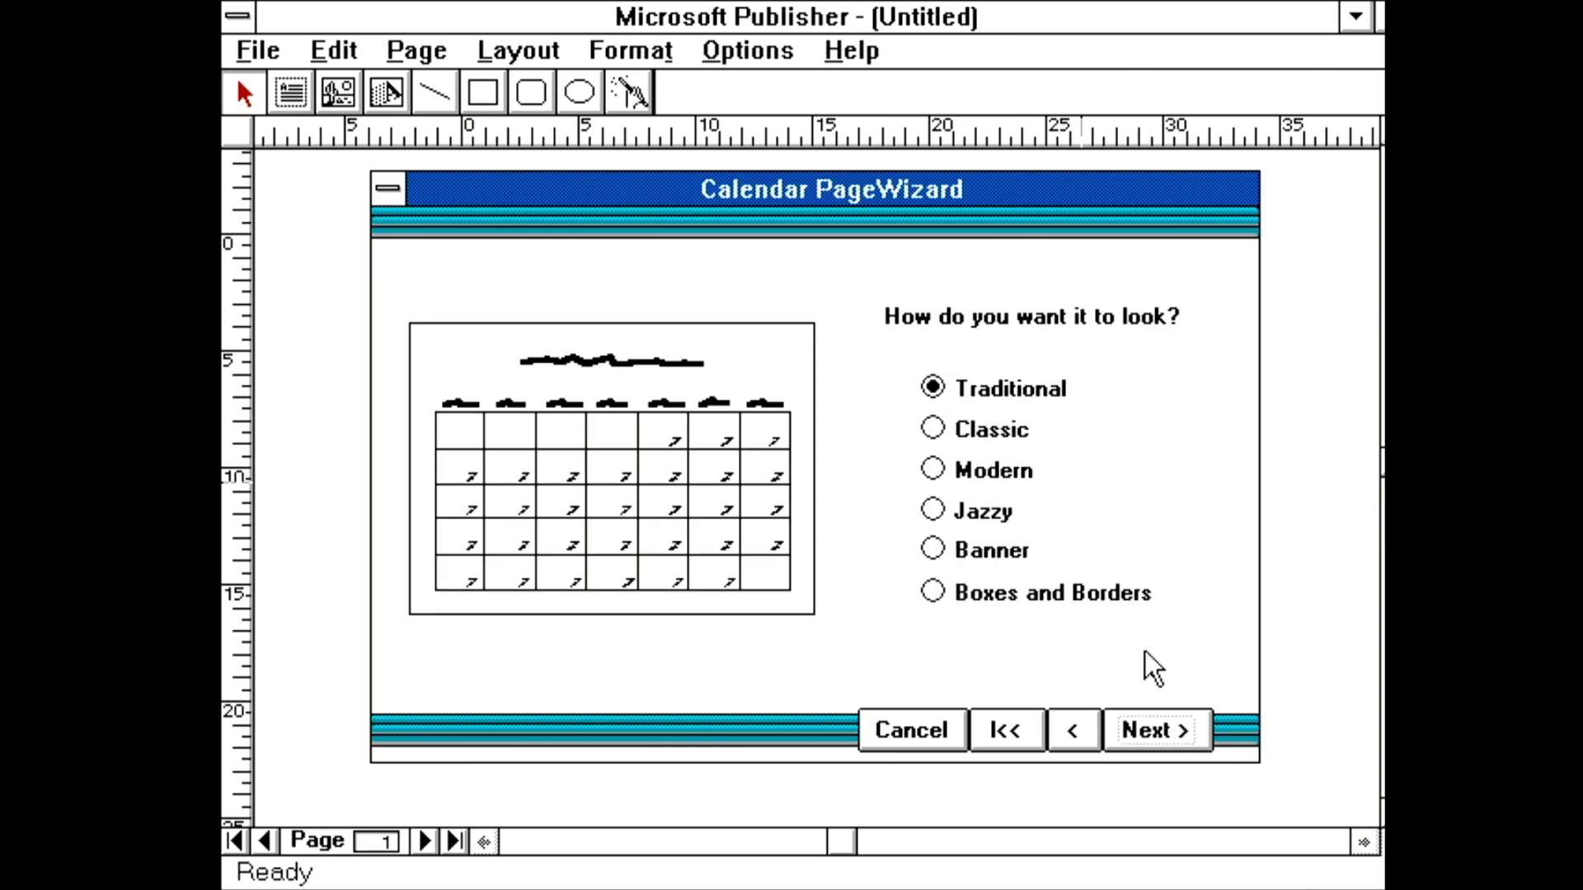
left_click(1155, 730)
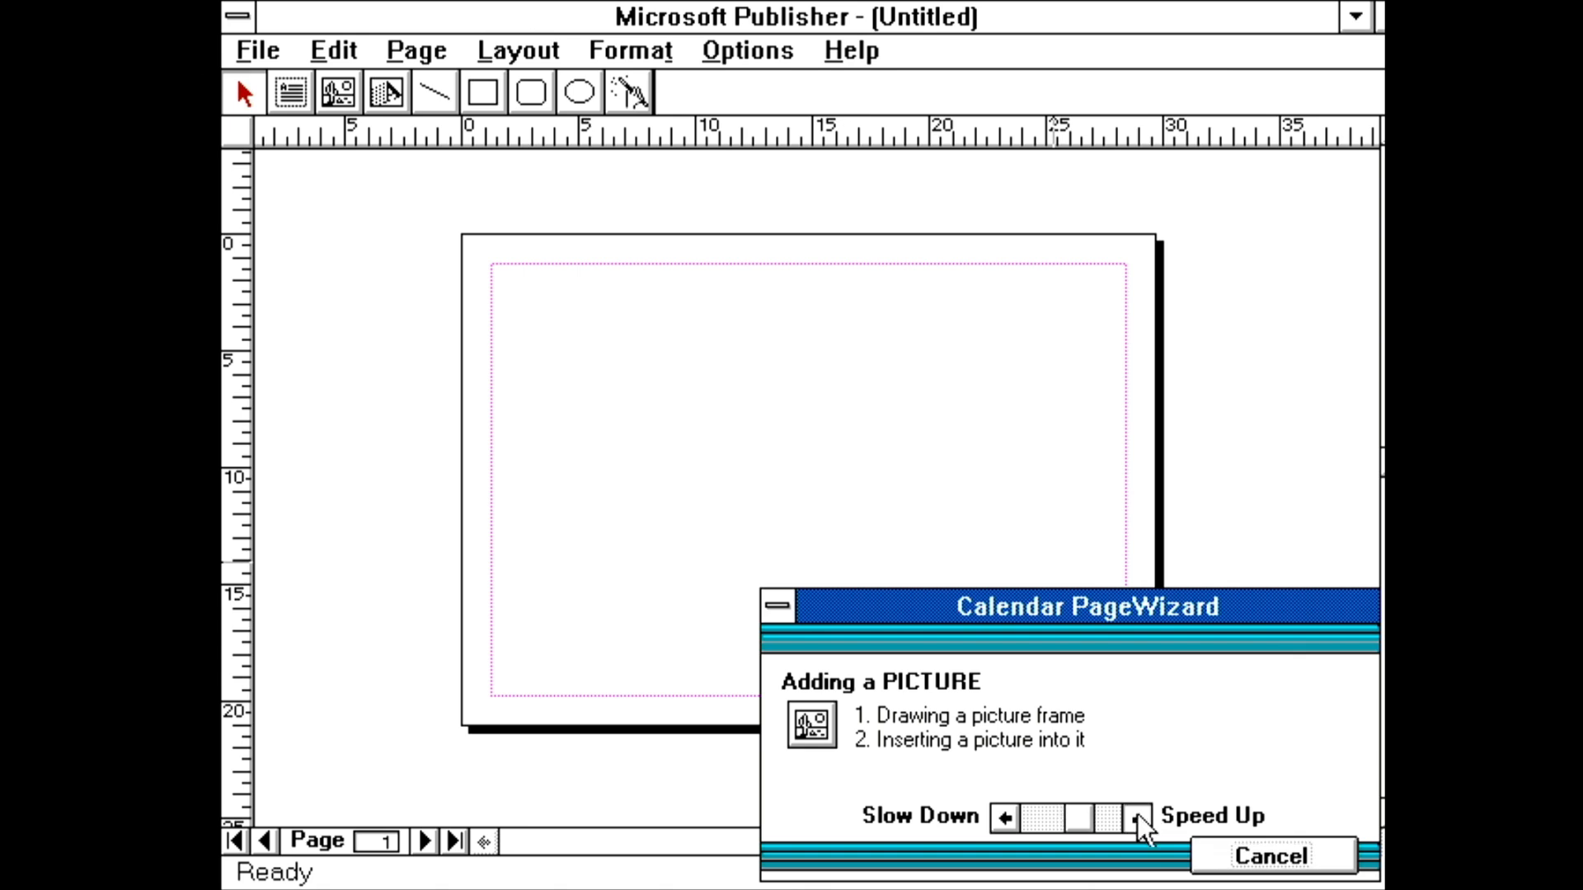
left_click(1134, 818)
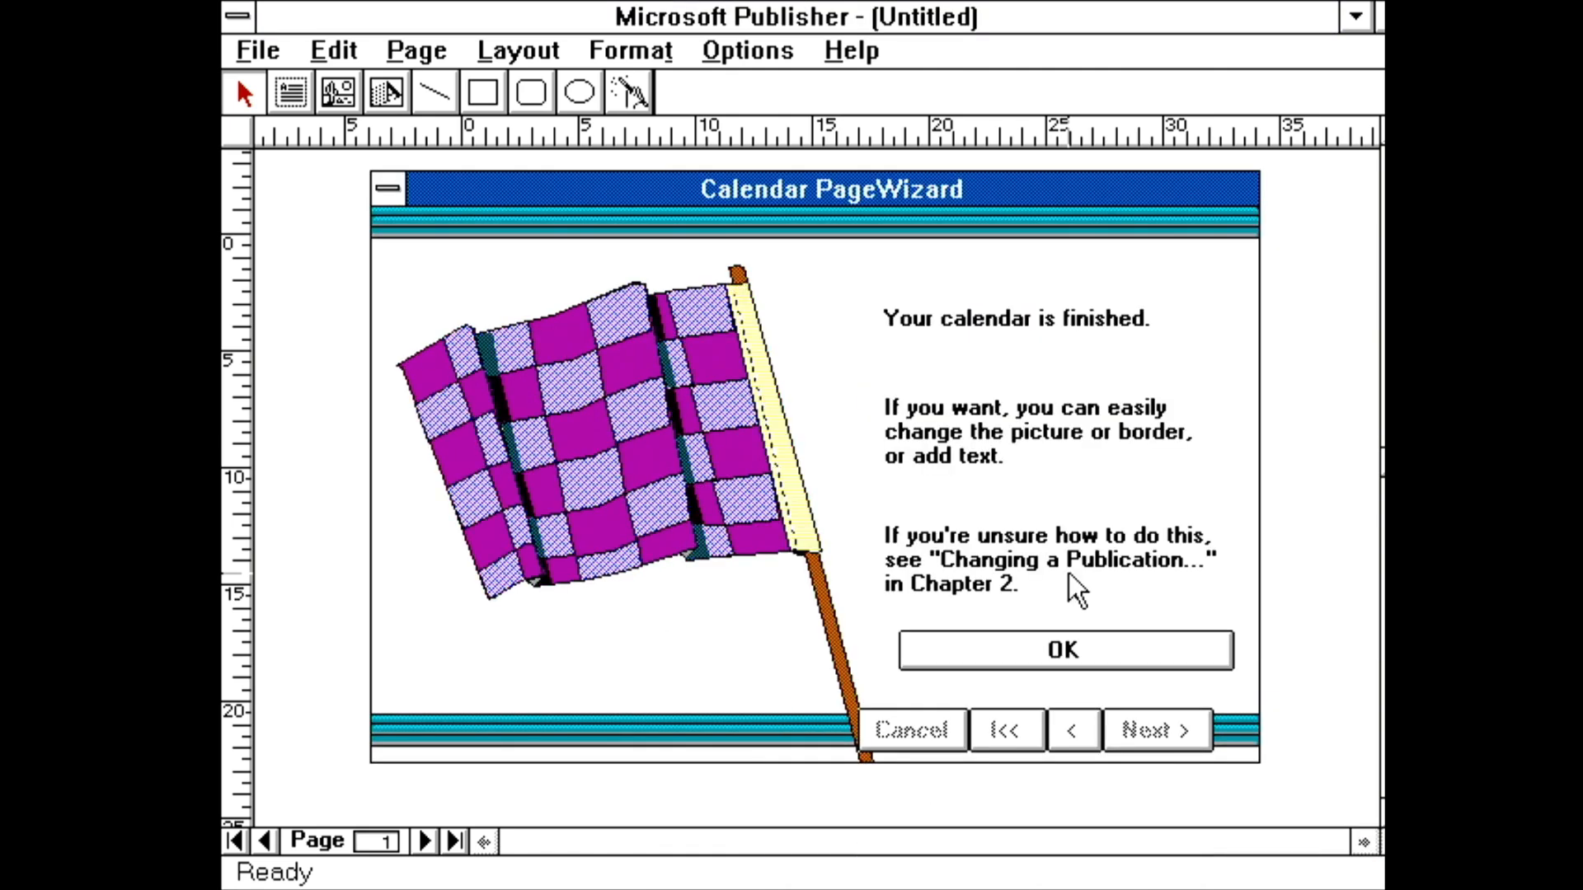
left_click(1063, 649)
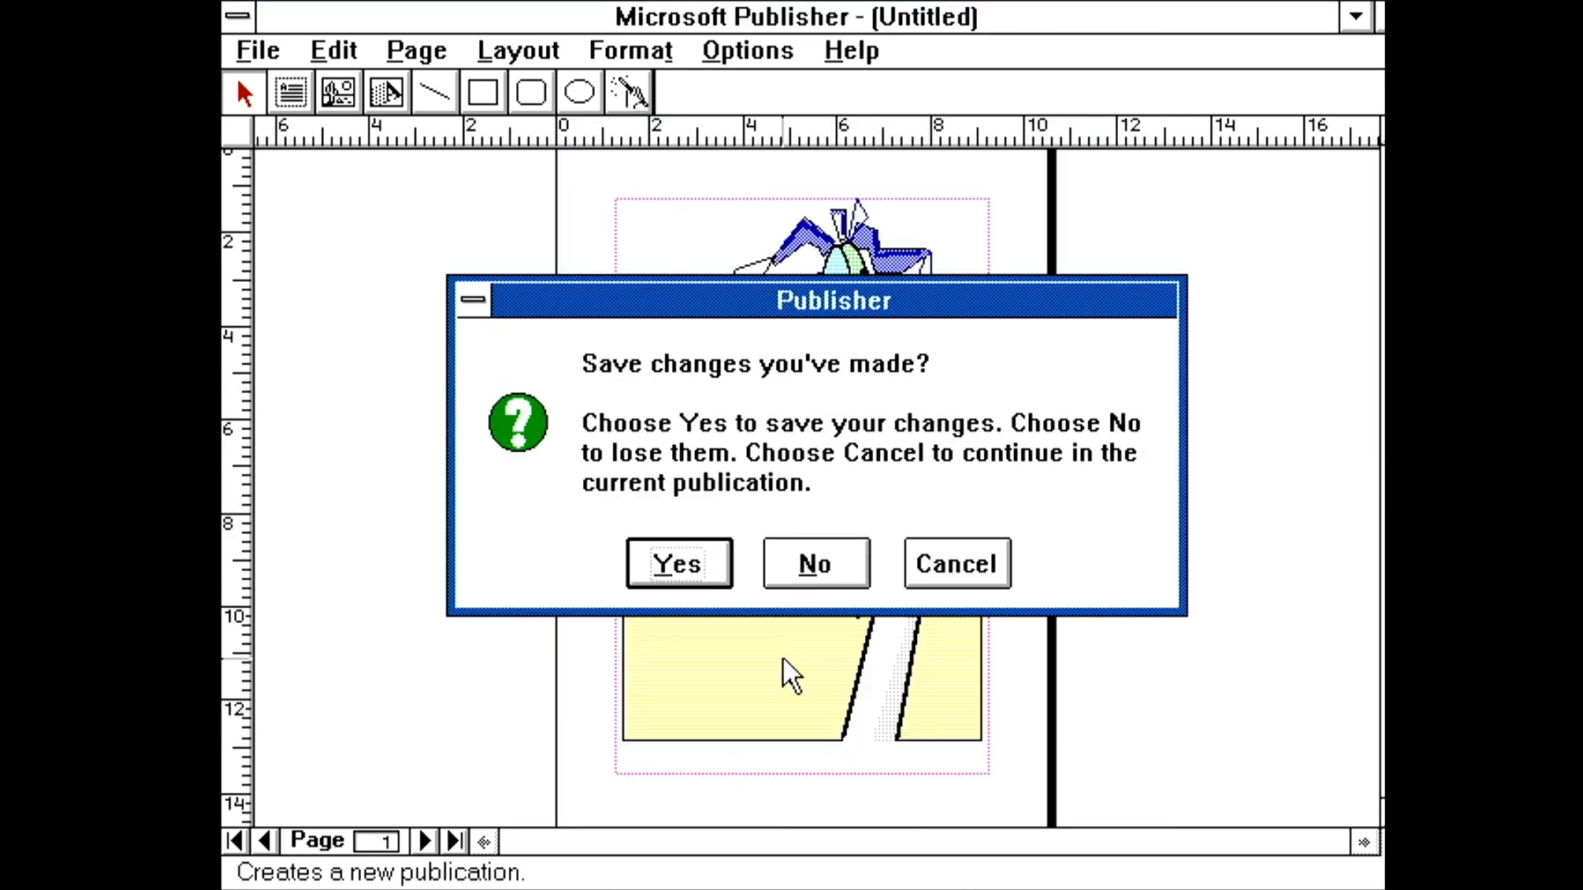
Discard the calendar and start a Classic newsletter named Hänt i BRF in the PageWizard
left_click(815, 564)
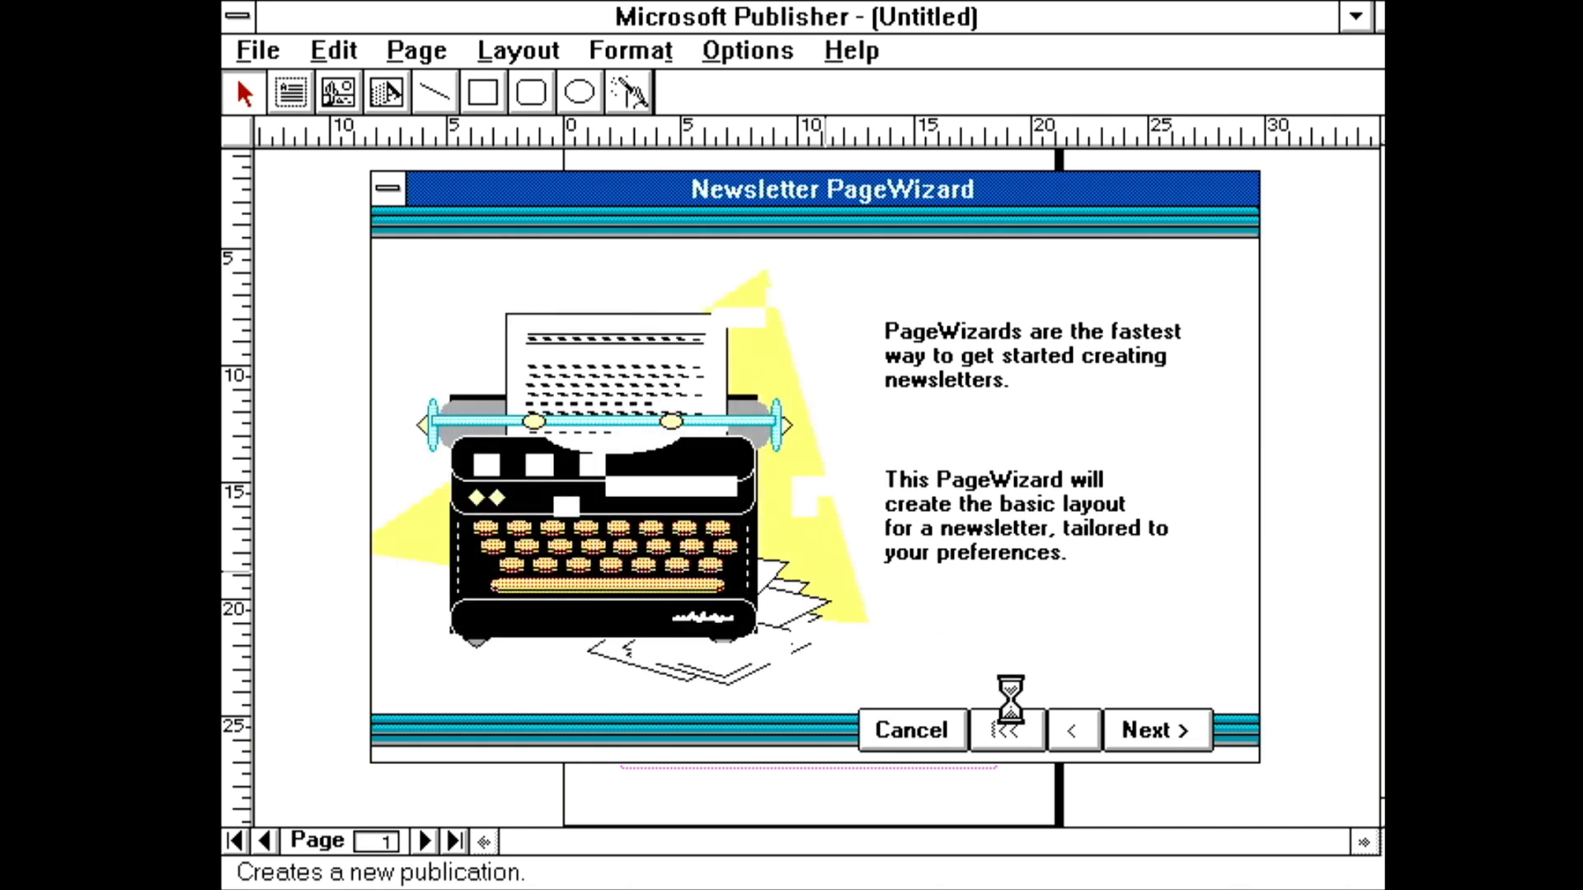
left_click(1157, 731)
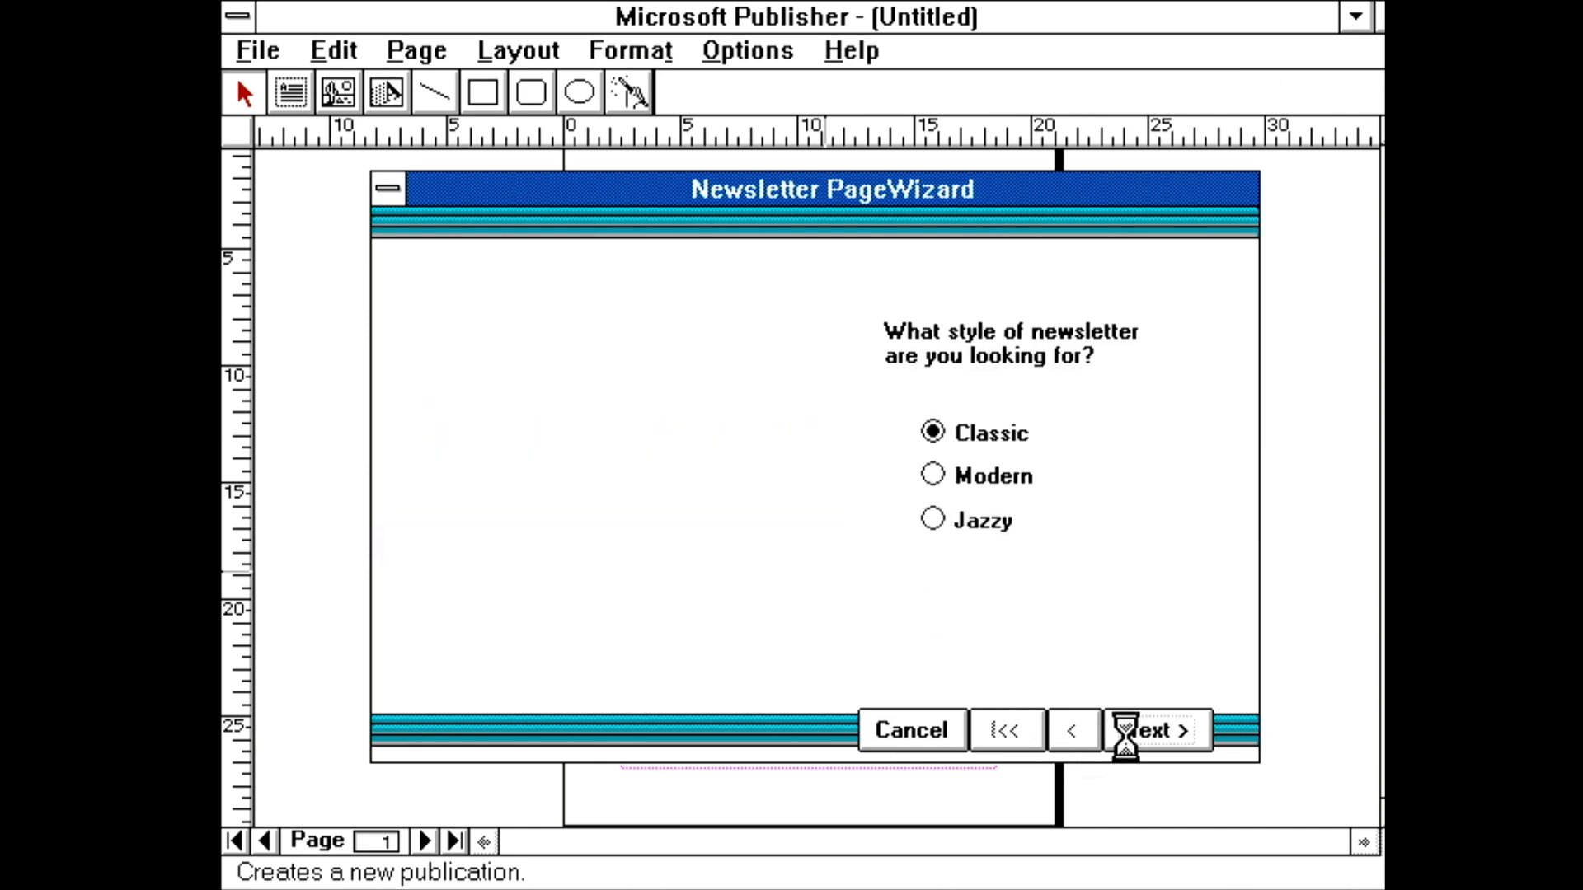
left_click(1157, 730)
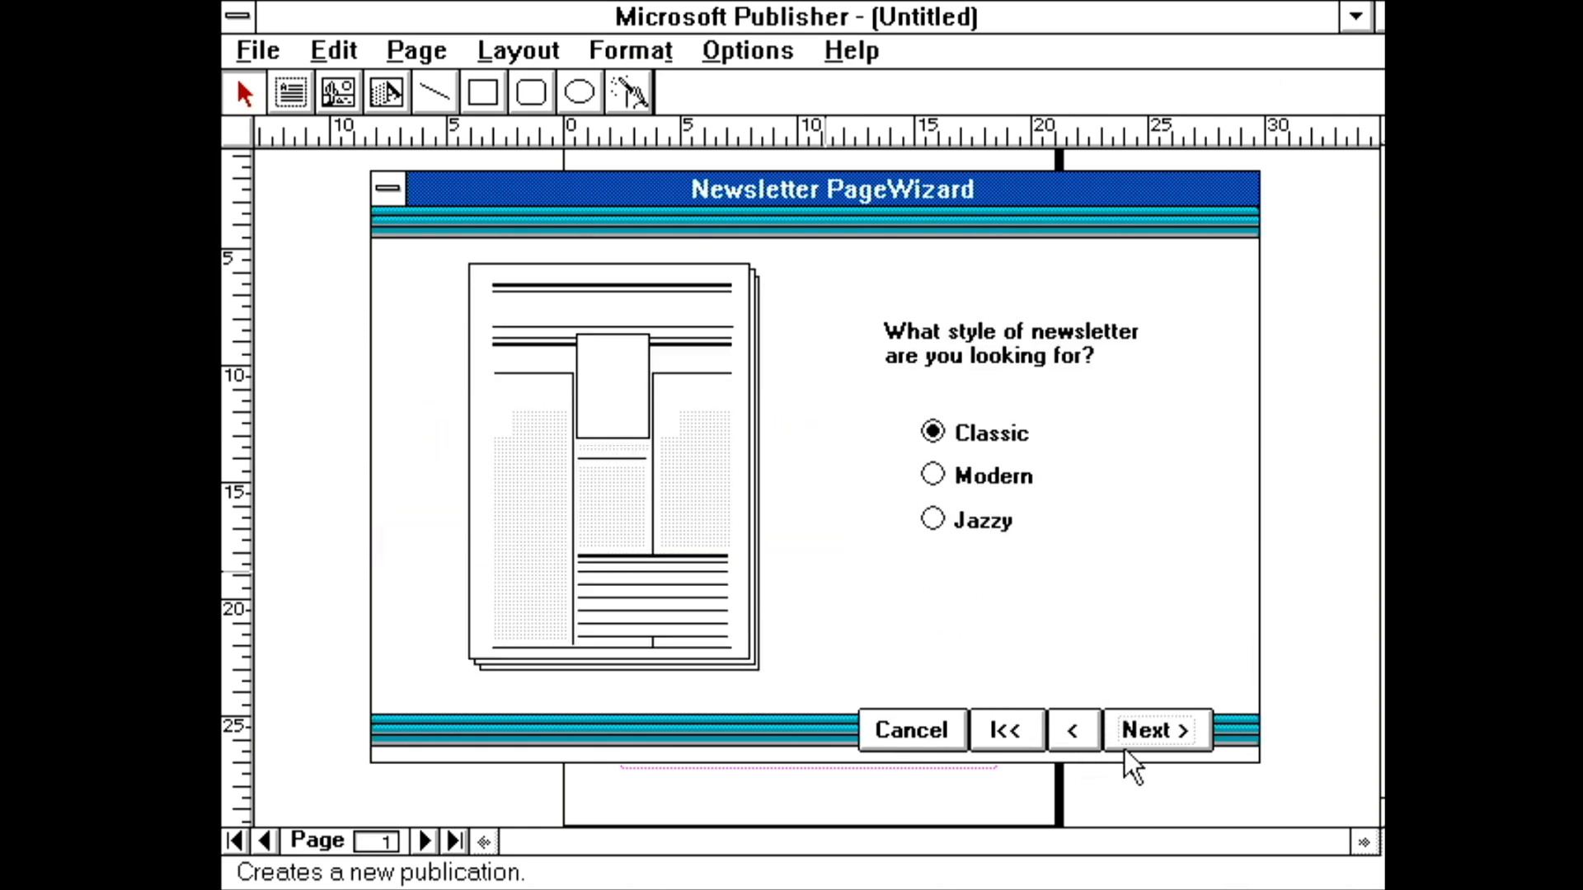
left_click(1157, 730)
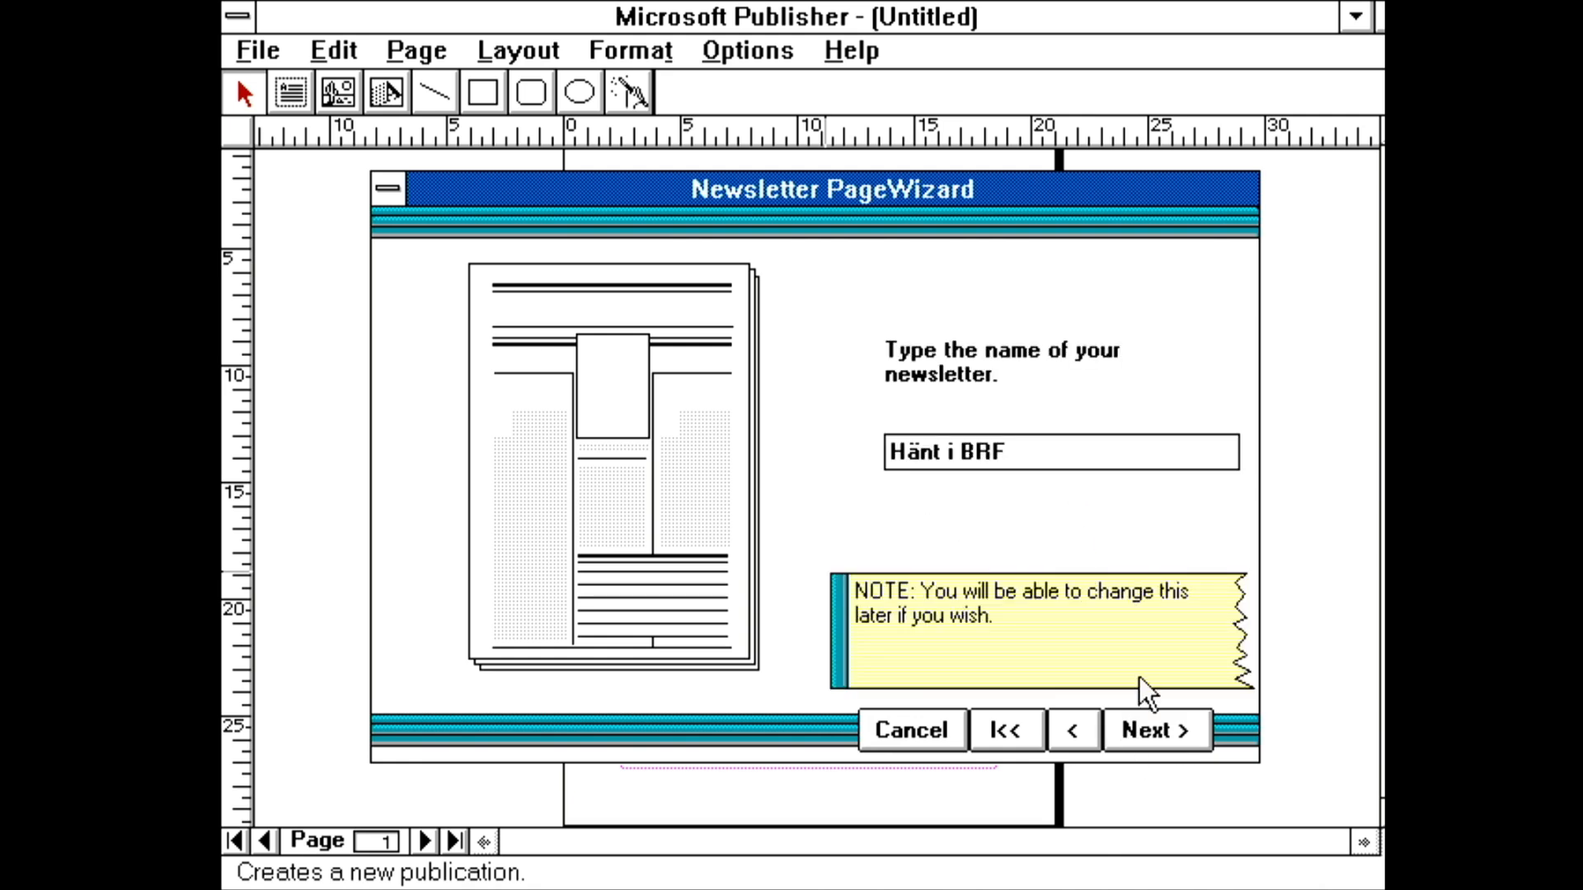
left_click(1154, 730)
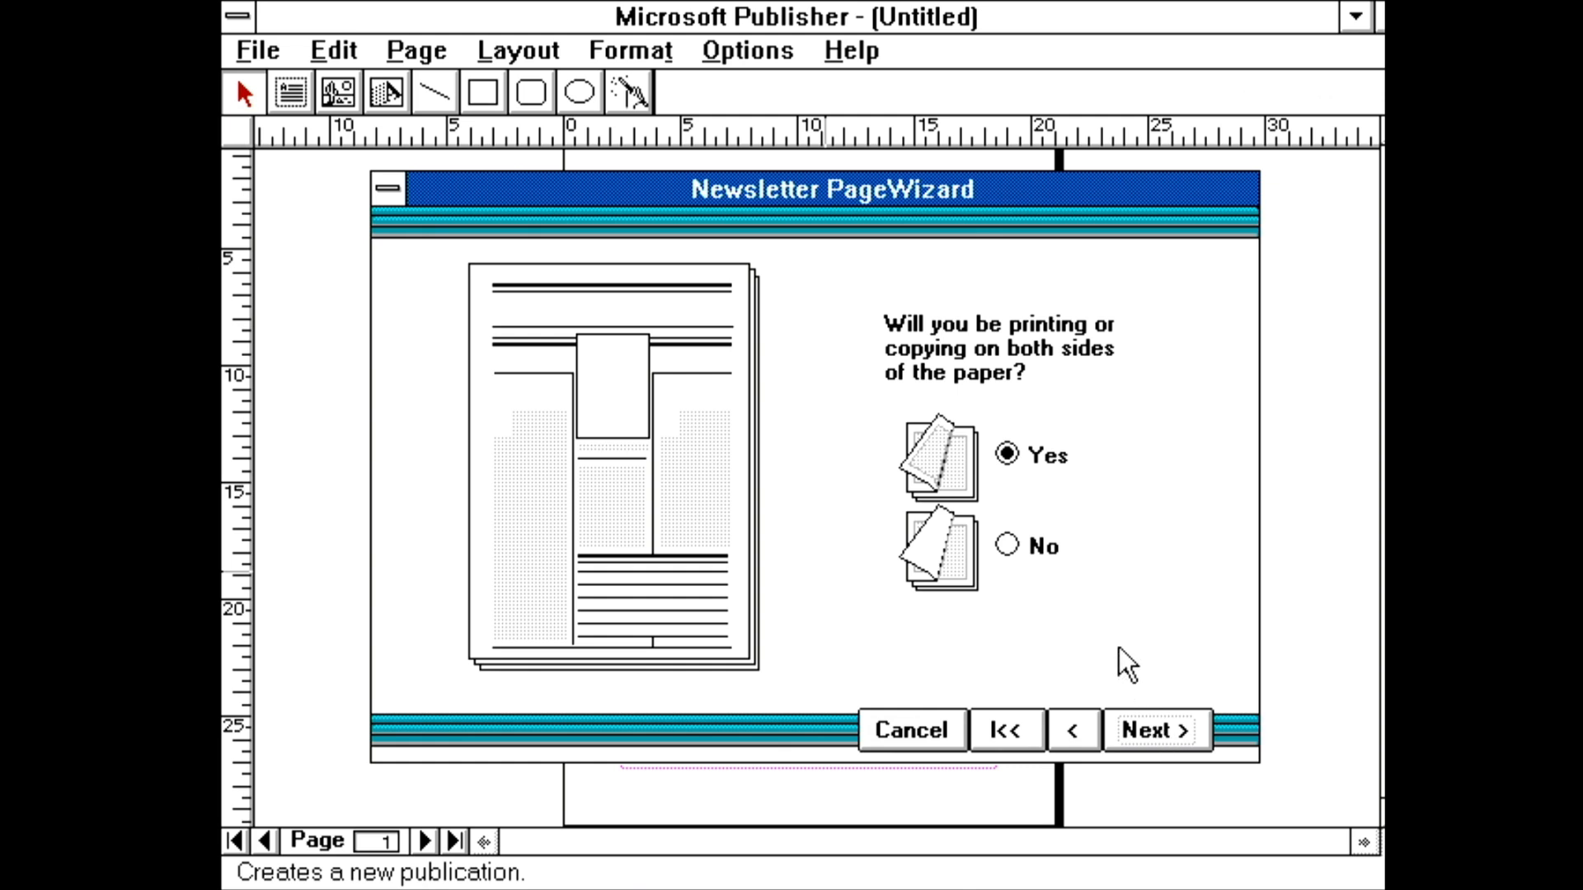
Choose single-sided printing, fancy first letters with date, English, and let the wizard build it
left_click(1007, 545)
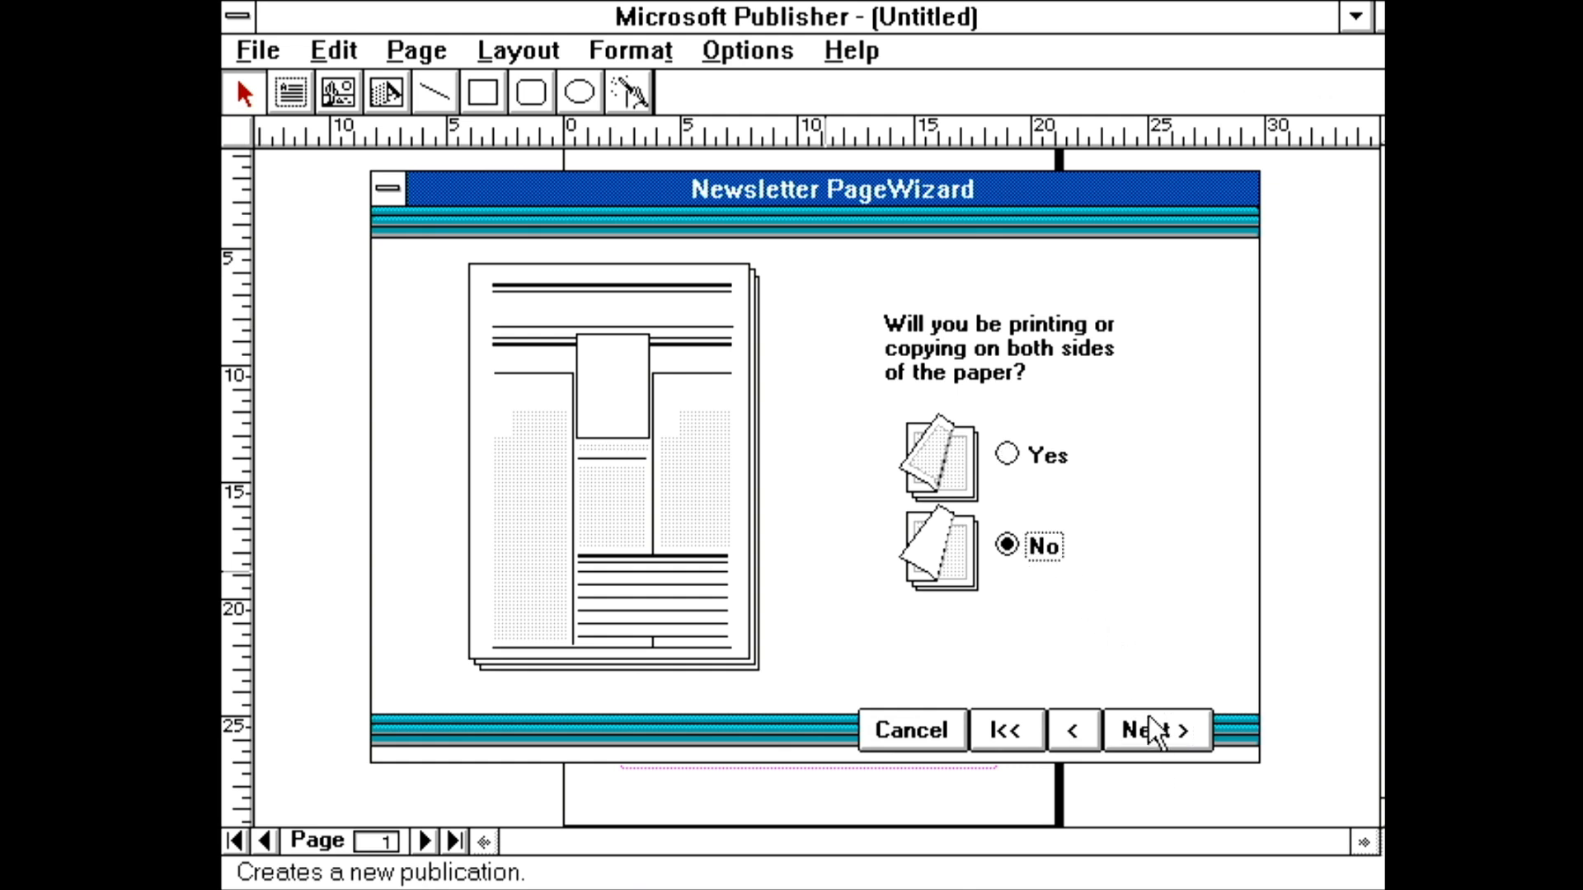
left_click(1158, 730)
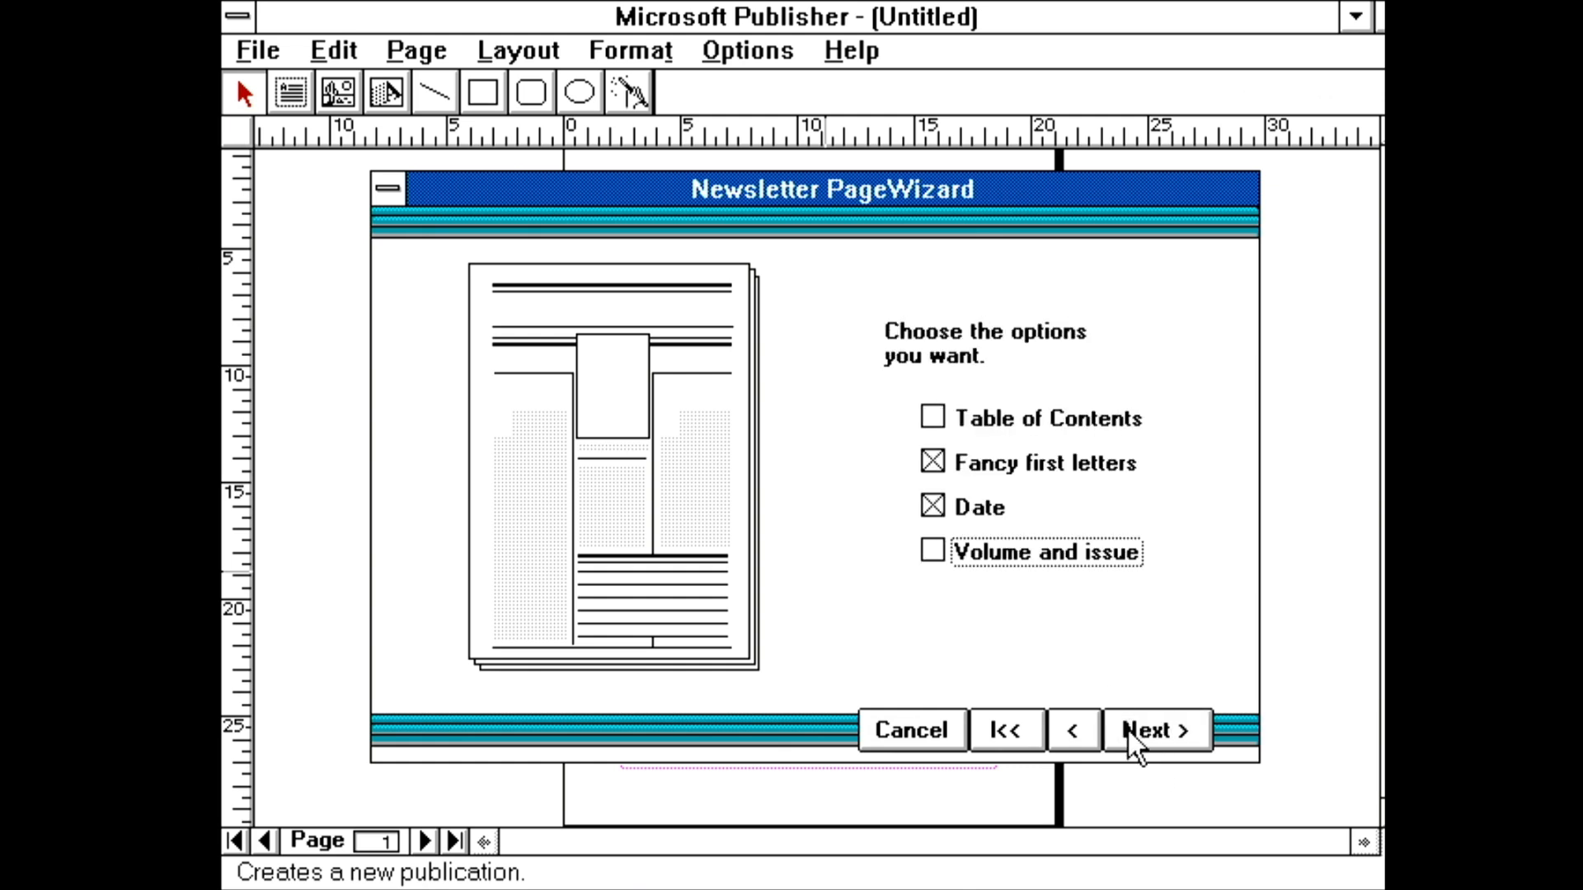
left_click(1158, 731)
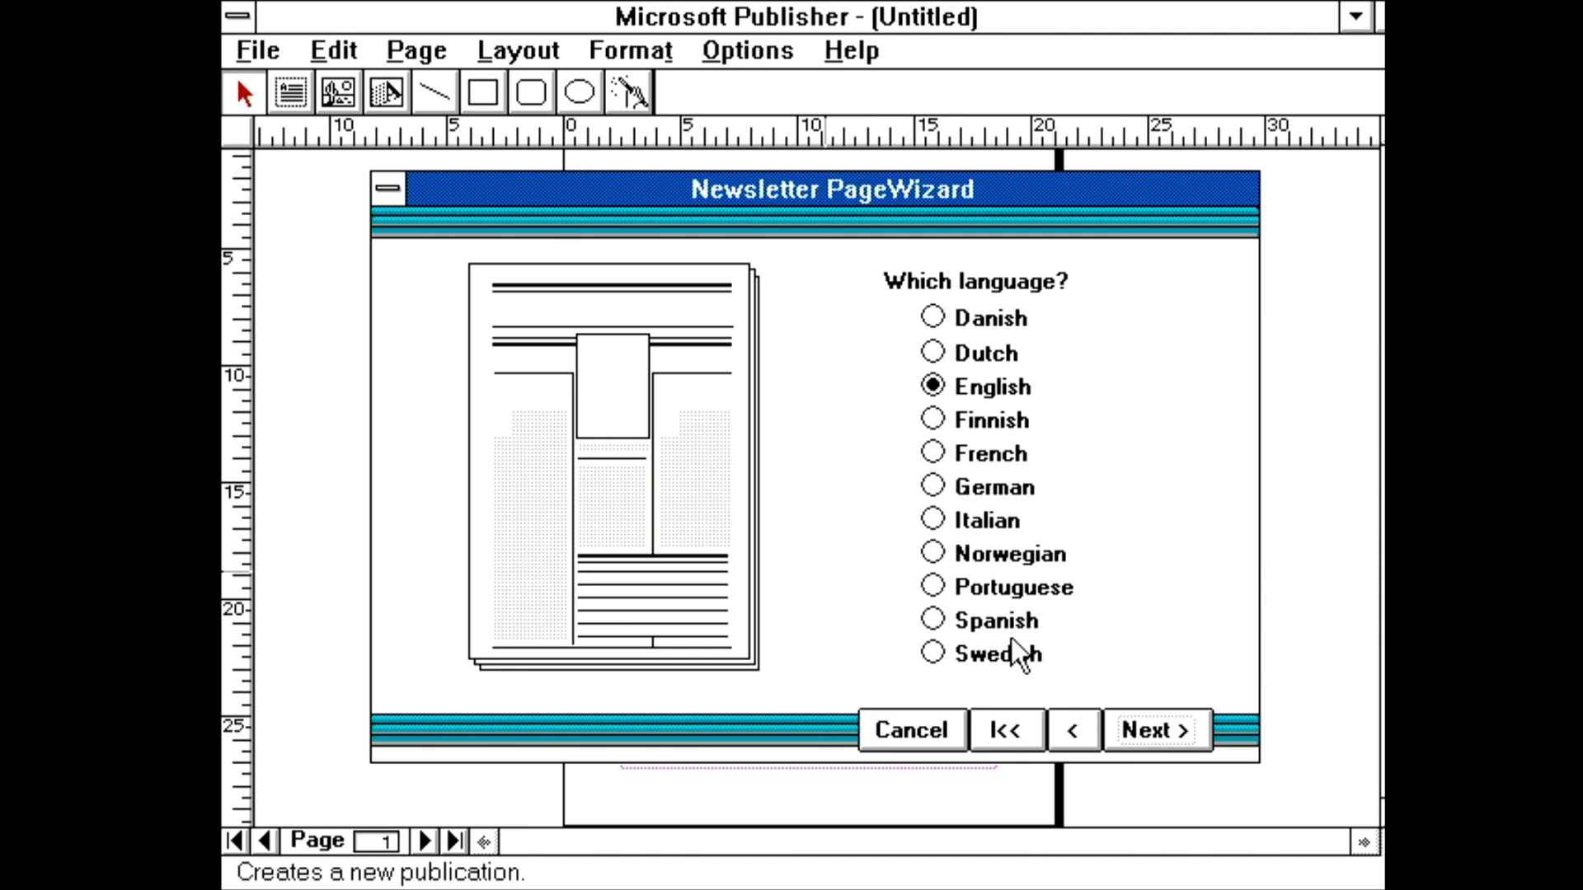
left_click(1157, 731)
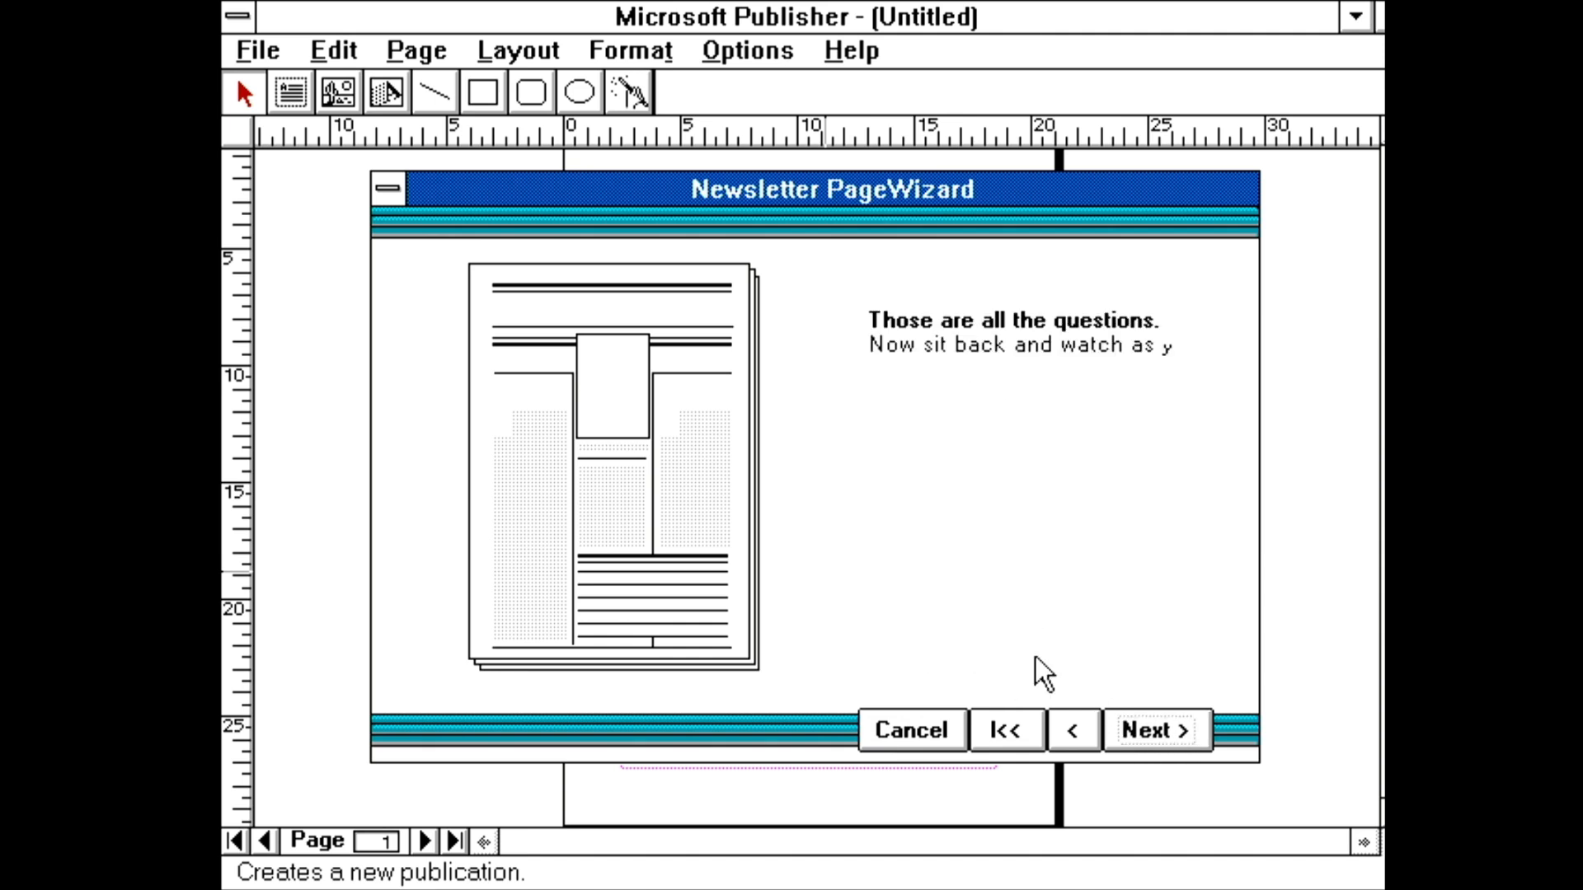
left_click(1157, 730)
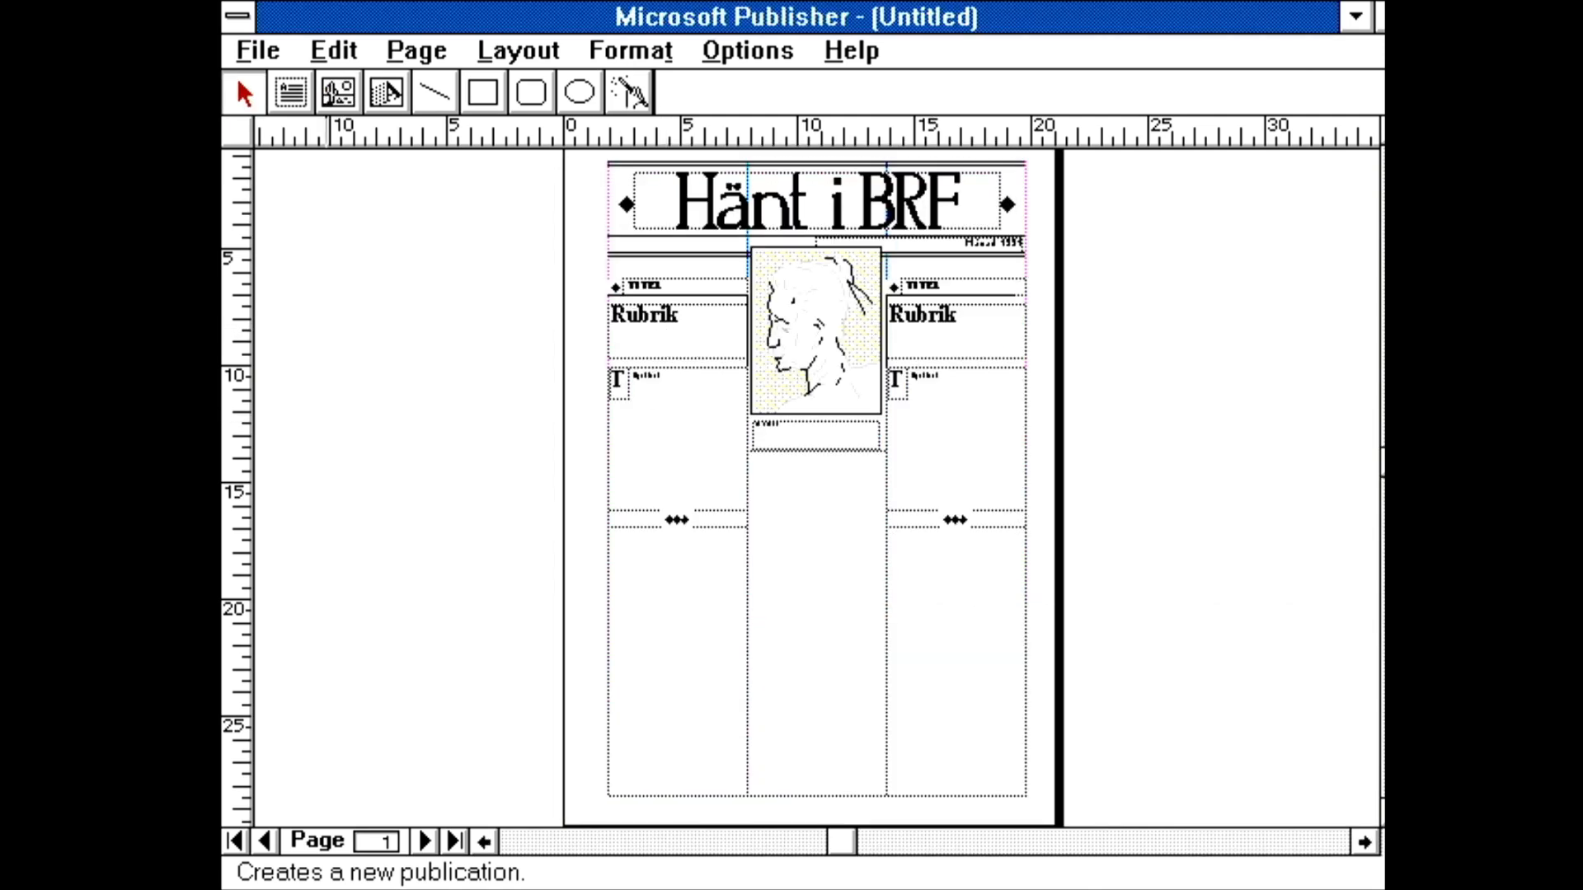
View the page at 25% size and import cityview.wmf from msworks\clipart beneath the bomb story
left_click(415, 49)
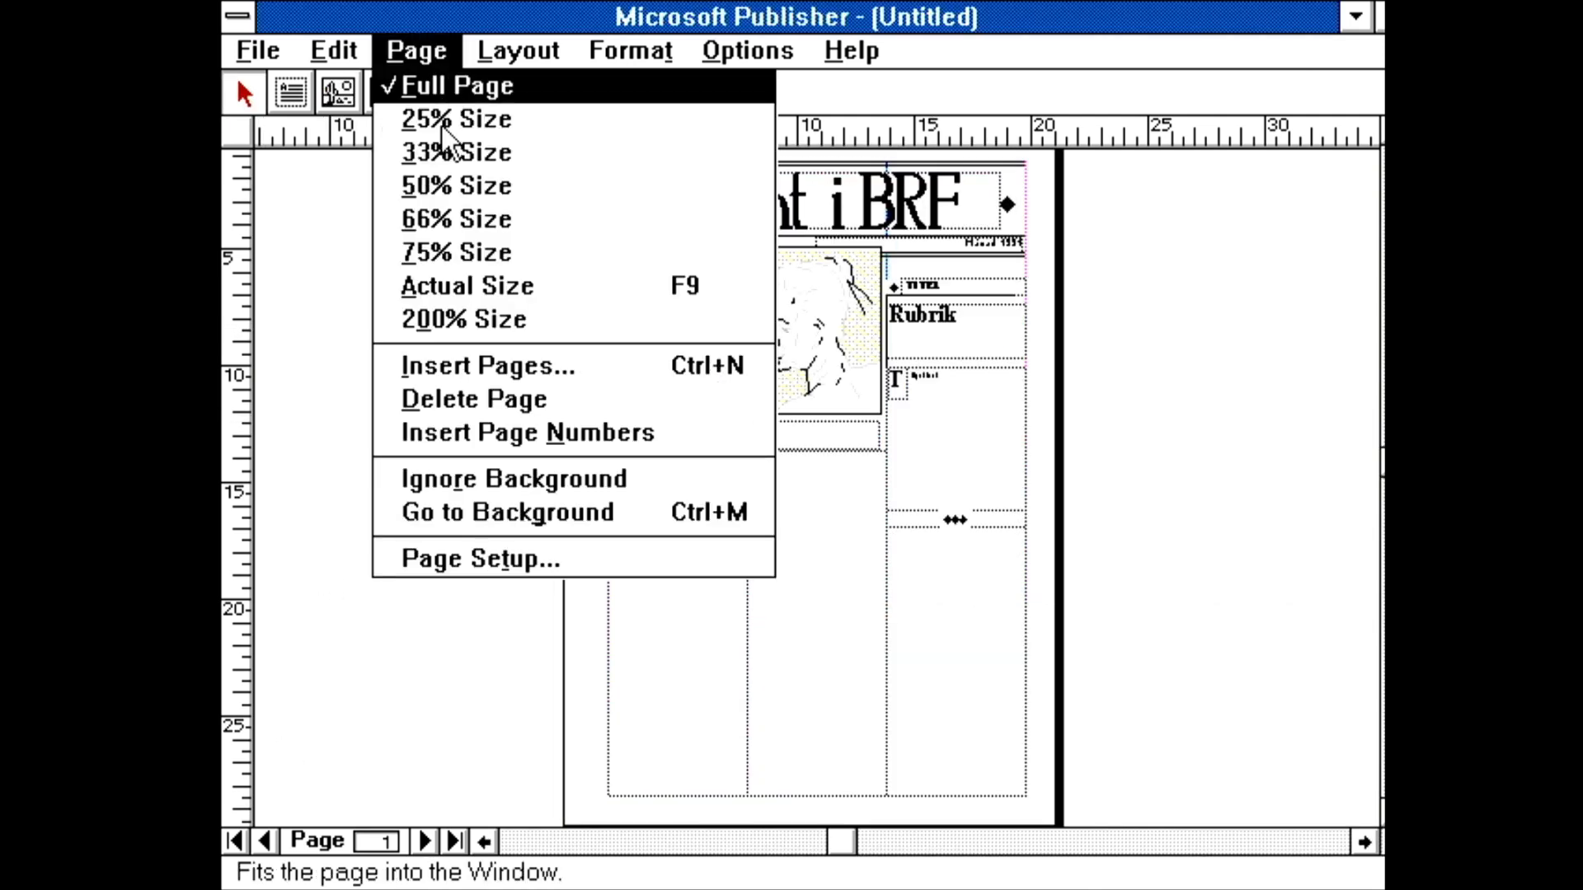
left_click(455, 118)
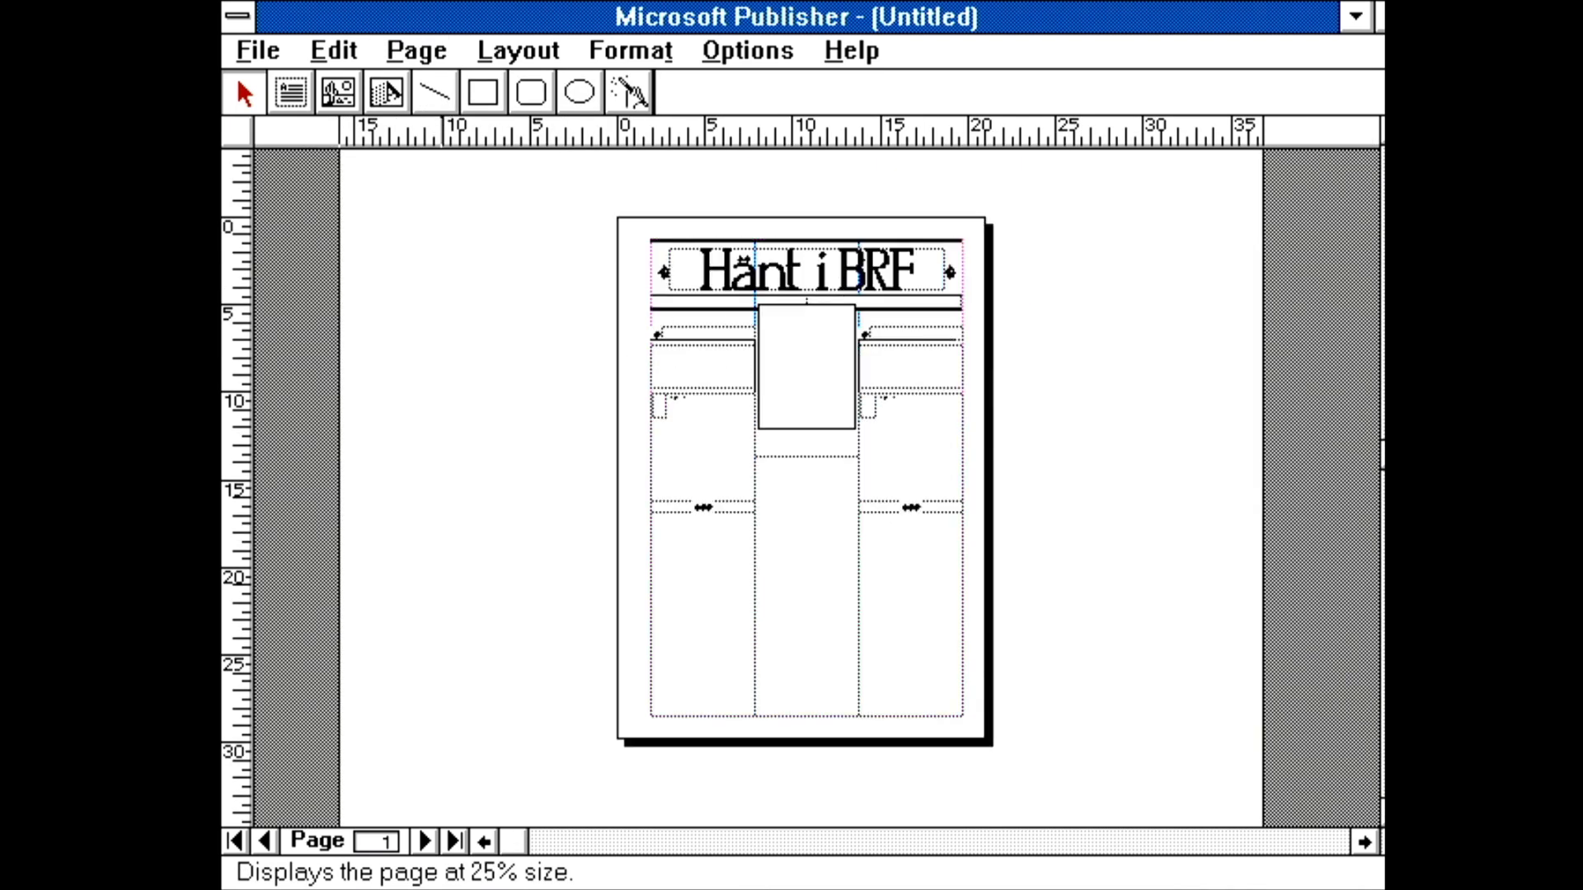
left_click(416, 50)
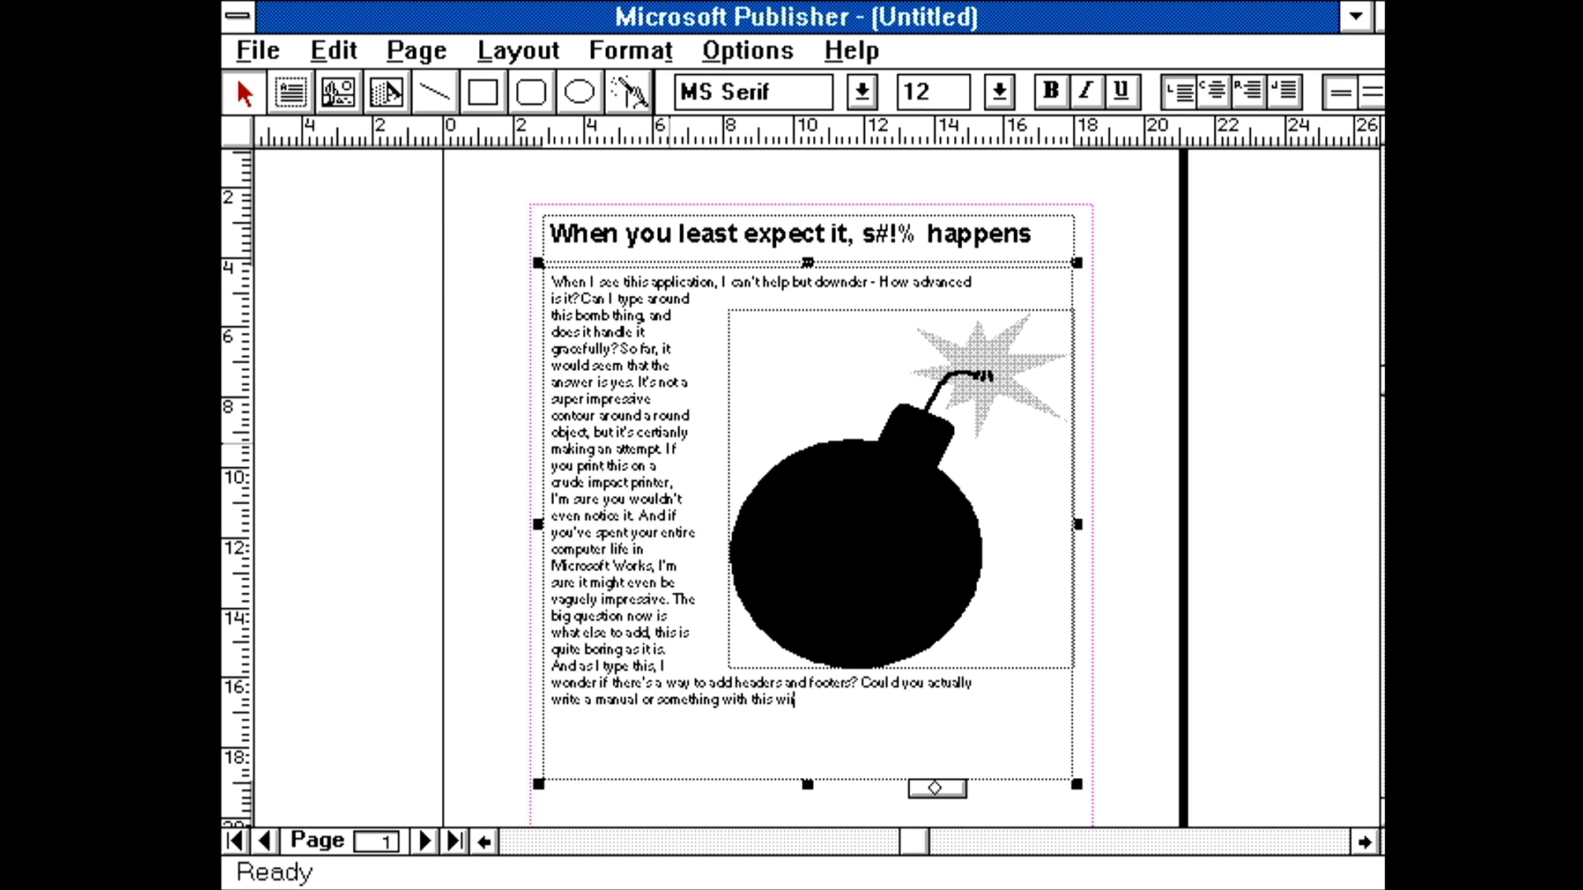
left_click(1090, 584)
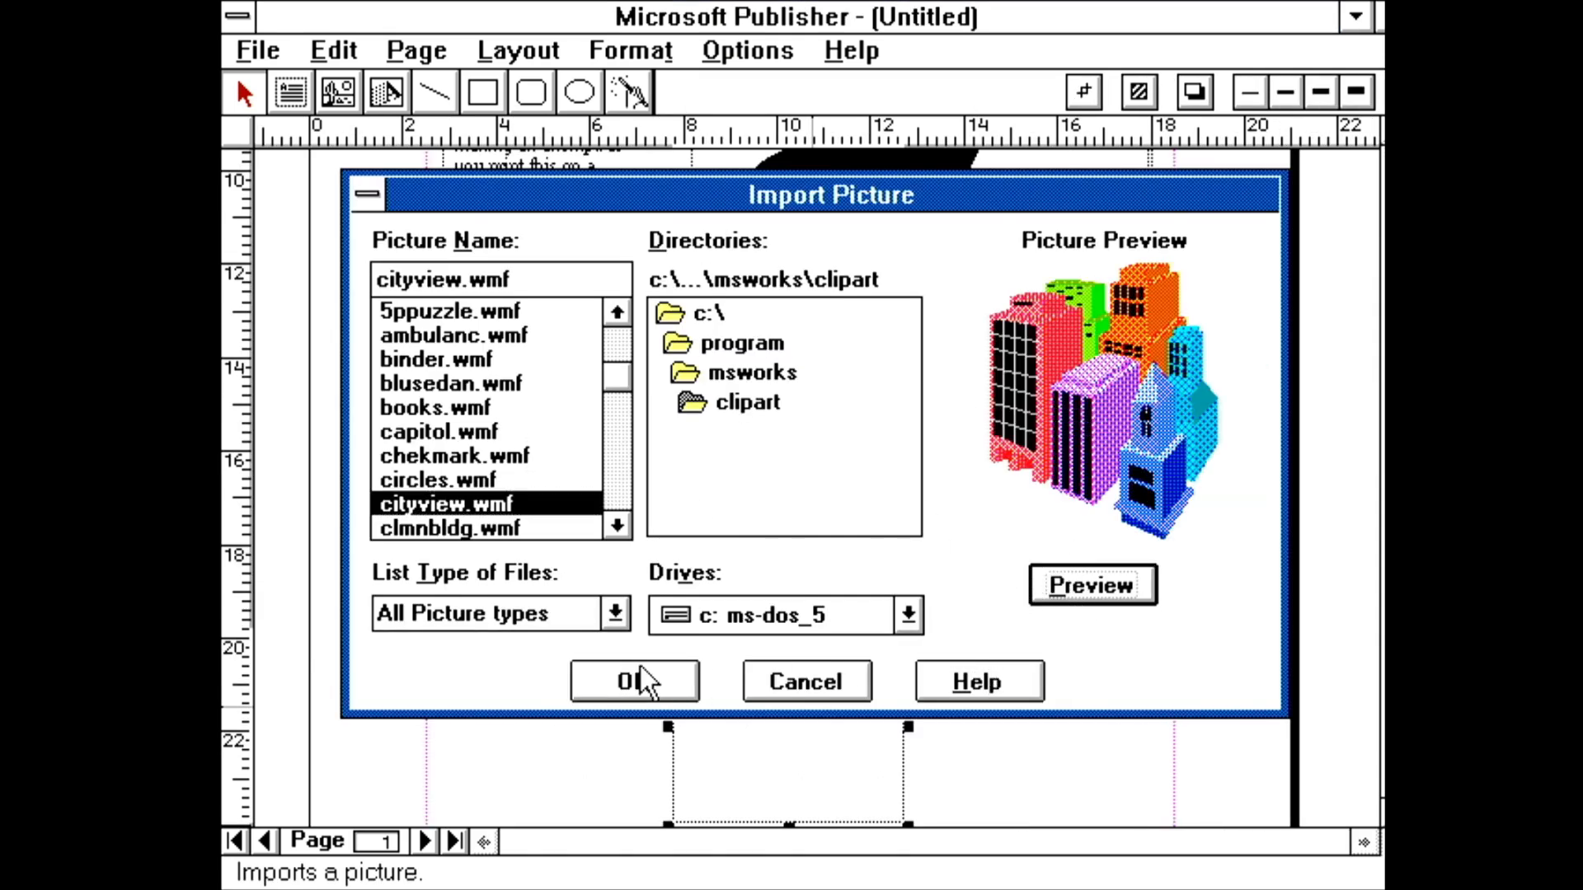
left_click(632, 681)
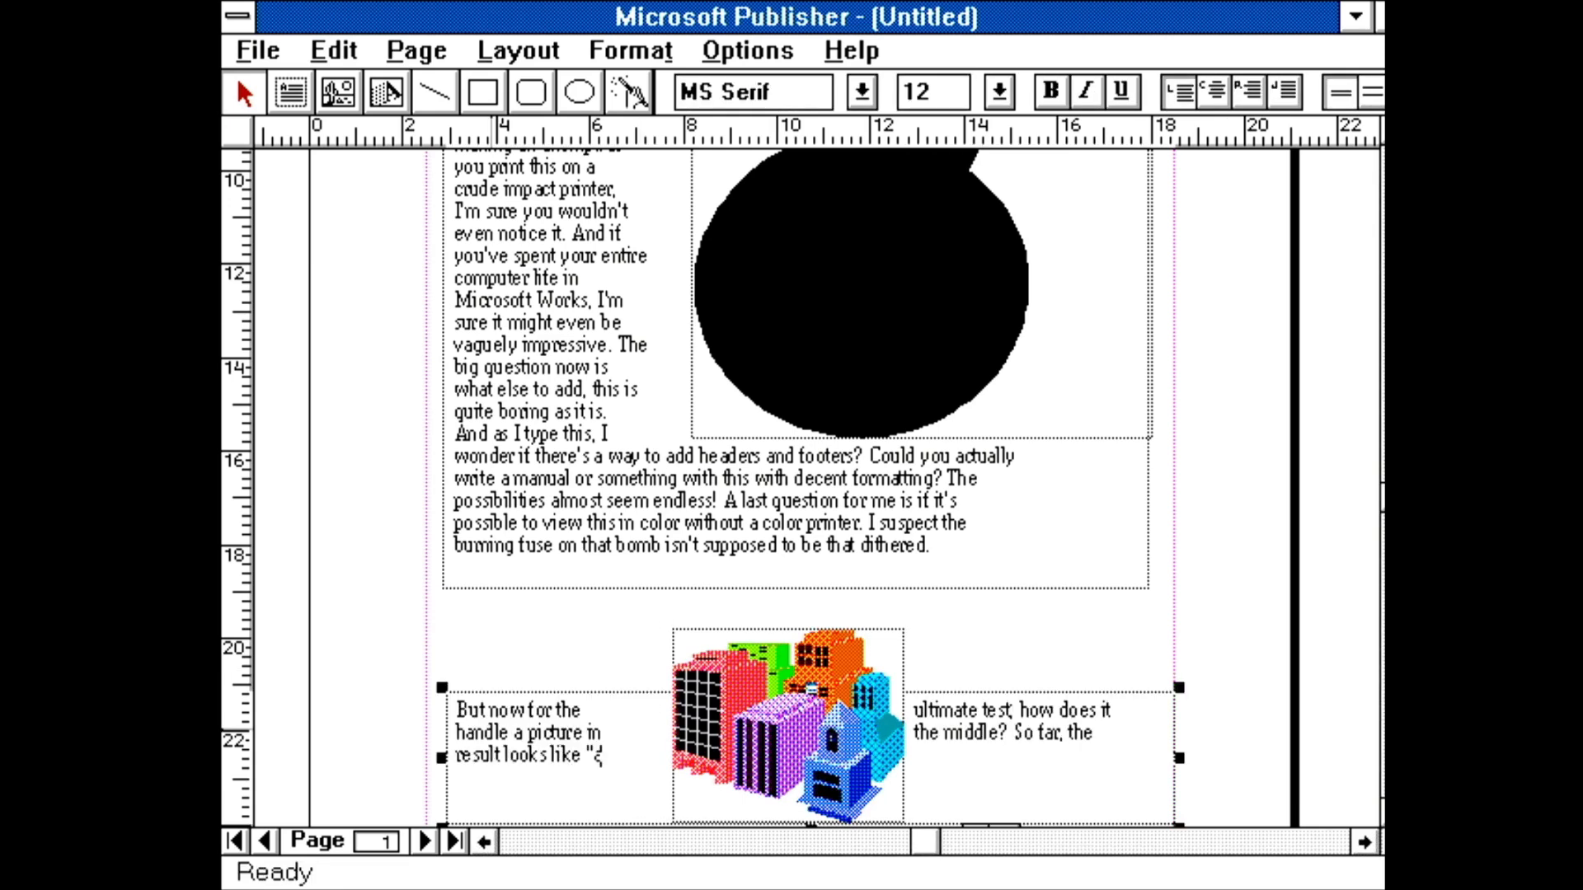